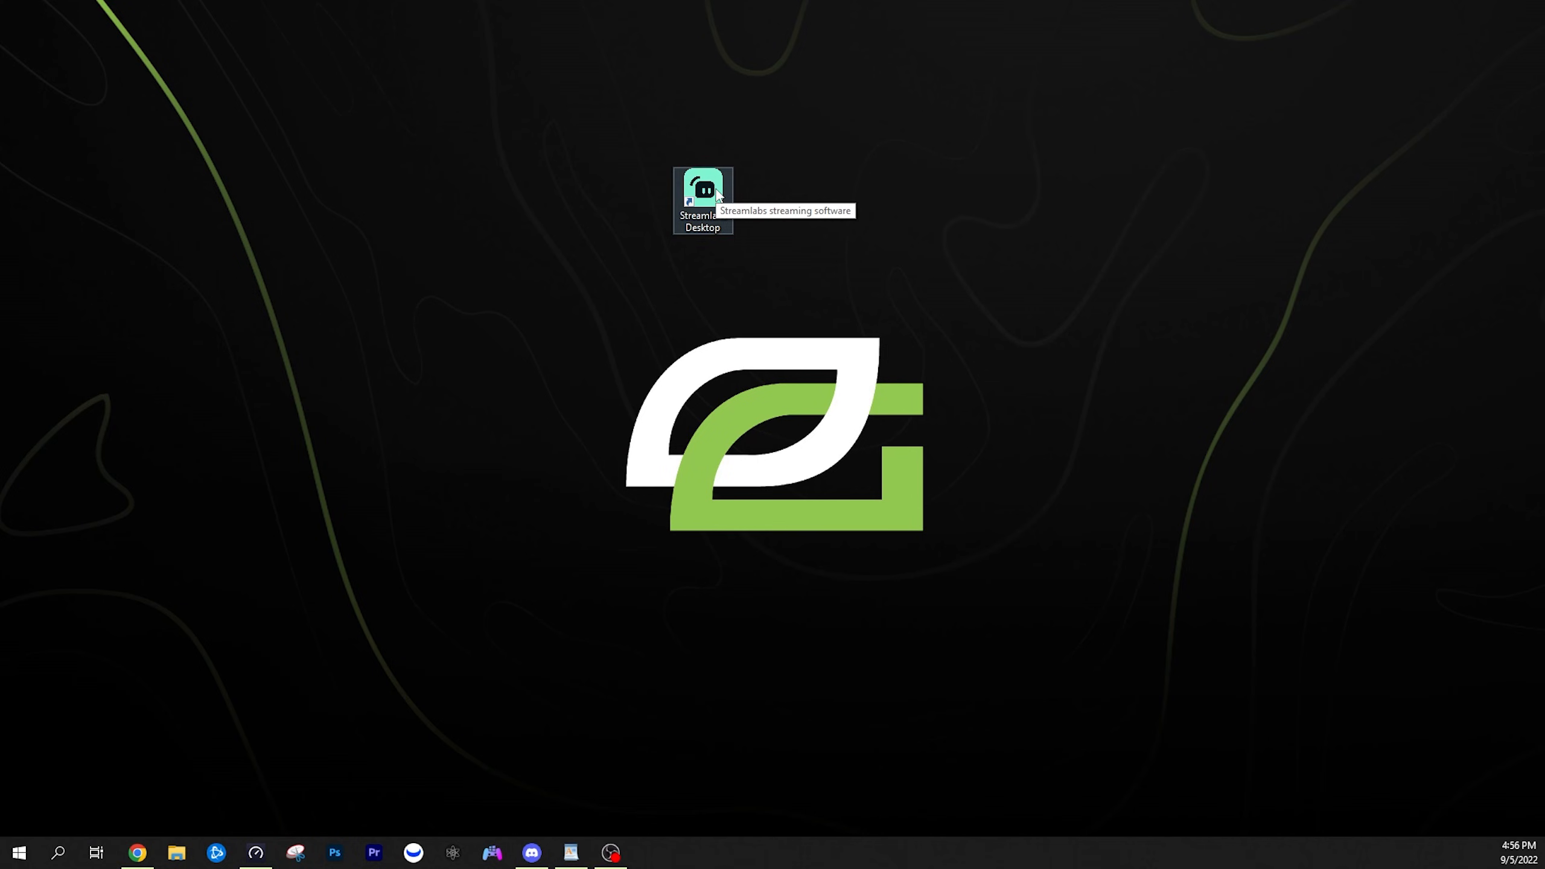
# - Launch Streamlabs Desktop and start logging in from Settings to reach the Connect screen
pyautogui.doubleClick(701, 202)
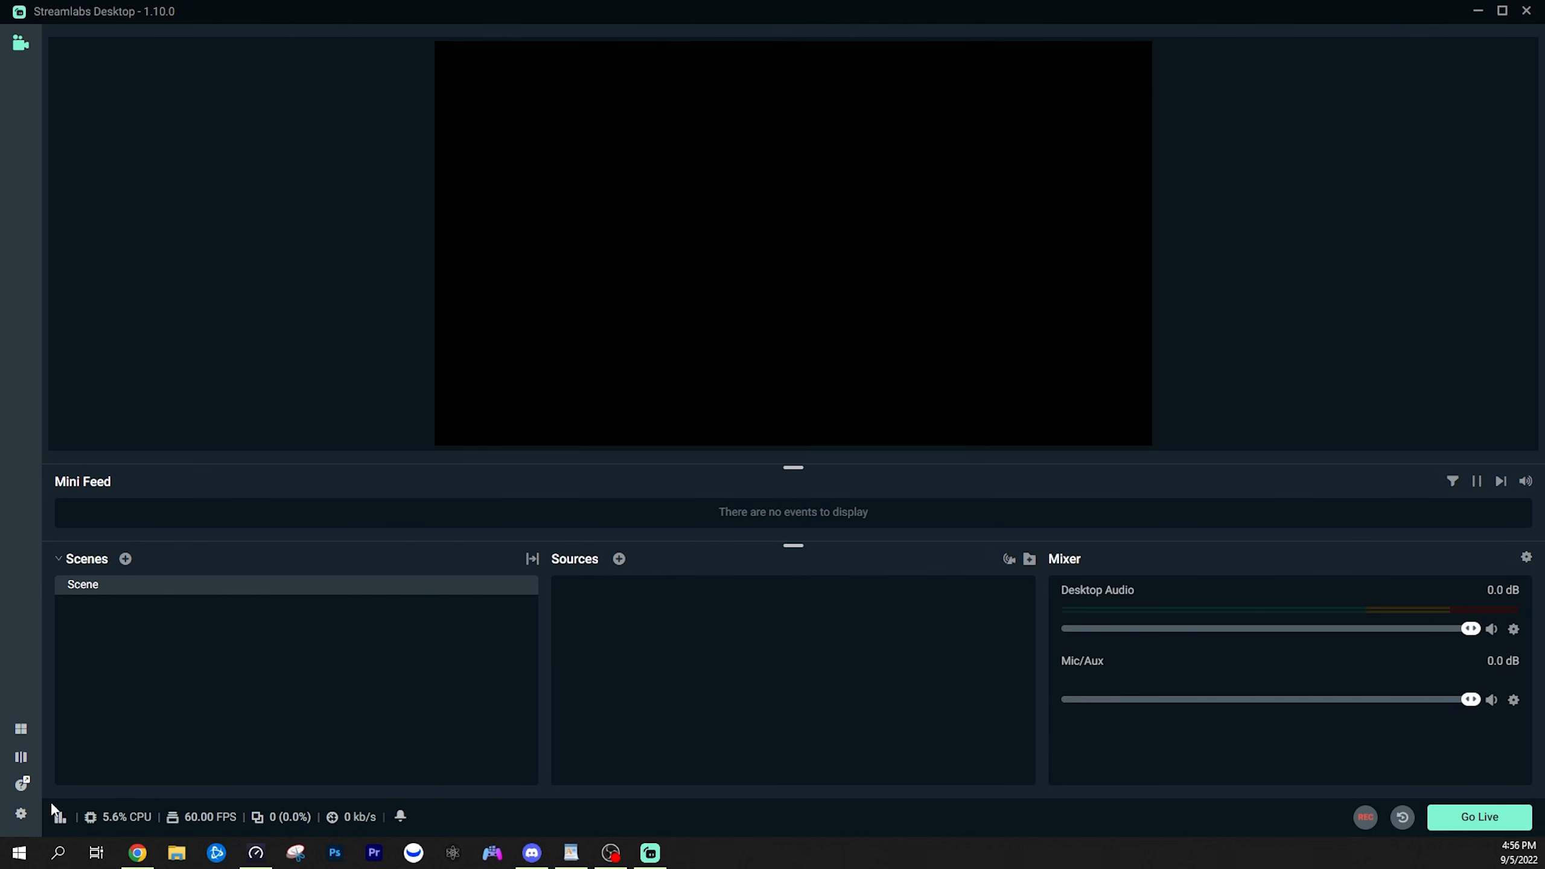
pyautogui.click(21, 813)
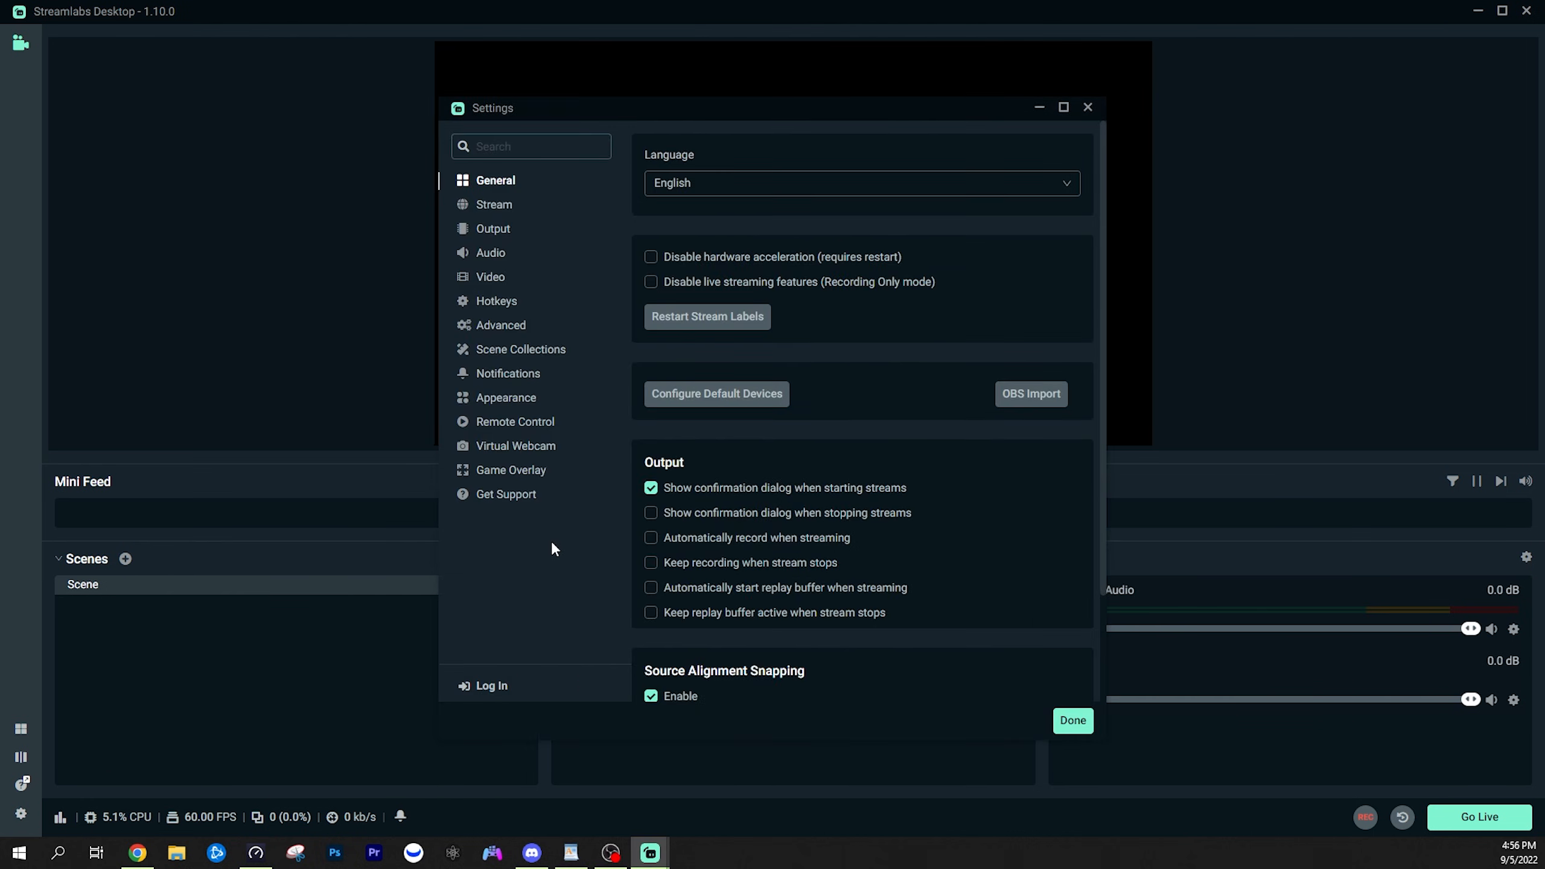
pyautogui.moveTo(584, 662)
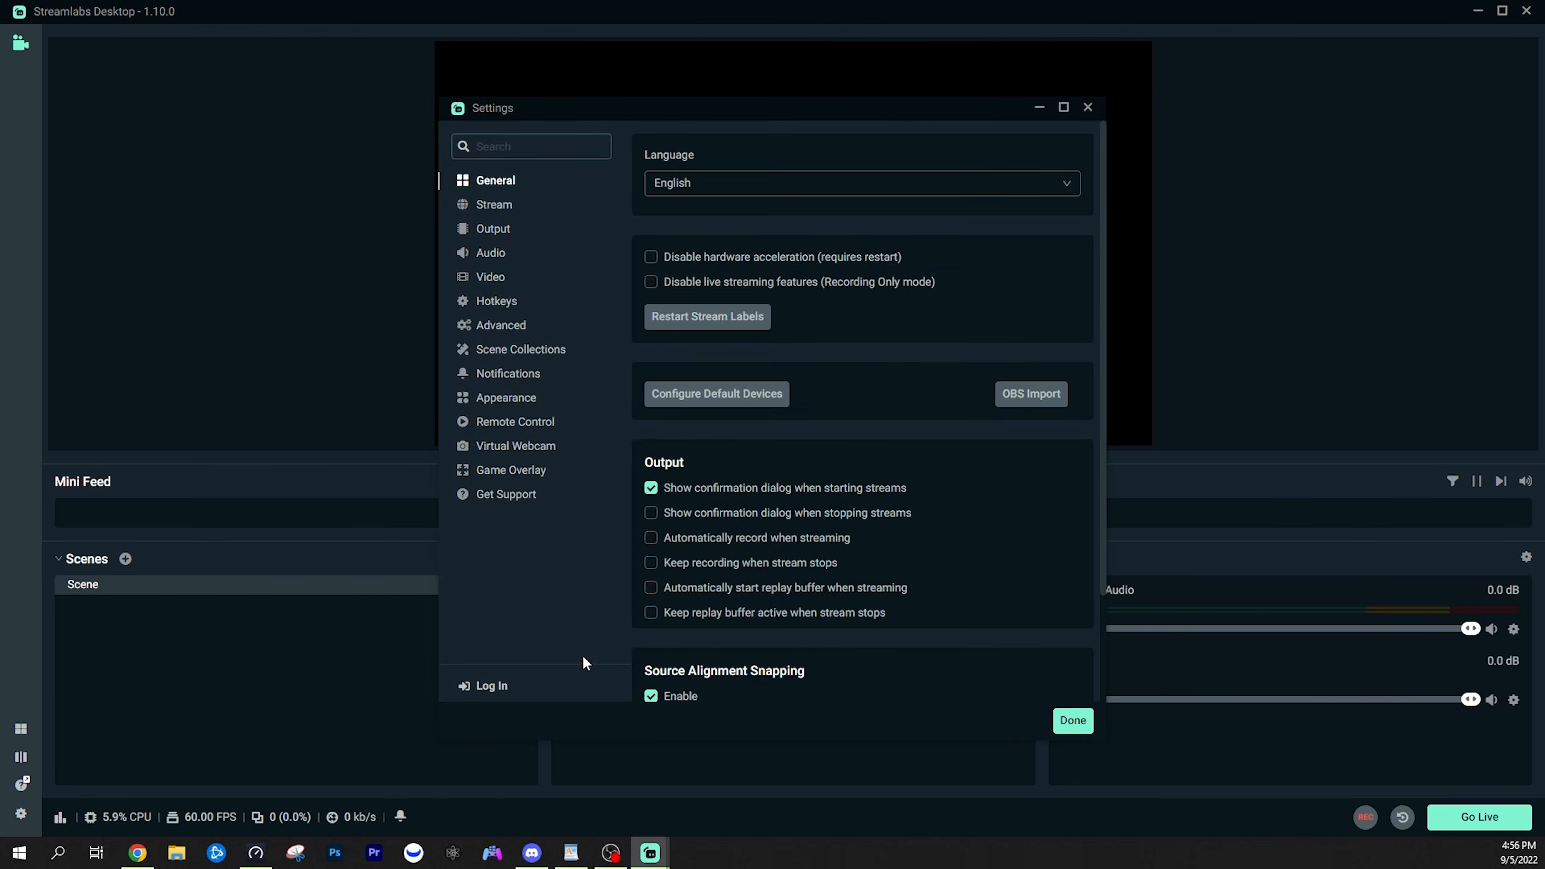
pyautogui.click(490, 684)
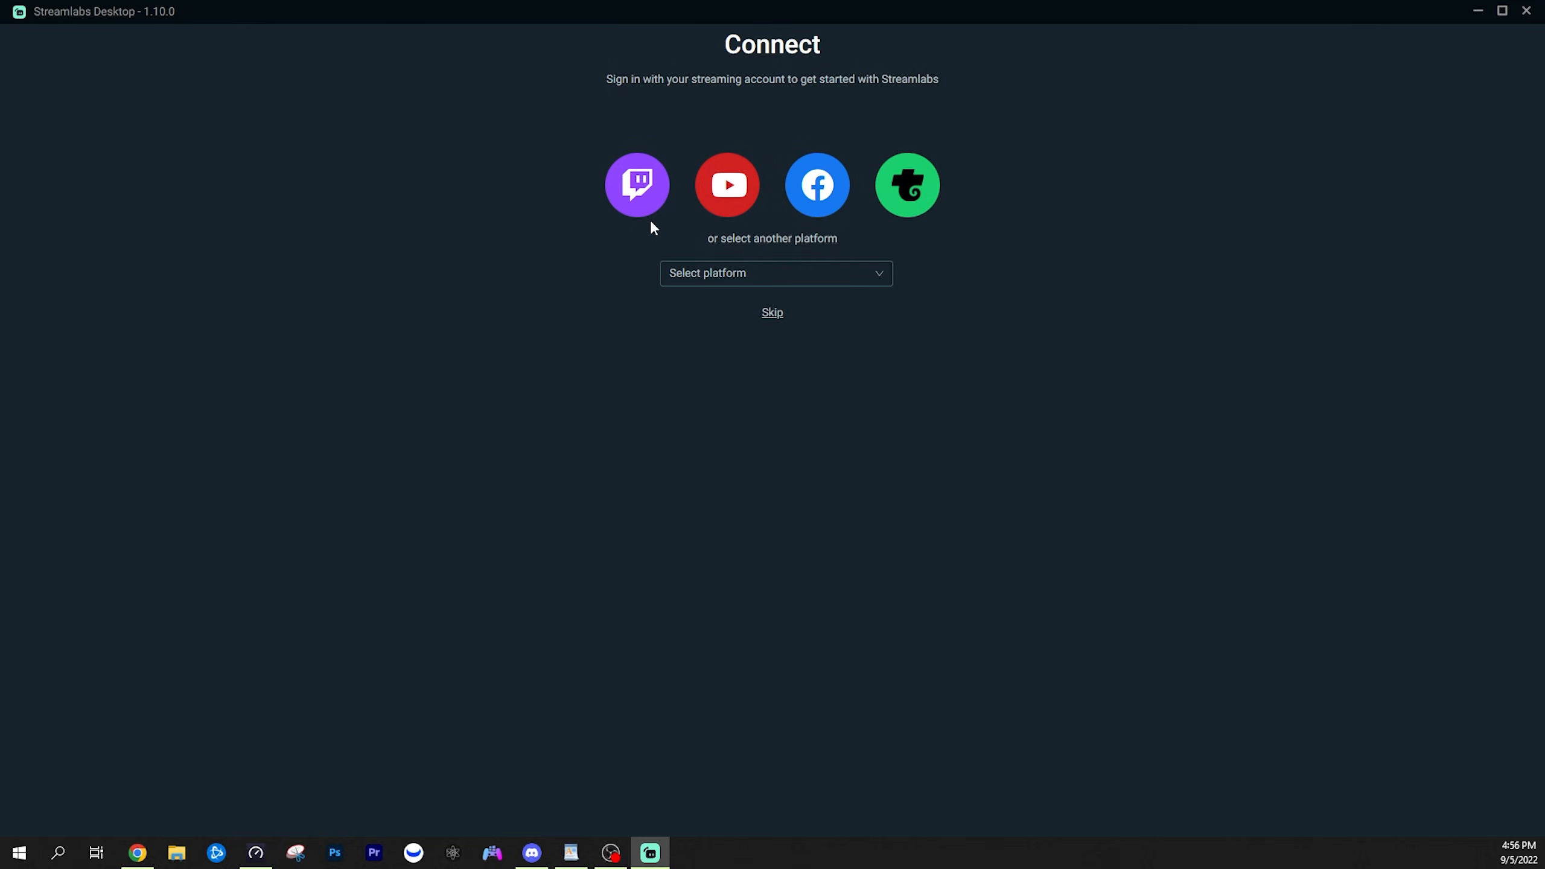
pyautogui.moveTo(637, 185)
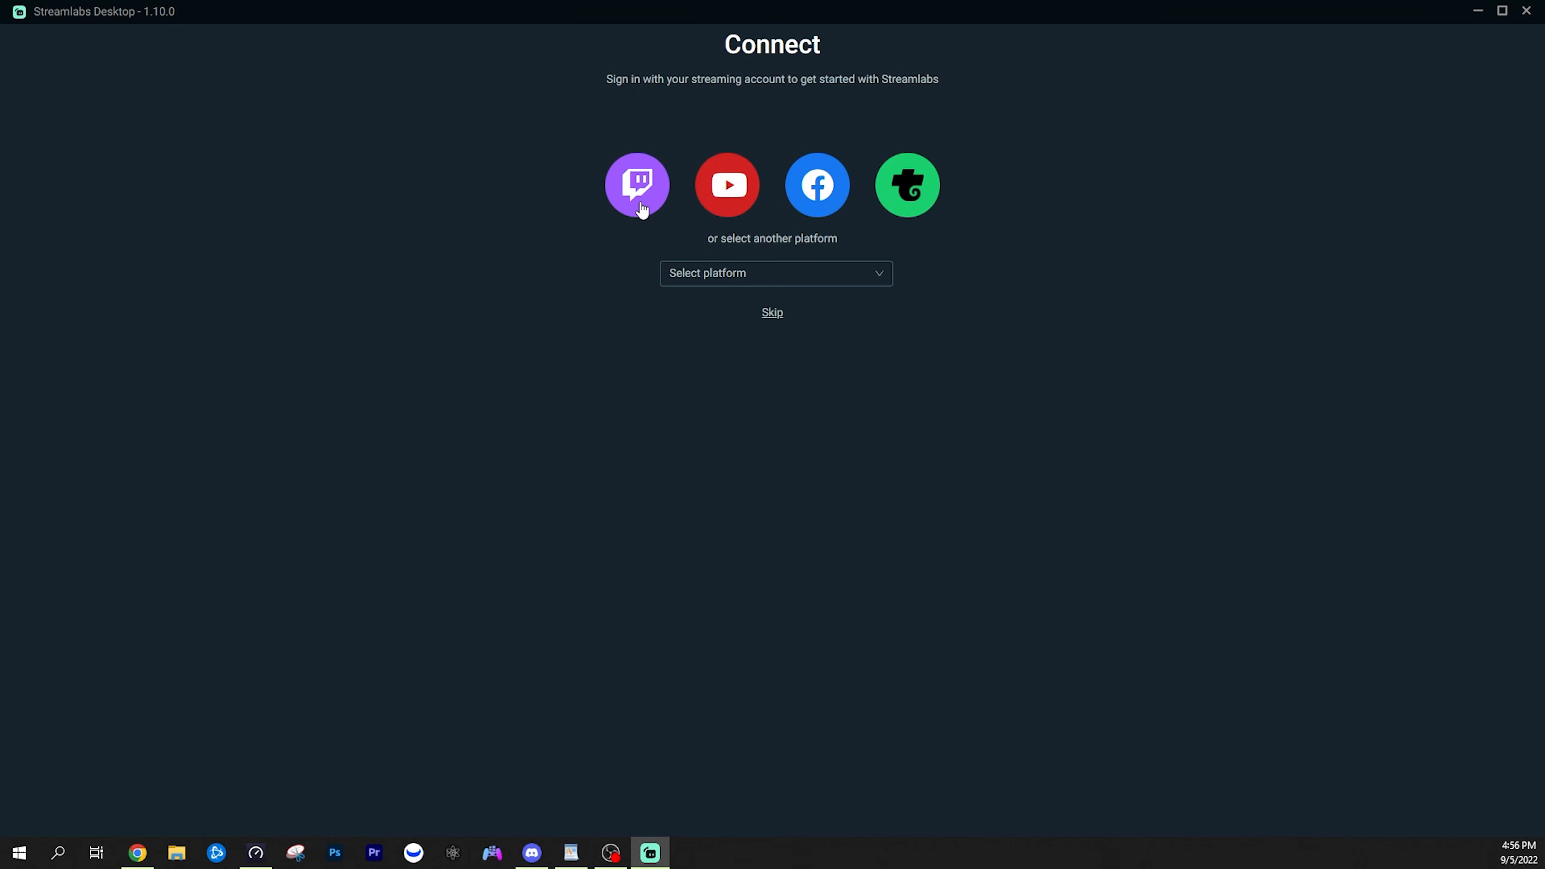
# - Sign in with the Twitch account and return to the editor
pyautogui.click(771, 312)
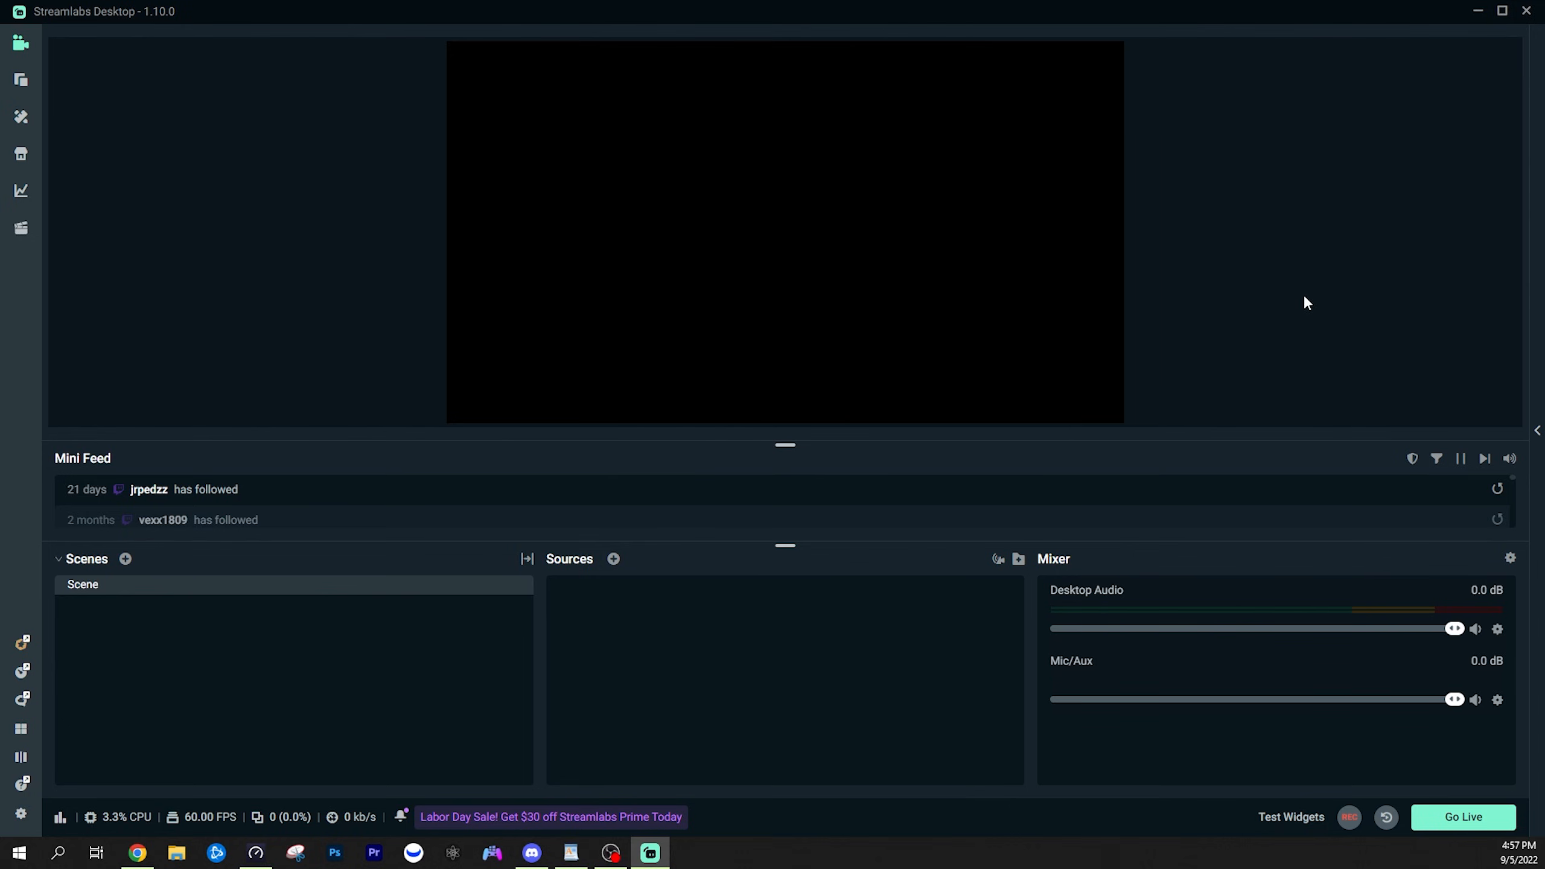
pyautogui.moveTo(603, 657)
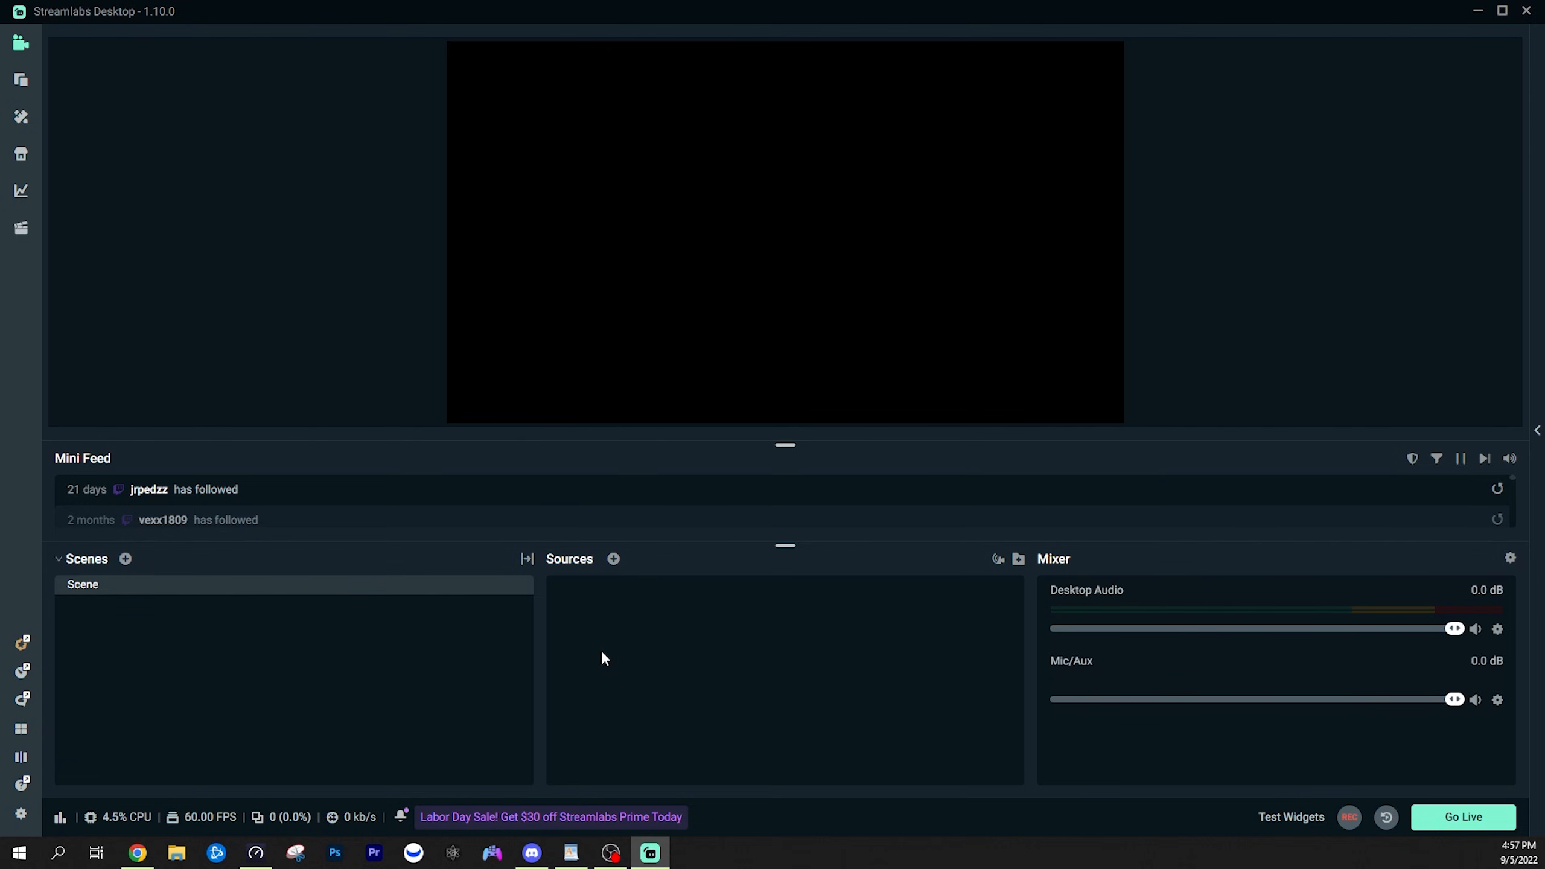
pyautogui.moveTo(542, 626)
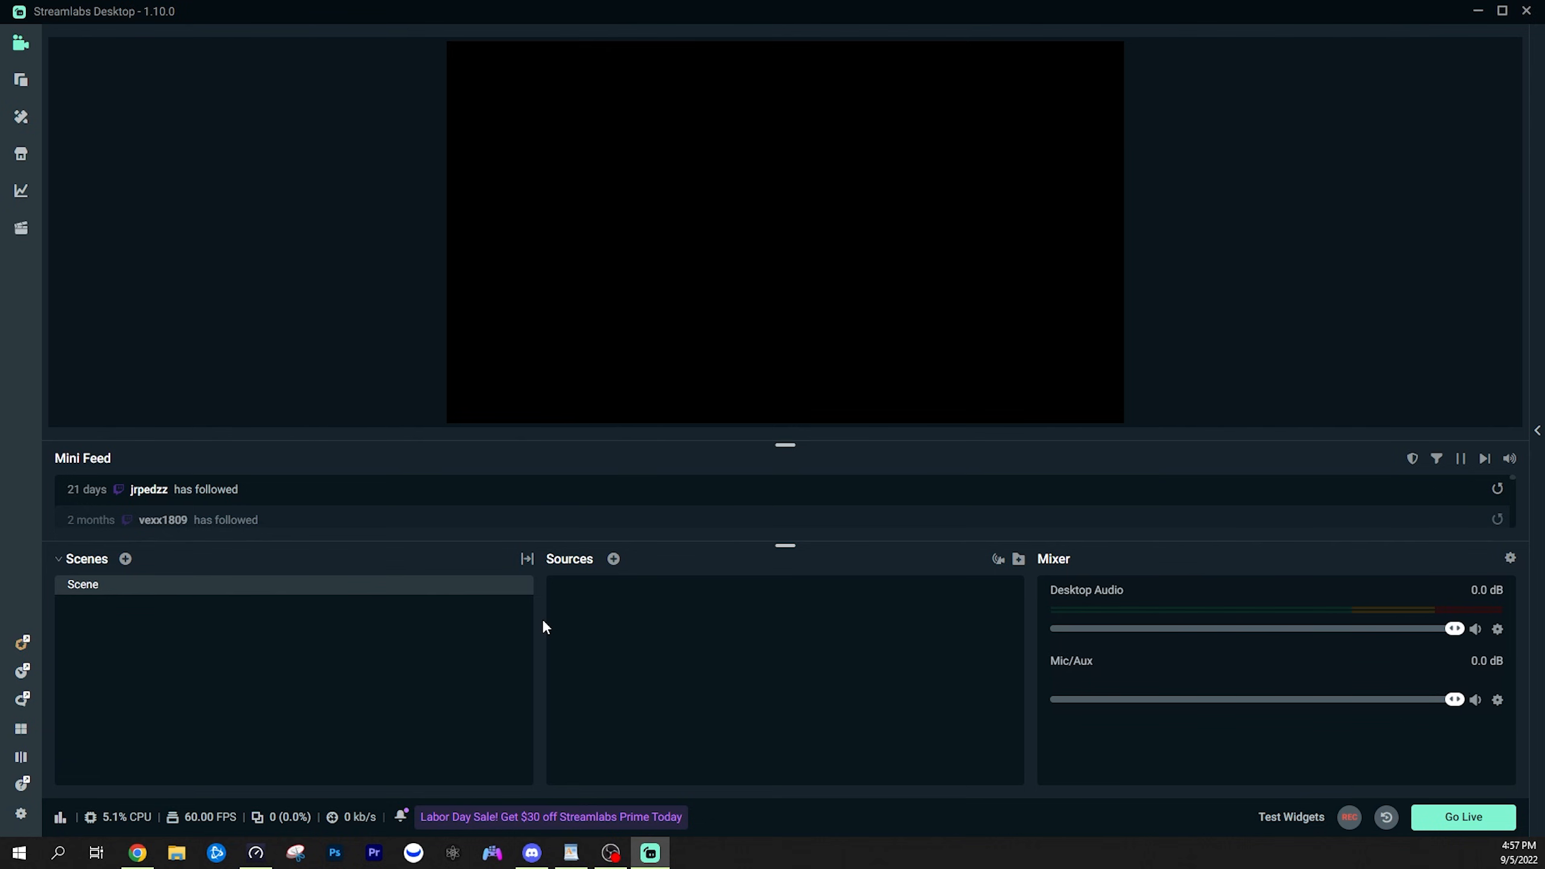
pyautogui.moveTo(605, 569)
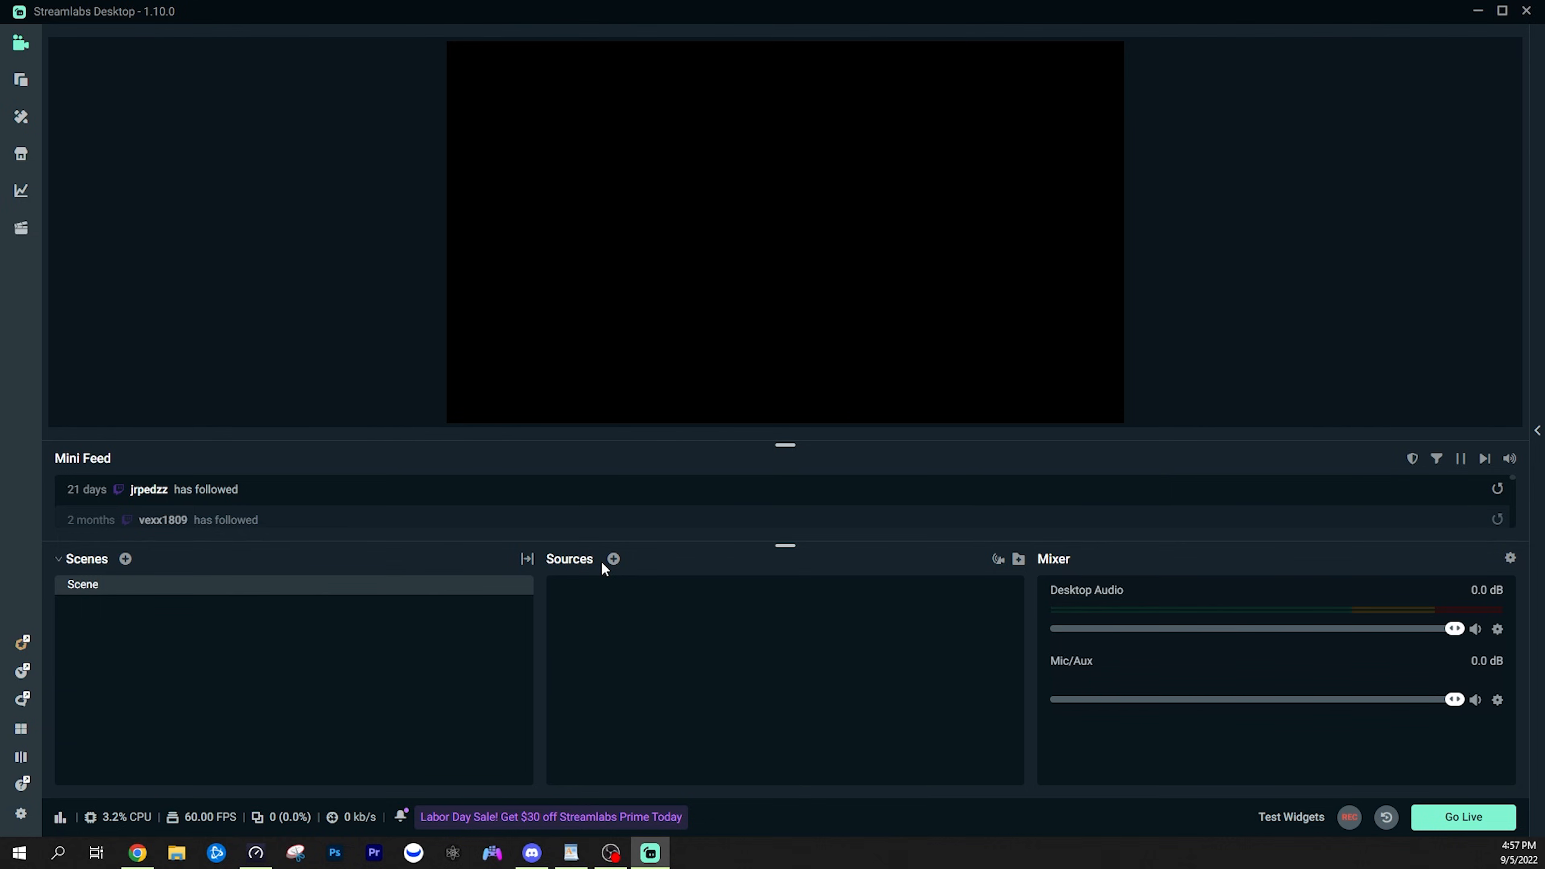
# - Browse the Add Source catalog down to the Widgets section without adding anything
pyautogui.click(613, 558)
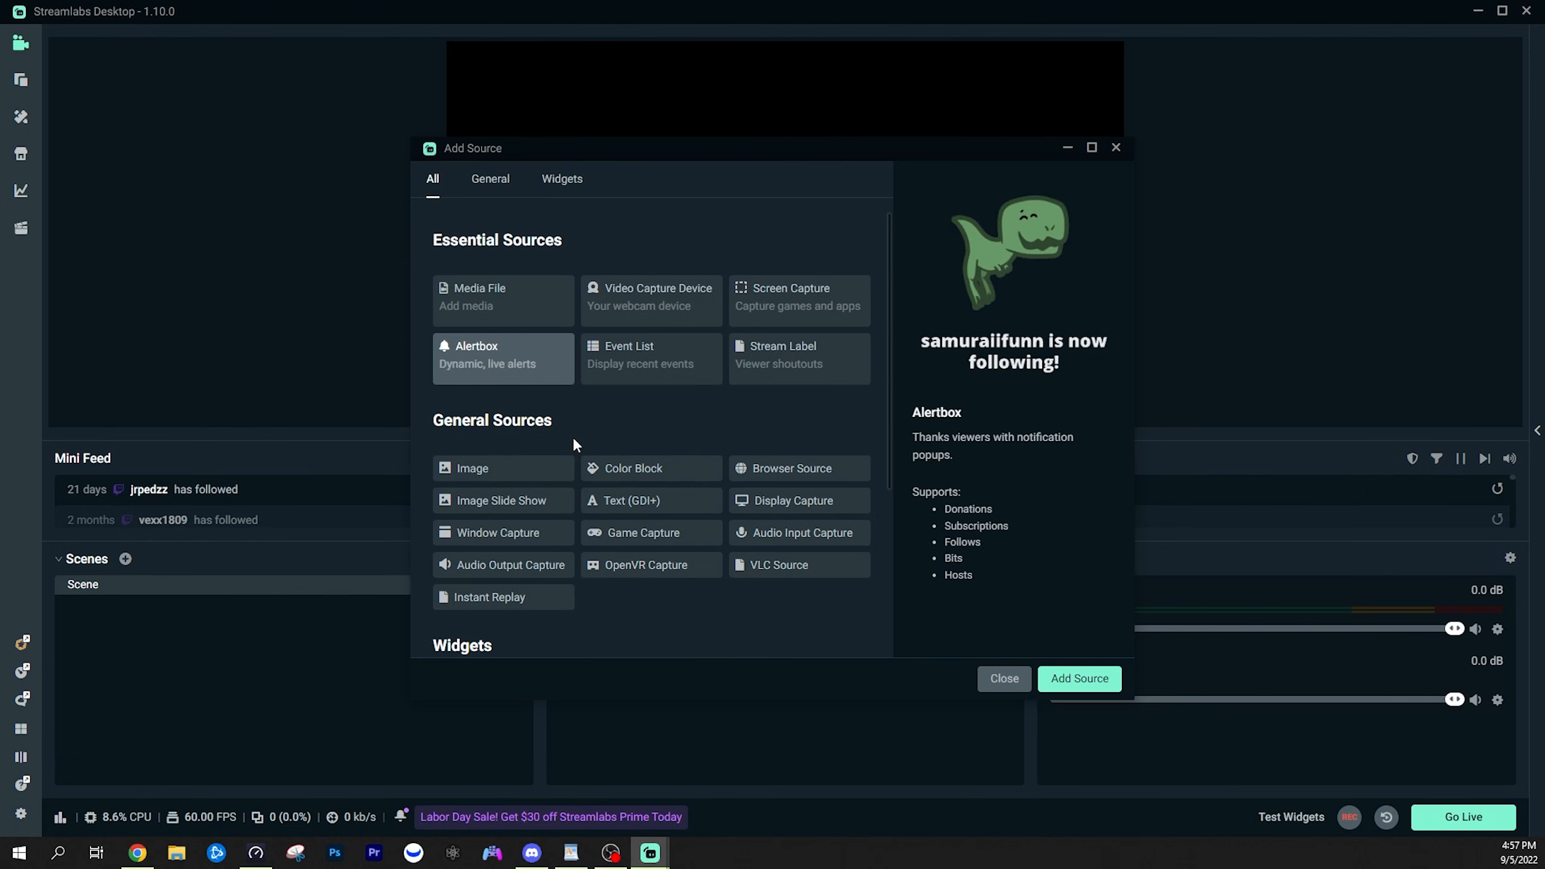
pyautogui.moveTo(542, 453)
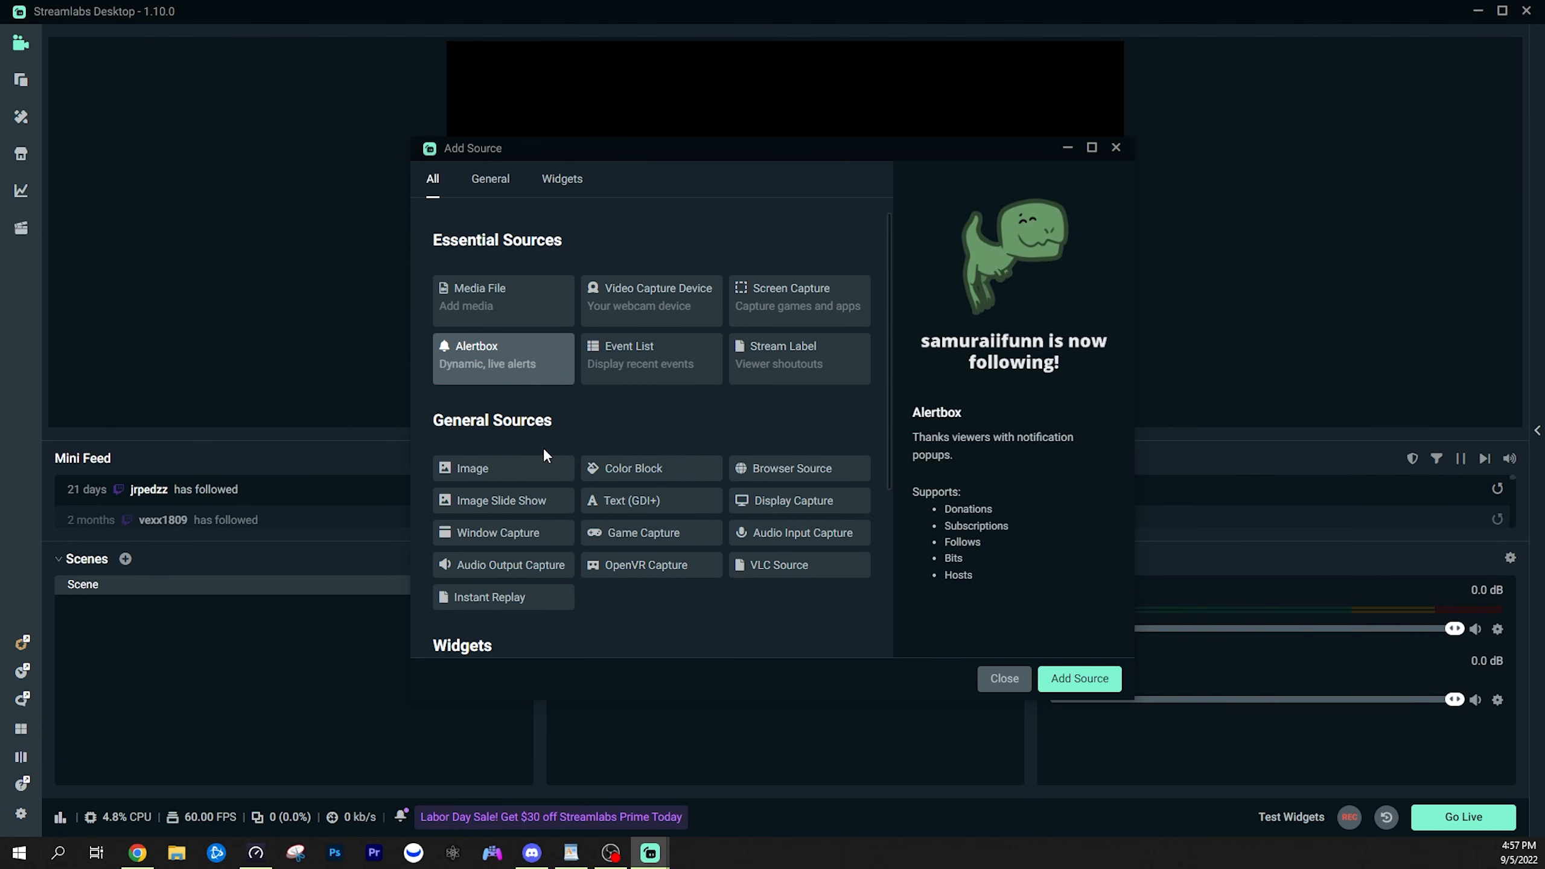
pyautogui.moveTo(638, 538)
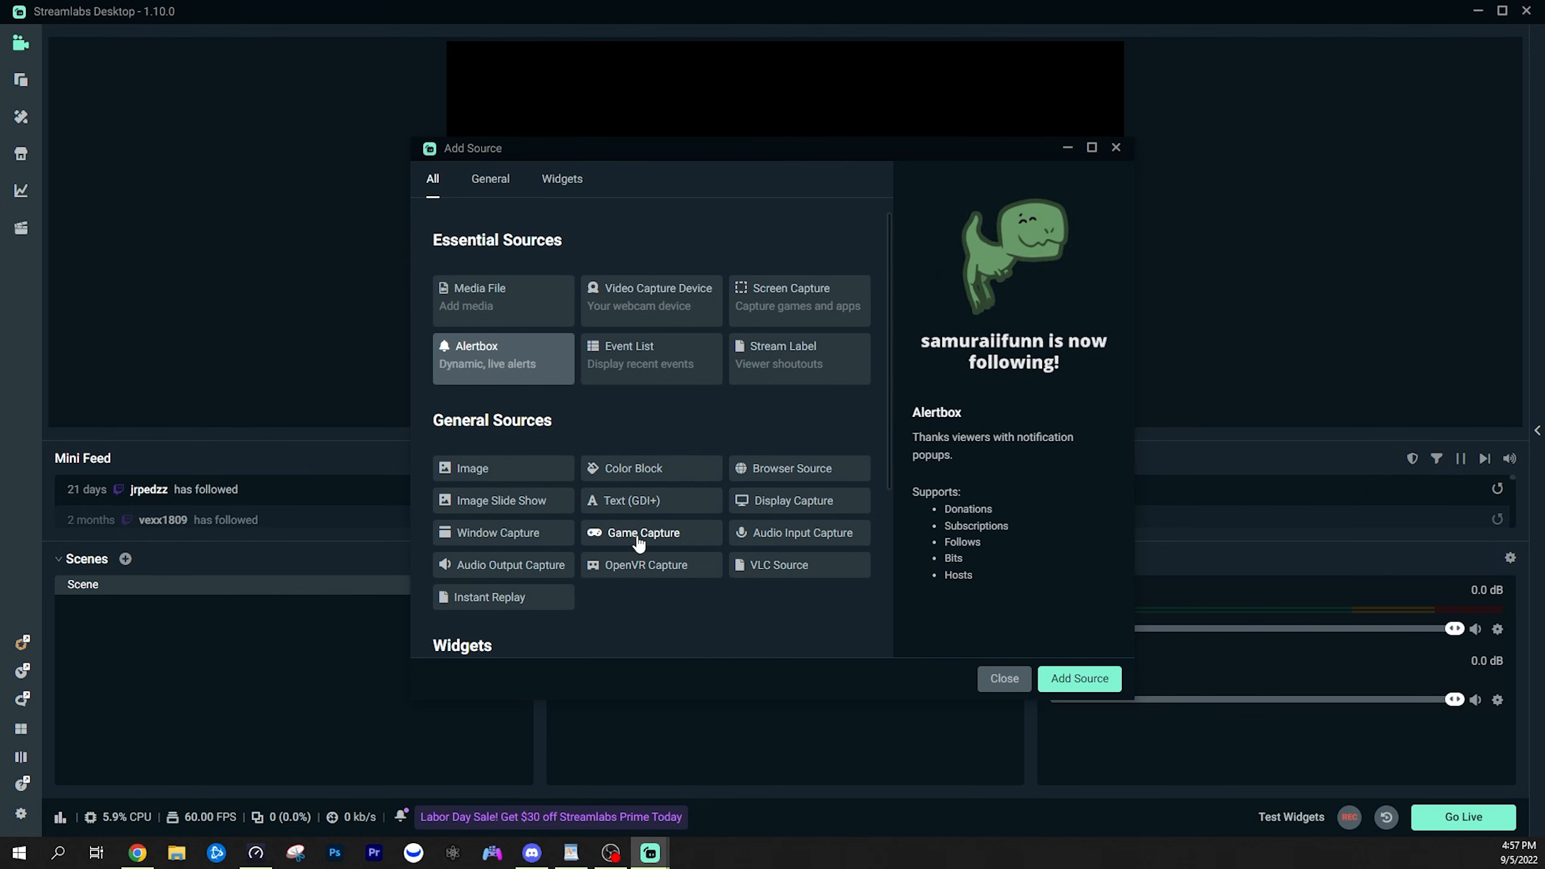
pyautogui.moveTo(775, 510)
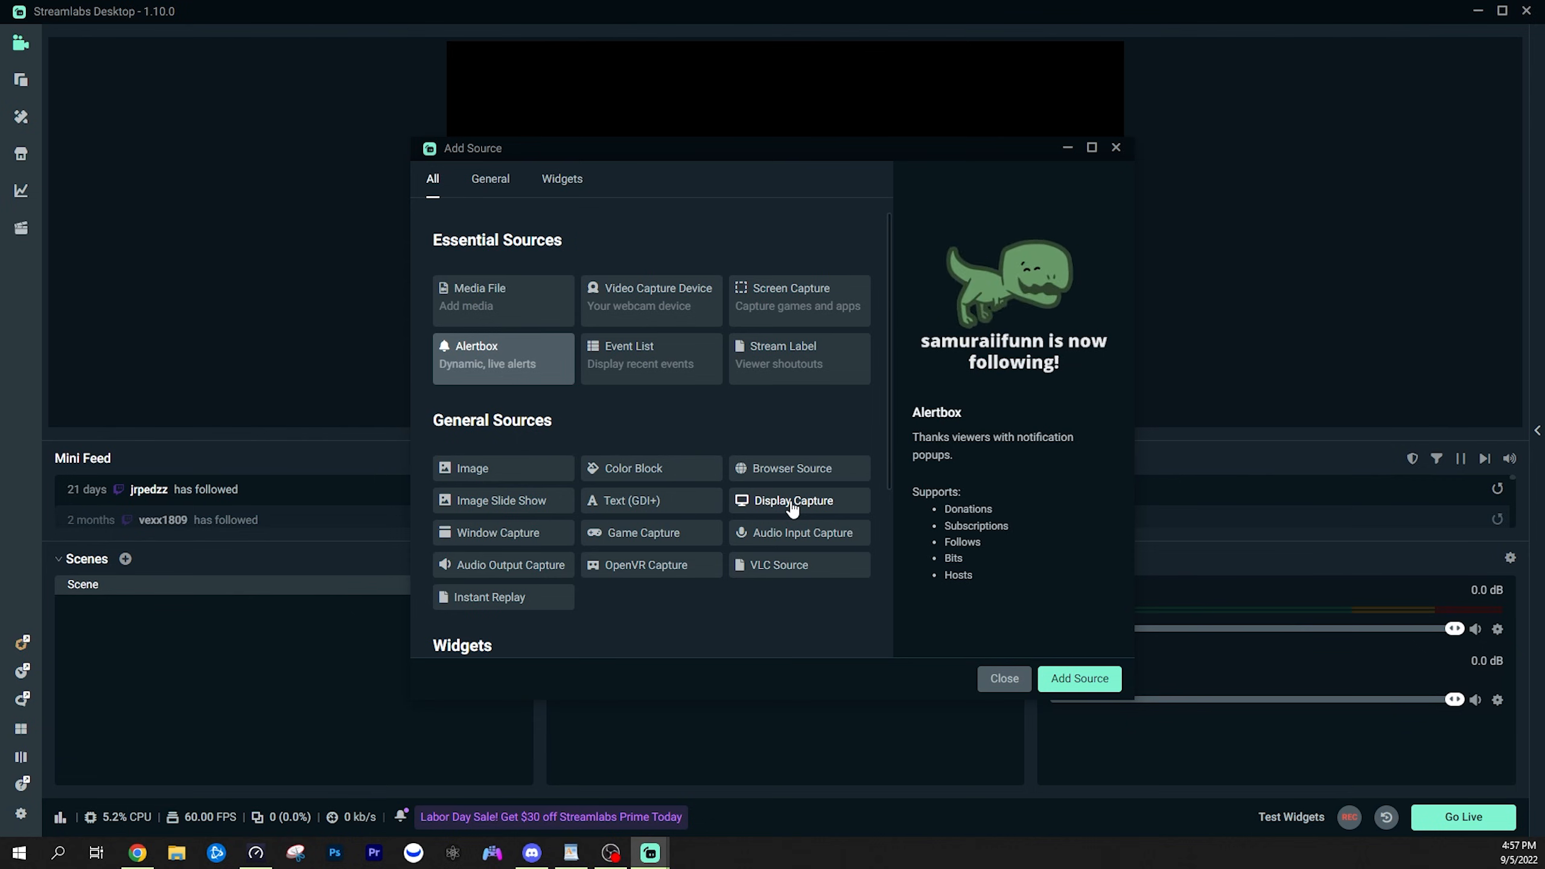
pyautogui.moveTo(543, 600)
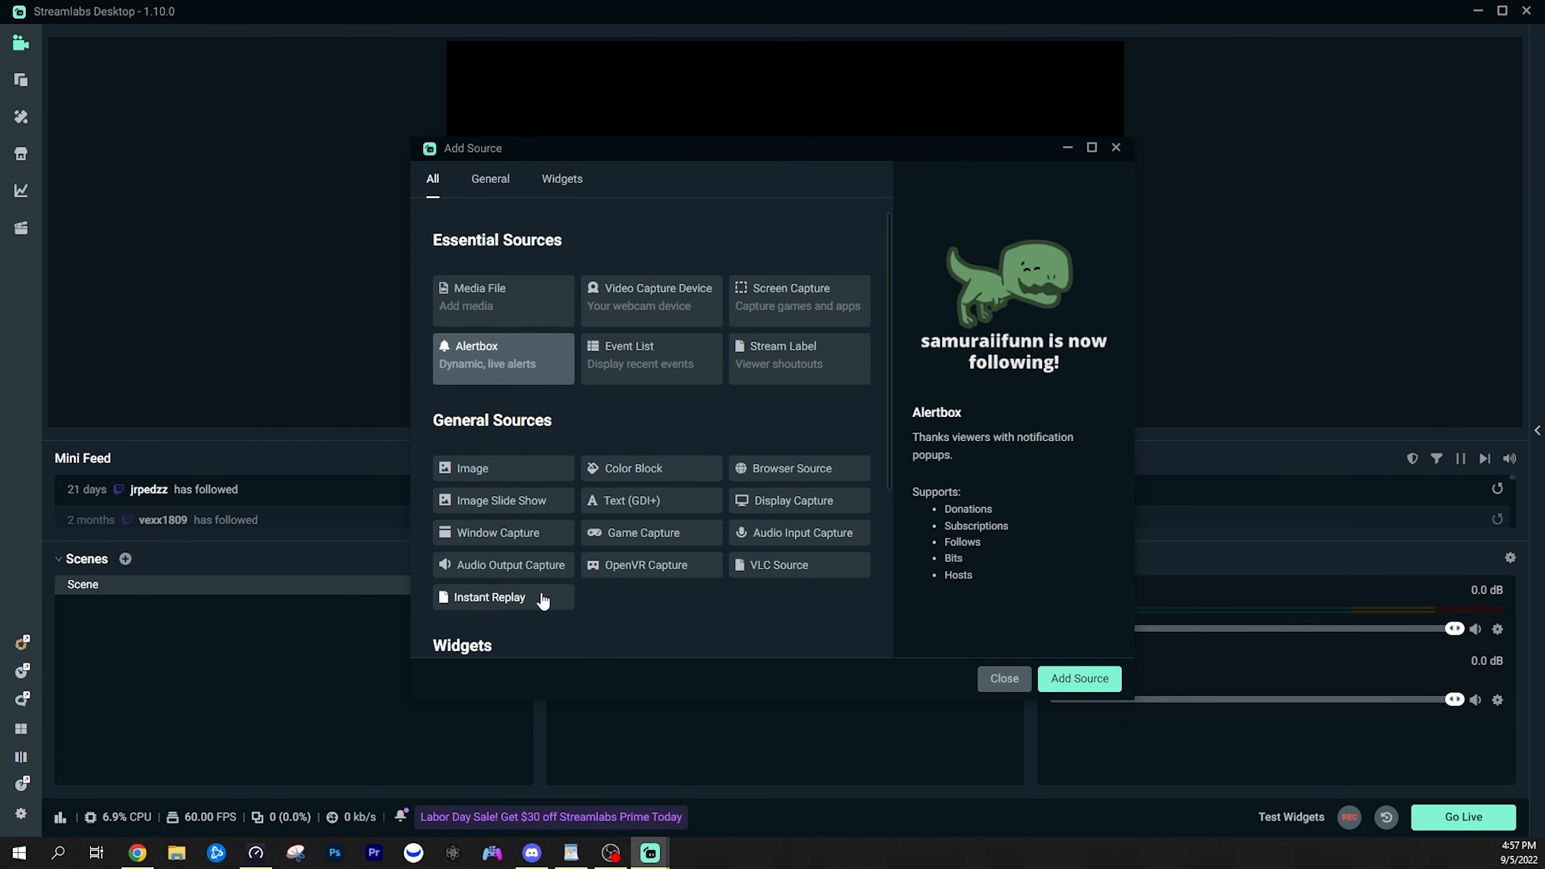
pyautogui.moveTo(711, 417)
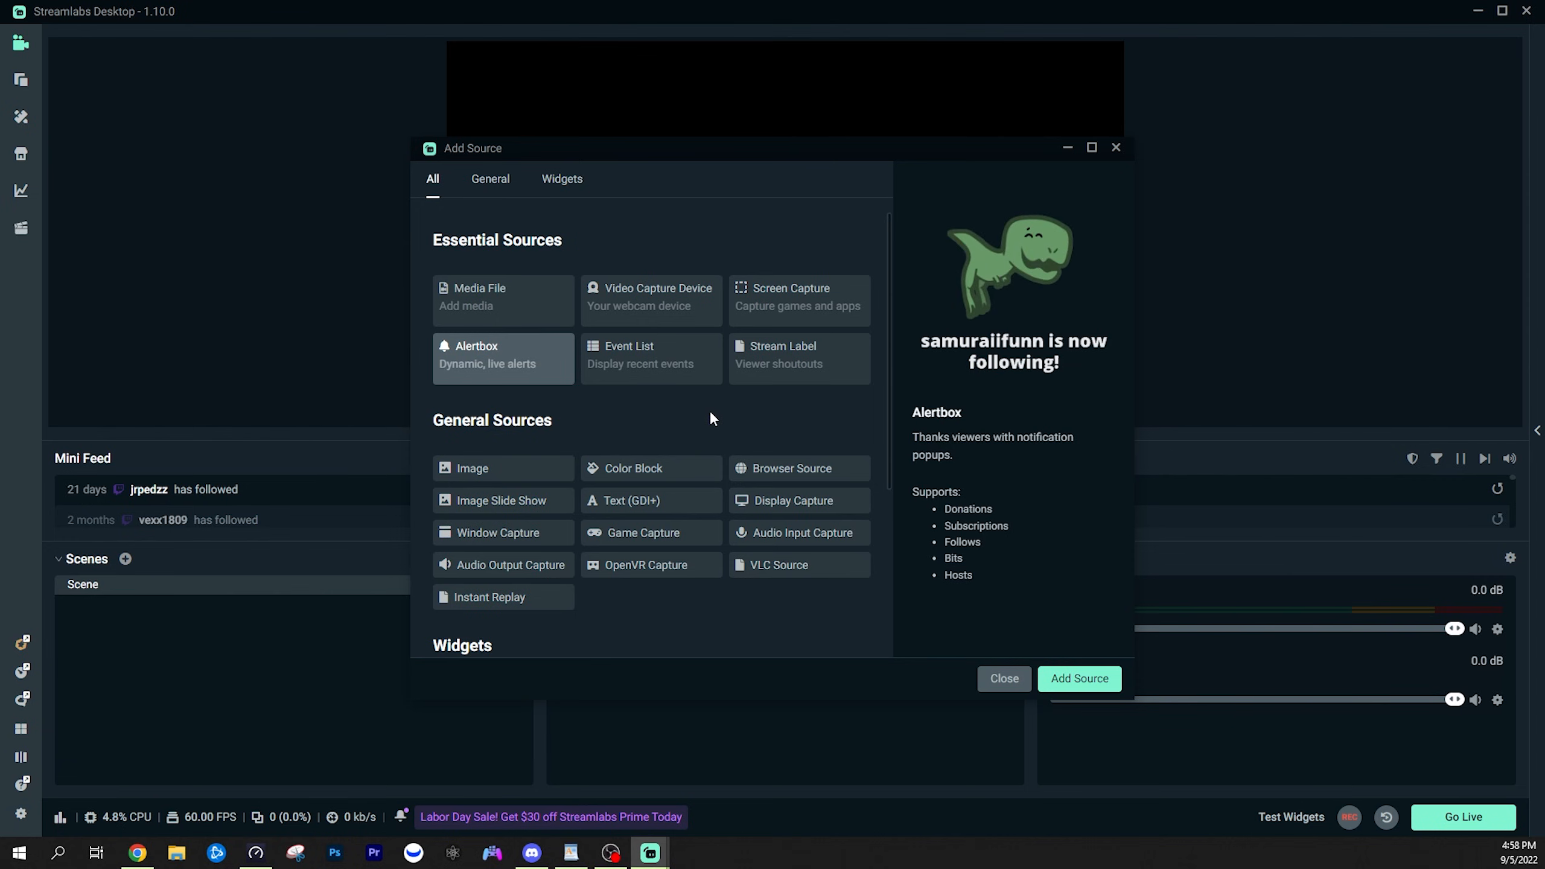
pyautogui.moveTo(652, 297)
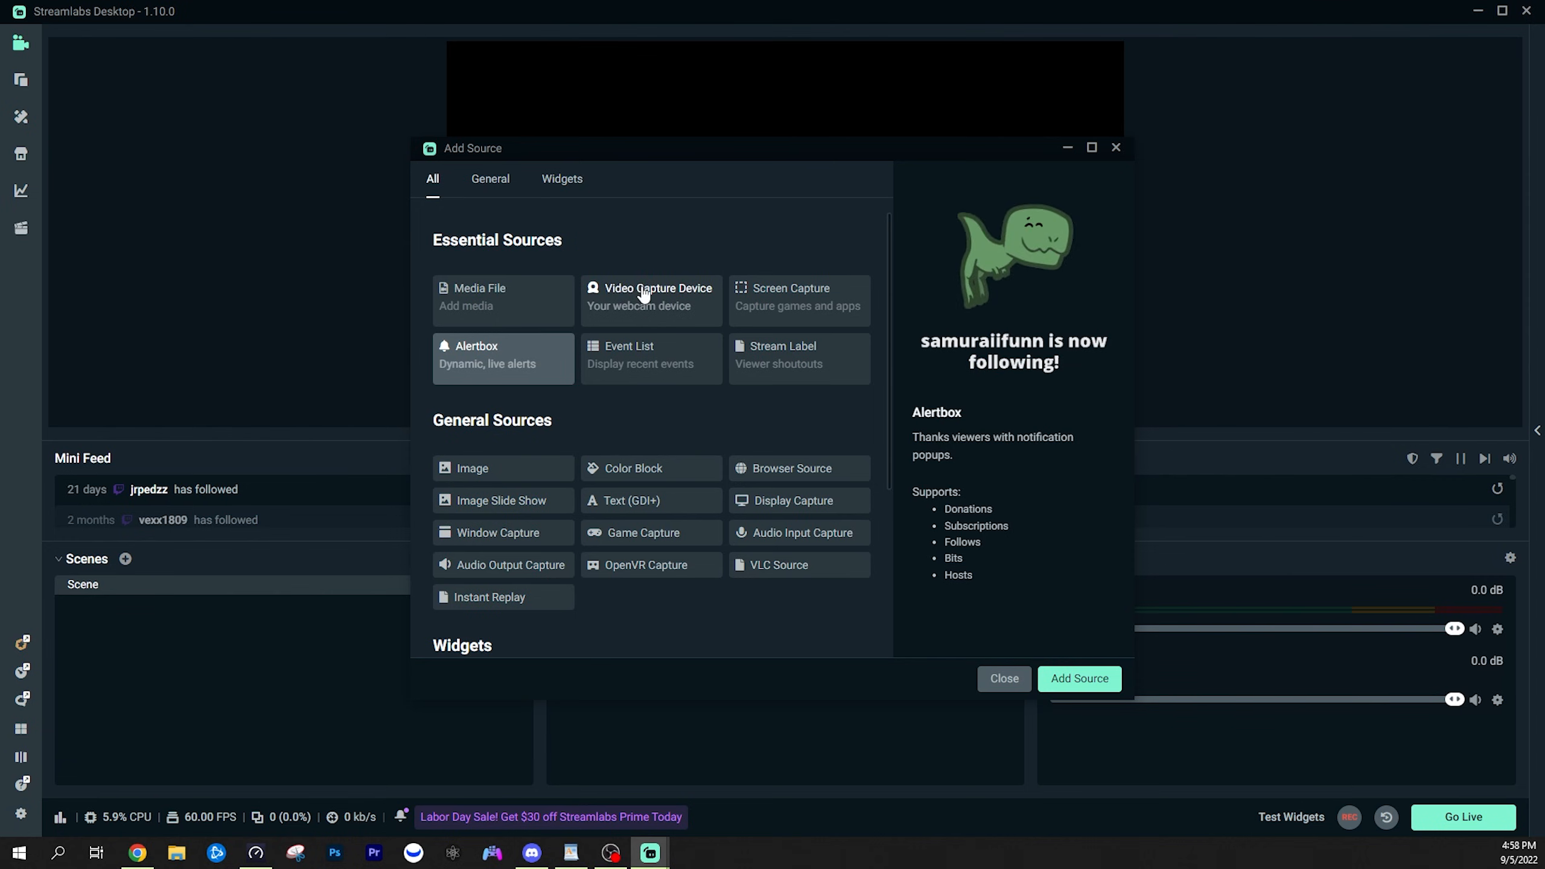
pyautogui.moveTo(638, 280)
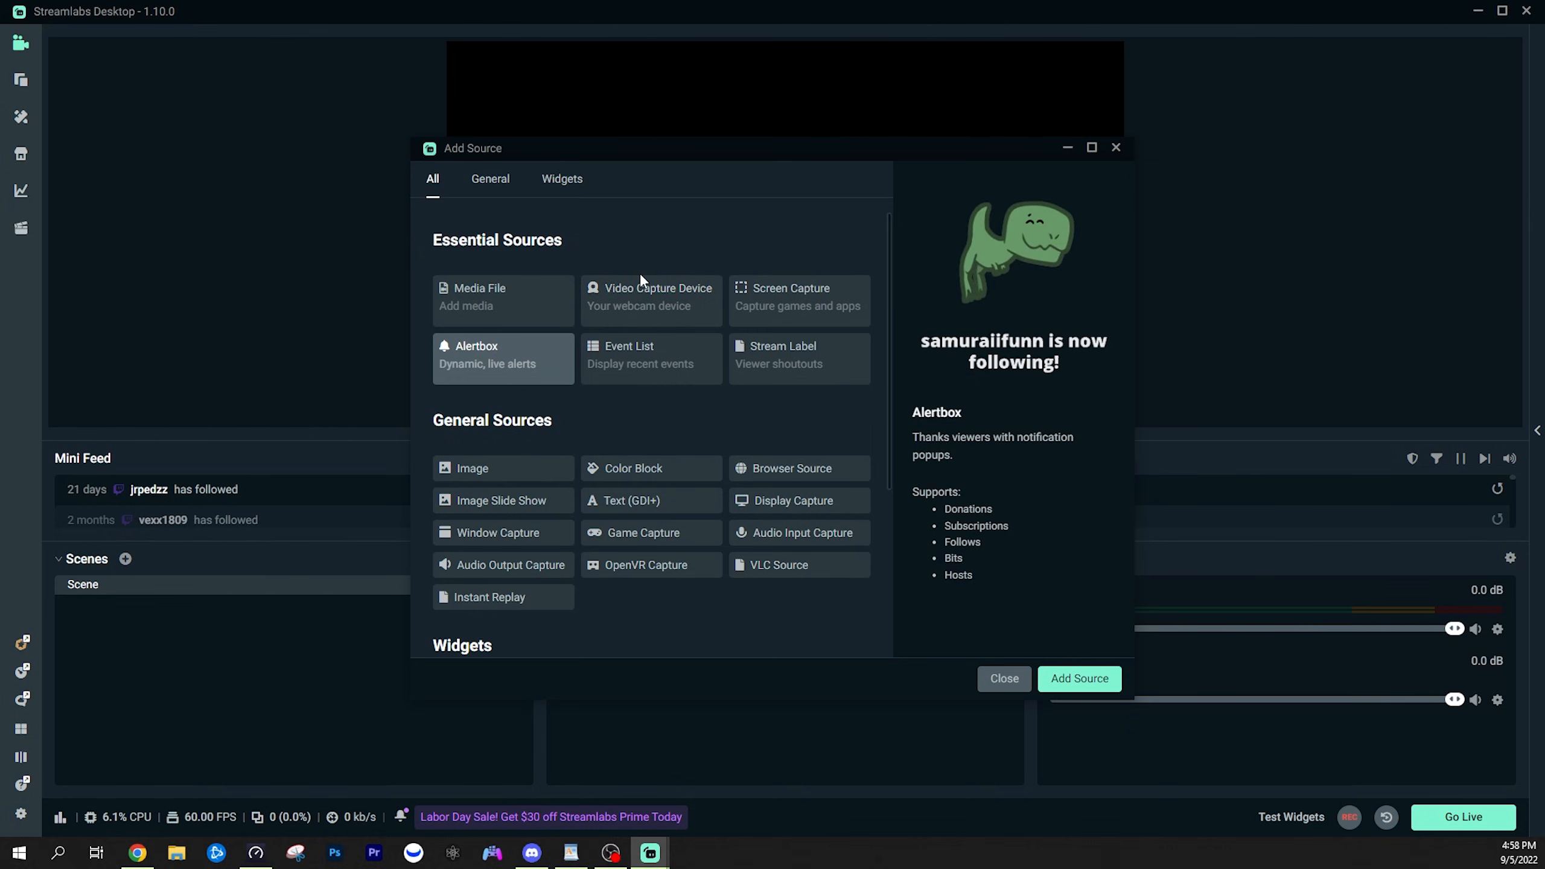
pyautogui.click(1001, 678)
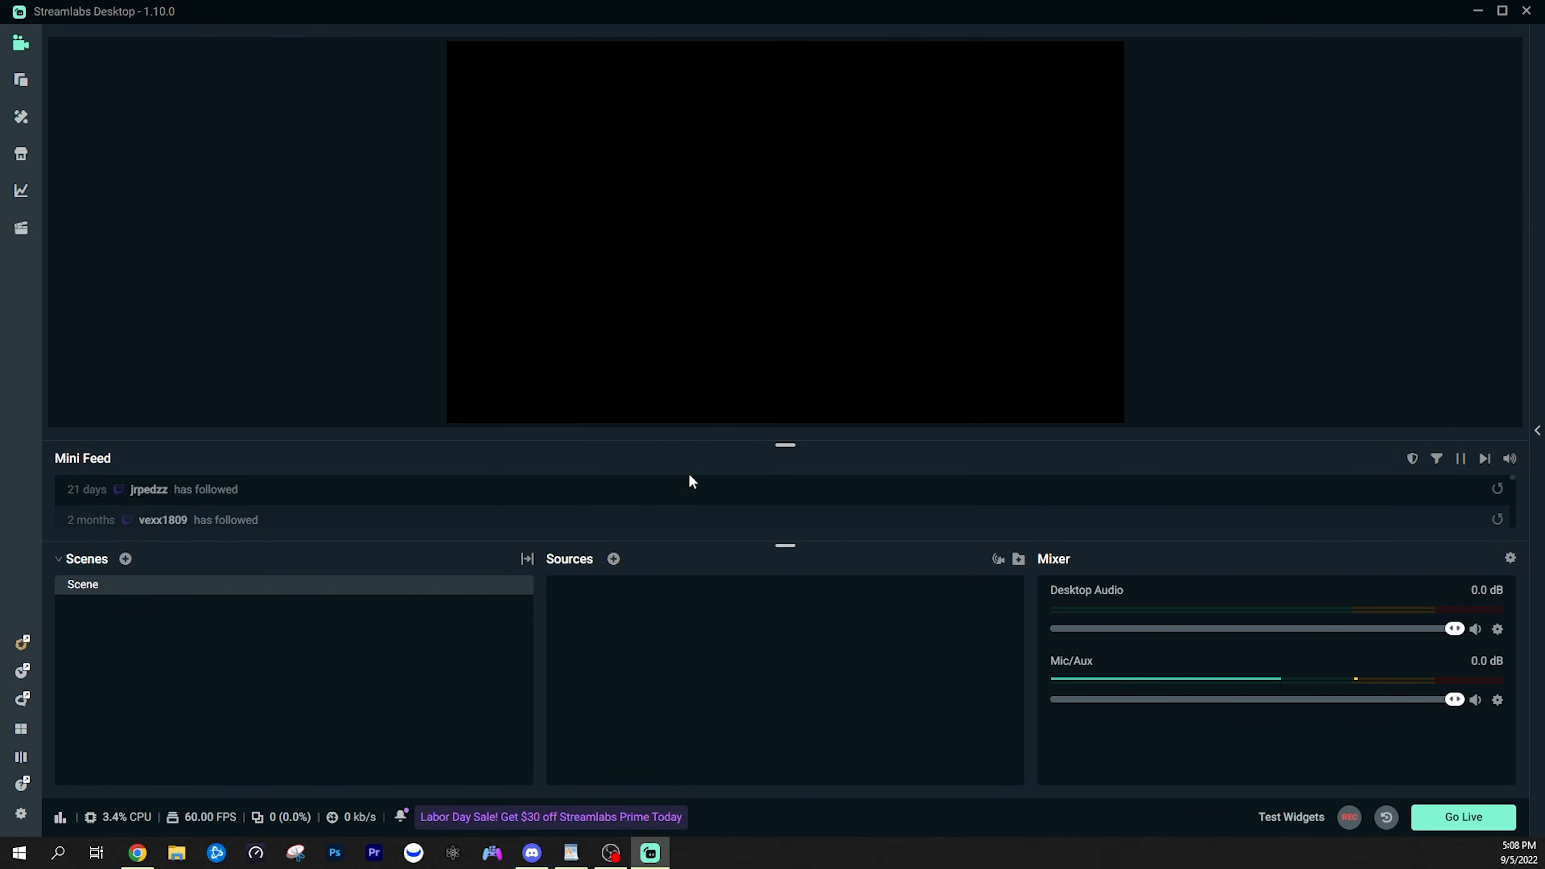
pyautogui.click(613, 558)
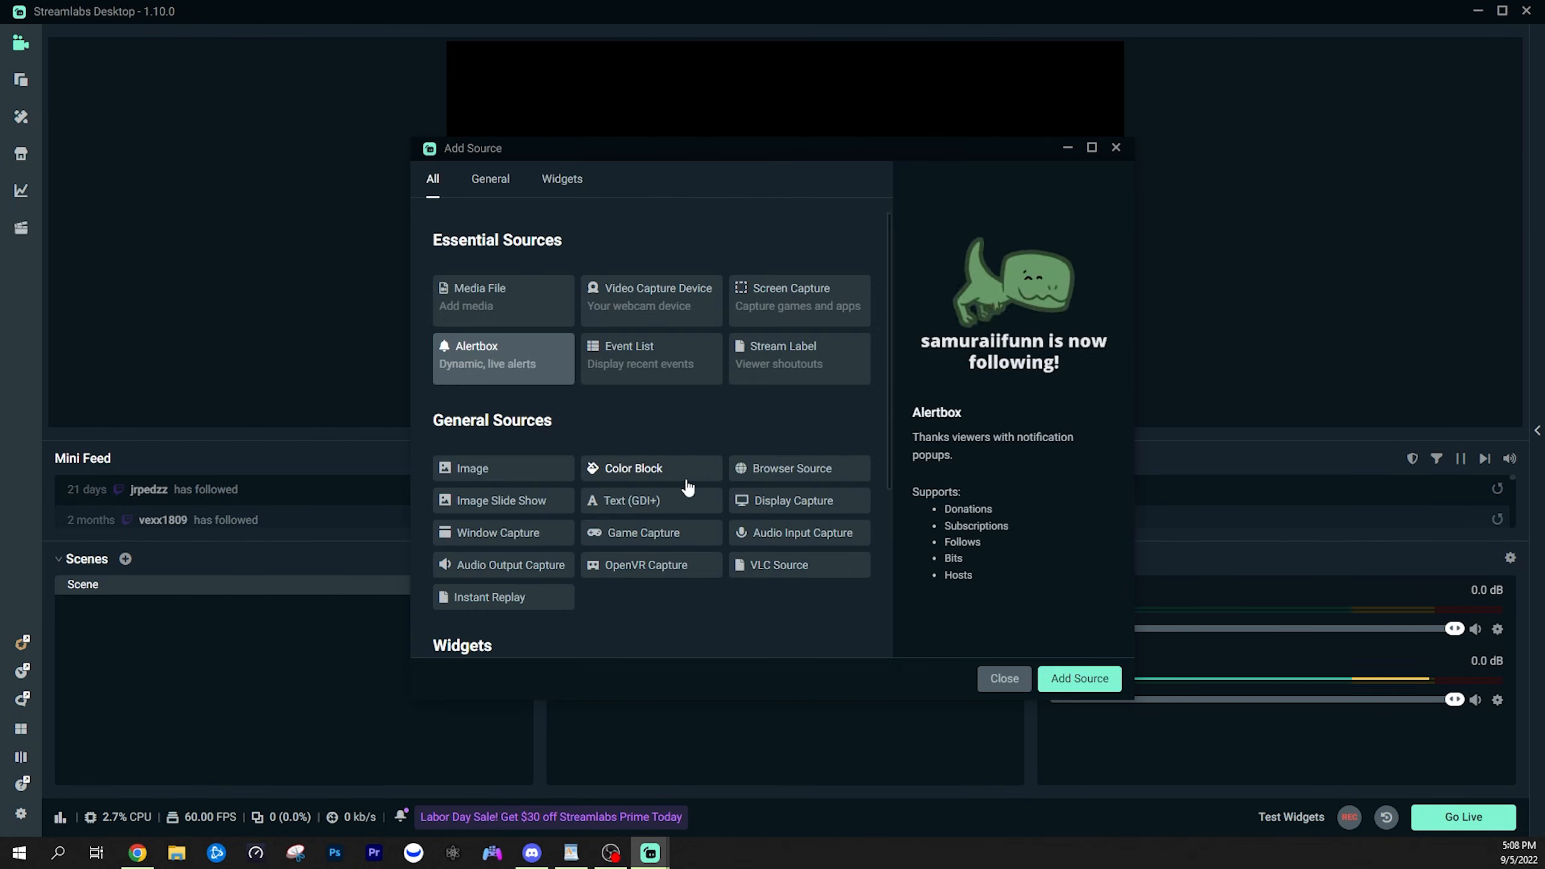
pyautogui.scroll(-3)
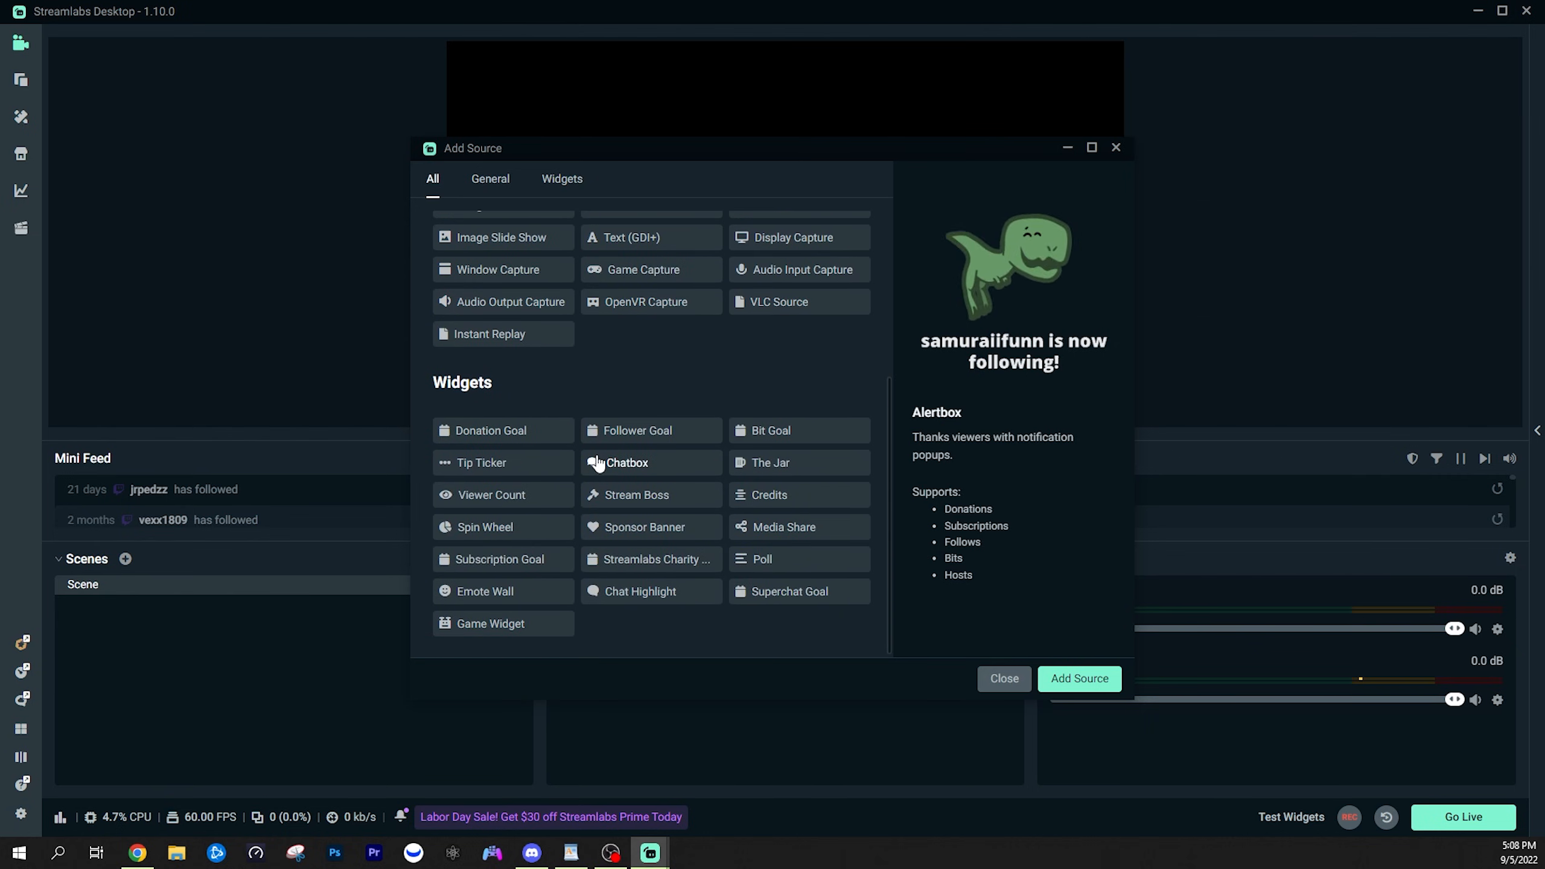
pyautogui.moveTo(575, 486)
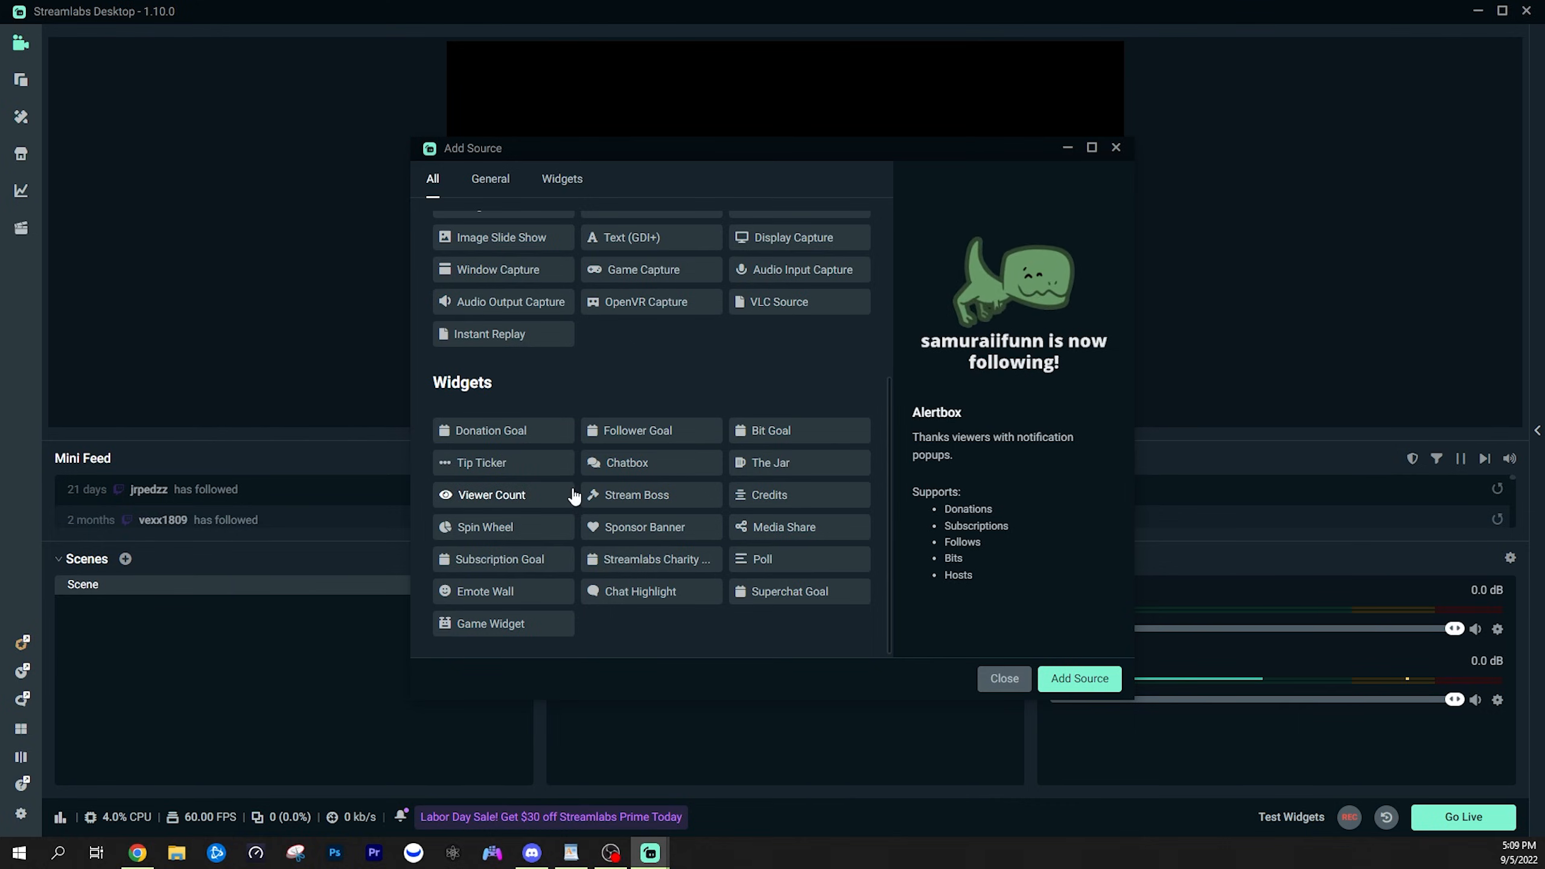
# - Close the Add Source catalog without adding a source
pyautogui.click(1002, 678)
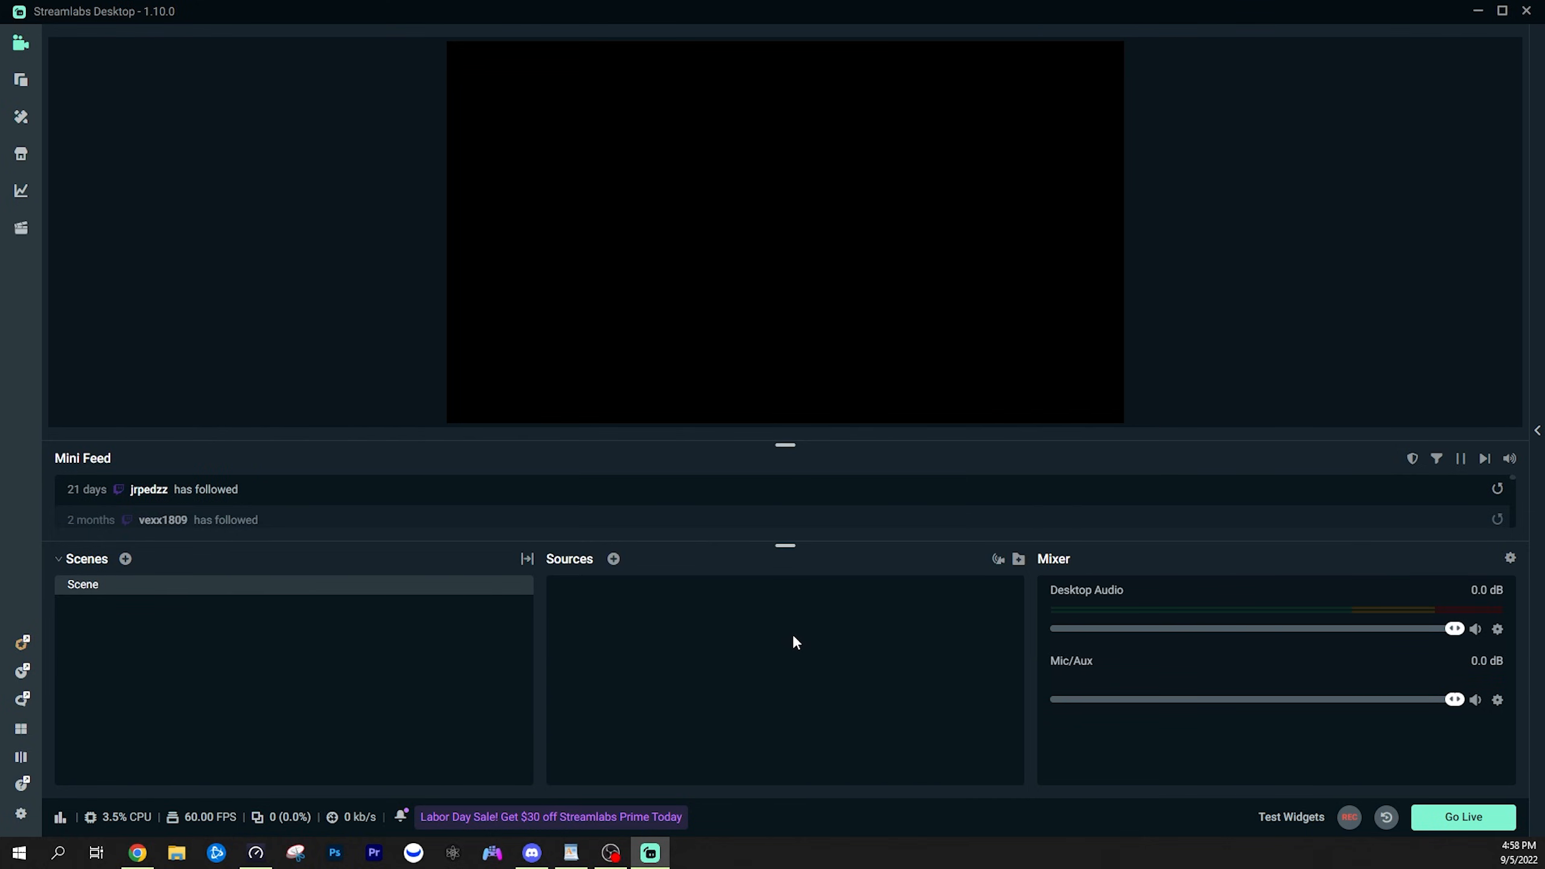
pyautogui.moveTo(1156, 635)
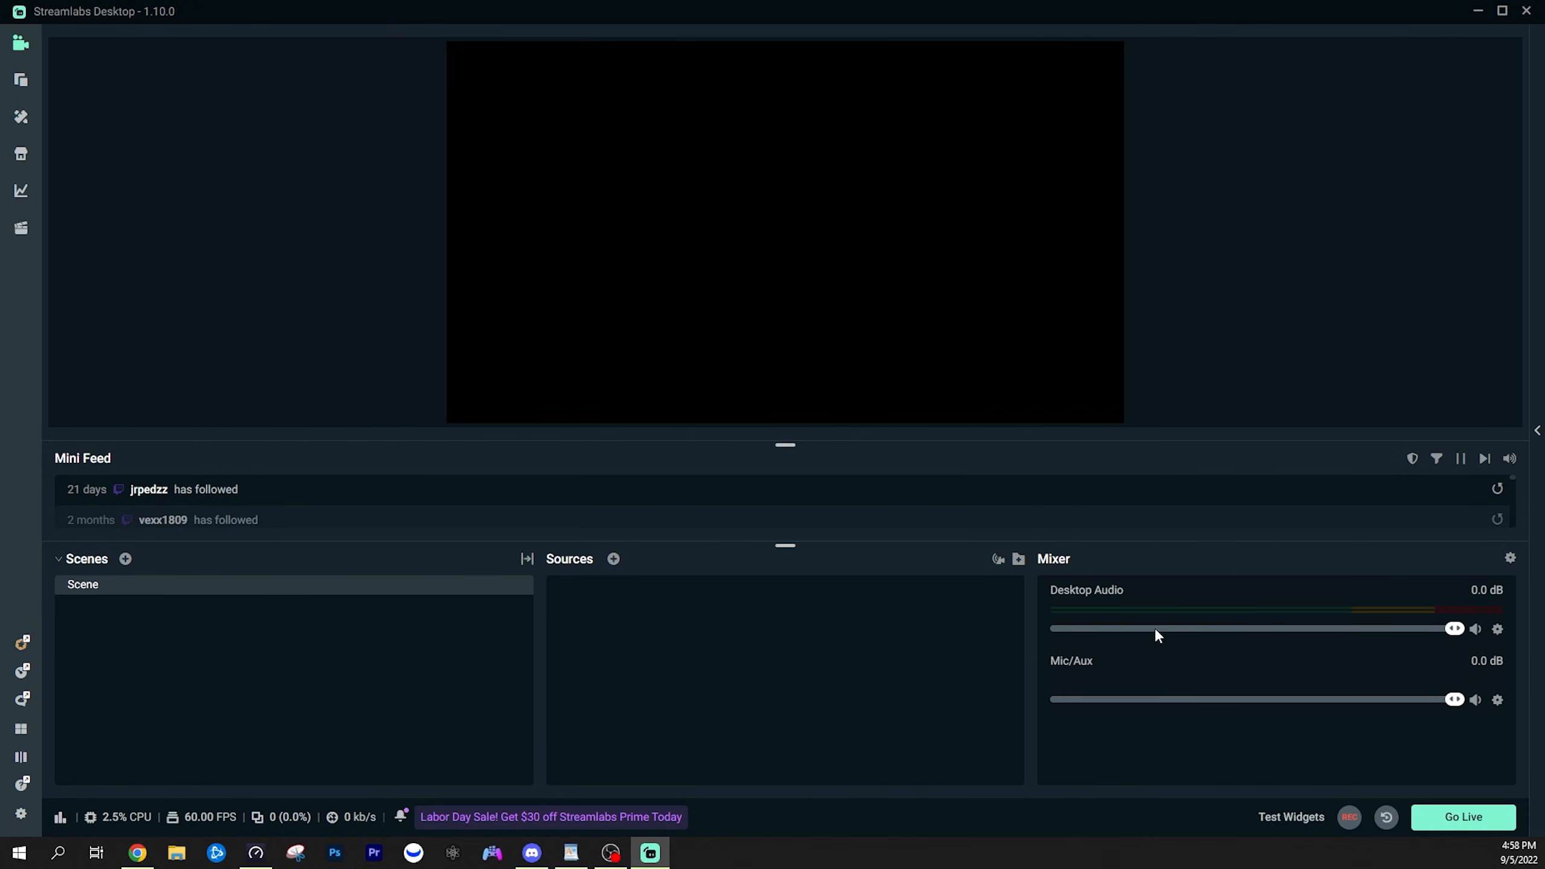
pyautogui.moveTo(1315, 667)
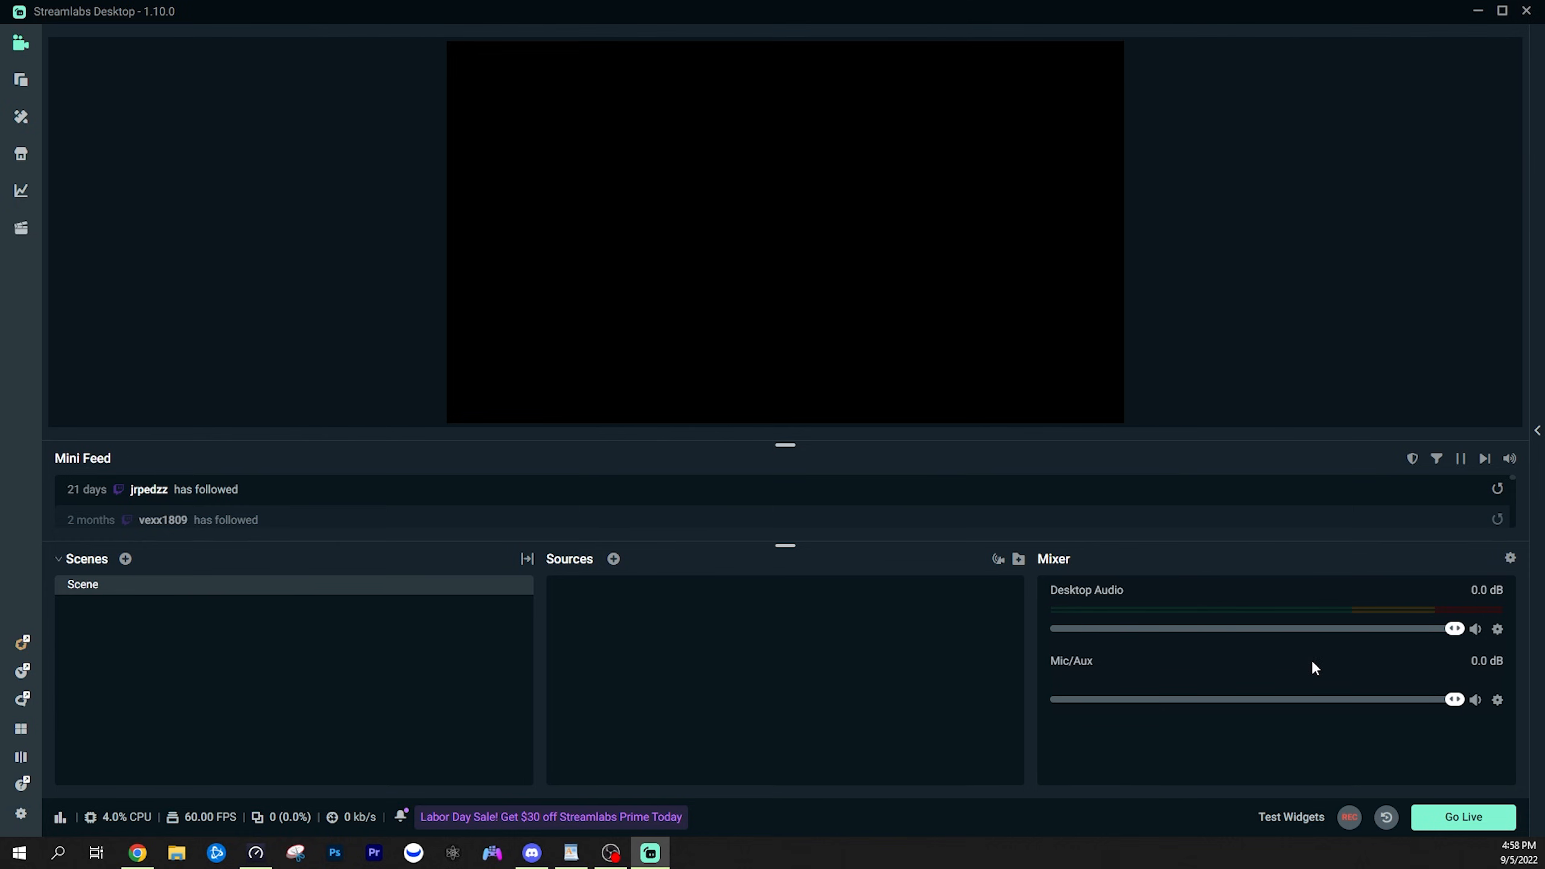
pyautogui.moveTo(1062, 571)
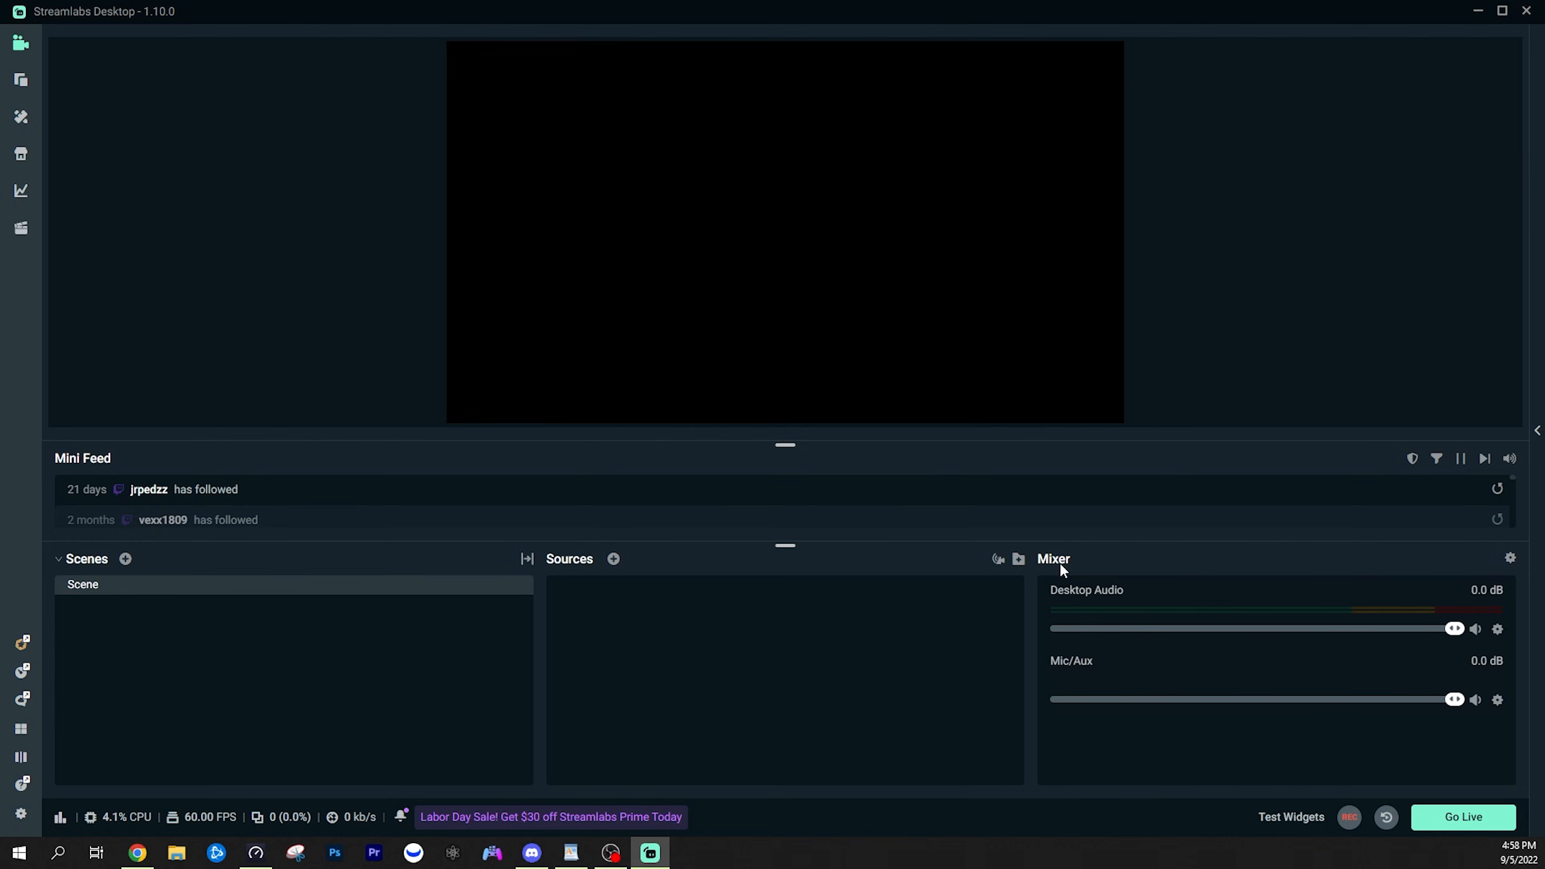
pyautogui.moveTo(1083, 603)
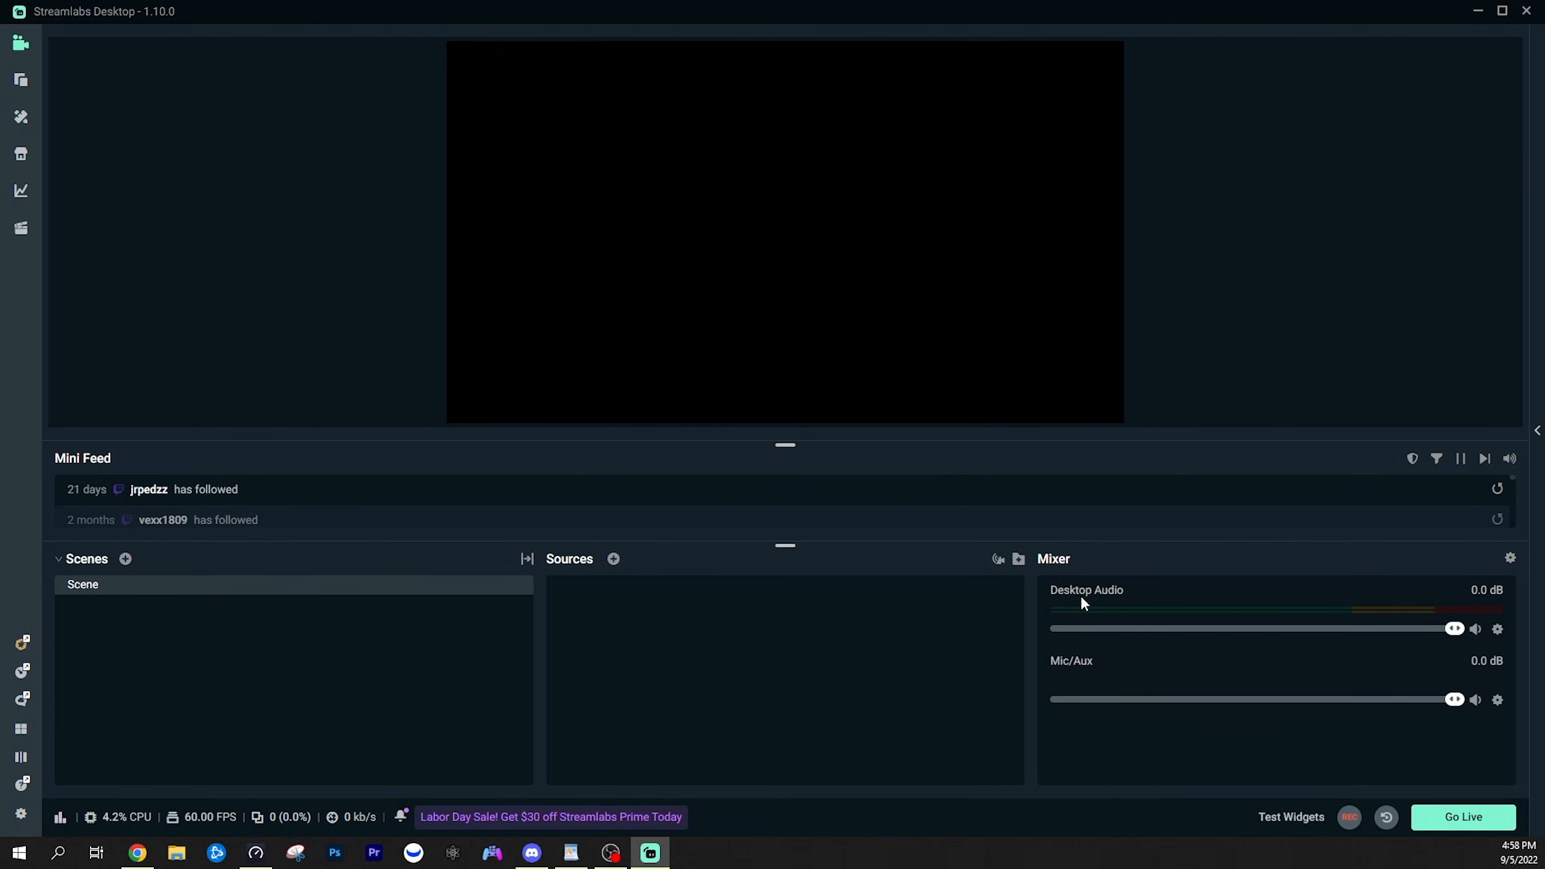
pyautogui.moveTo(1118, 606)
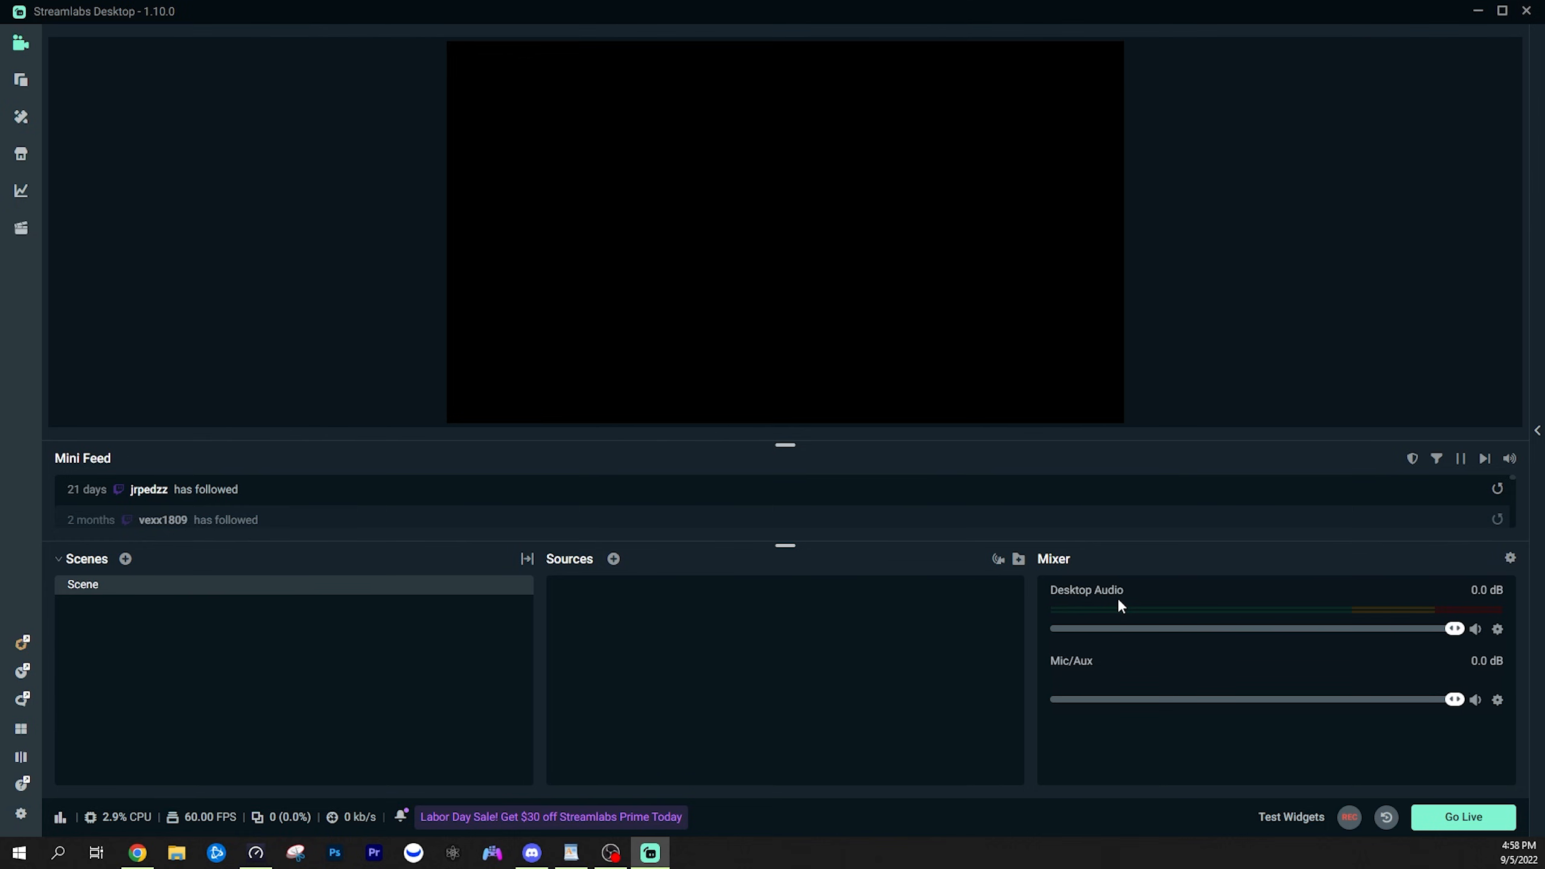
pyautogui.moveTo(1195, 622)
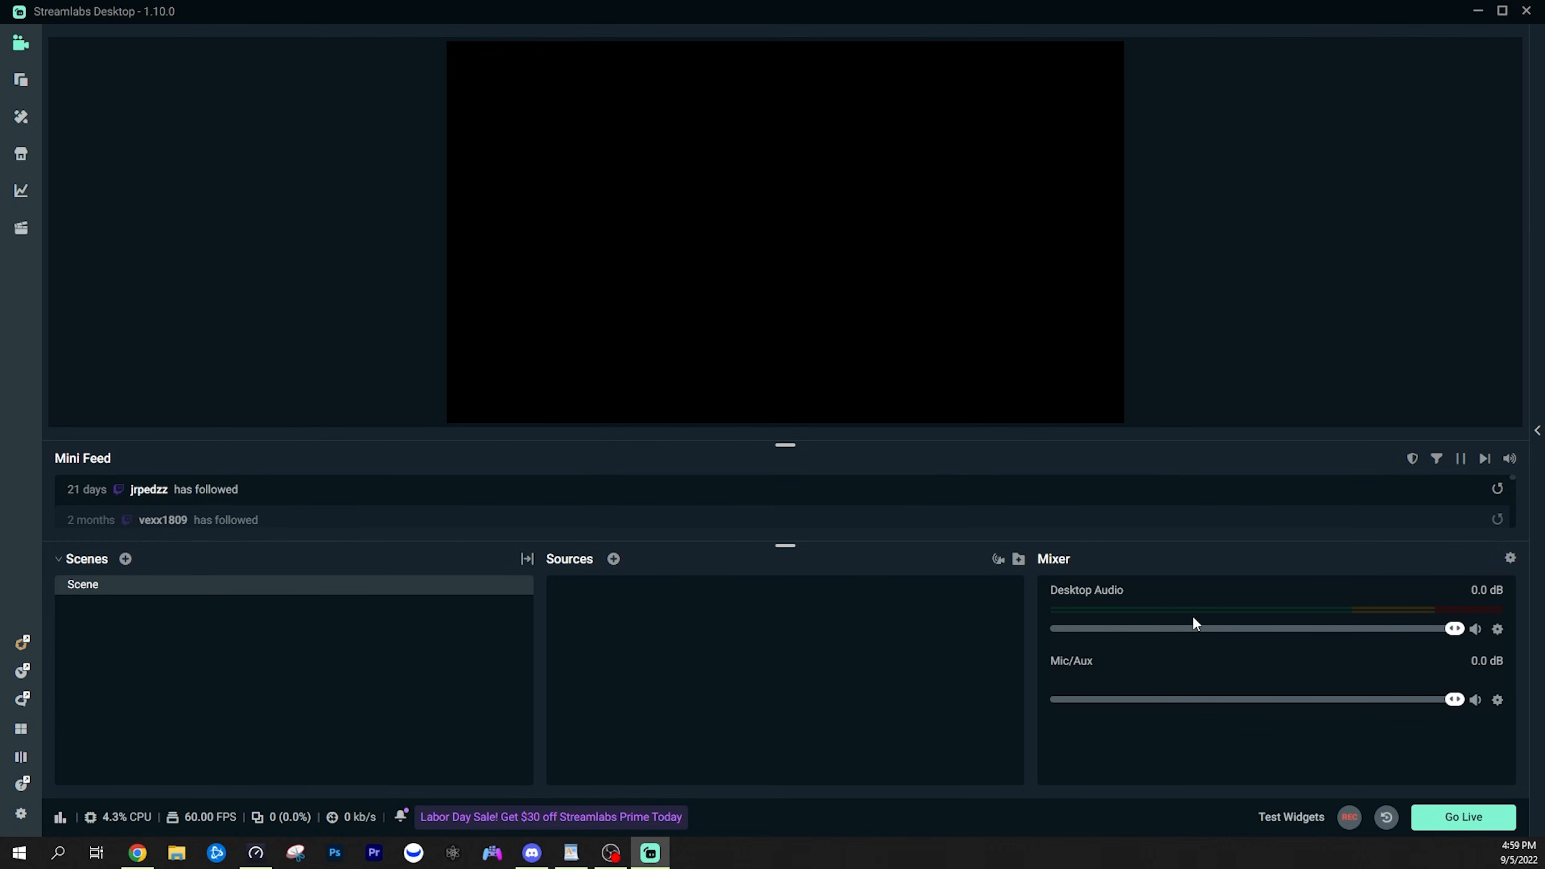
pyautogui.moveTo(1114, 674)
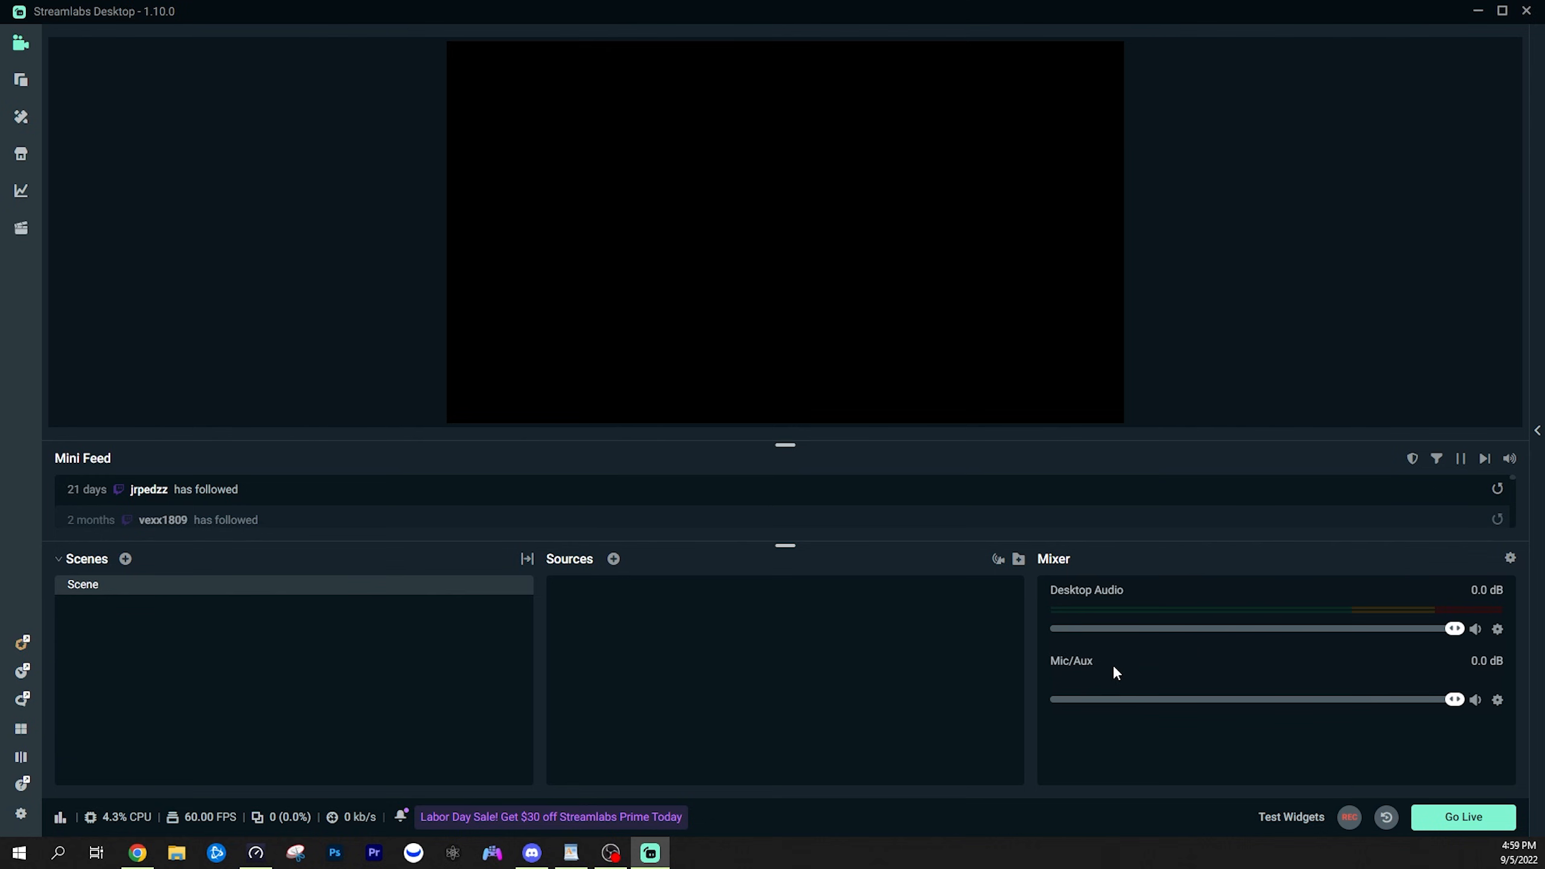
pyautogui.moveTo(1499, 700)
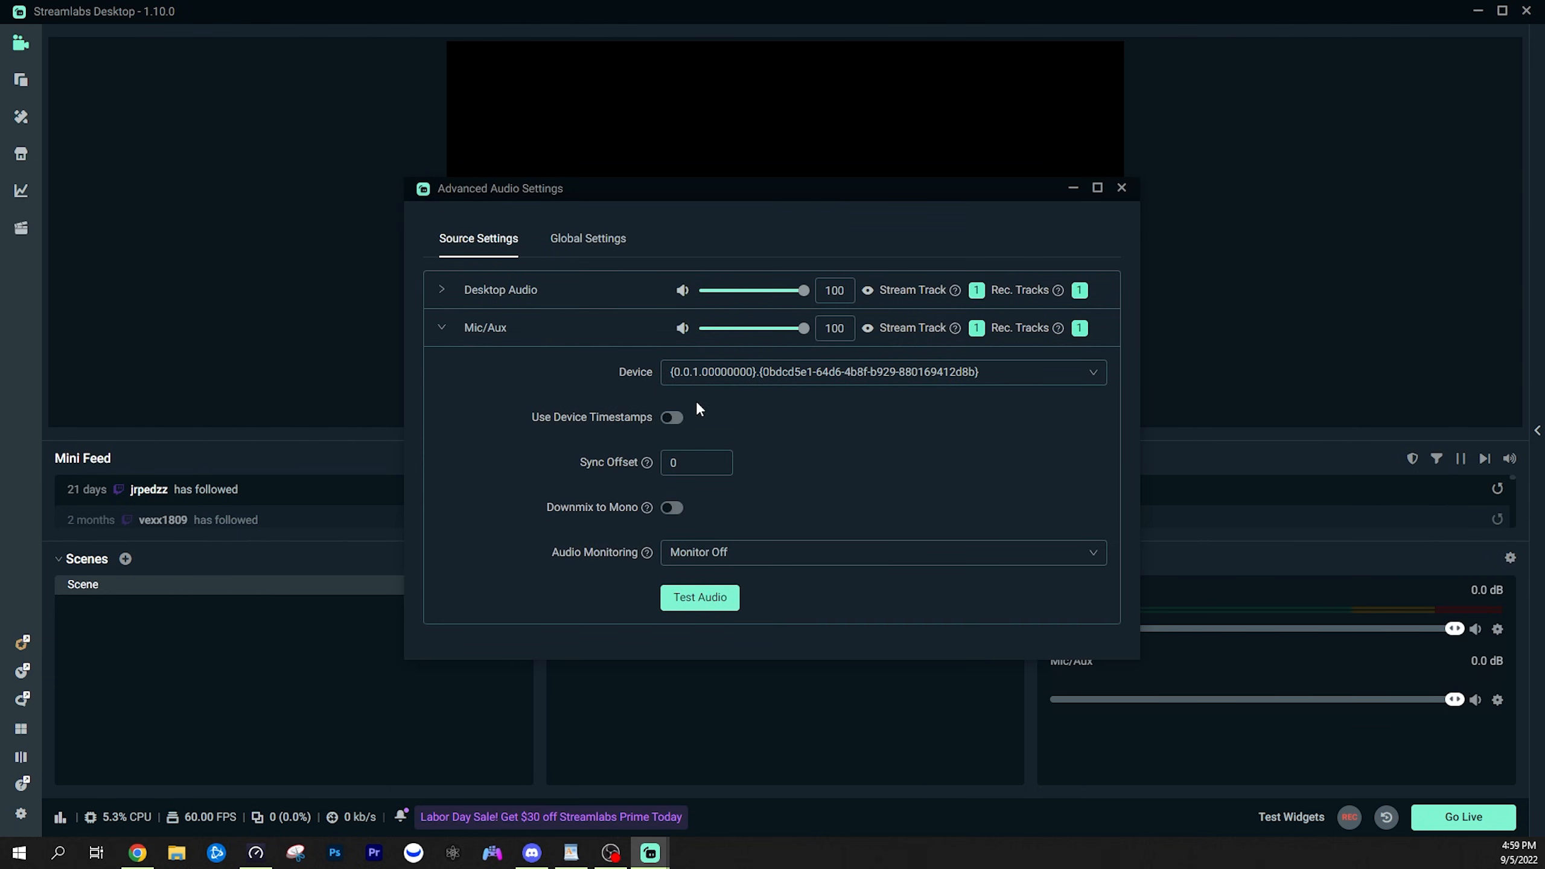
# - Set the Mic/Aux device to Analogue 1 + 2 (Focusrite USB Audio)
pyautogui.click(882, 371)
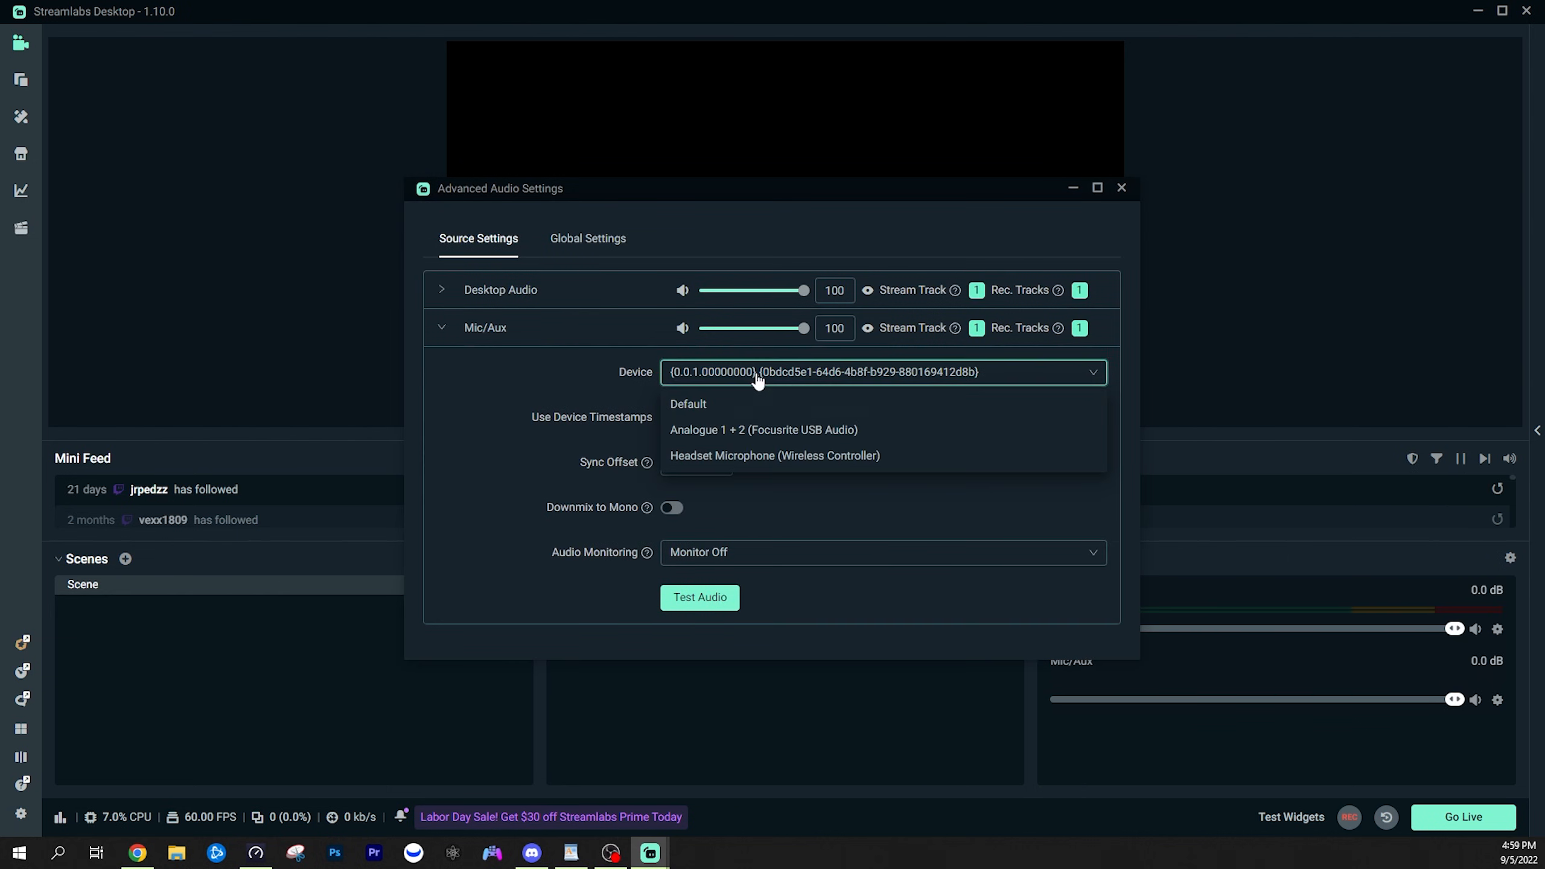
pyautogui.moveTo(727, 429)
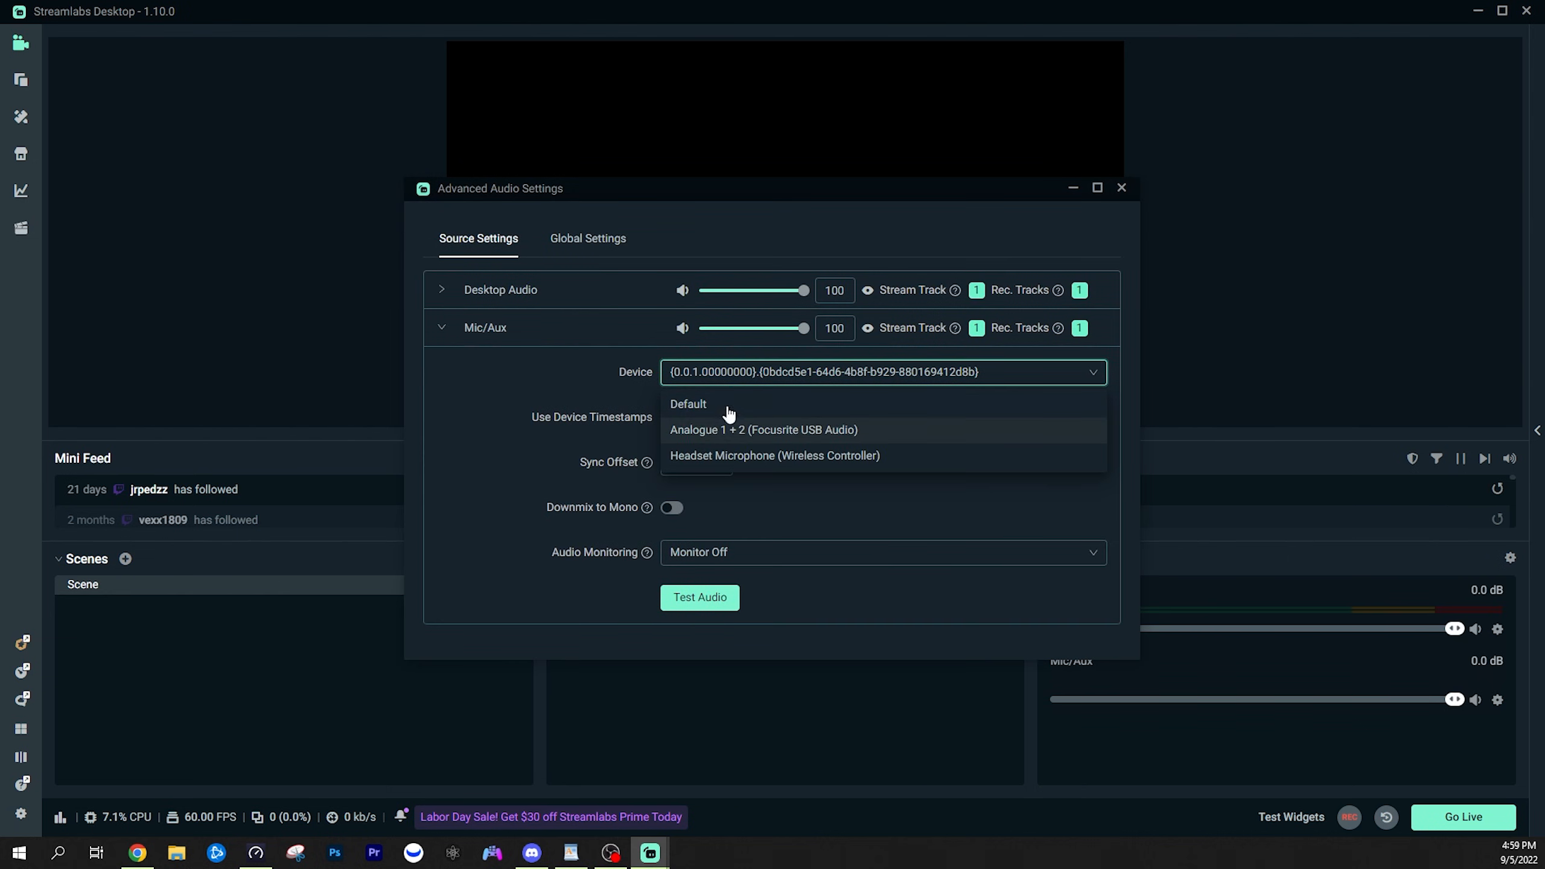
pyautogui.moveTo(732, 436)
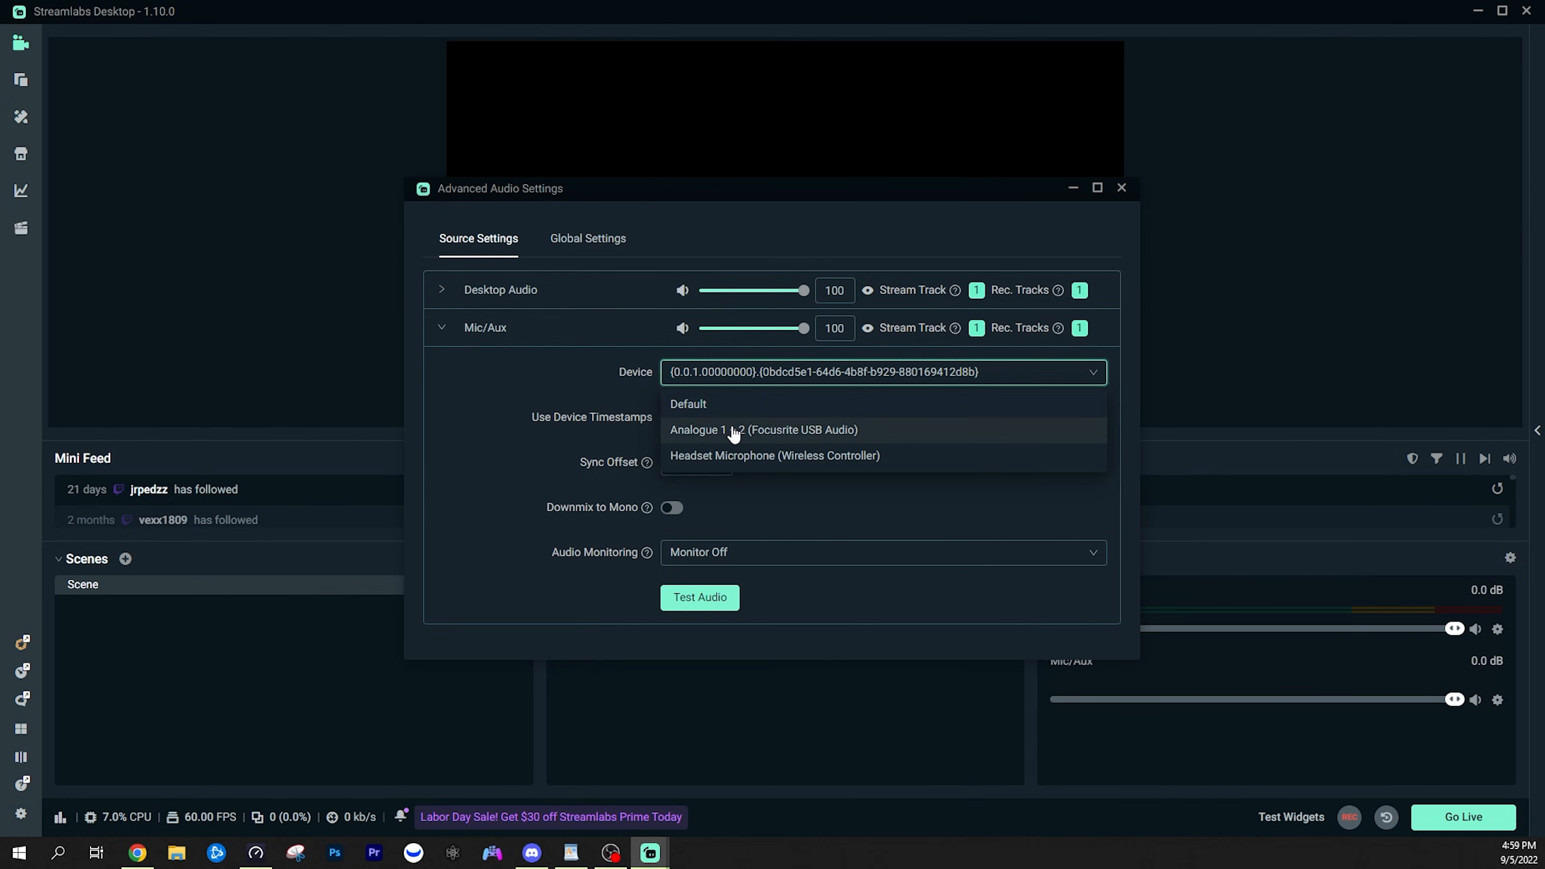
pyautogui.moveTo(697, 433)
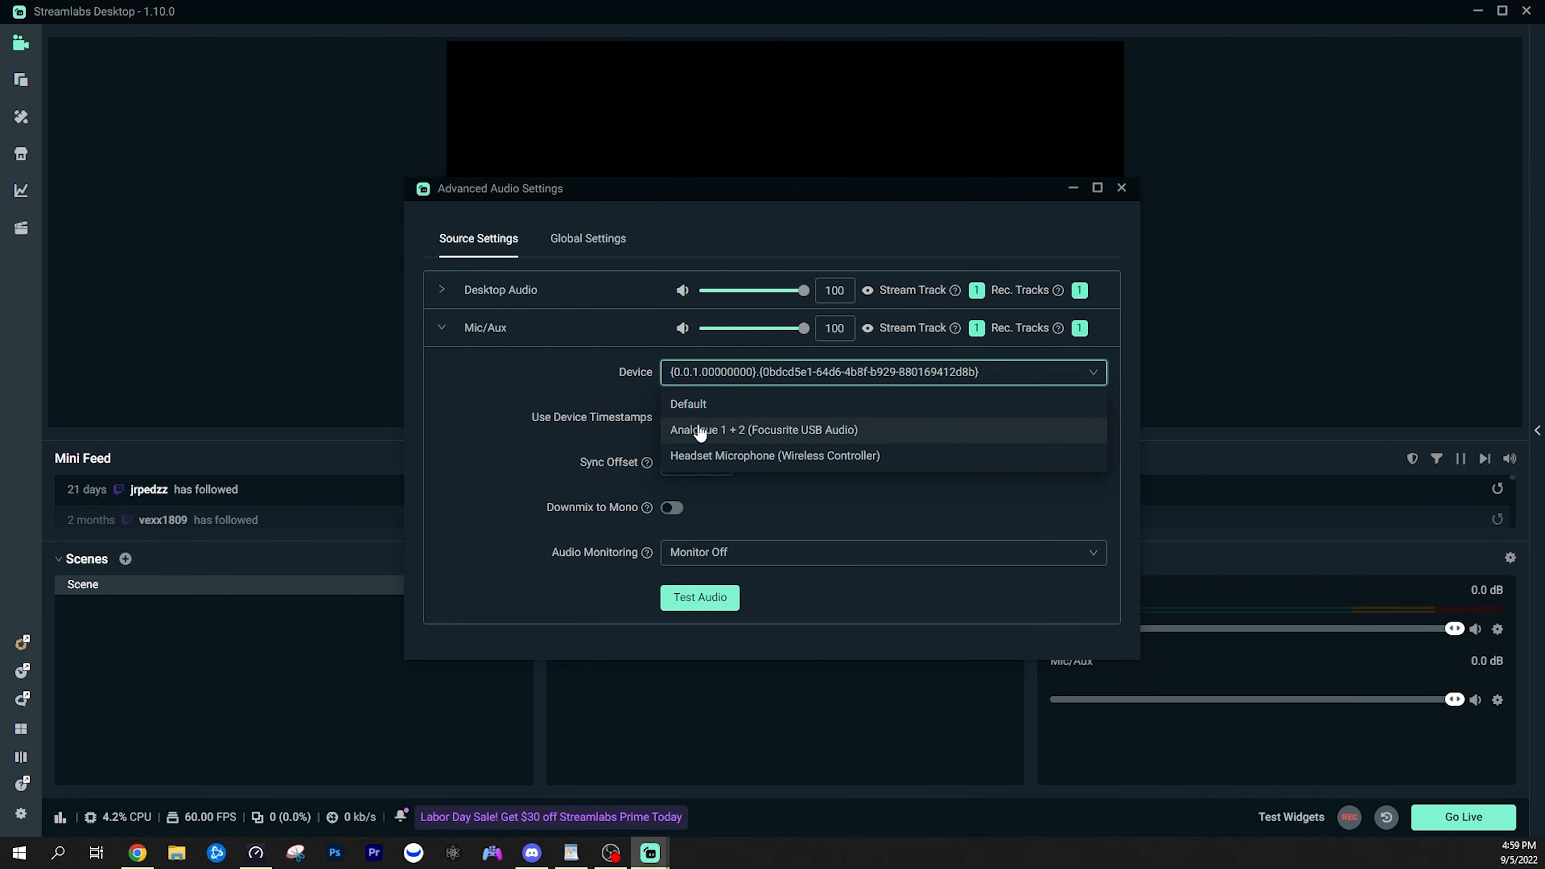
pyautogui.moveTo(738, 436)
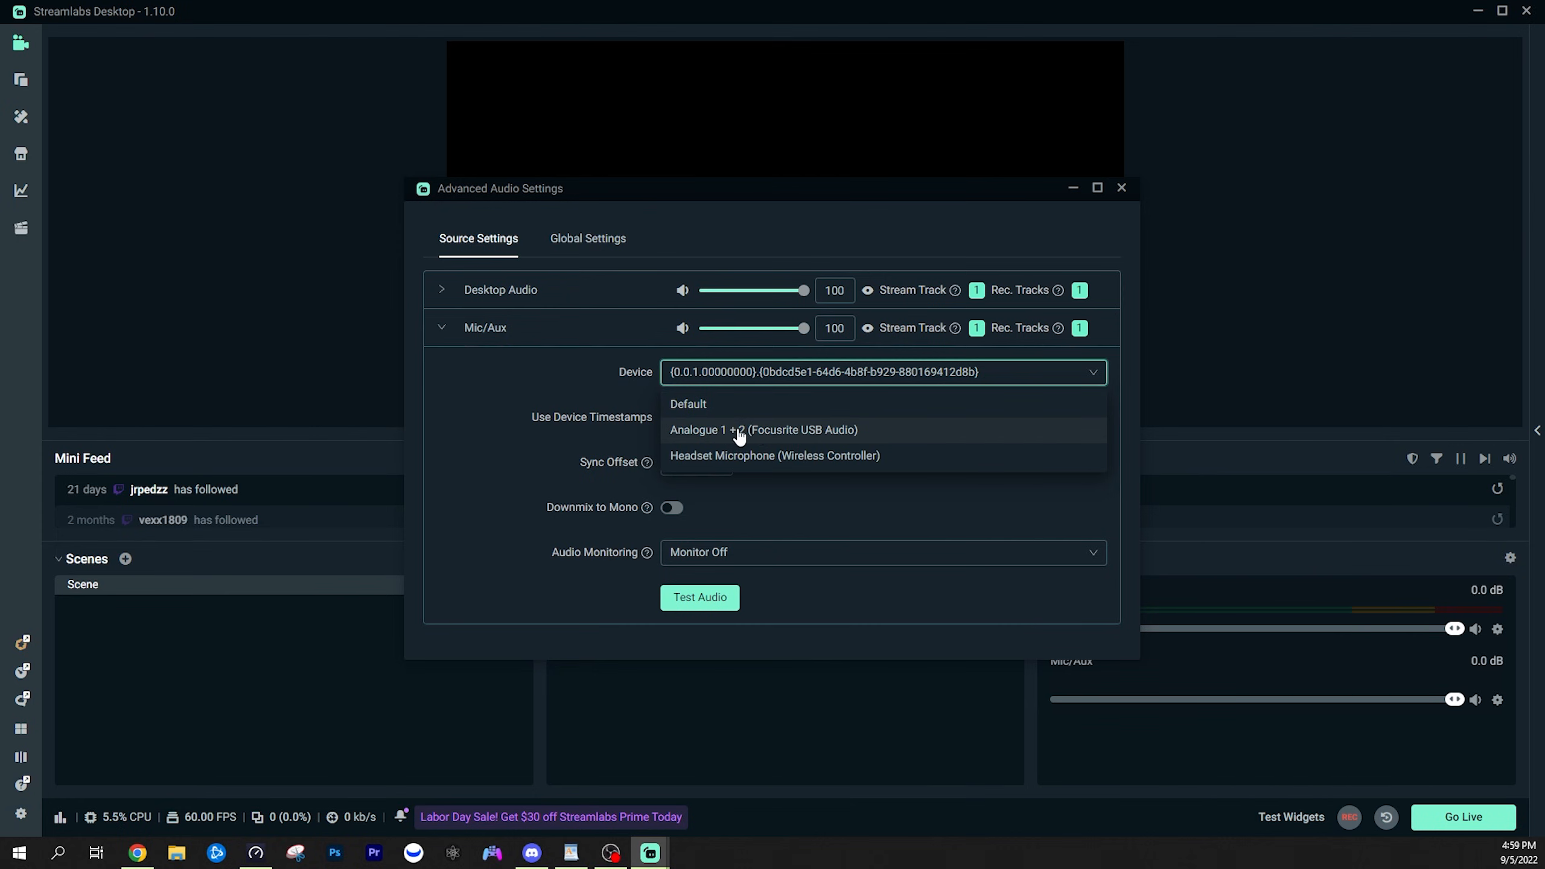
pyautogui.click(764, 430)
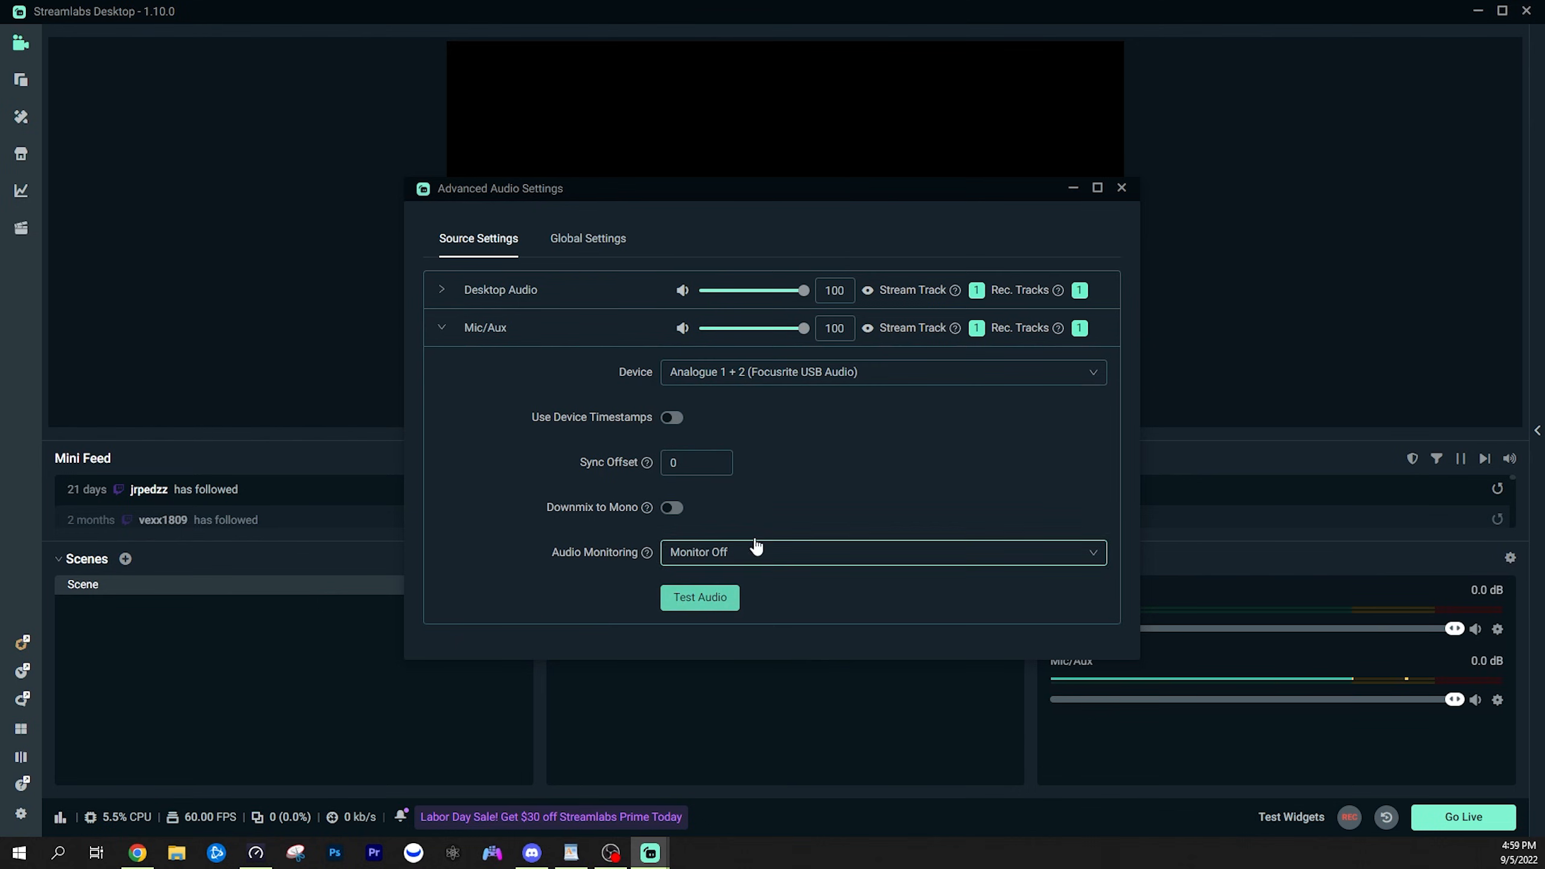
pyautogui.moveTo(712, 423)
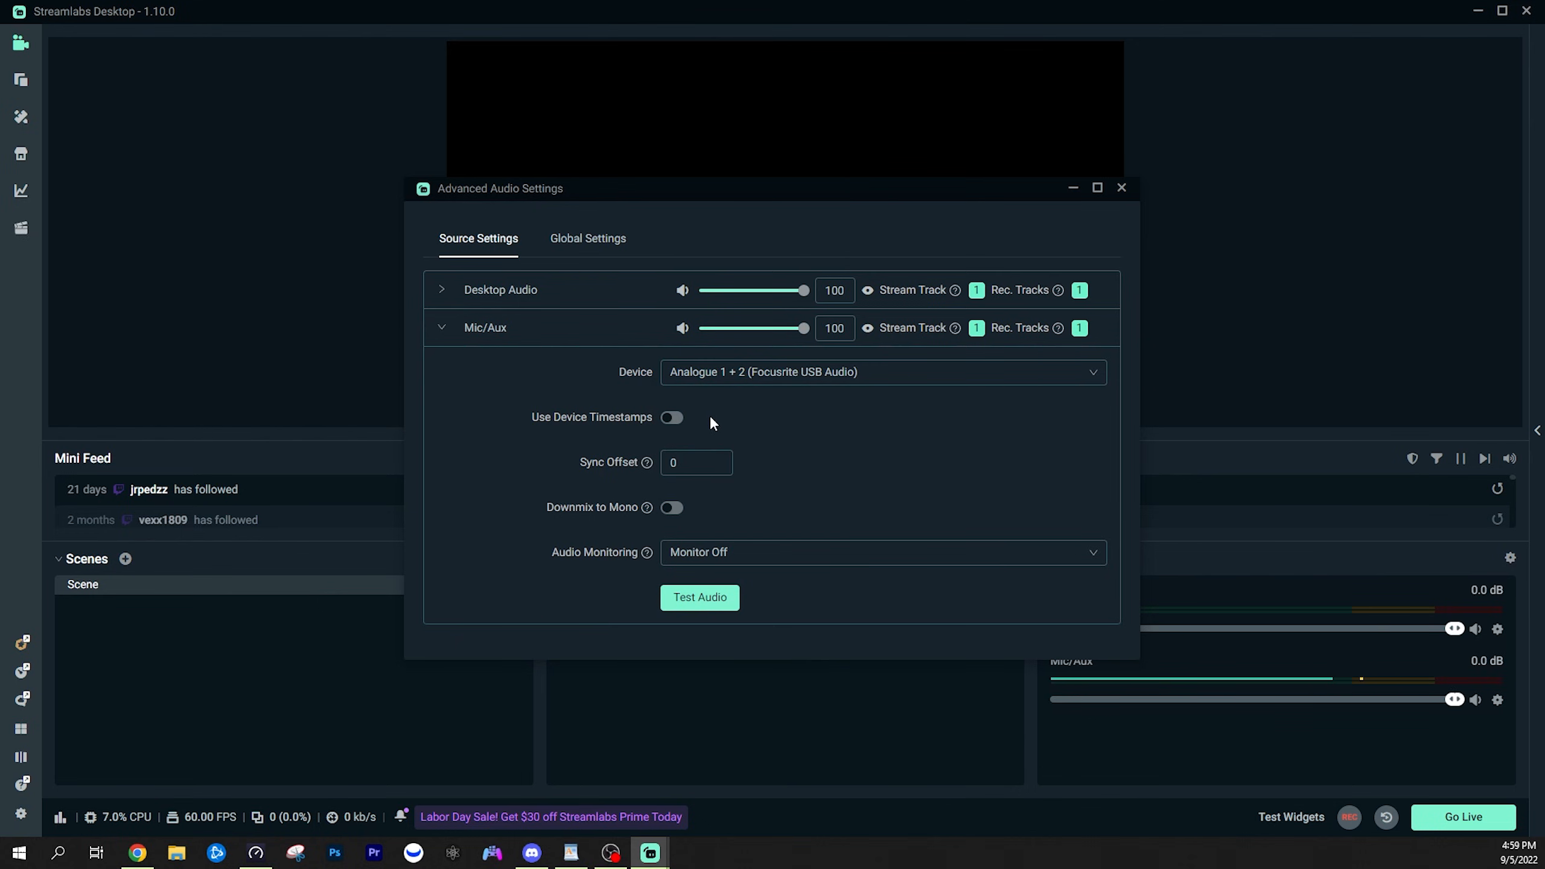
pyautogui.moveTo(733, 377)
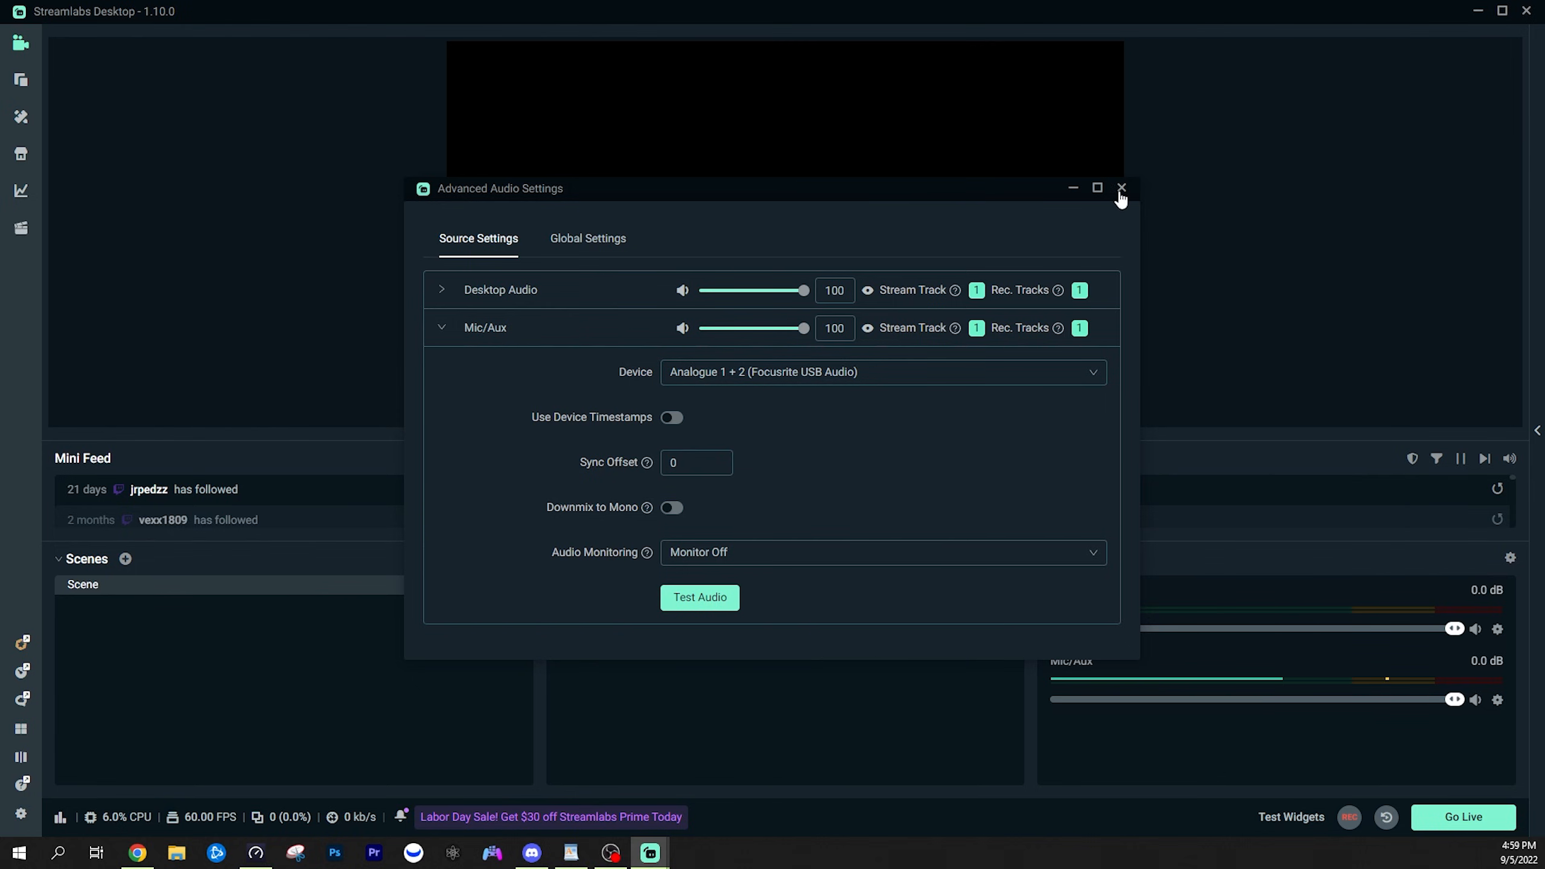
# - Close advanced audio settings and review Mic/Aux filter types, keeping Gain and cancelling the new filter
pyautogui.click(1120, 189)
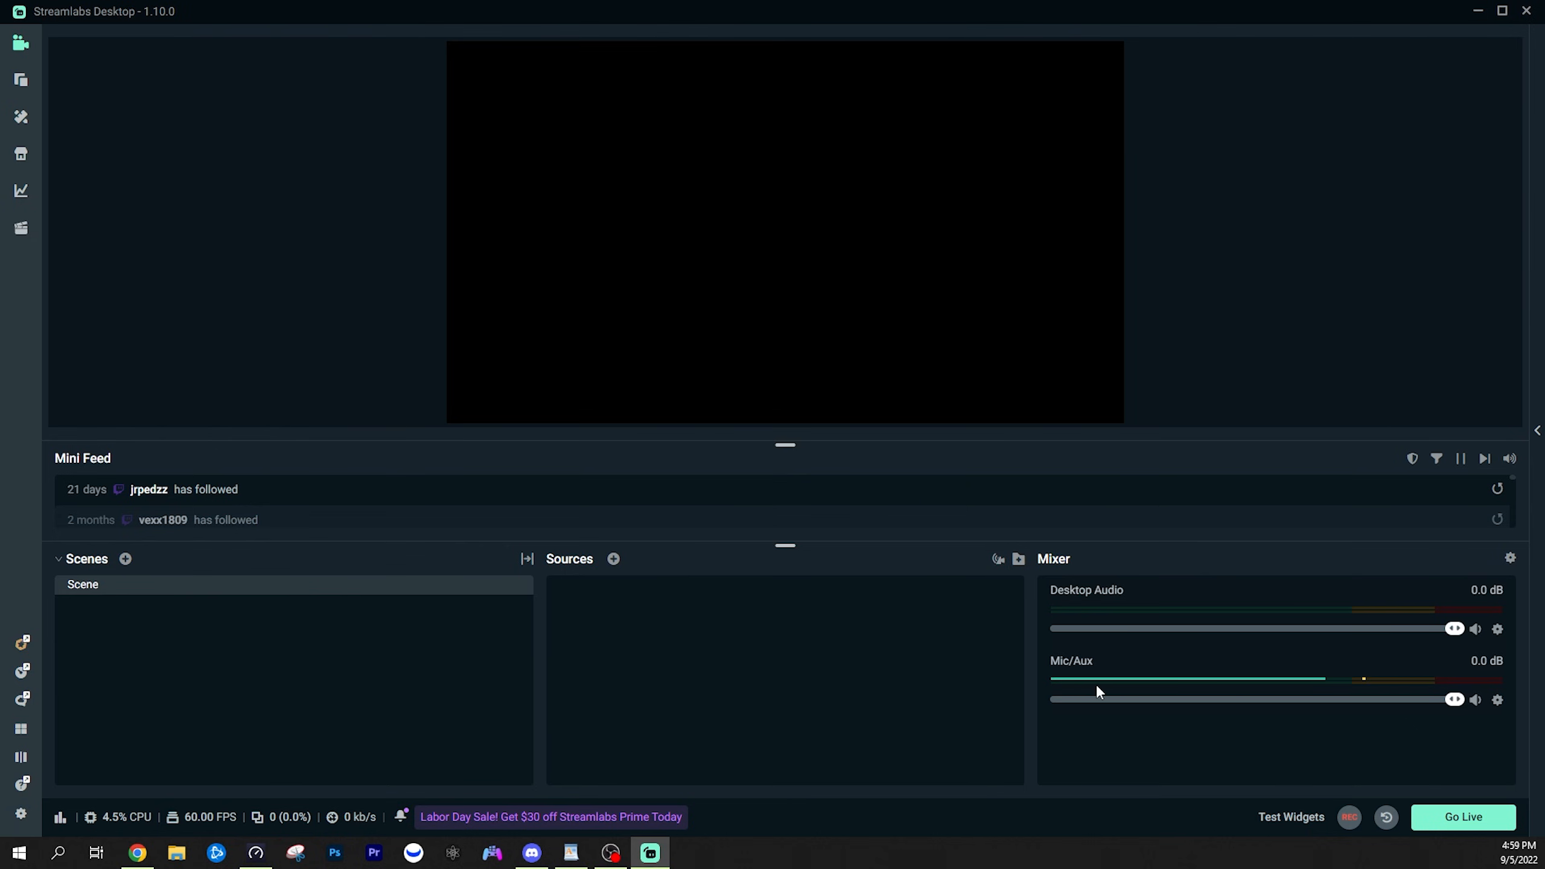
pyautogui.click(832, 234)
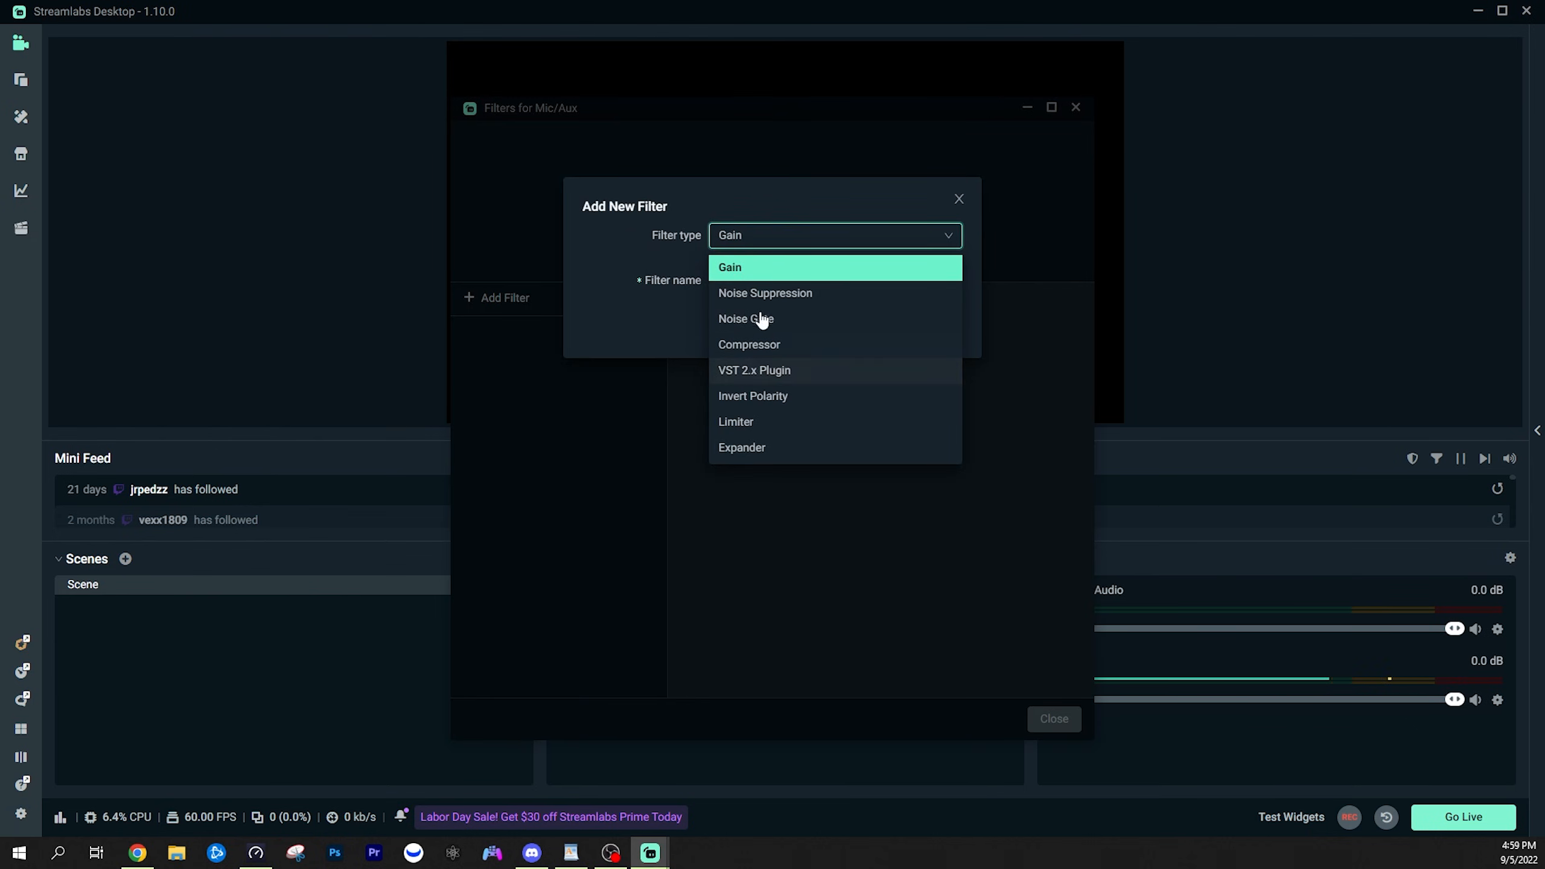
pyautogui.click(730, 267)
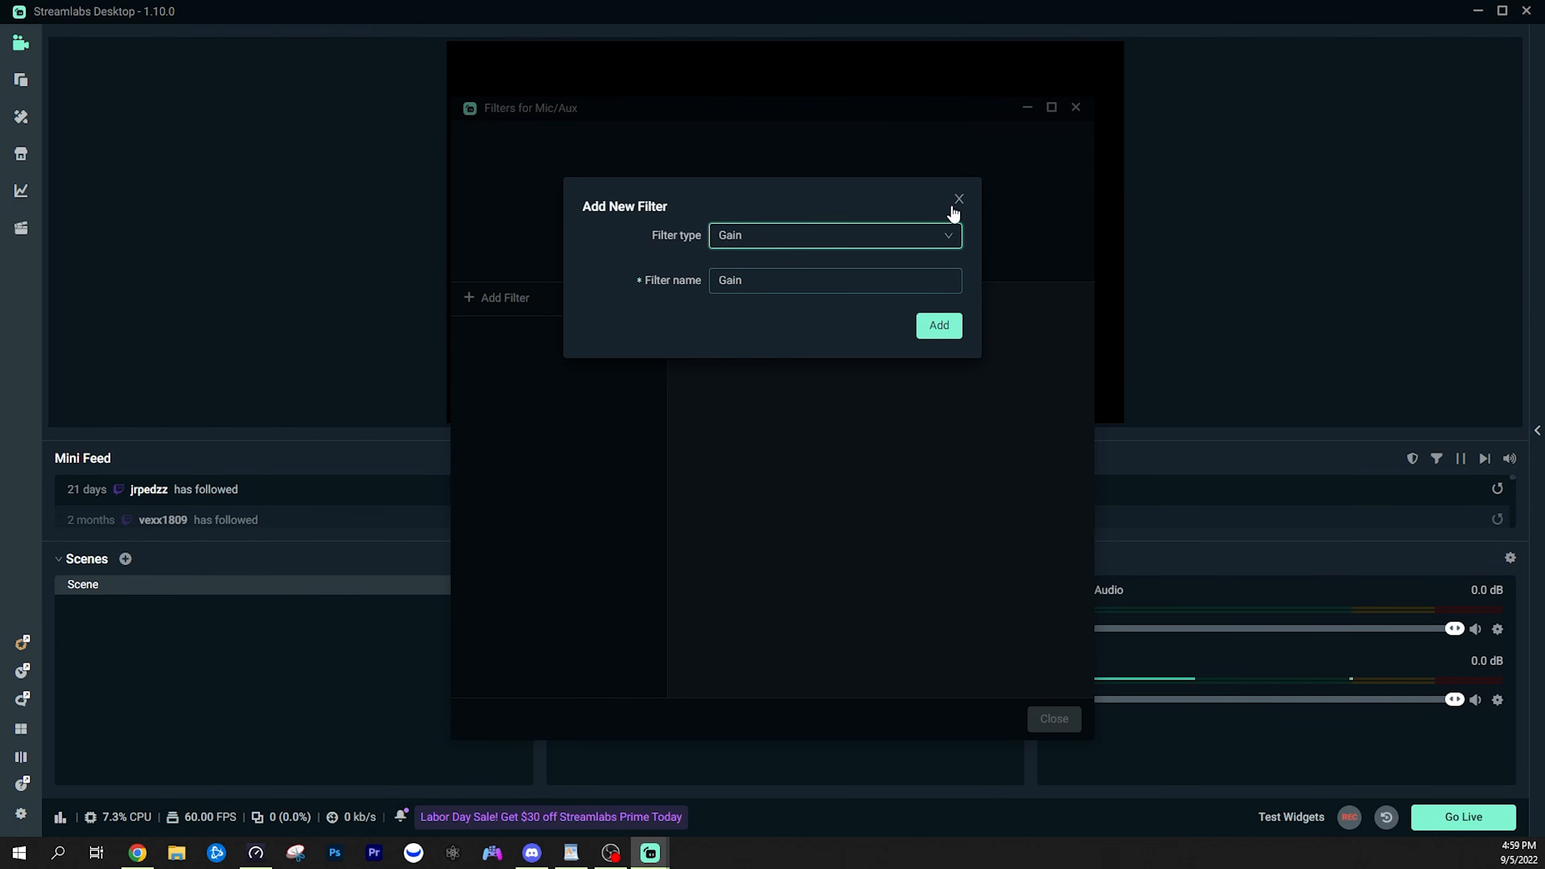
pyautogui.click(957, 201)
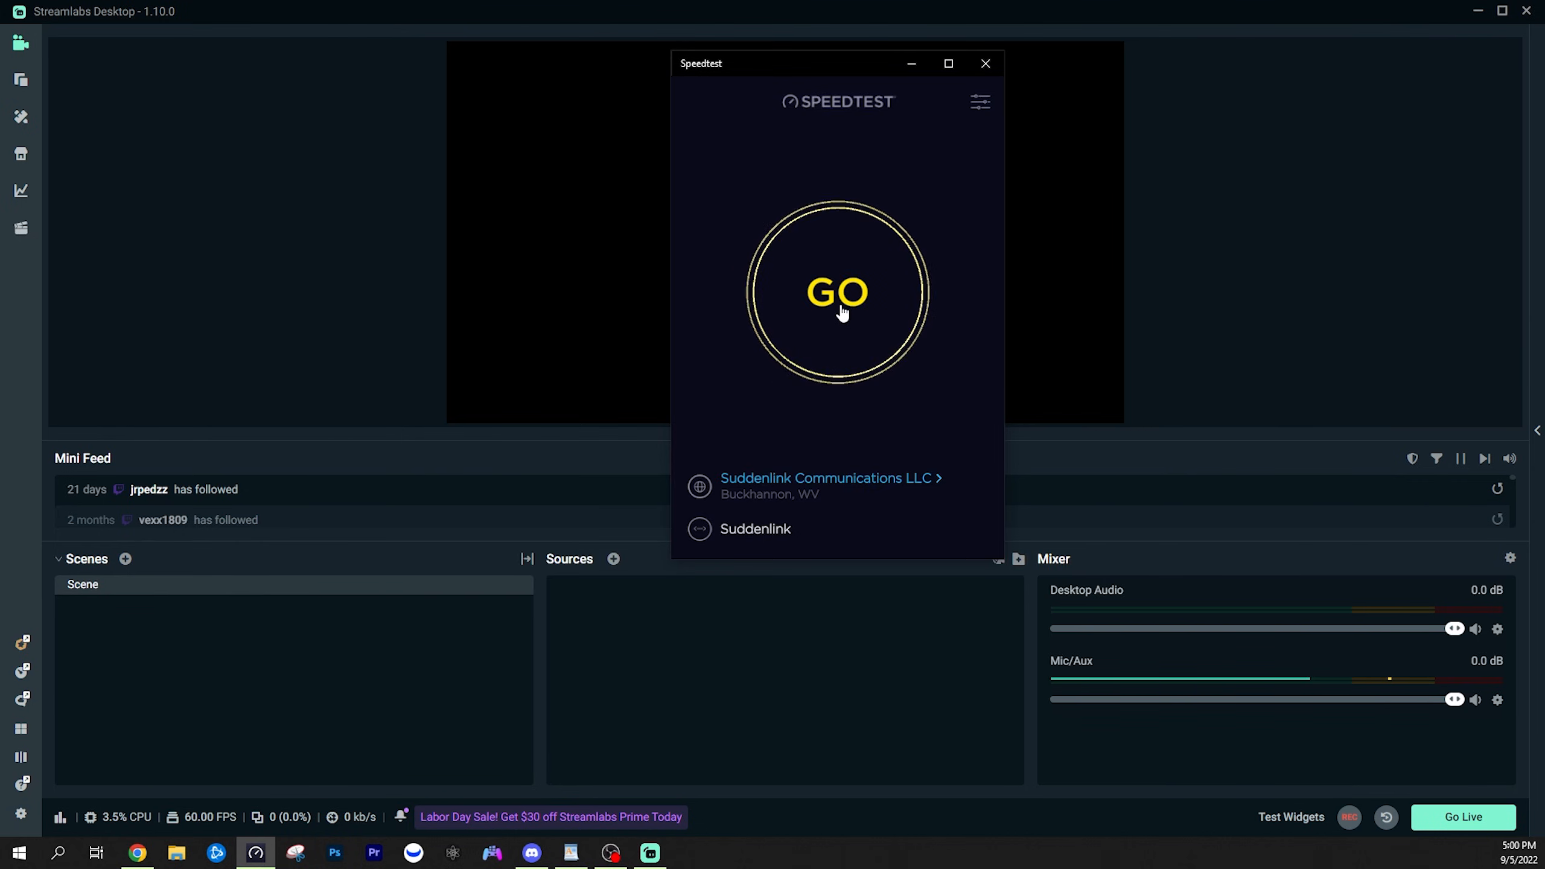
# - Start the Speedtest internet speed check on the Suddenlink connection
pyautogui.click(837, 291)
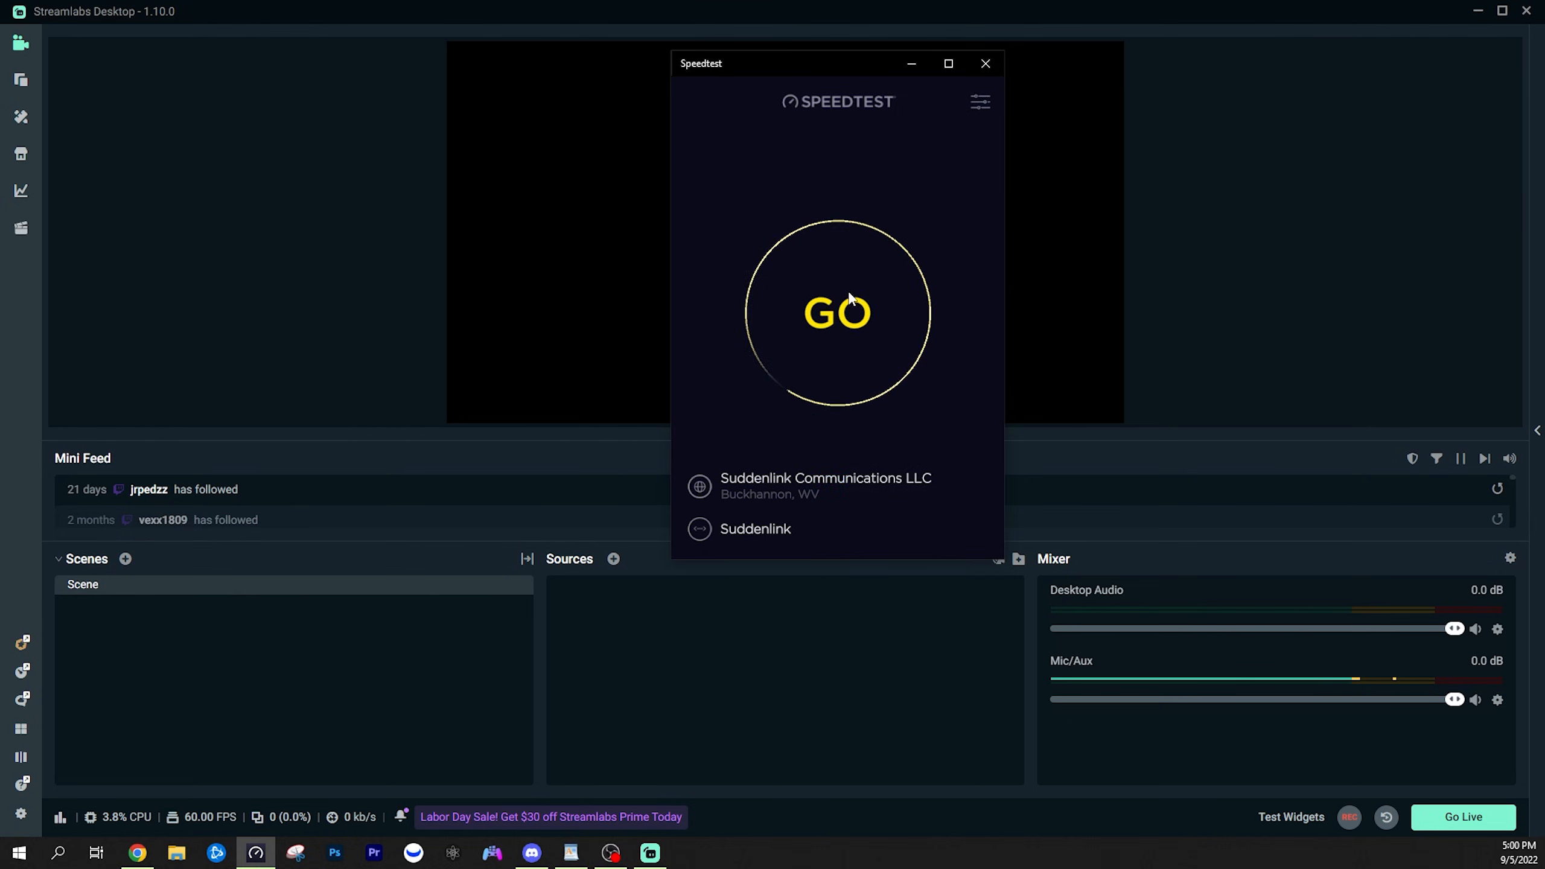
pyautogui.click(837, 314)
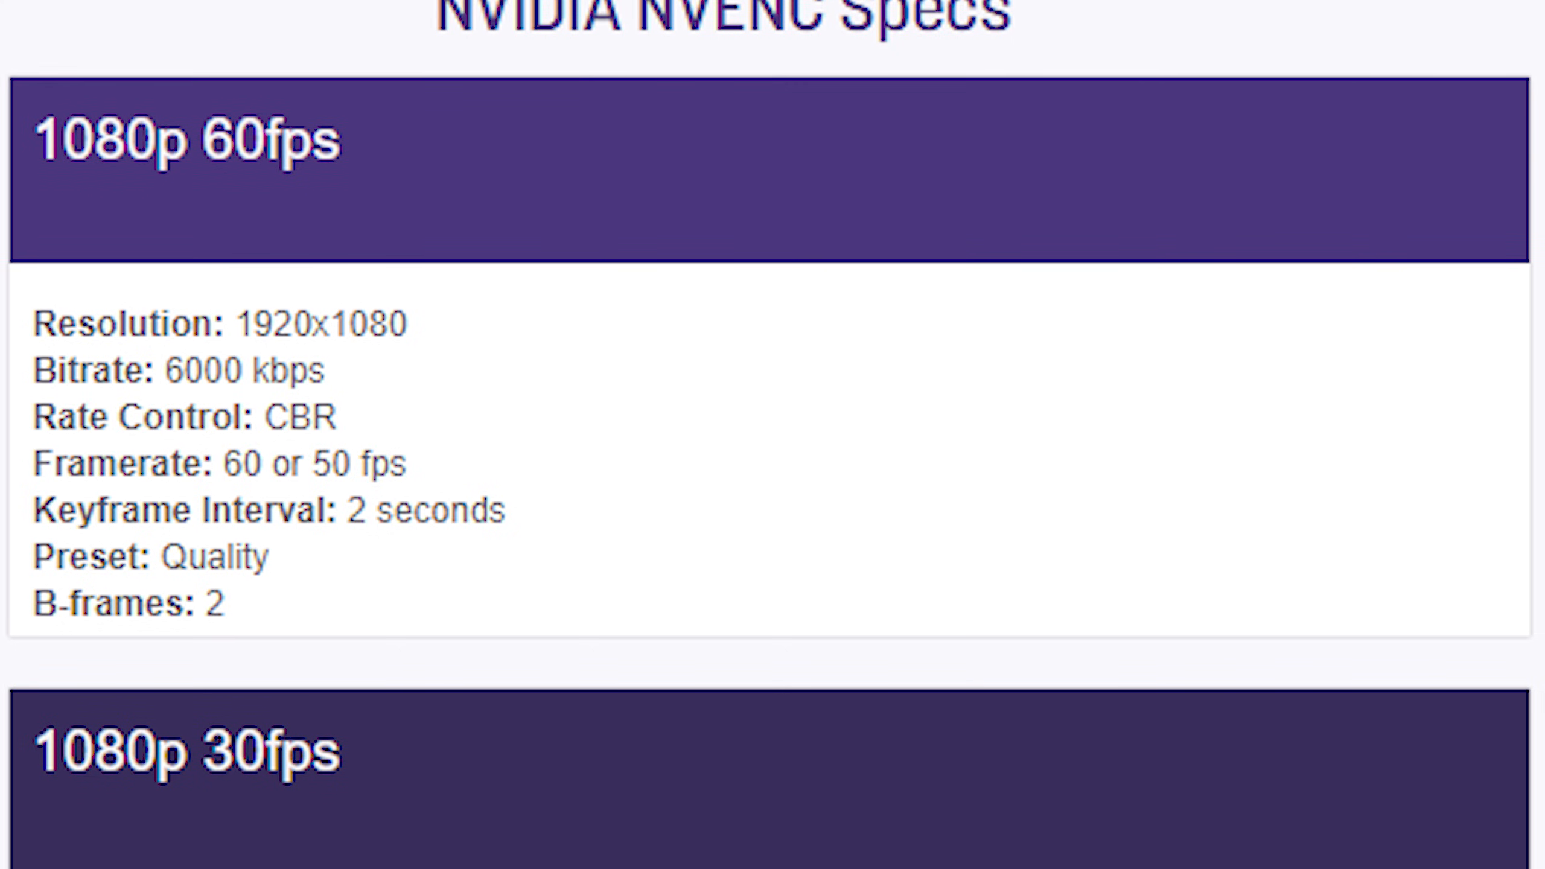
# - Scroll through the NVENC spec cards from 1080p 60fps down to the 720p presets
pyautogui.scroll(-3)
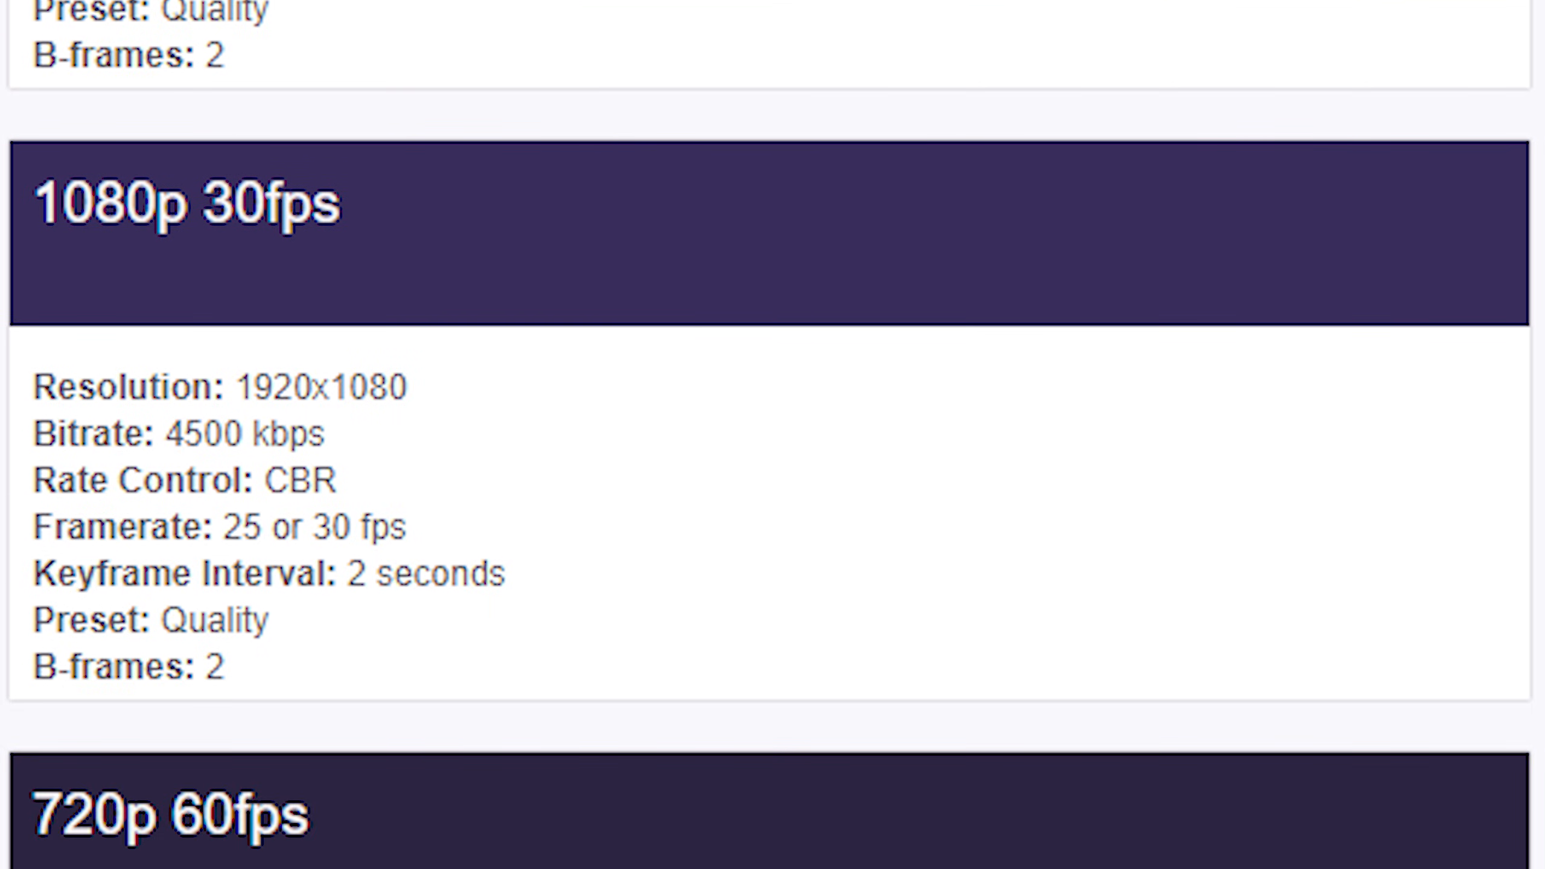
pyautogui.scroll(-3)
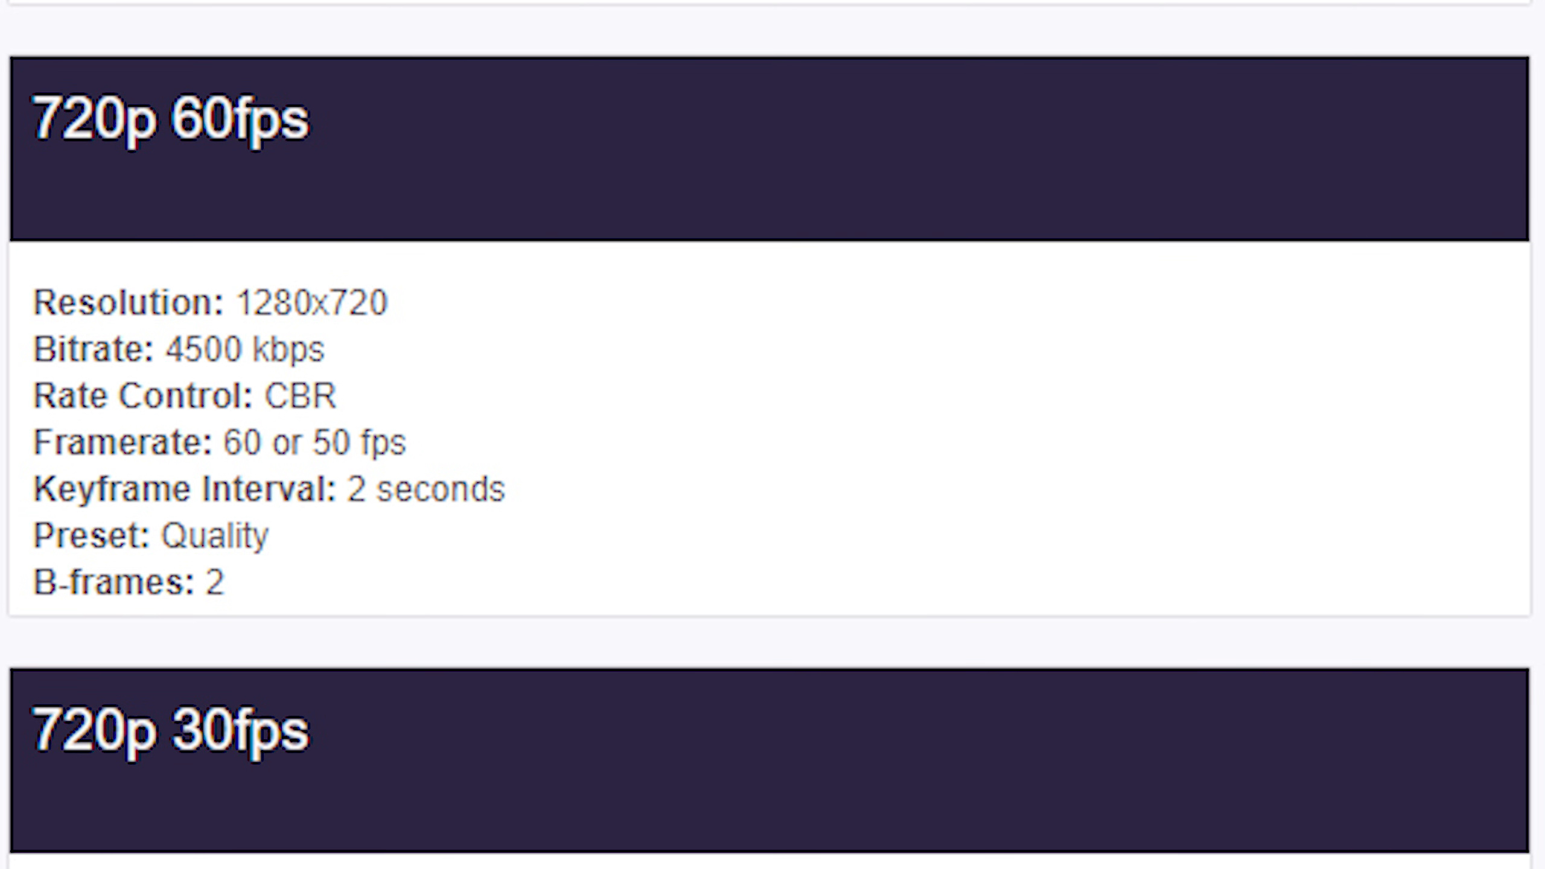
pyautogui.scroll(-3)
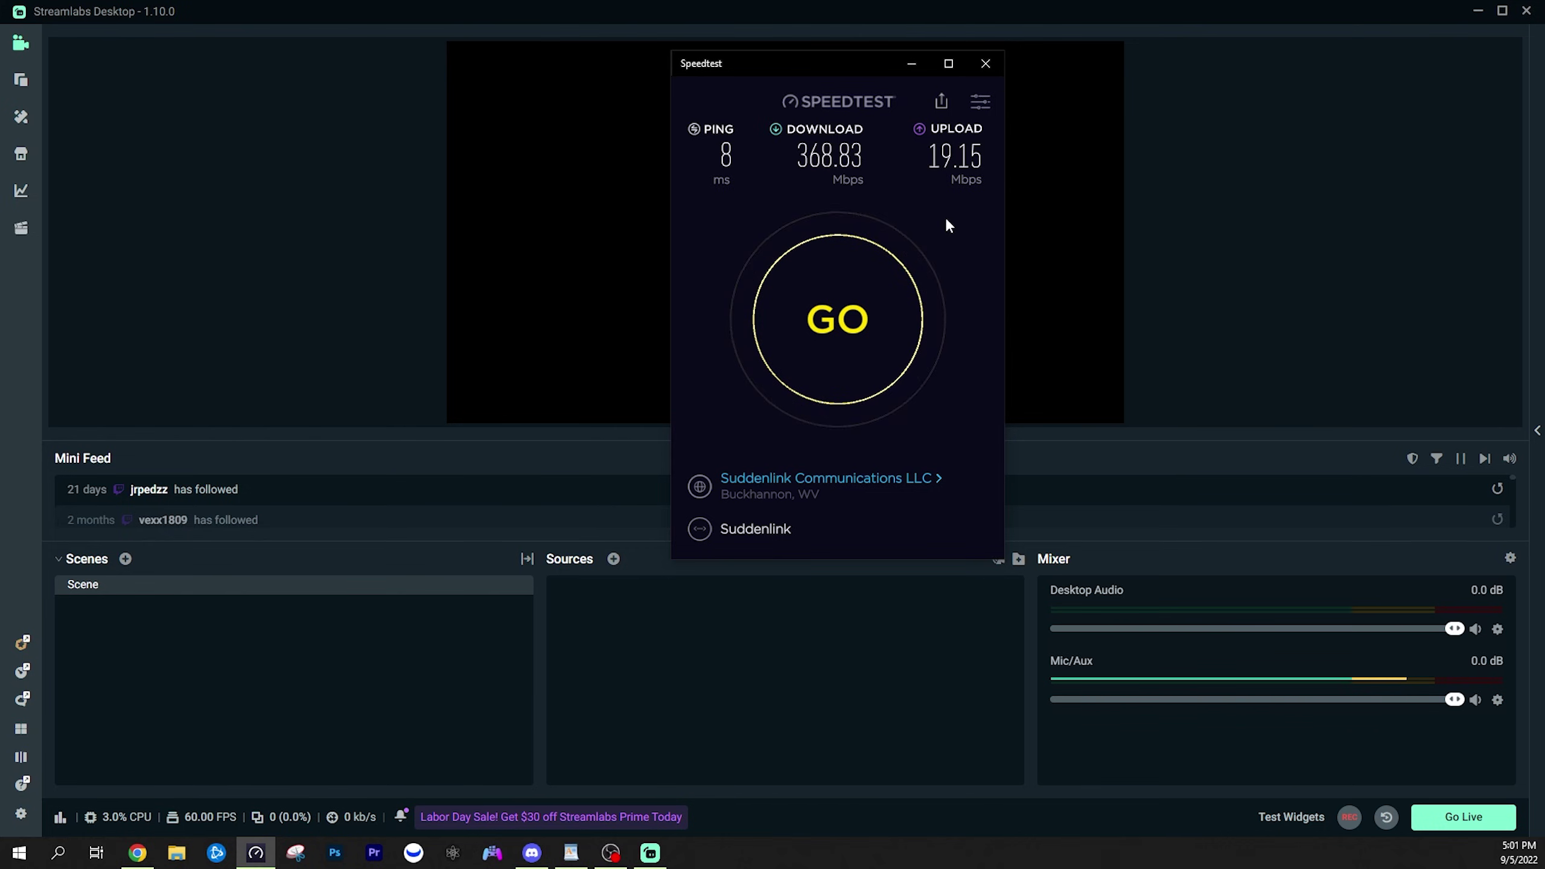
pyautogui.moveTo(909, 160)
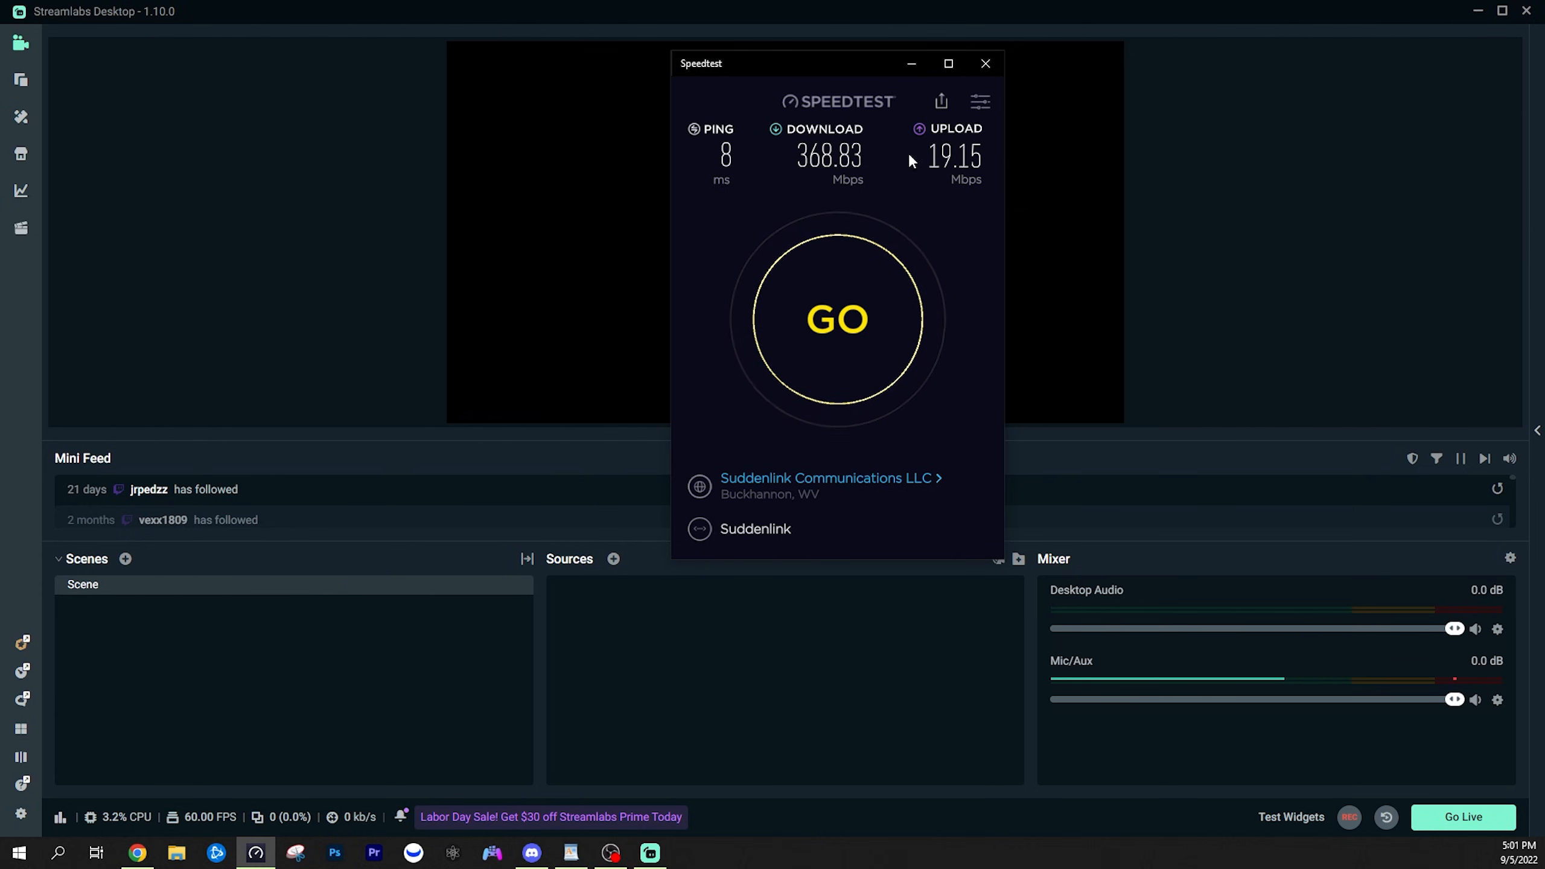
pyautogui.moveTo(942, 184)
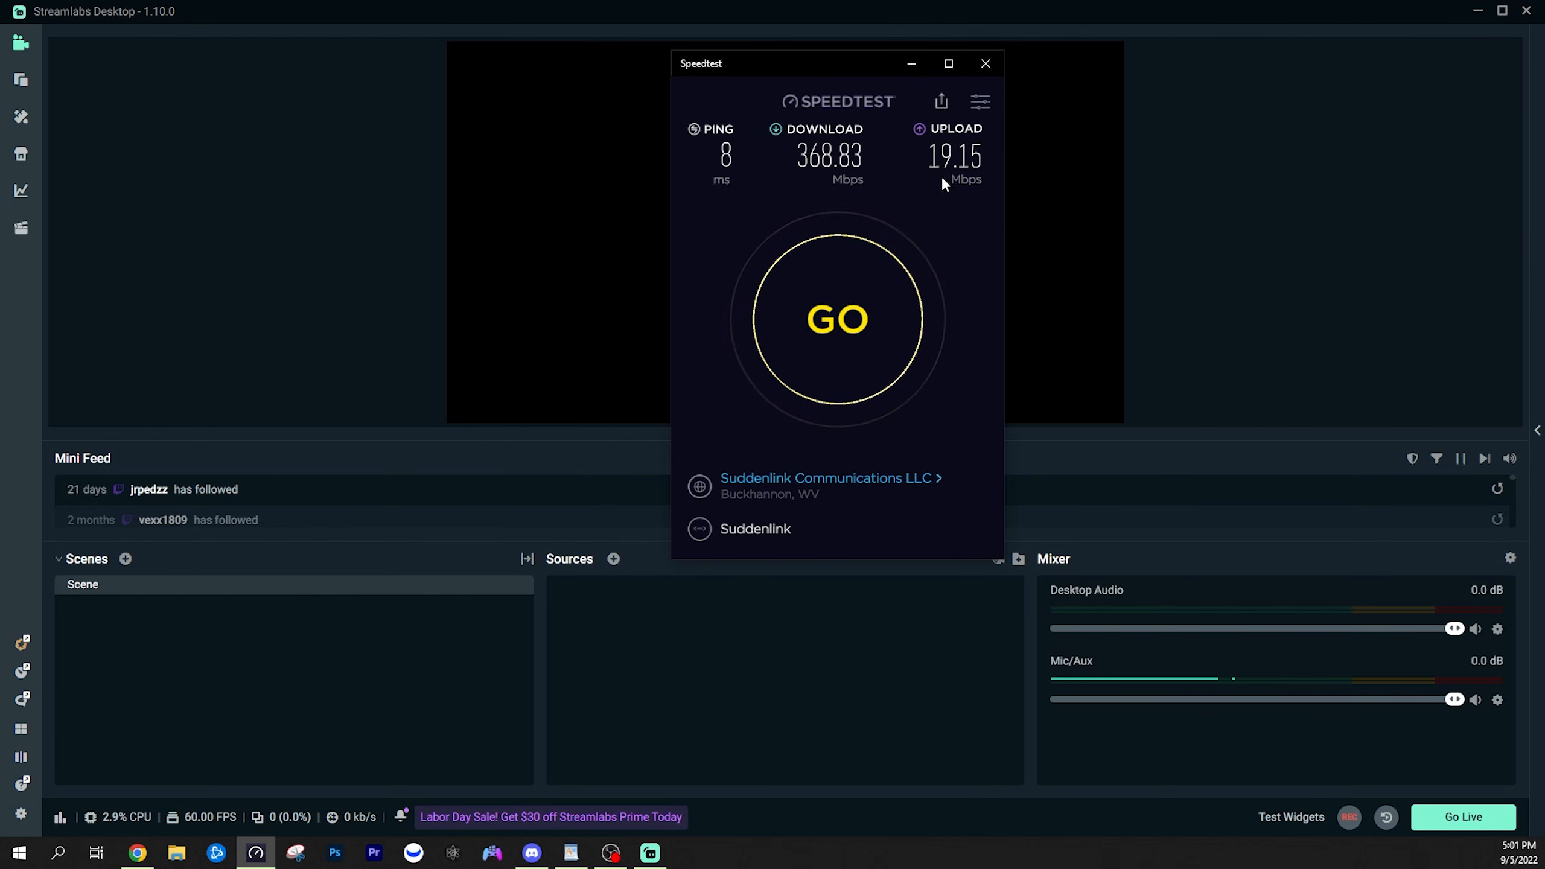
pyautogui.moveTo(945, 202)
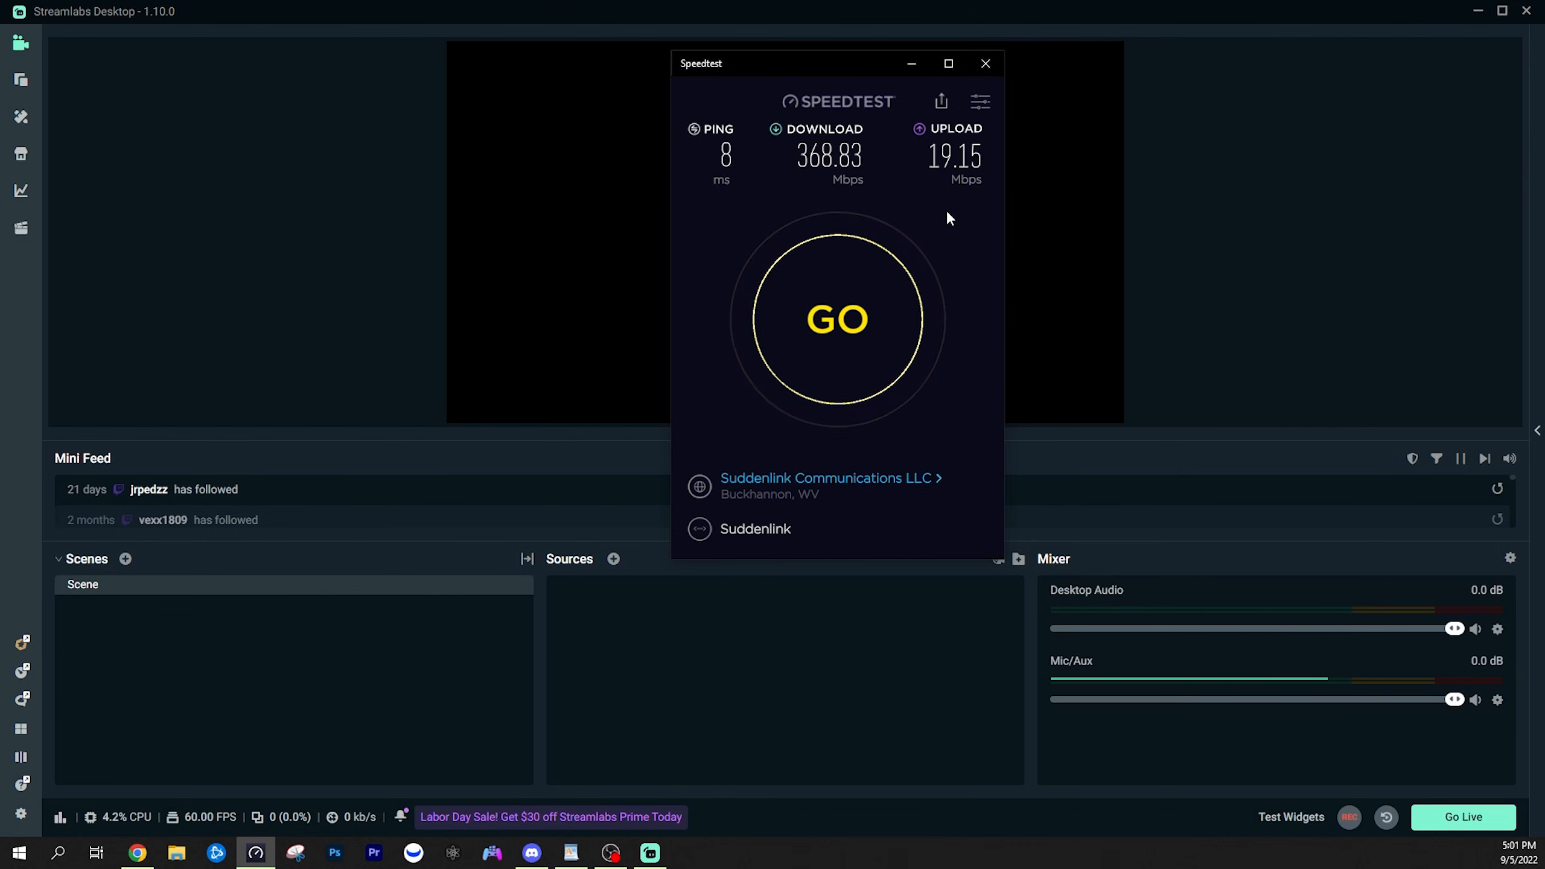
pyautogui.moveTo(937, 224)
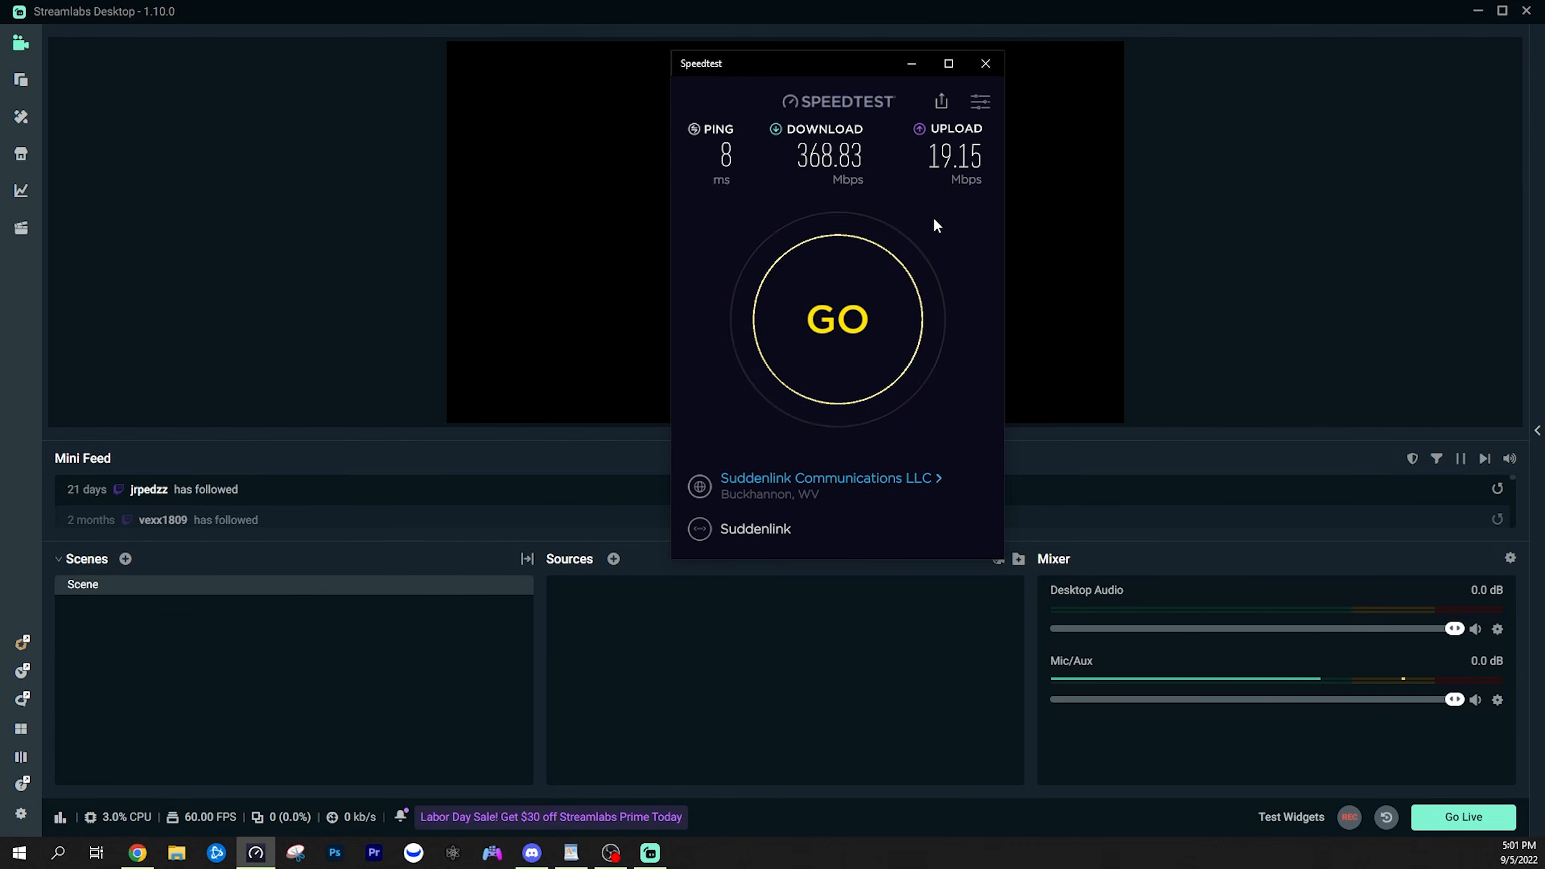
# - Close the Speedtest window after reading 8 ms ping, 368.83 down, 19.15 up
pyautogui.click(984, 62)
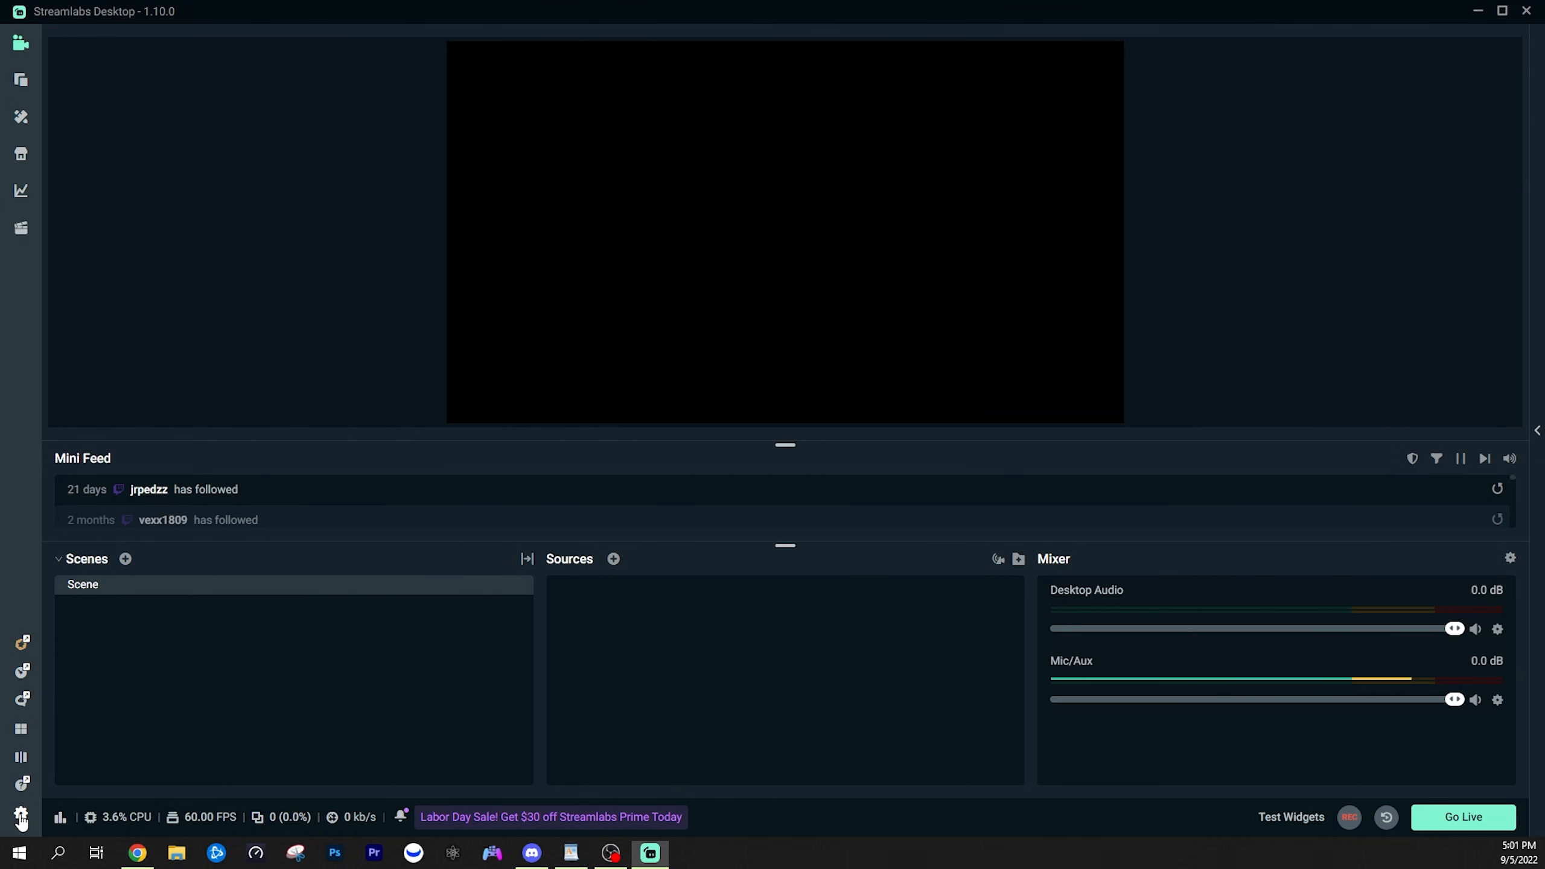
# - Review the Audio settings, keep Desktop Audio Device 1 on Default, and move to Video
pyautogui.click(20, 814)
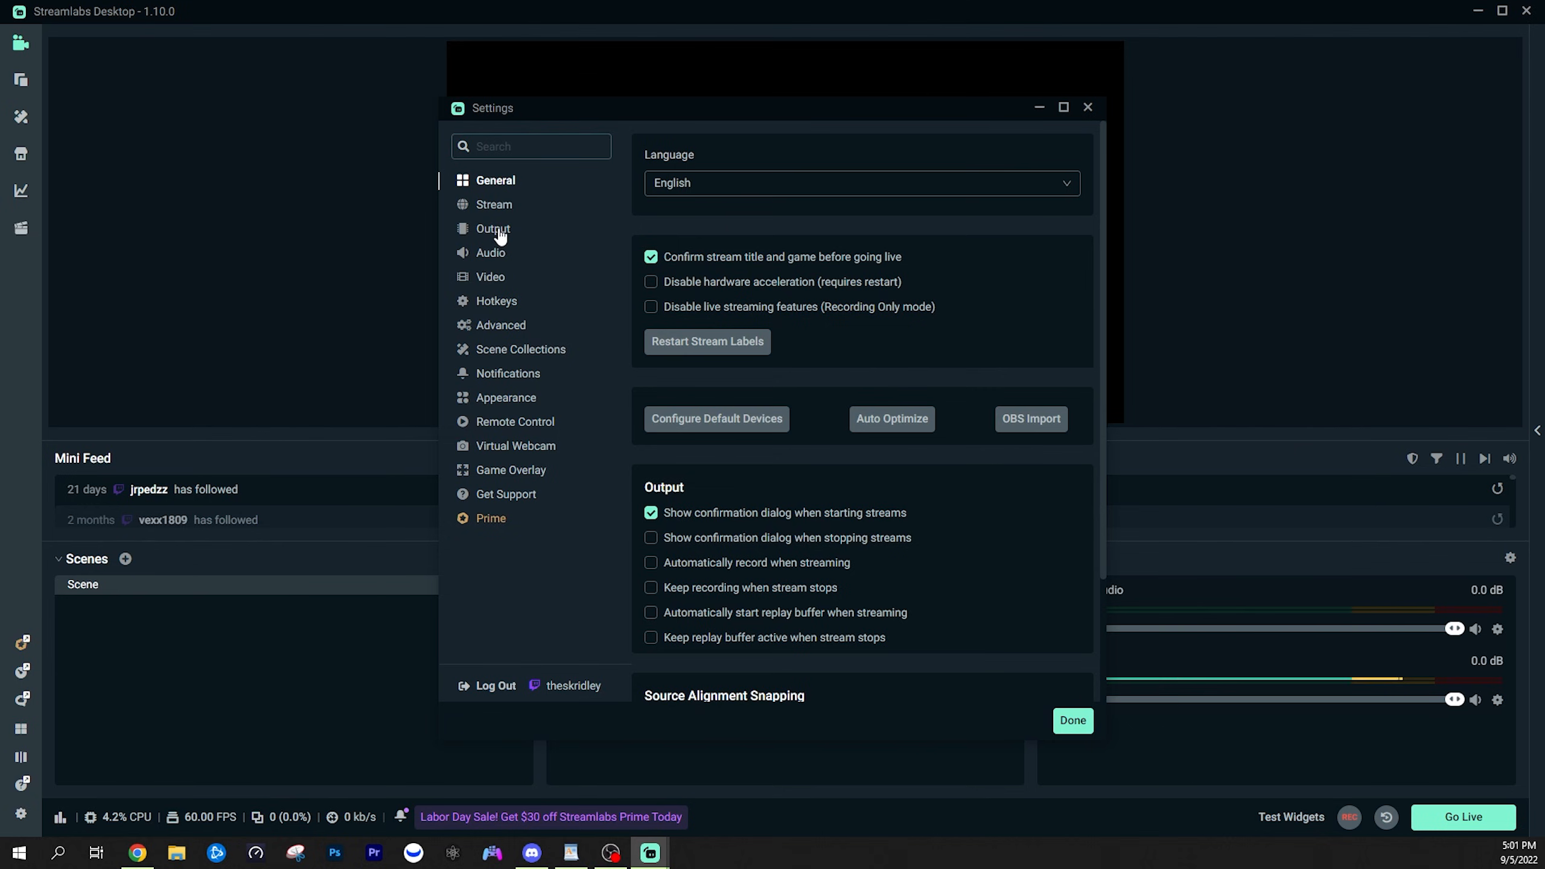
pyautogui.moveTo(500, 269)
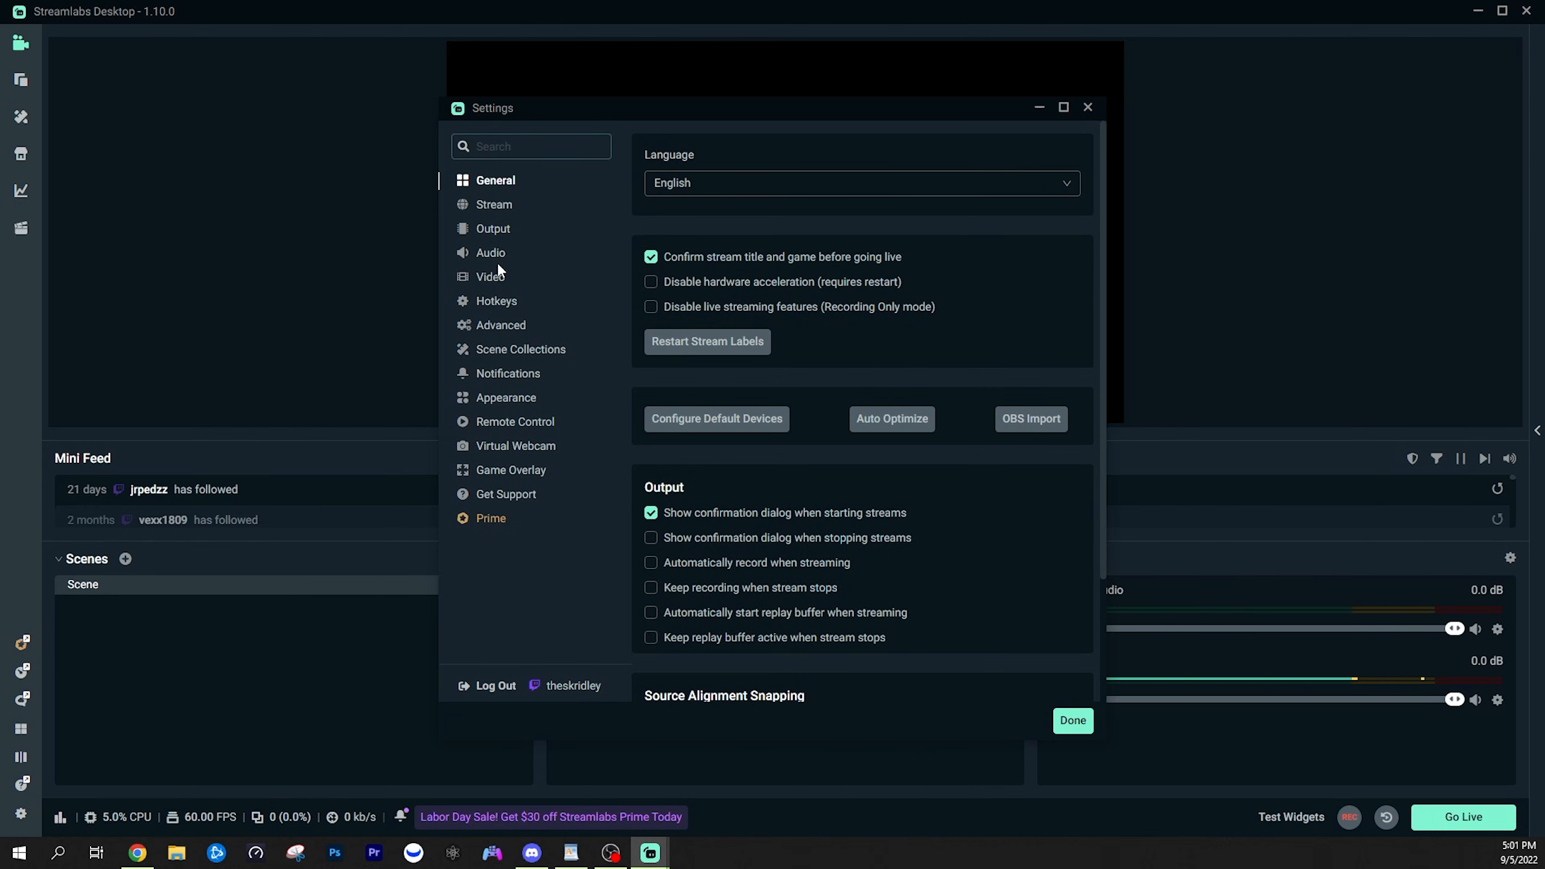
pyautogui.click(490, 252)
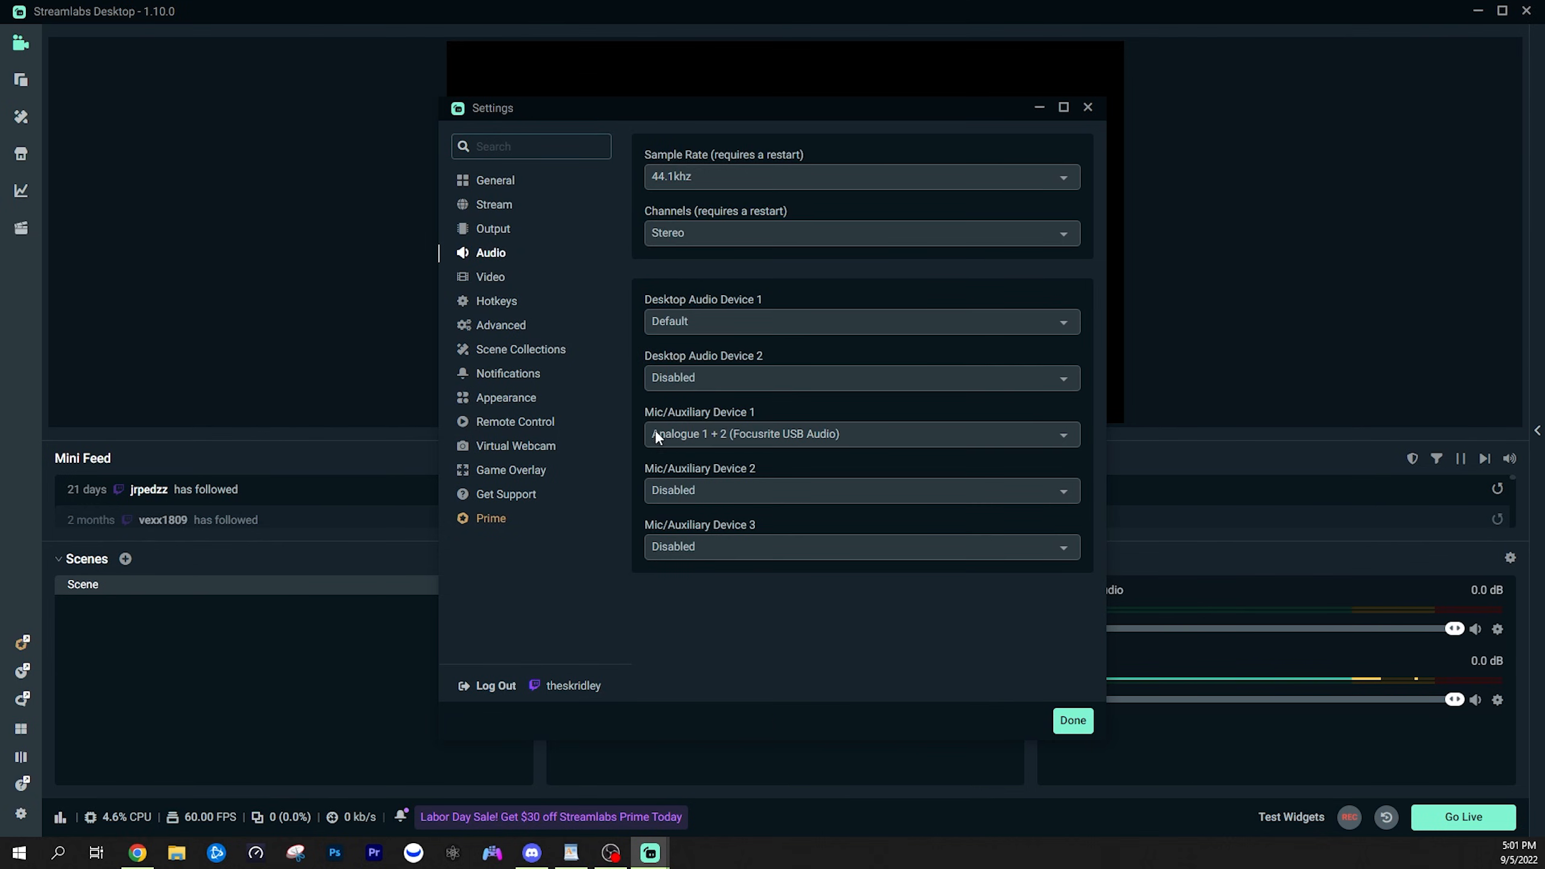
pyautogui.moveTo(552, 269)
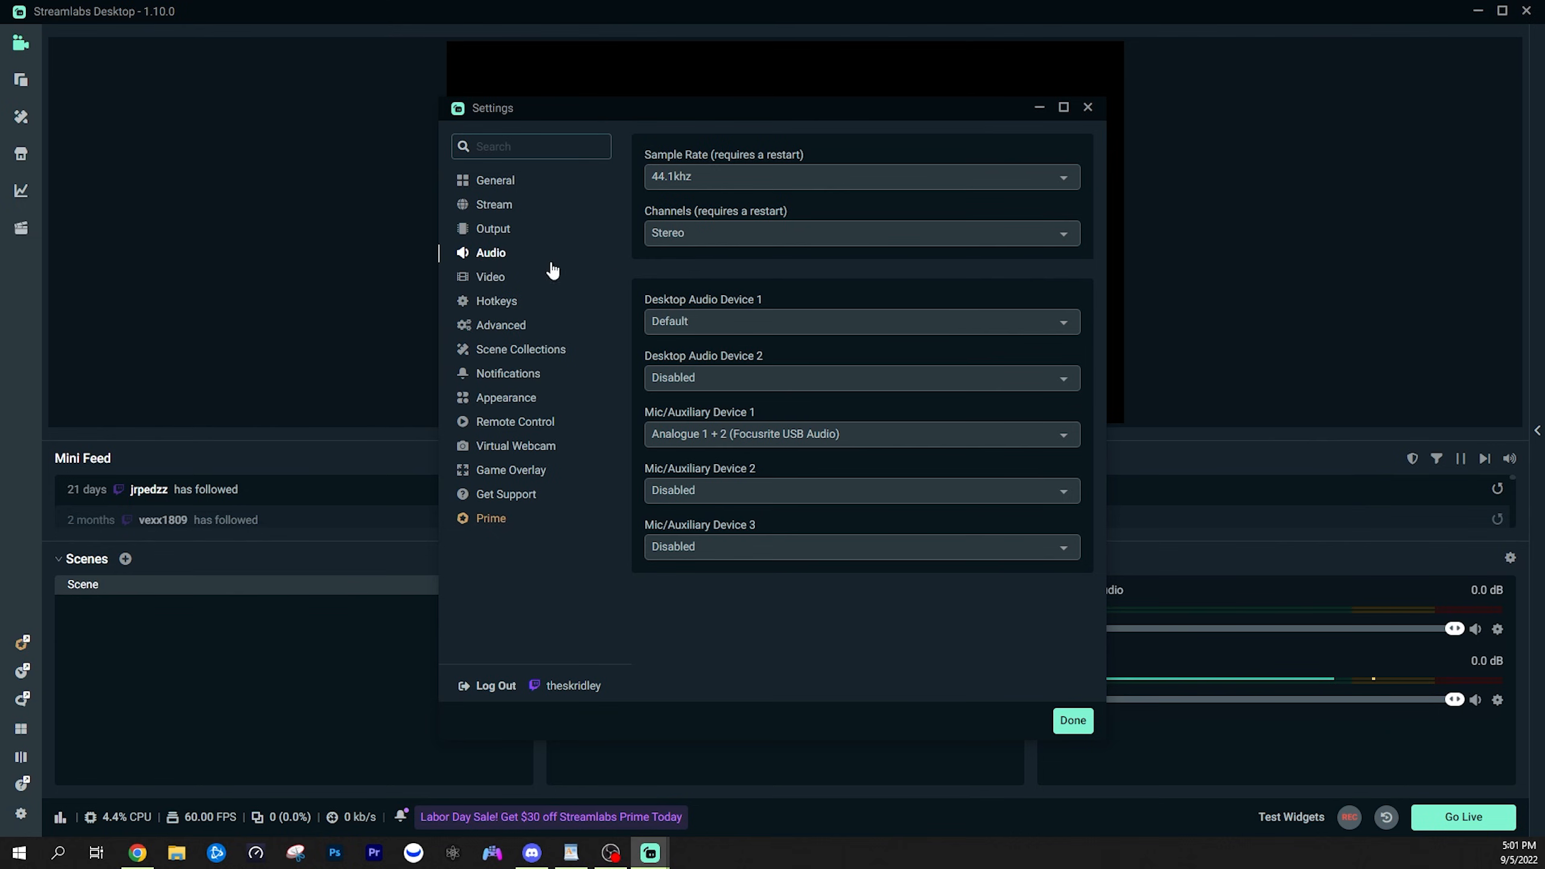
pyautogui.moveTo(648, 356)
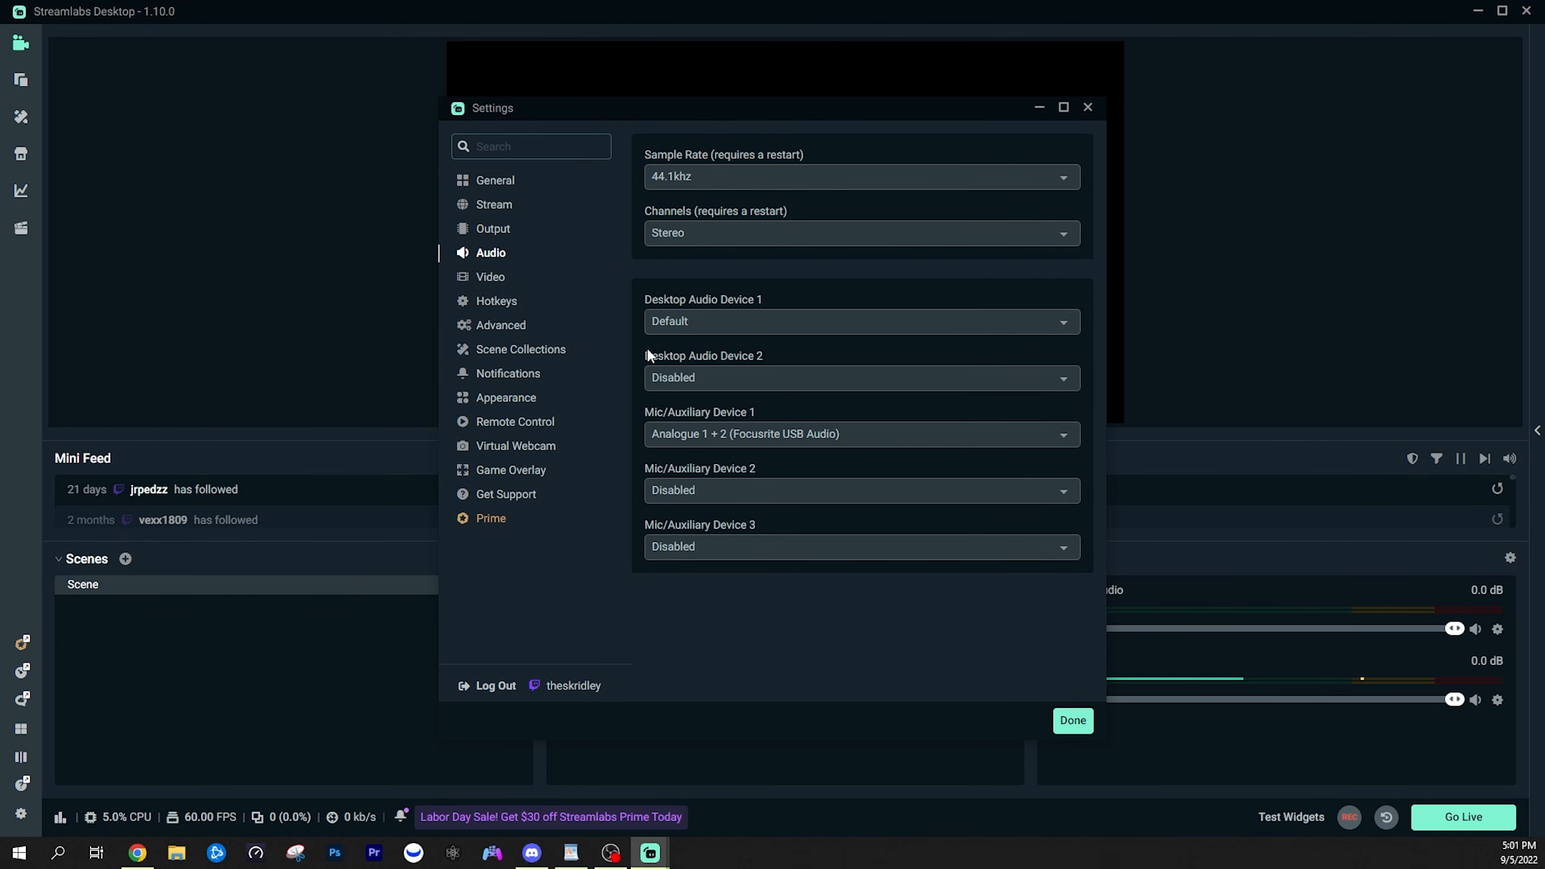
pyautogui.click(859, 321)
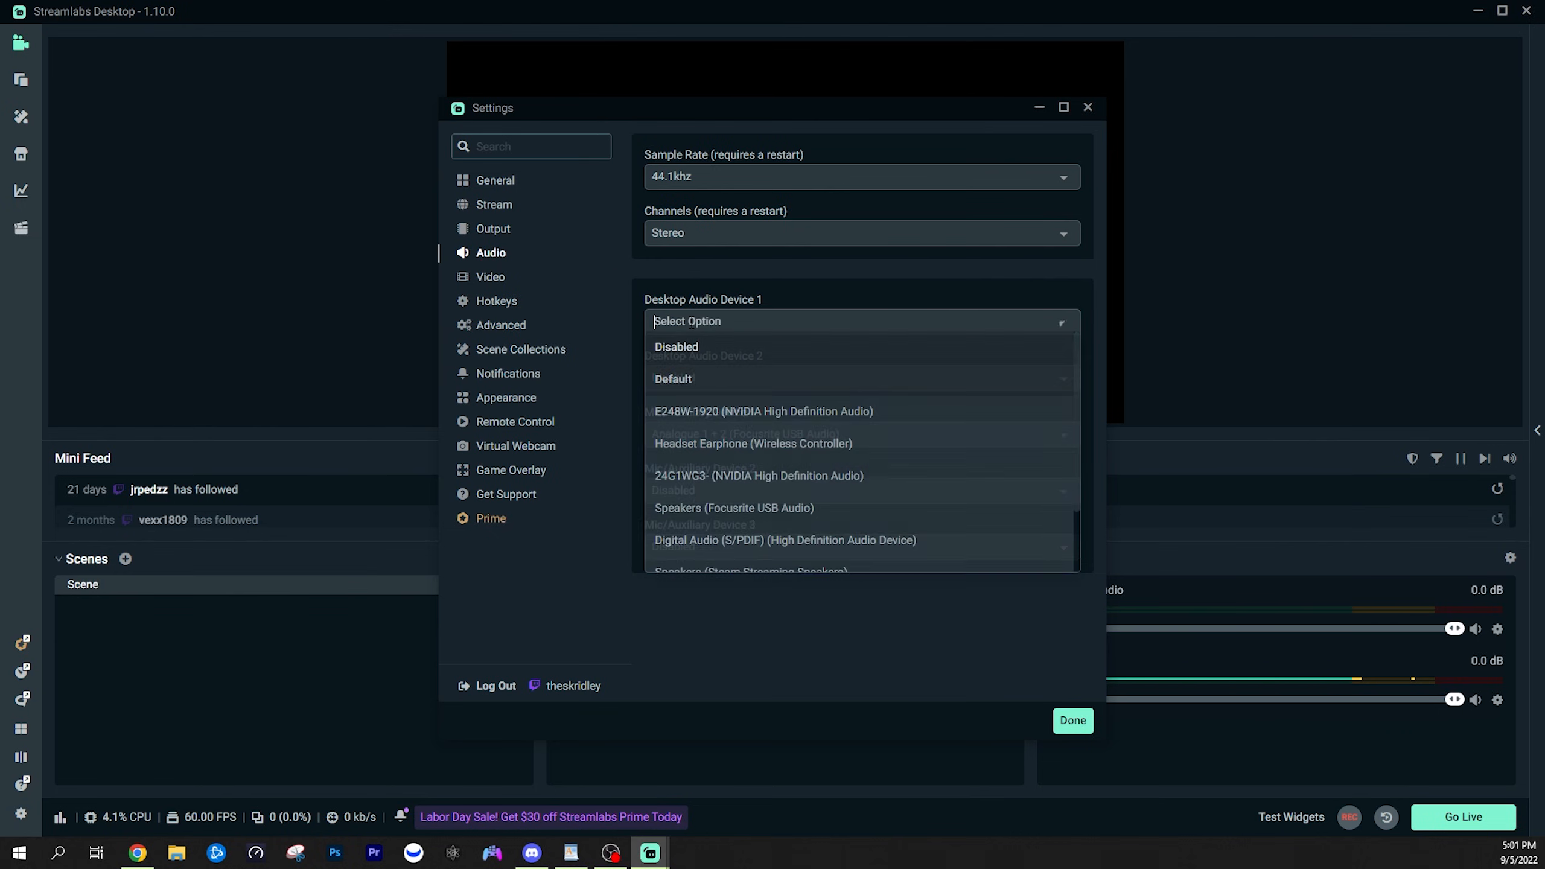
pyautogui.click(674, 378)
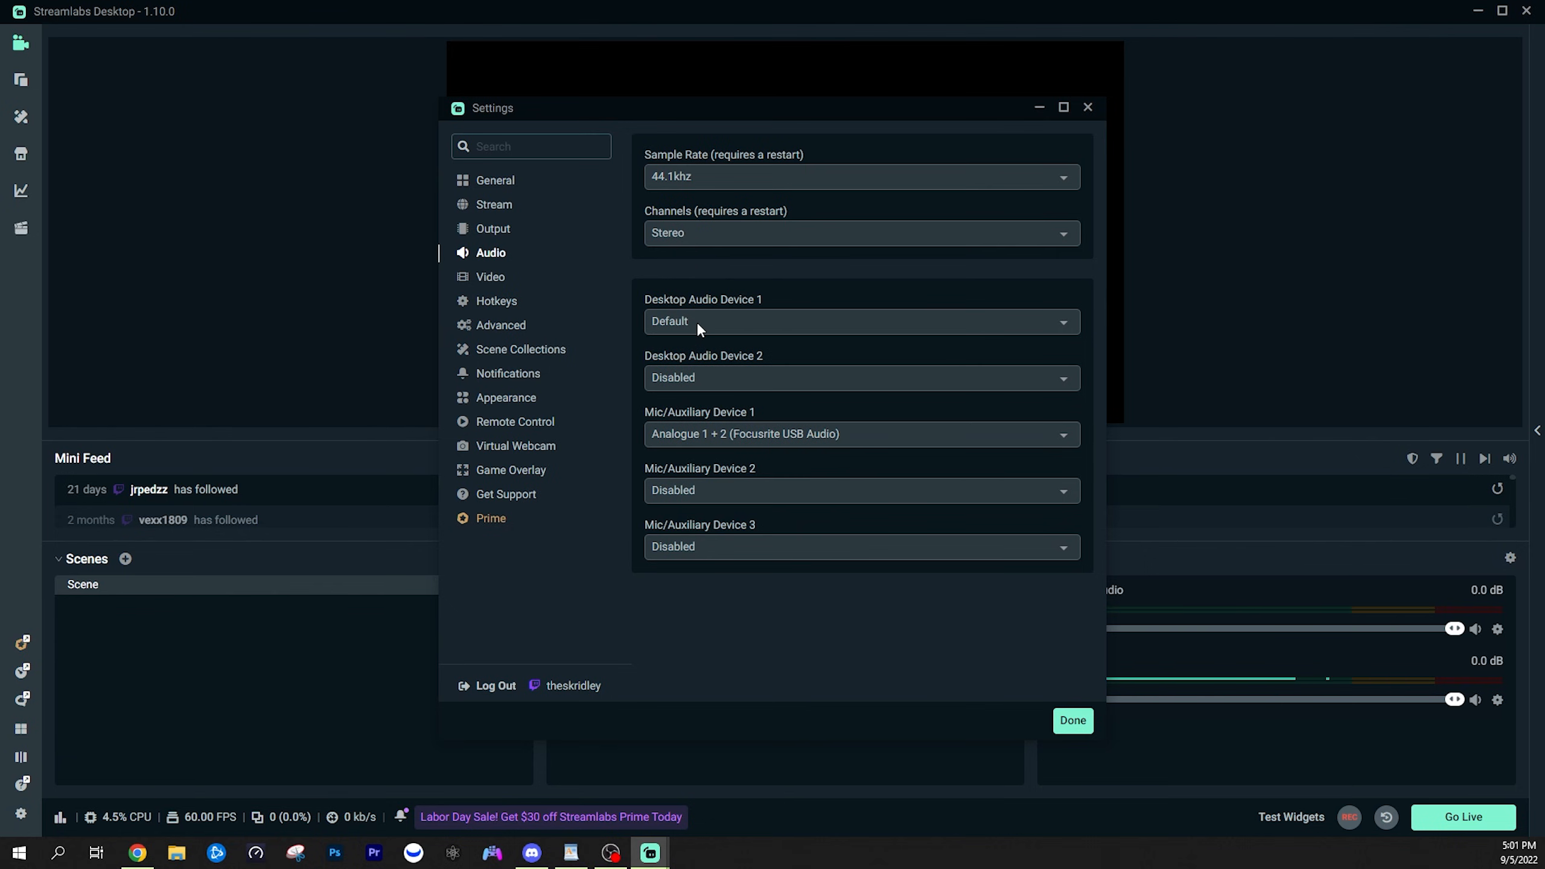
pyautogui.moveTo(732, 169)
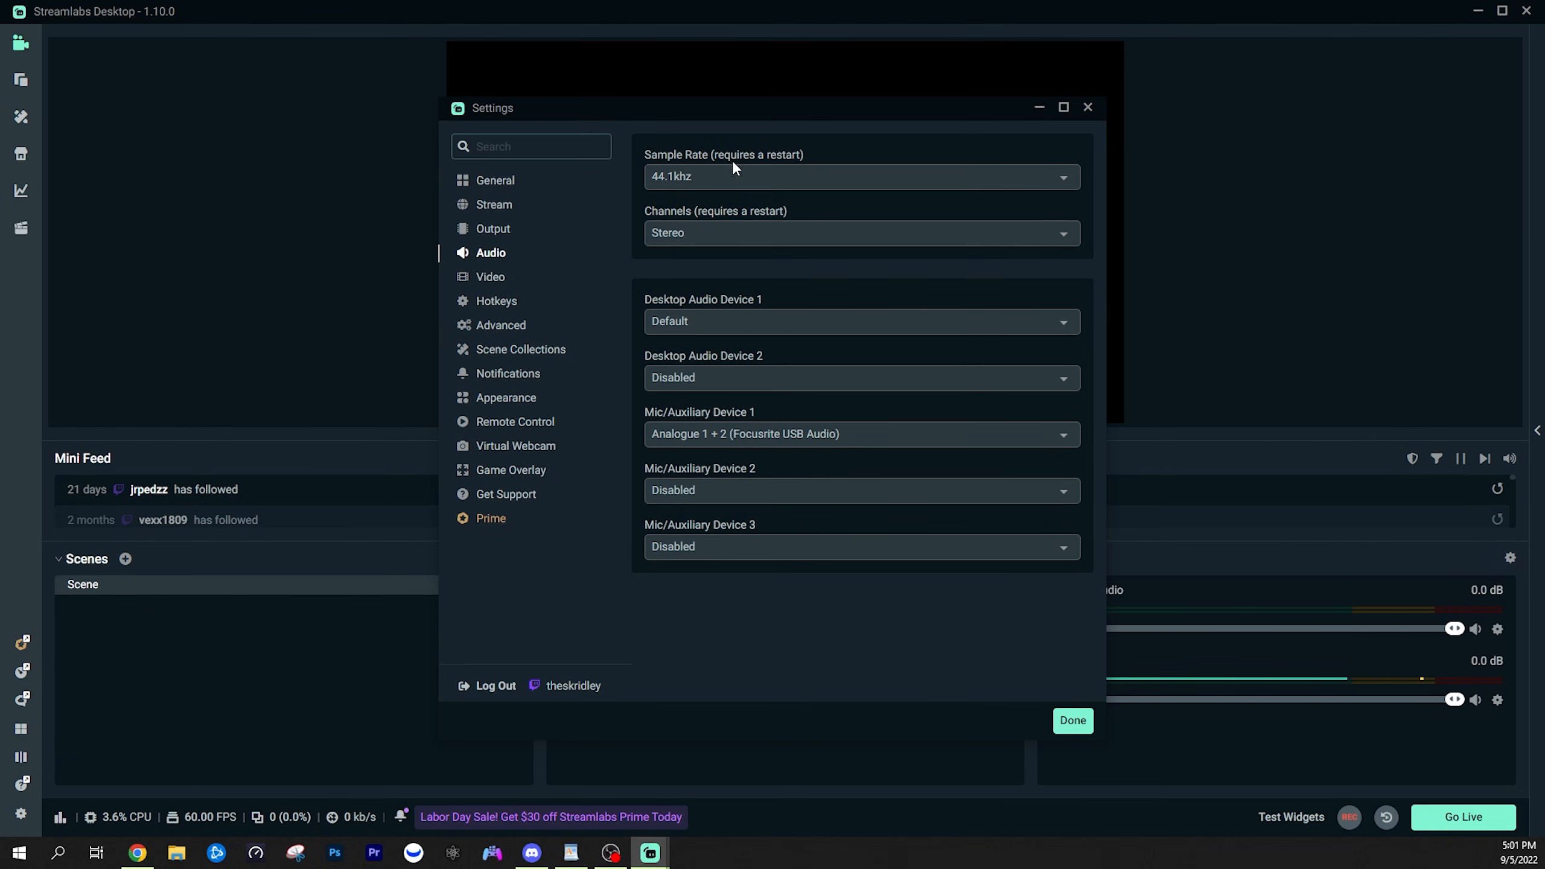
pyautogui.click(490, 276)
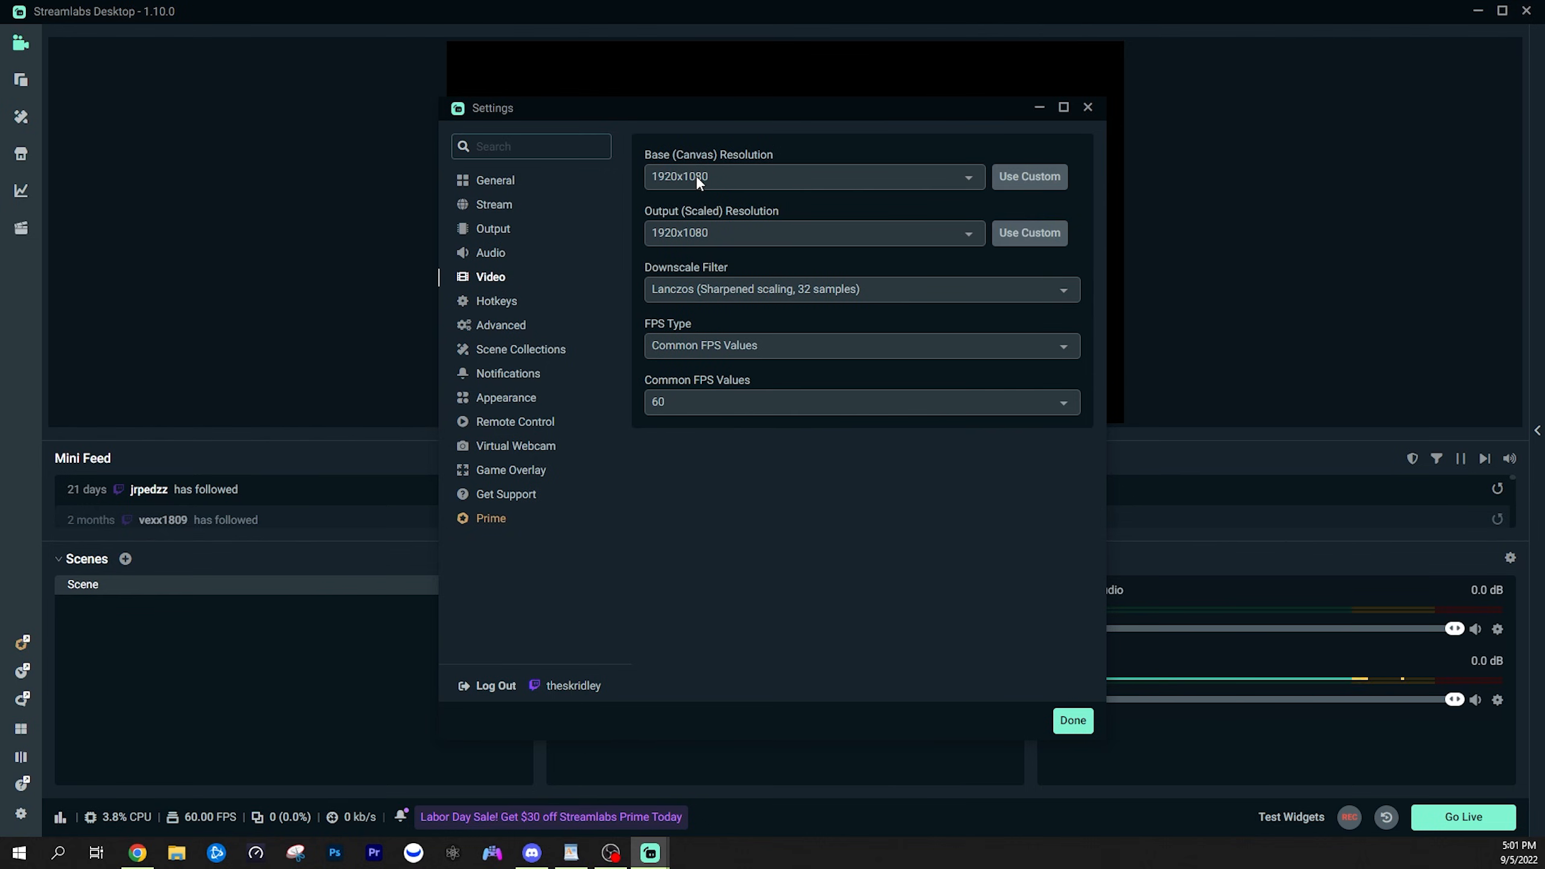
pyautogui.moveTo(716, 181)
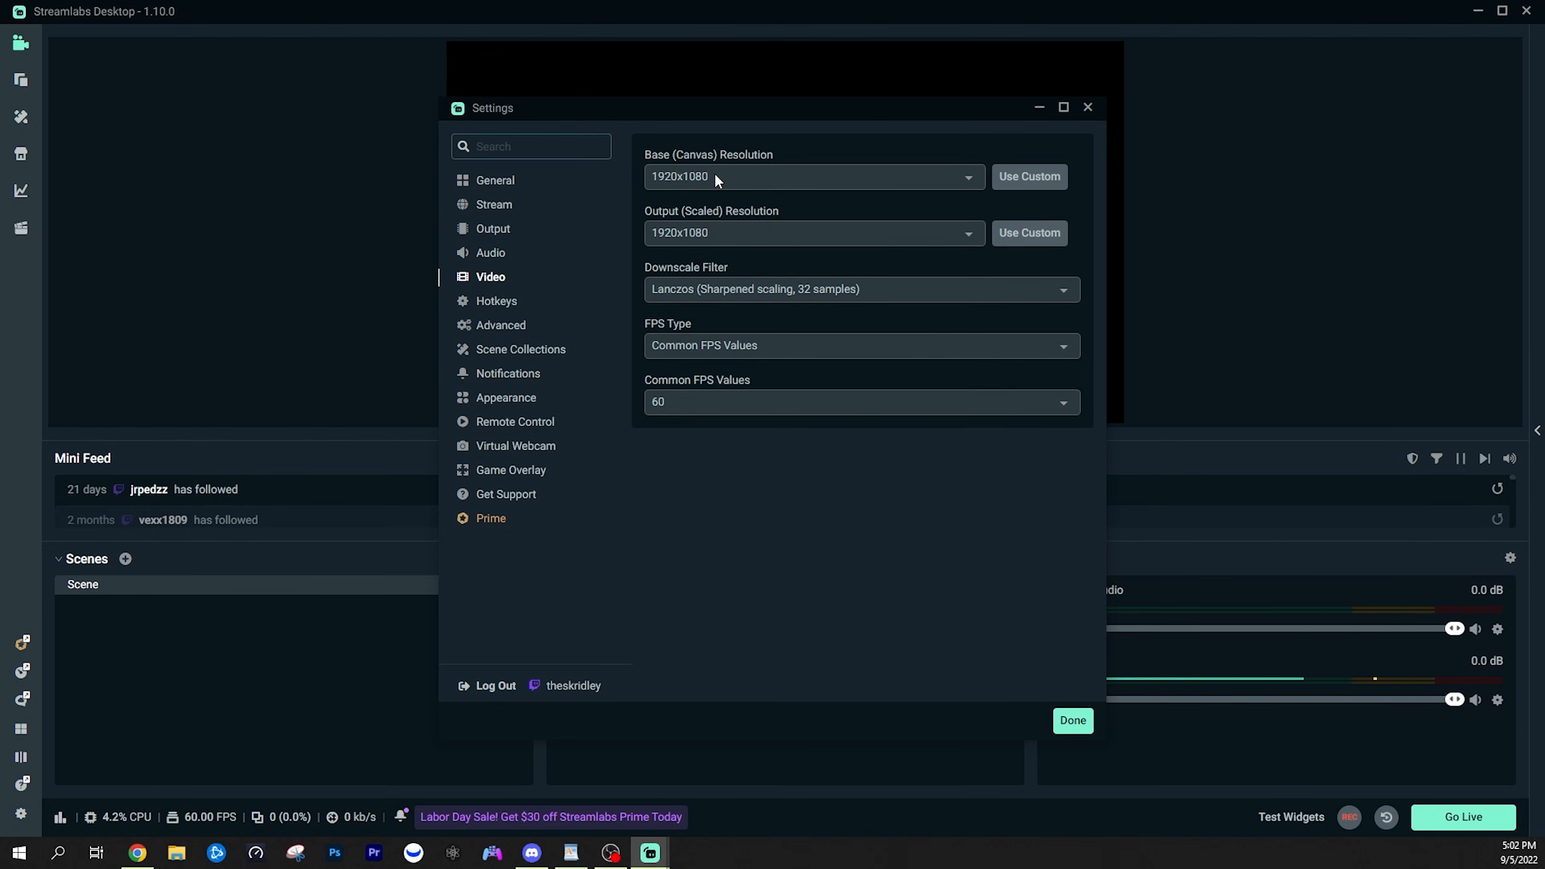
pyautogui.moveTo(687, 183)
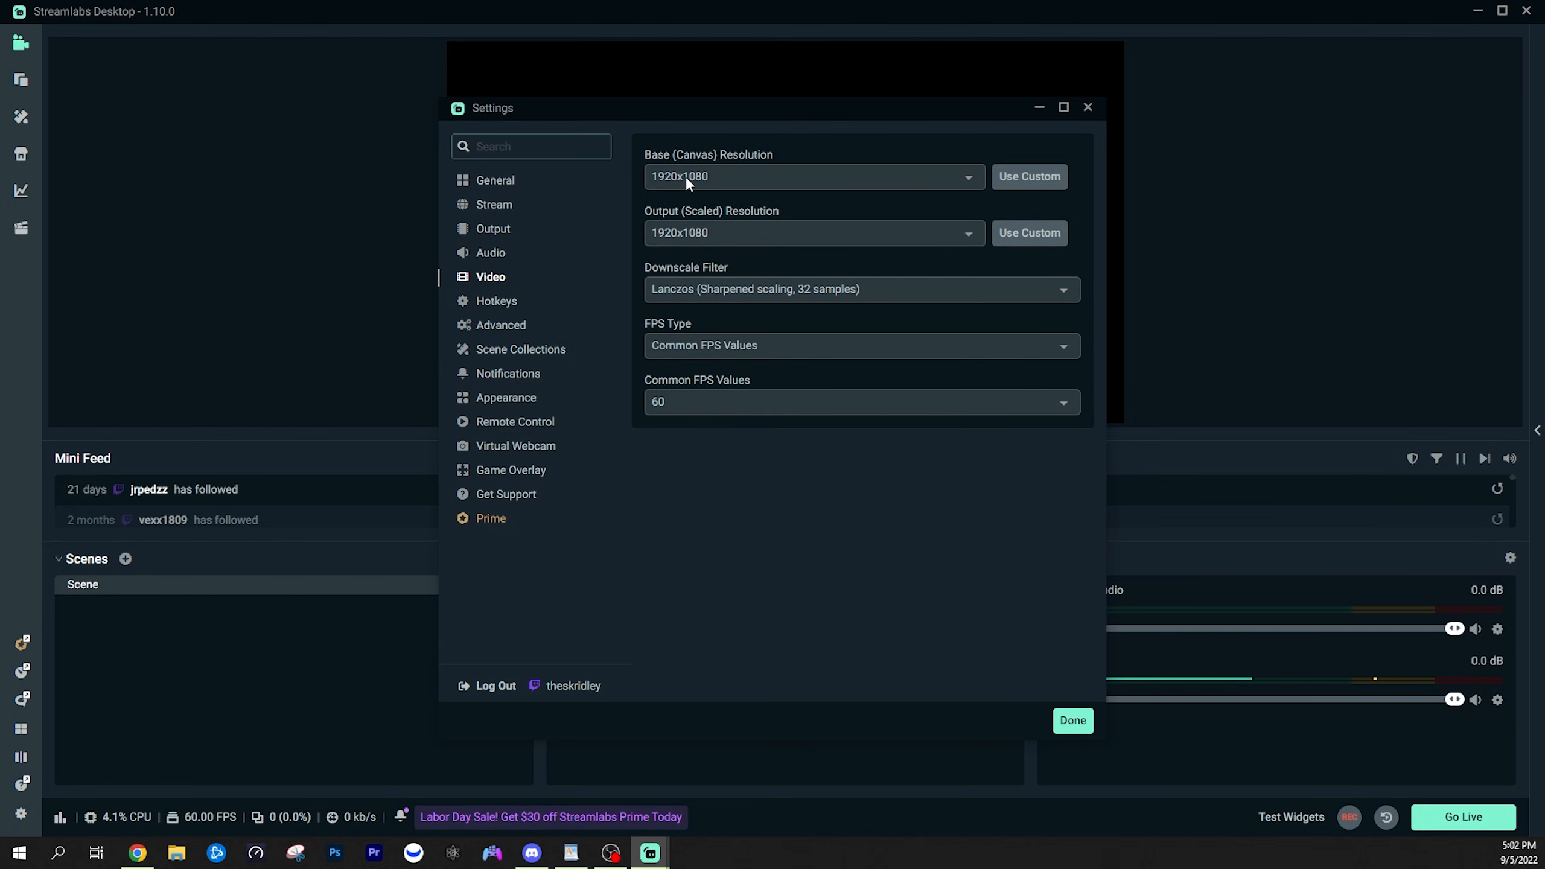
pyautogui.moveTo(717, 233)
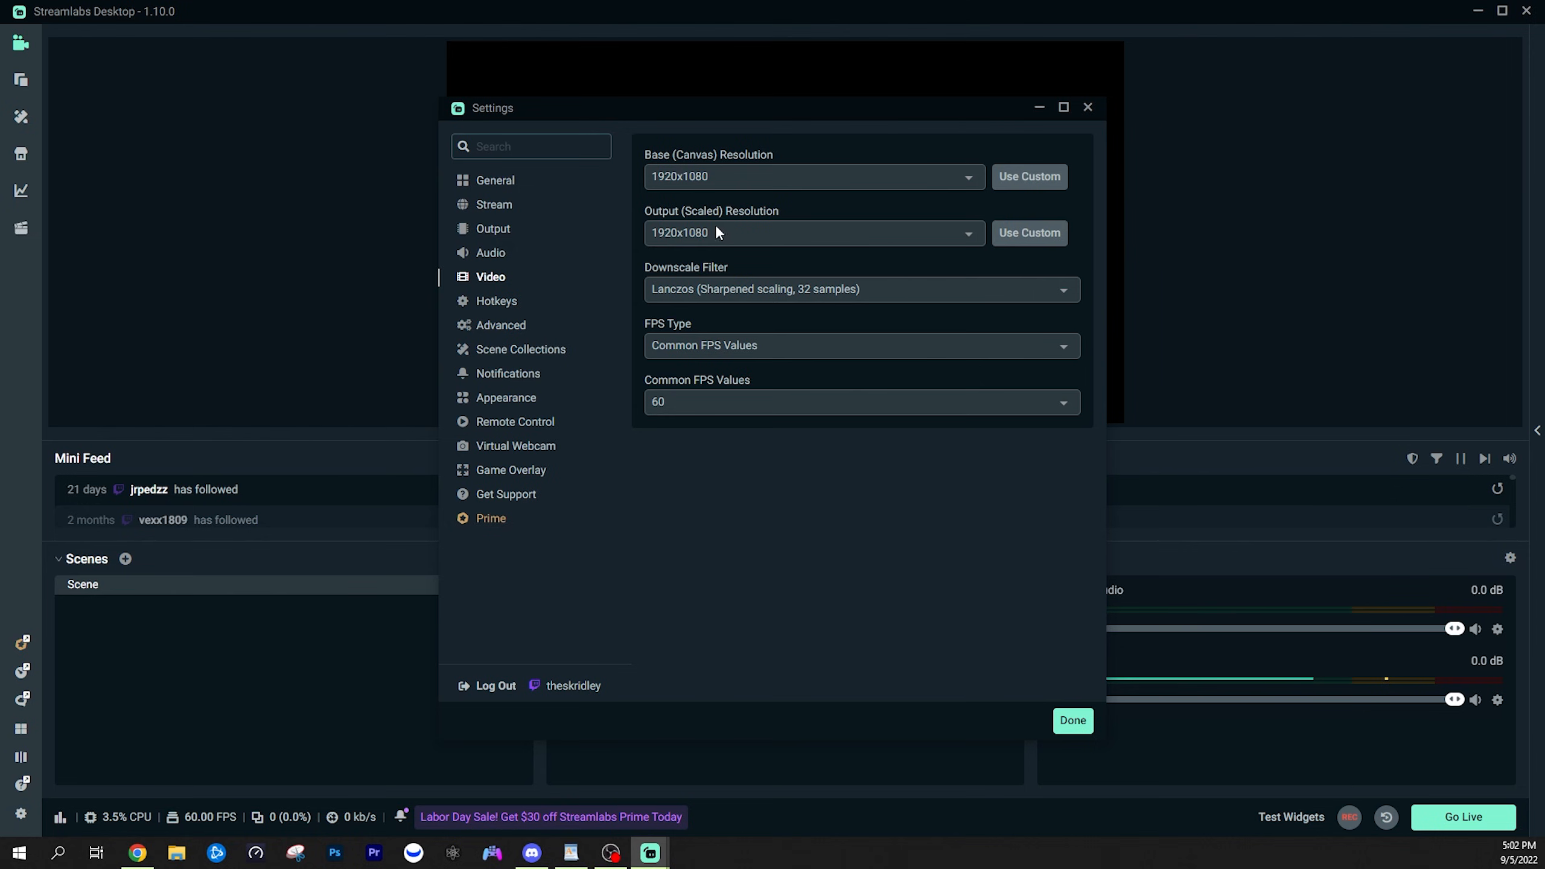
pyautogui.moveTo(693, 236)
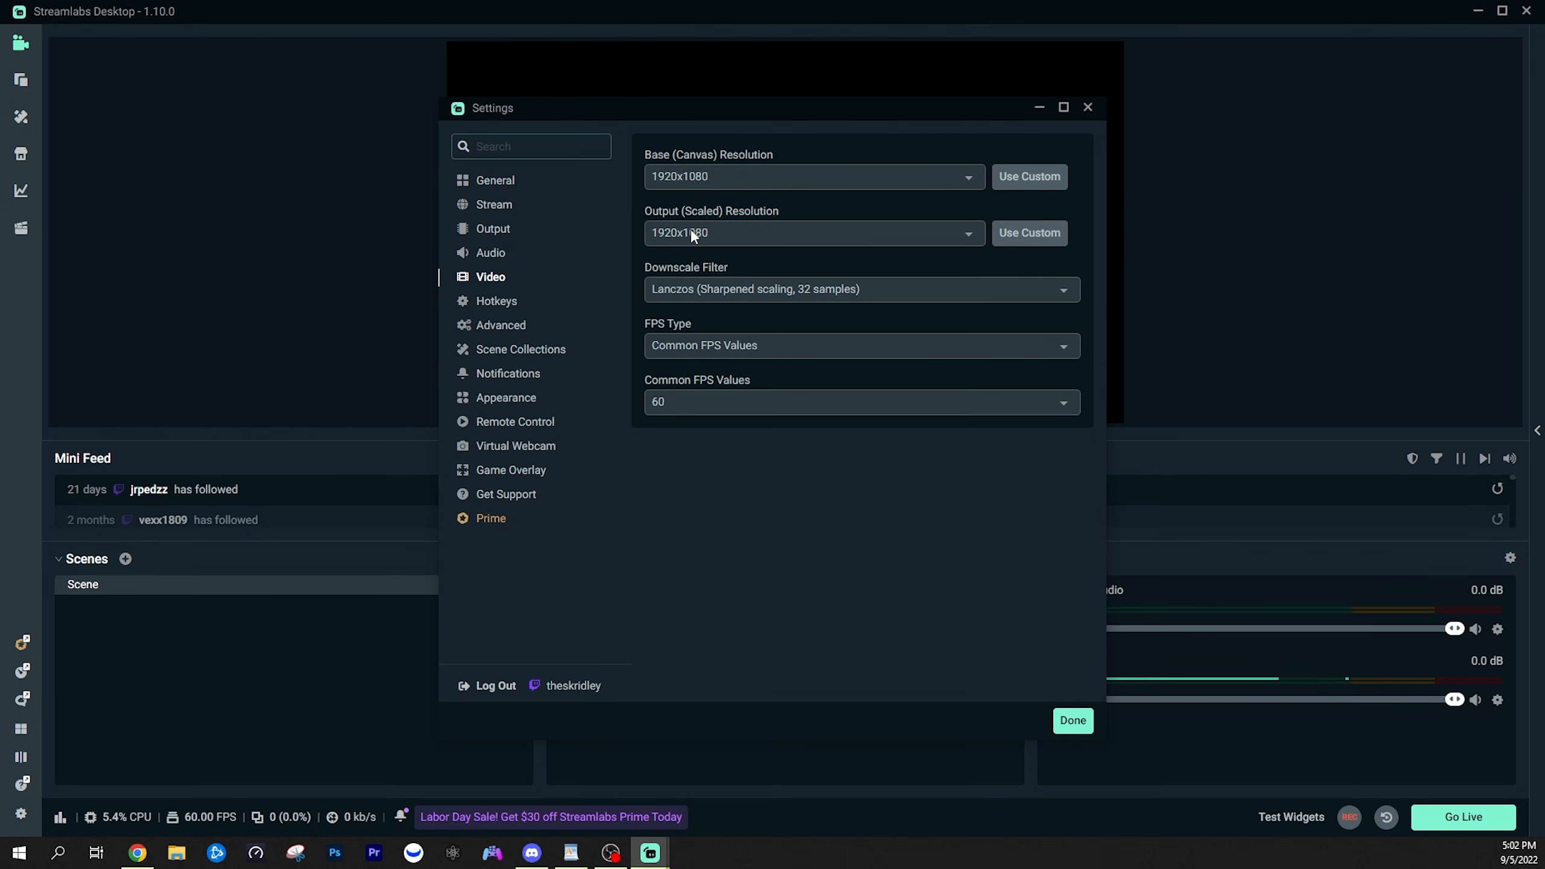
pyautogui.moveTo(680, 219)
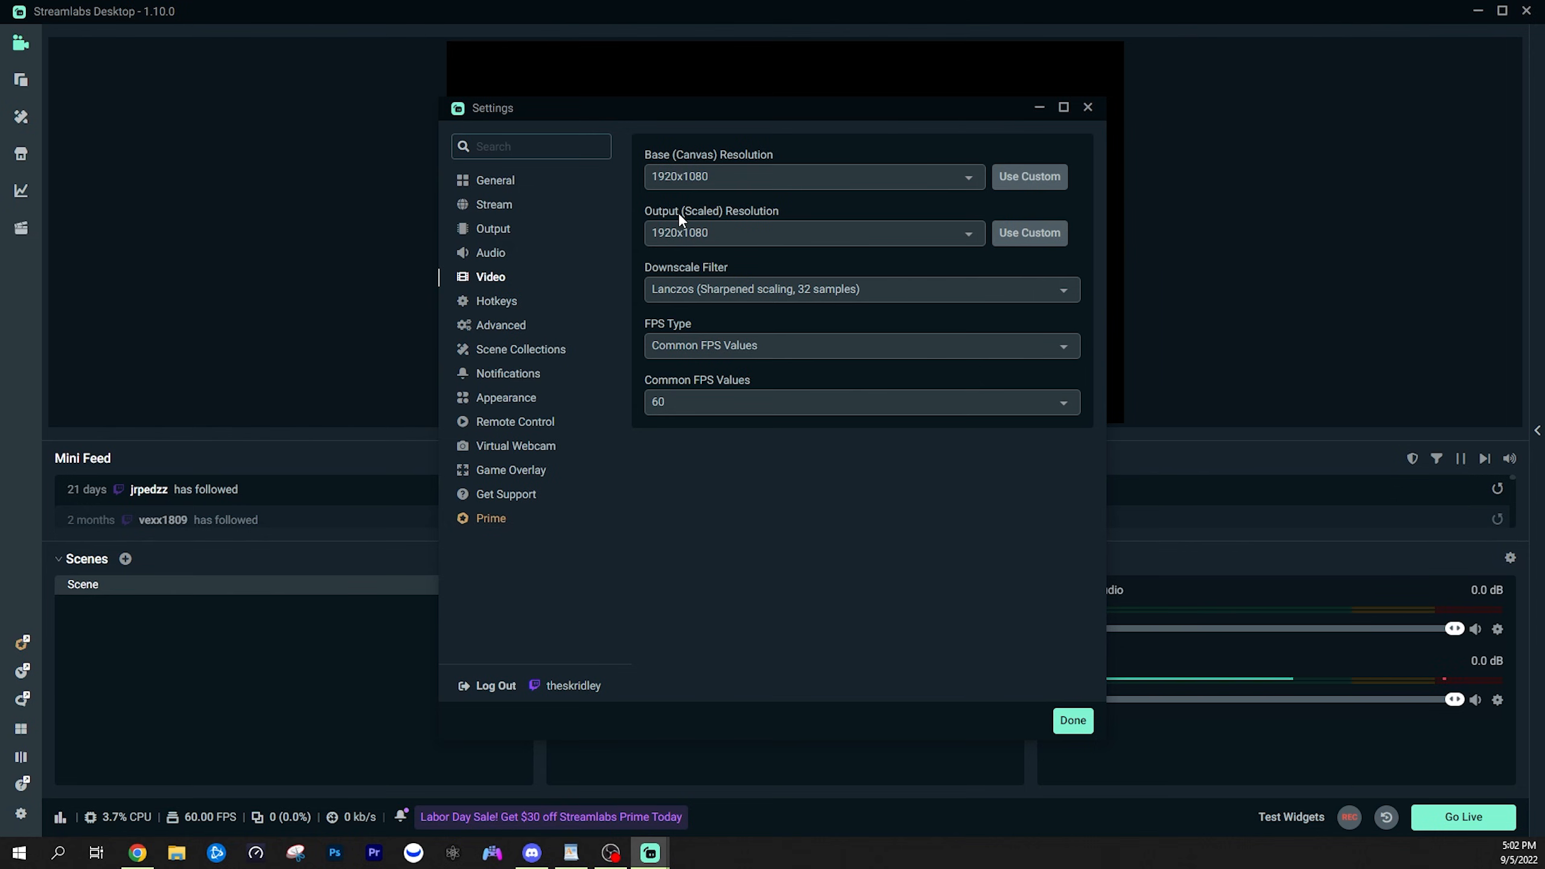
pyautogui.click(812, 233)
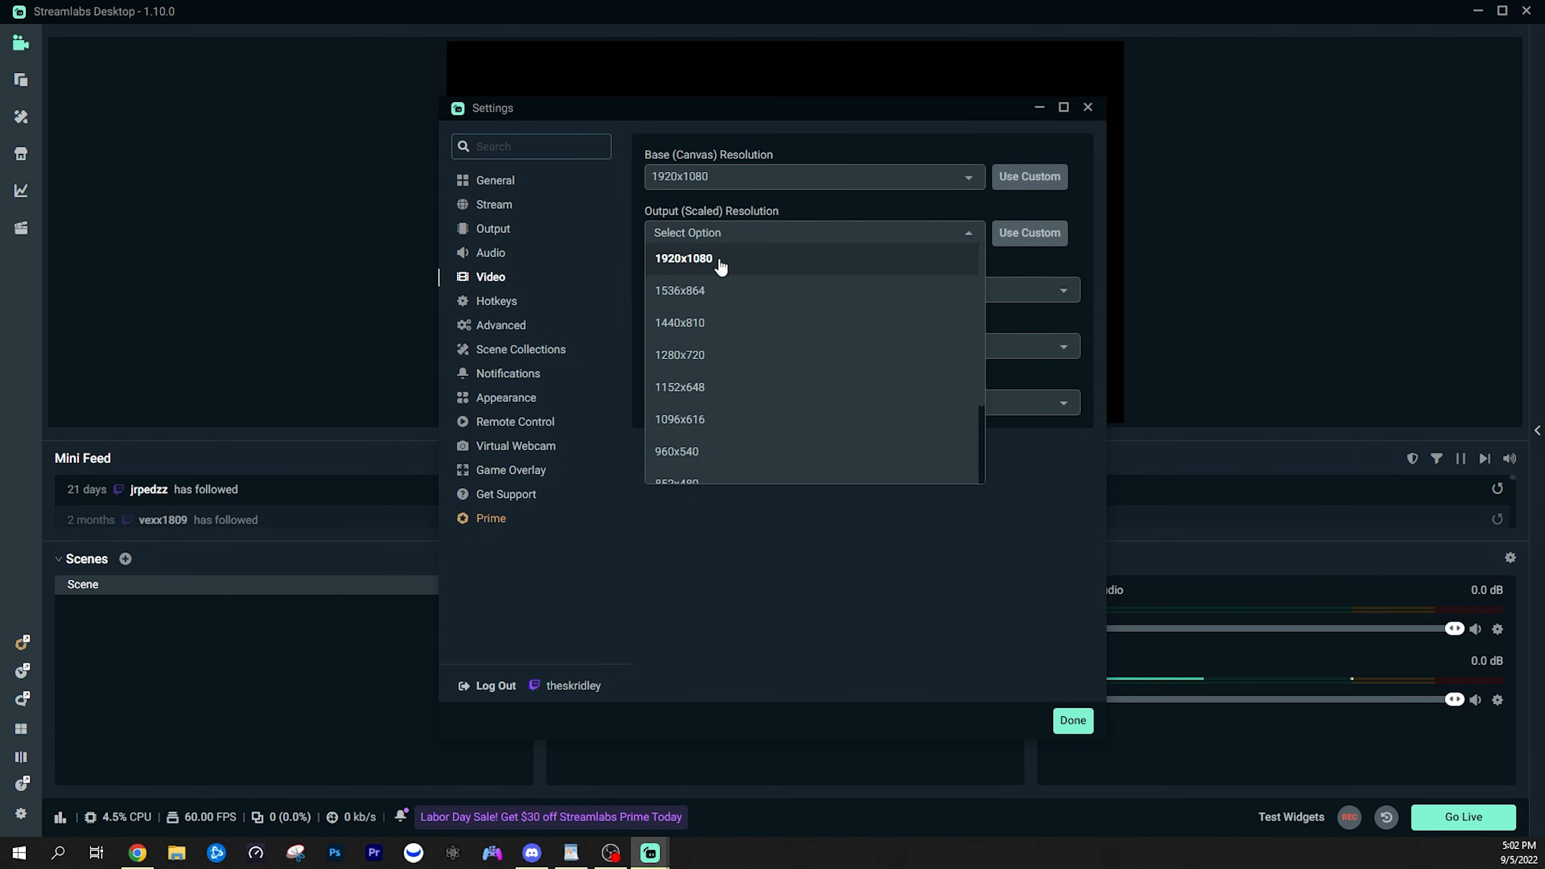
pyautogui.moveTo(701, 266)
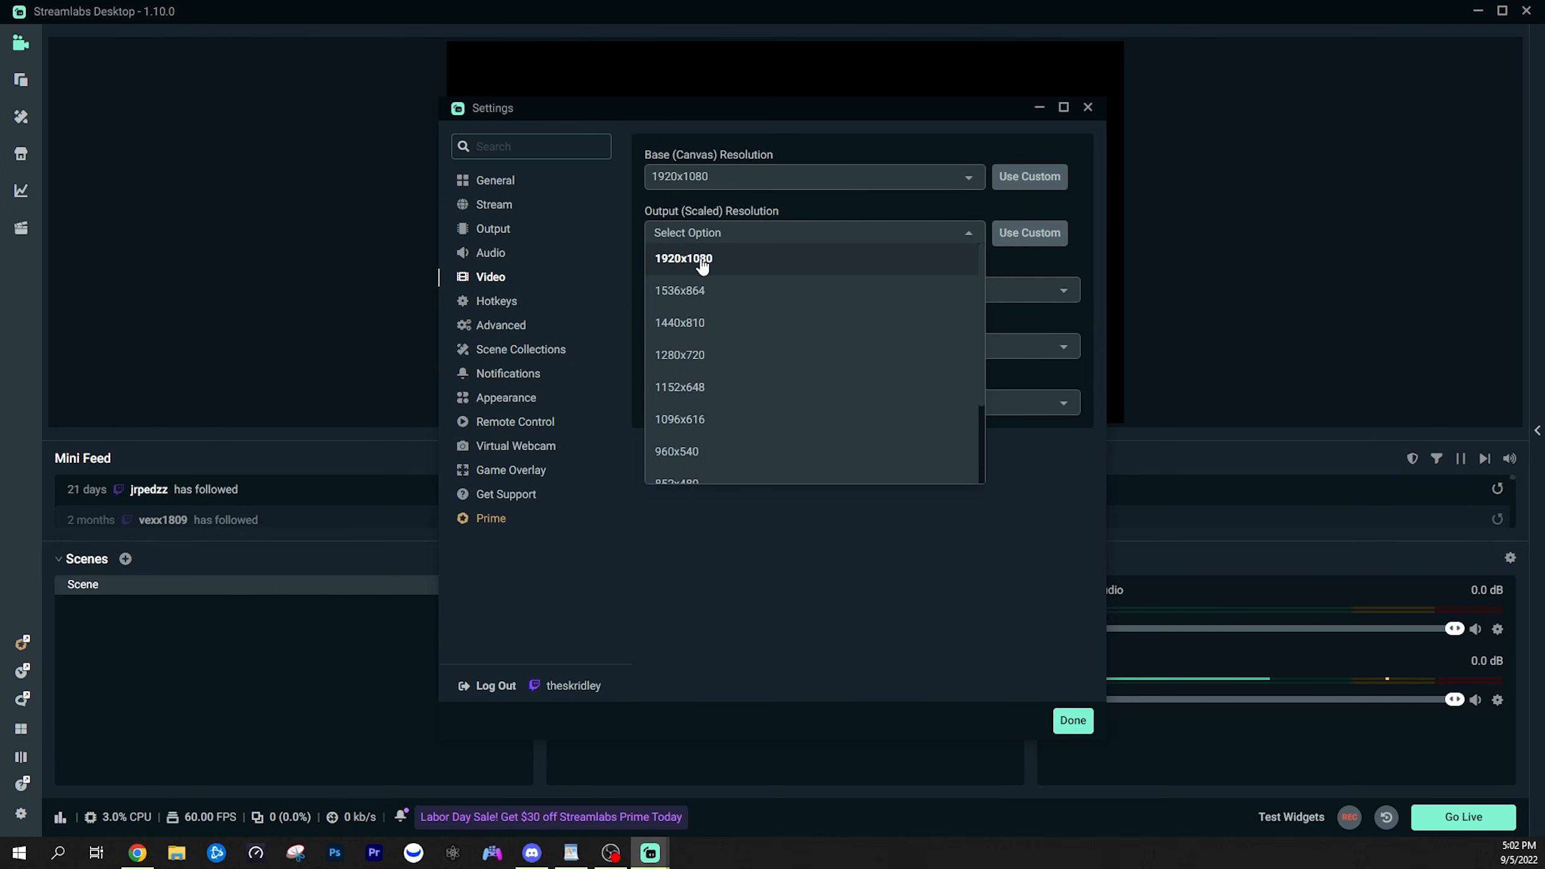
pyautogui.moveTo(680, 354)
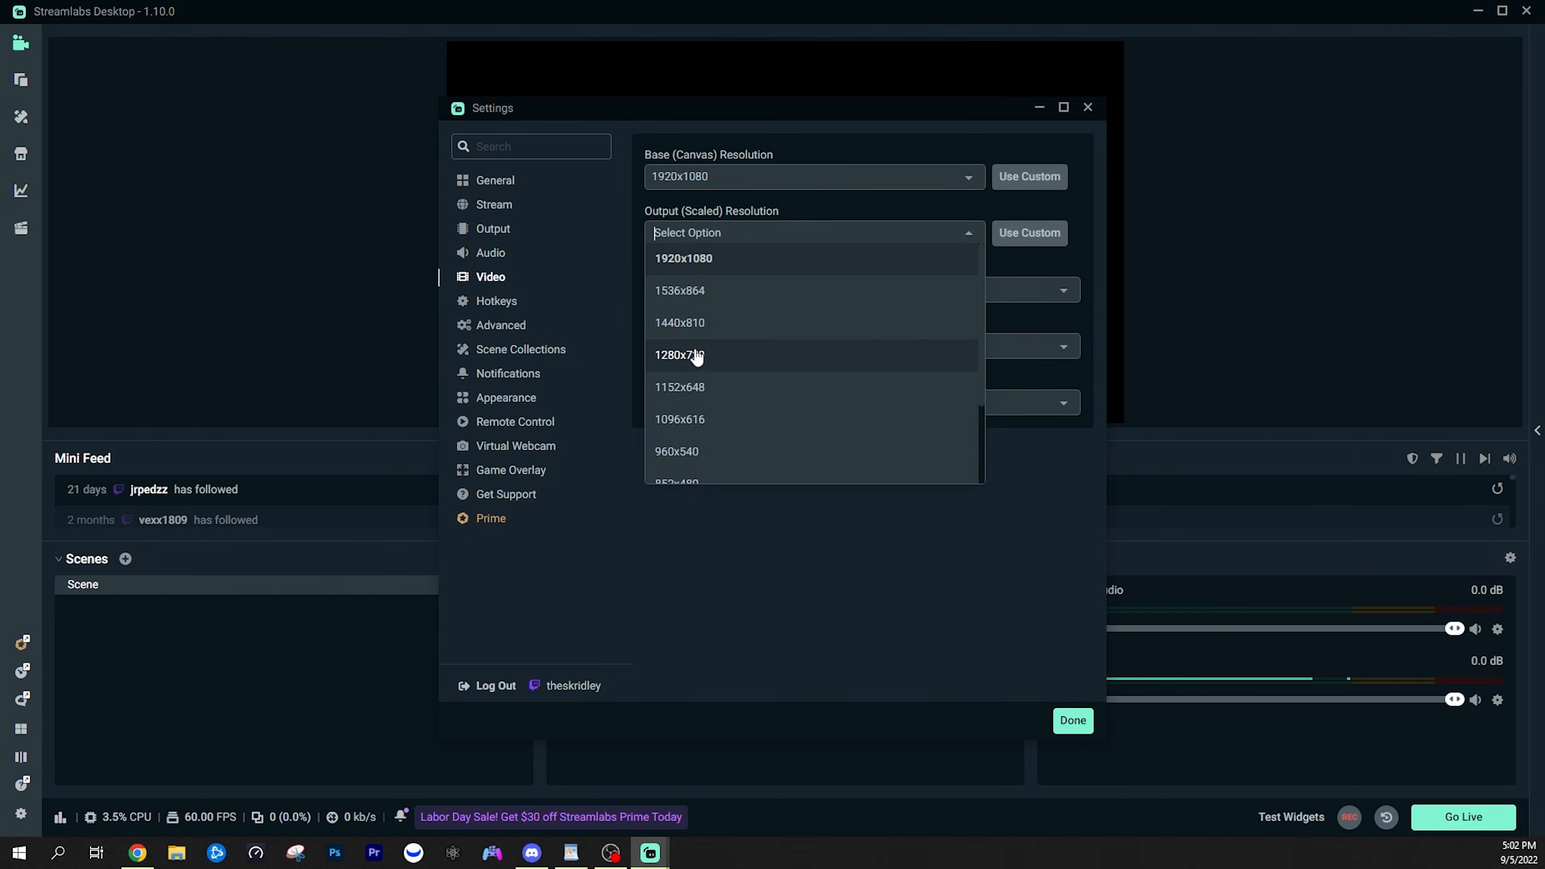
pyautogui.moveTo(695, 357)
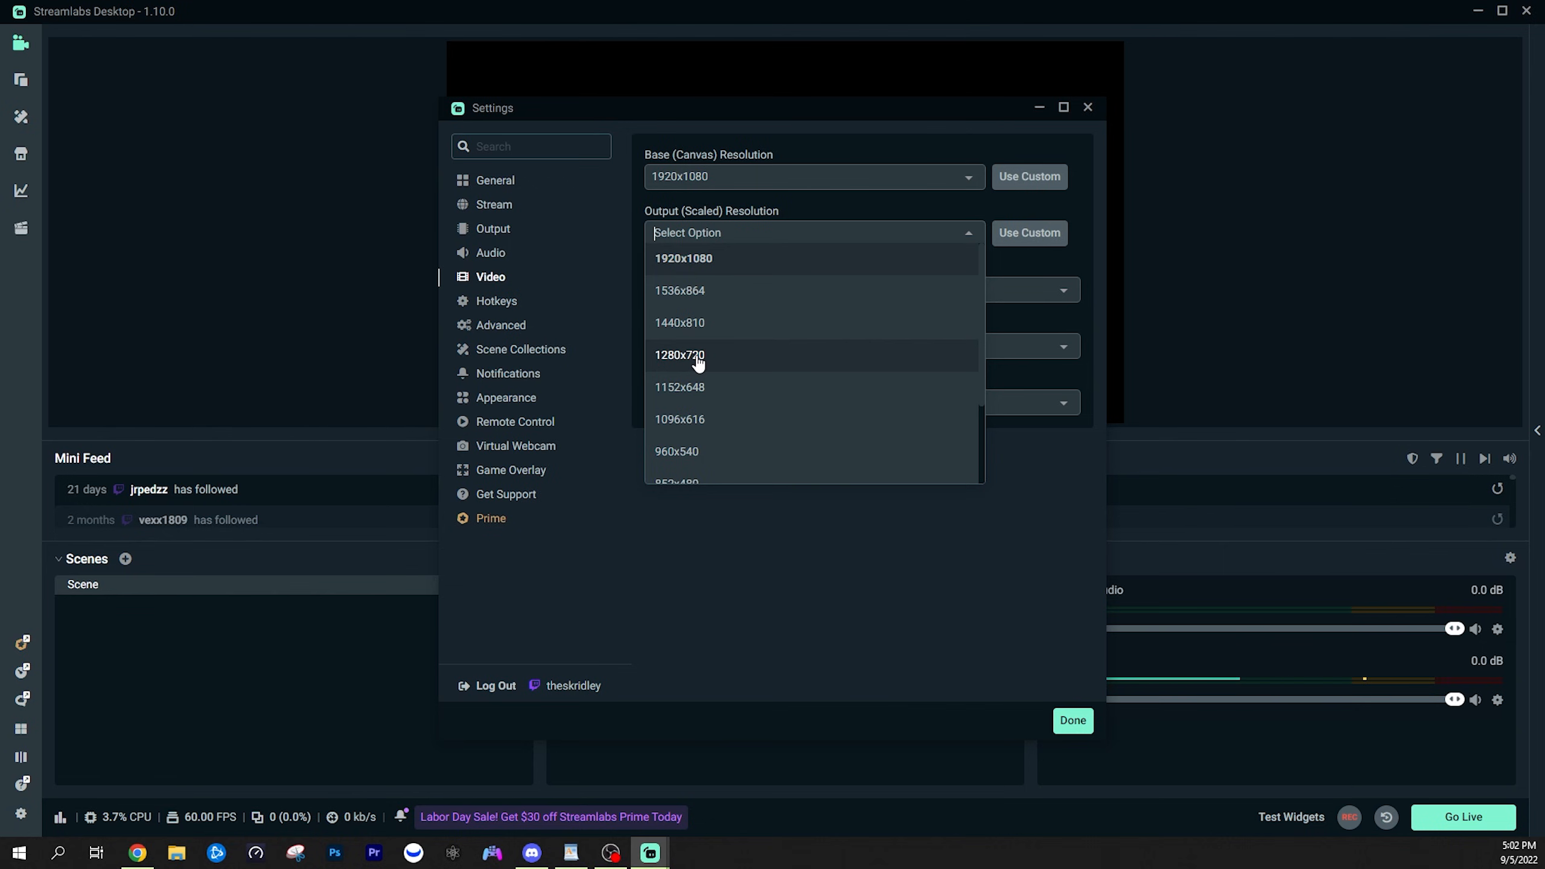
pyautogui.moveTo(701, 358)
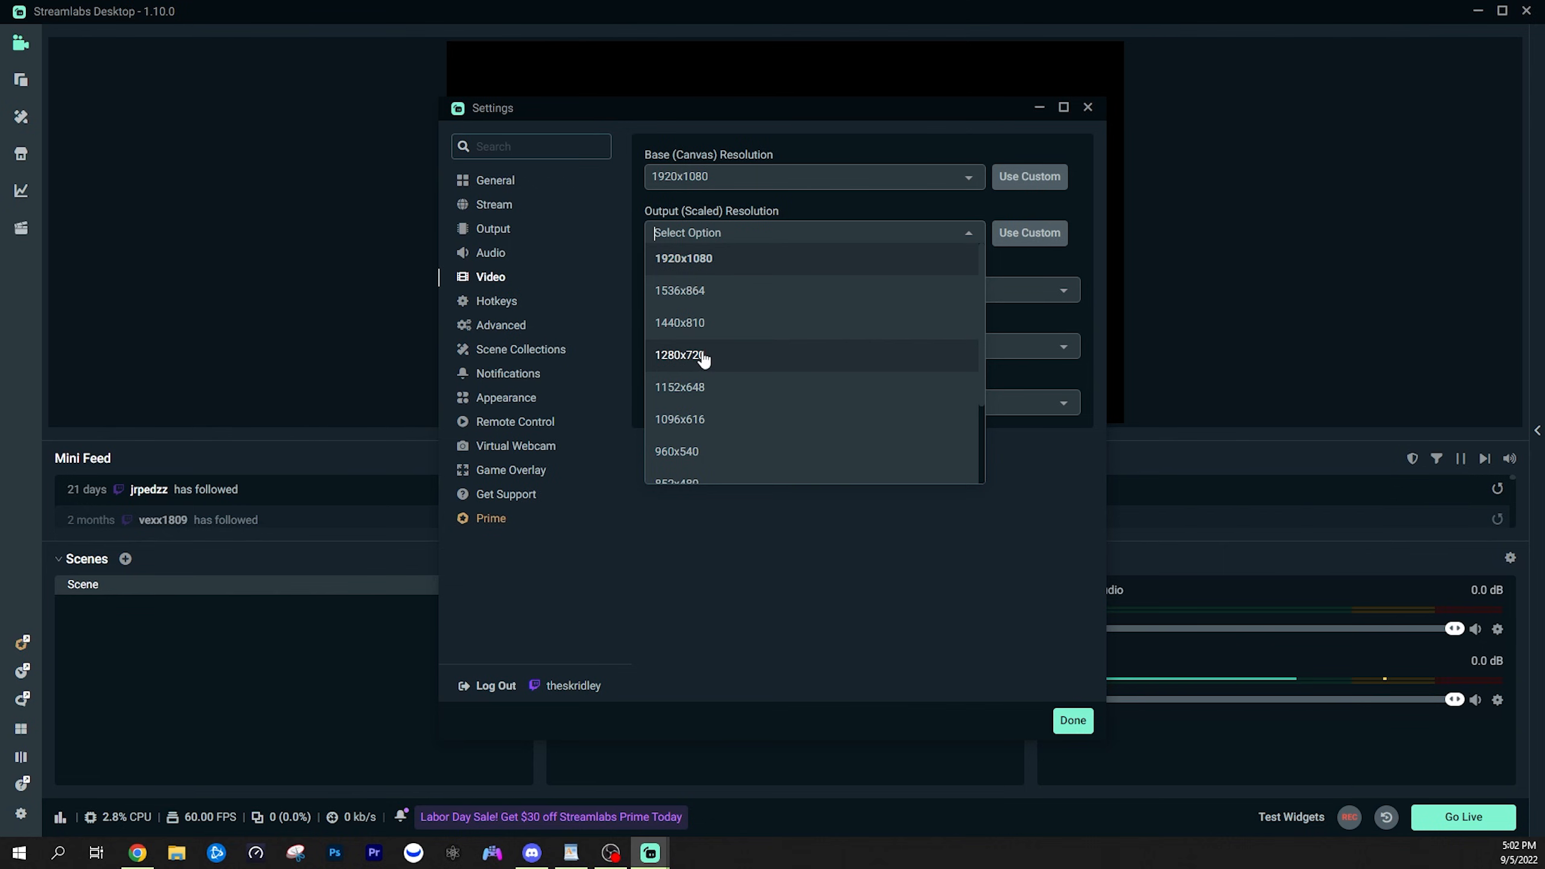
pyautogui.moveTo(637, 239)
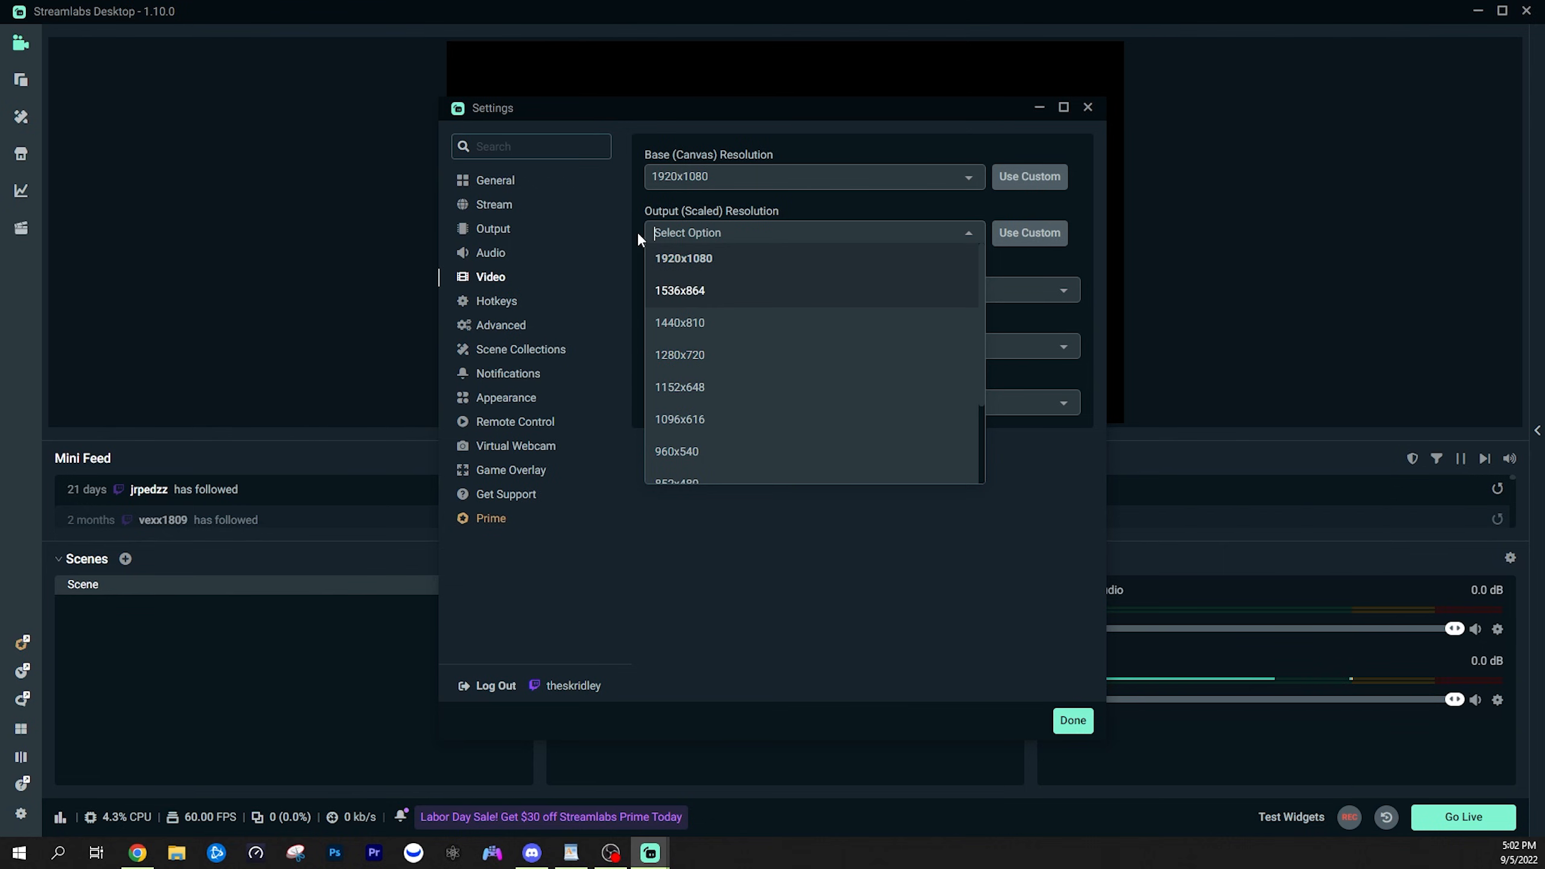
pyautogui.moveTo(955, 217)
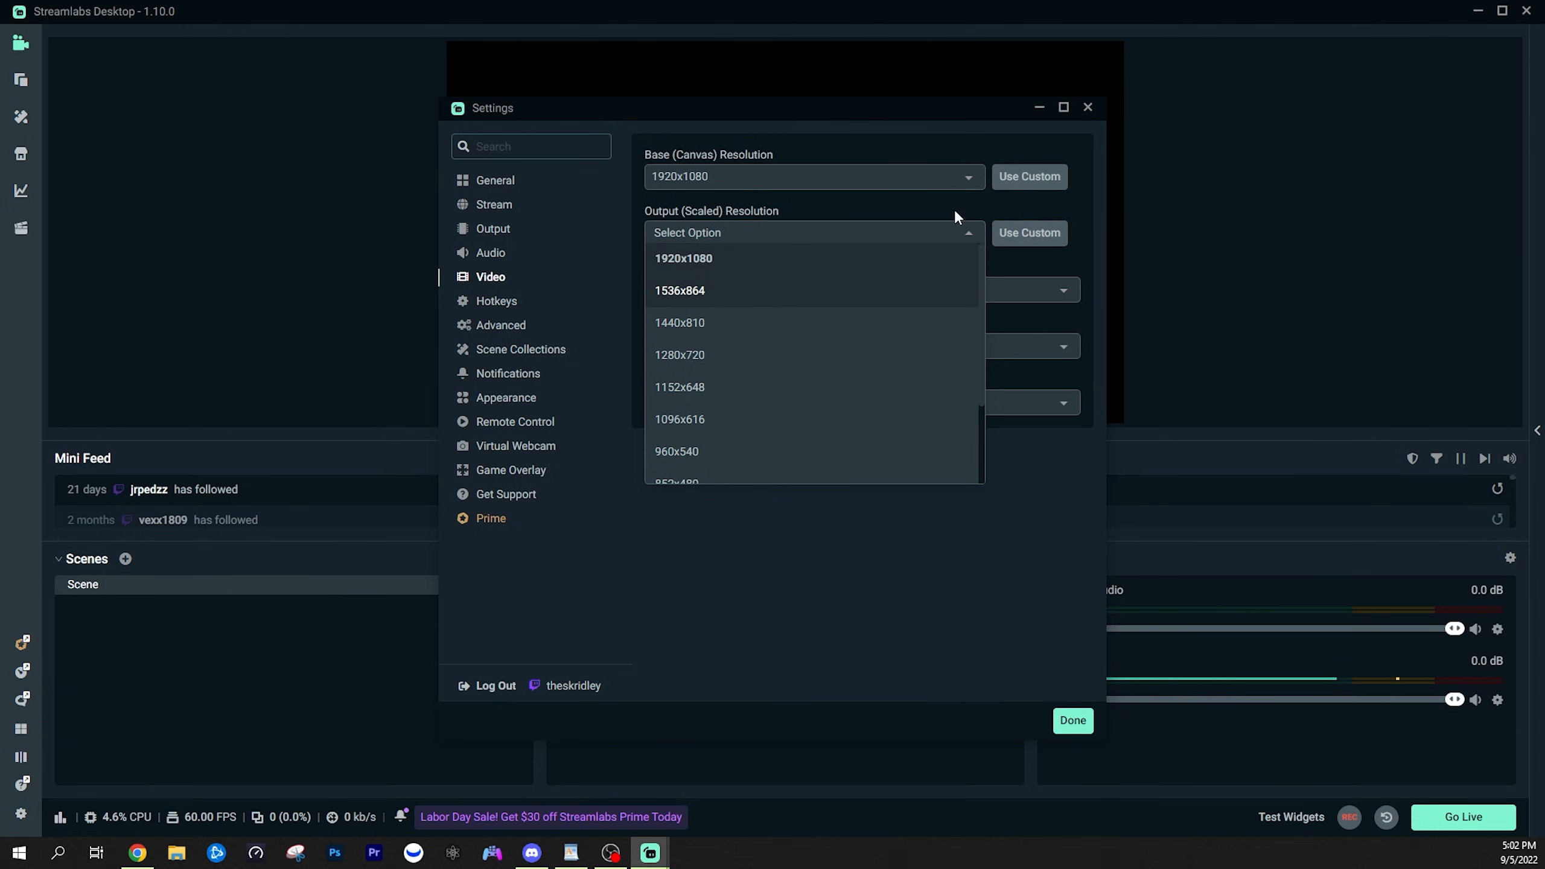
pyautogui.moveTo(957, 212)
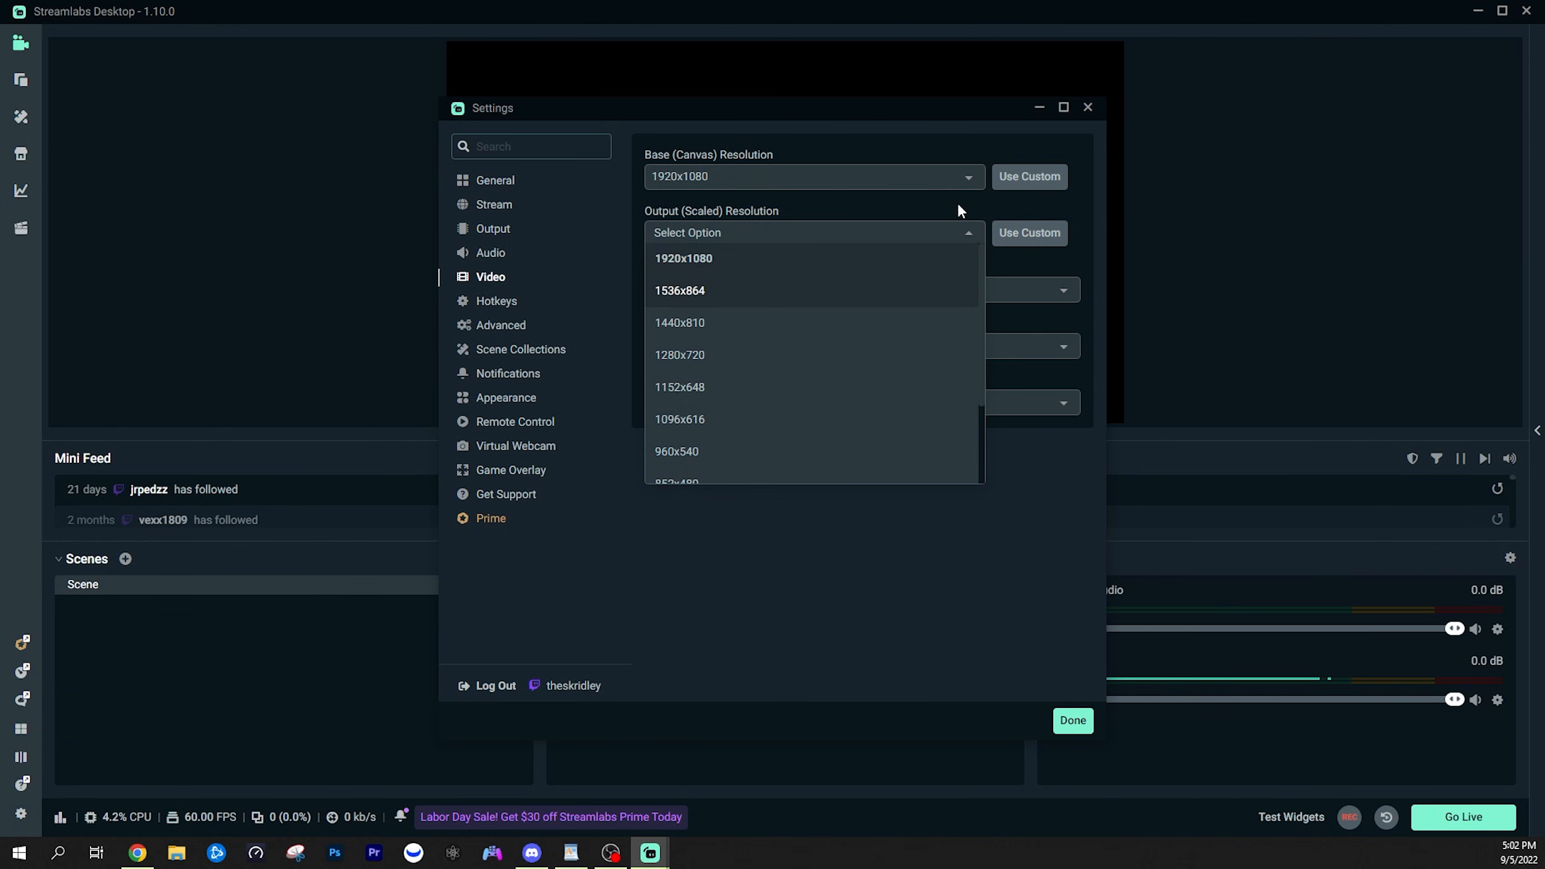
pyautogui.click(684, 258)
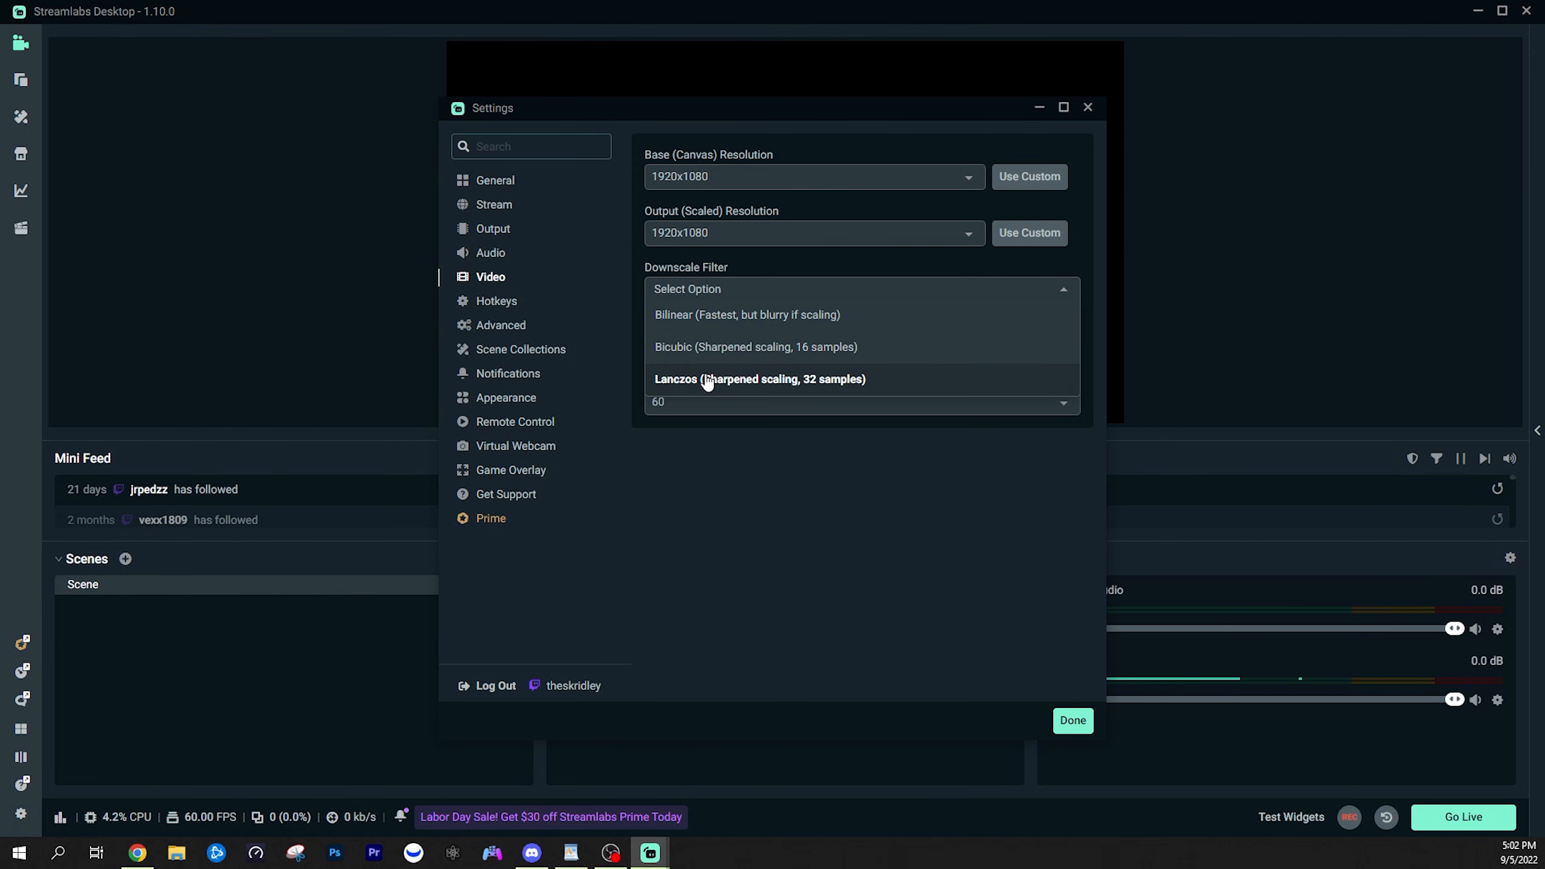
pyautogui.moveTo(692, 313)
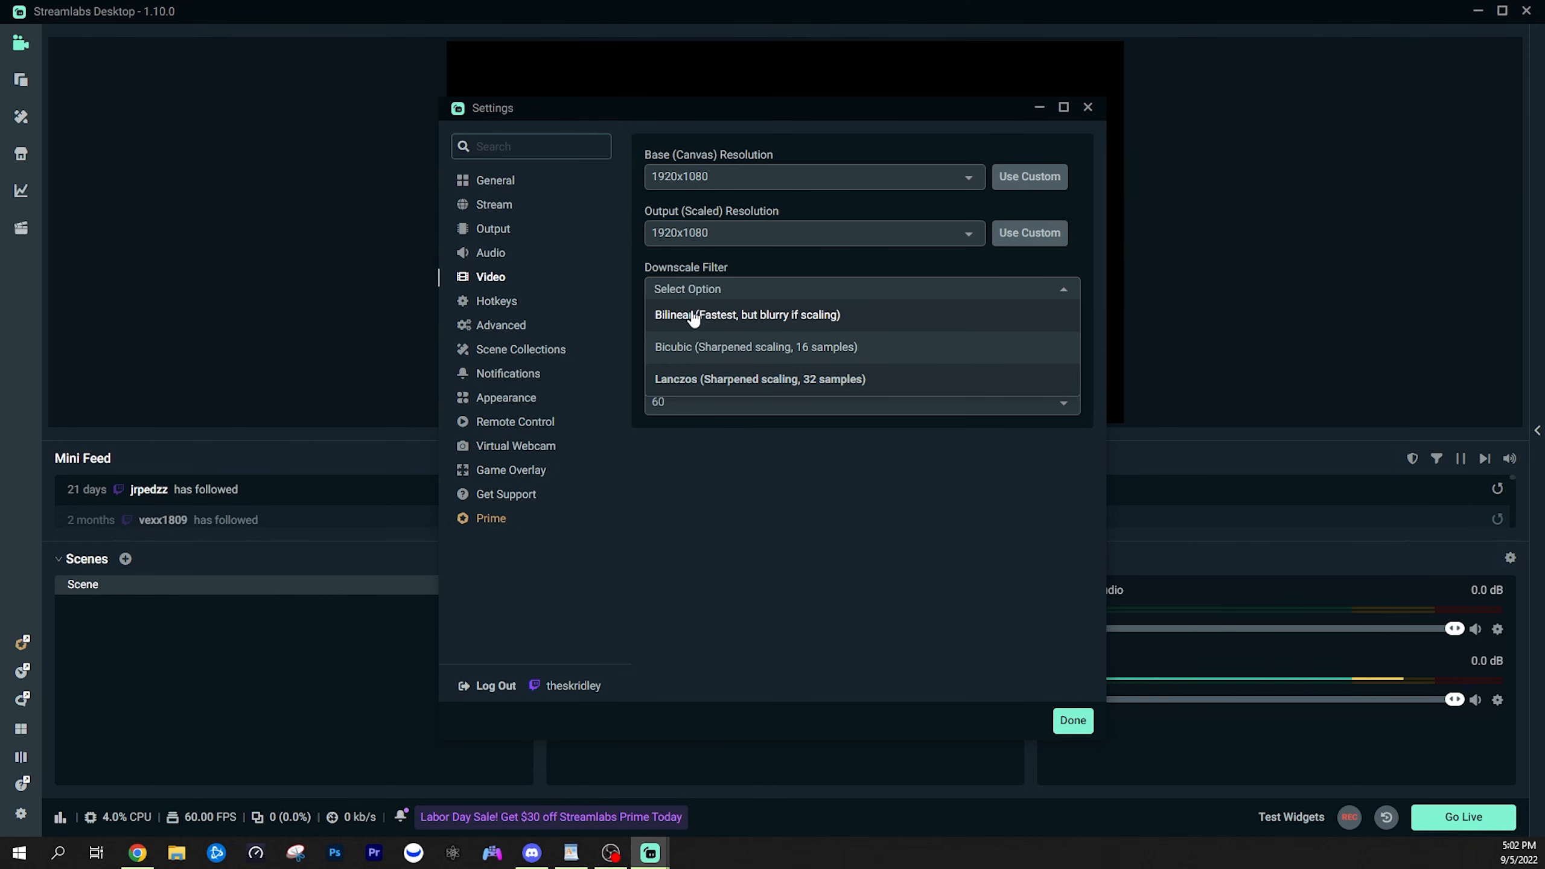
pyautogui.click(759, 379)
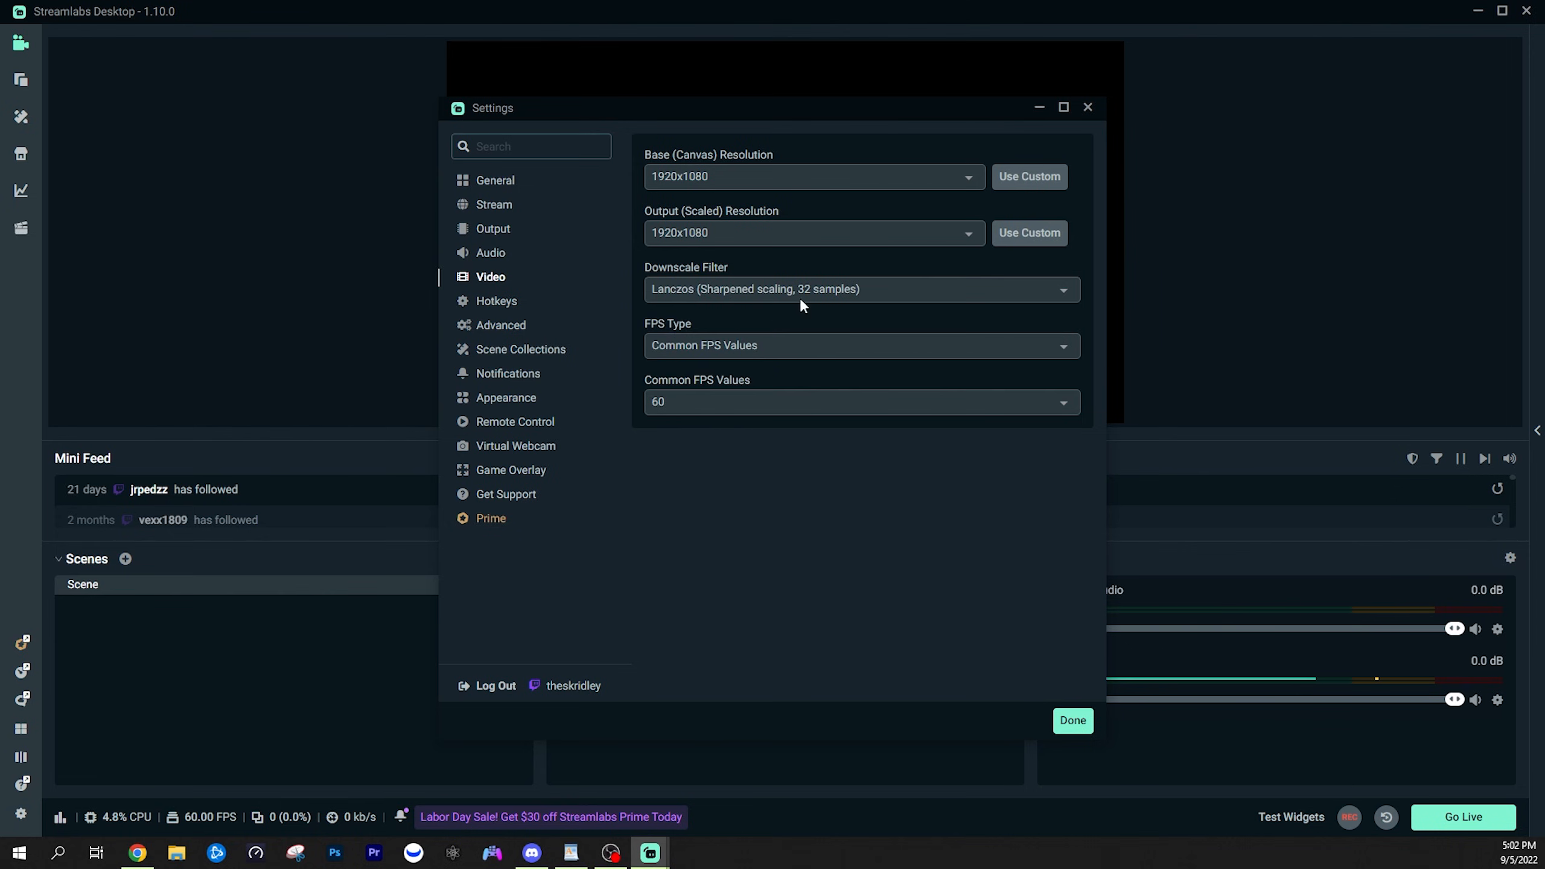
pyautogui.moveTo(725, 293)
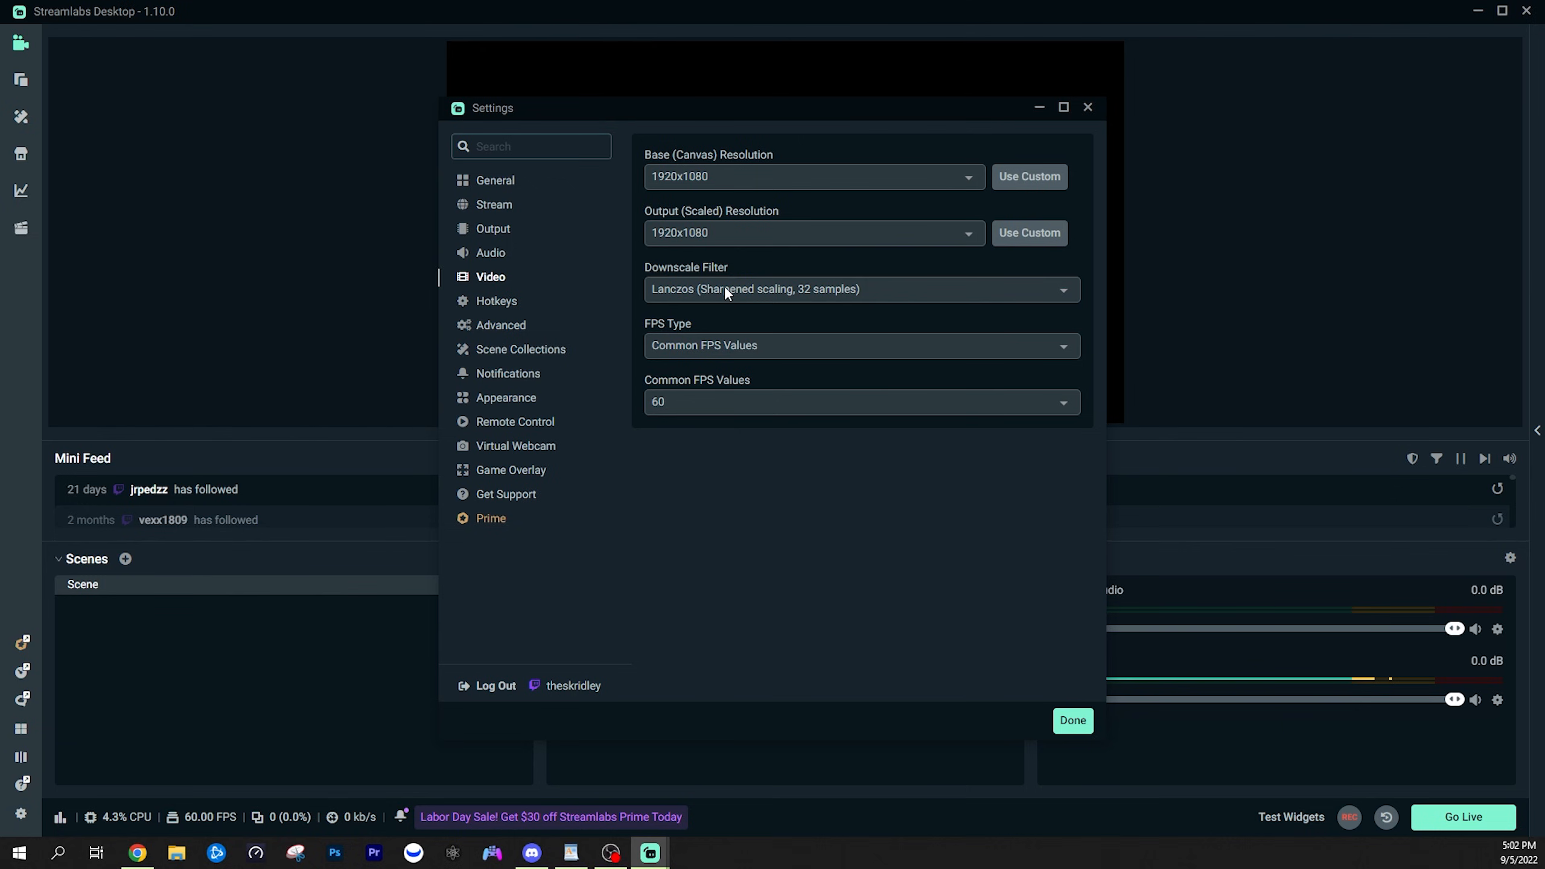
pyautogui.moveTo(677, 350)
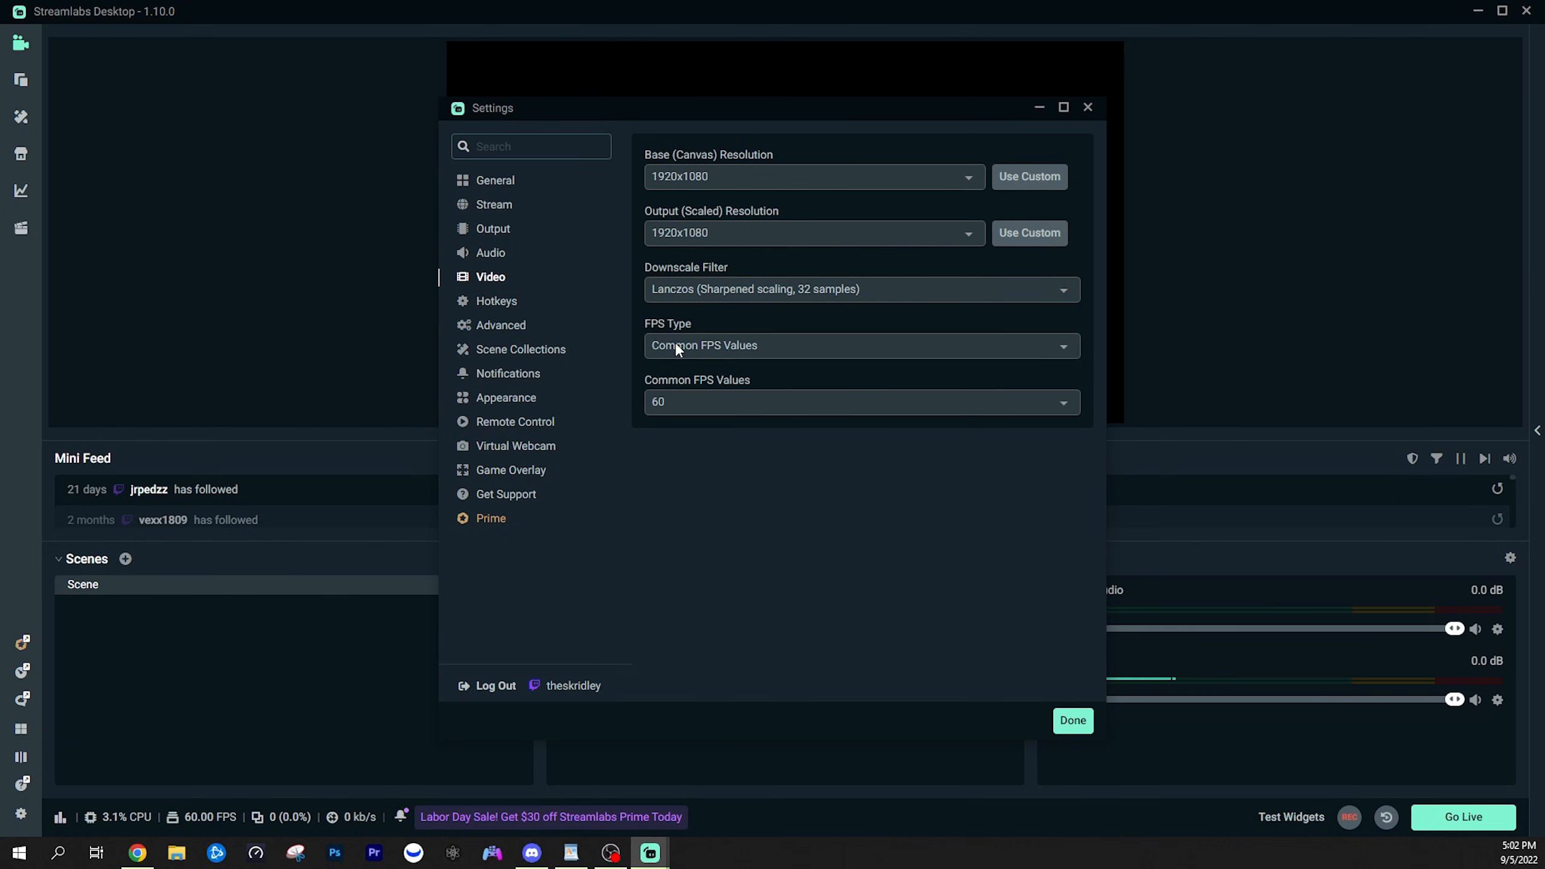
pyautogui.click(859, 401)
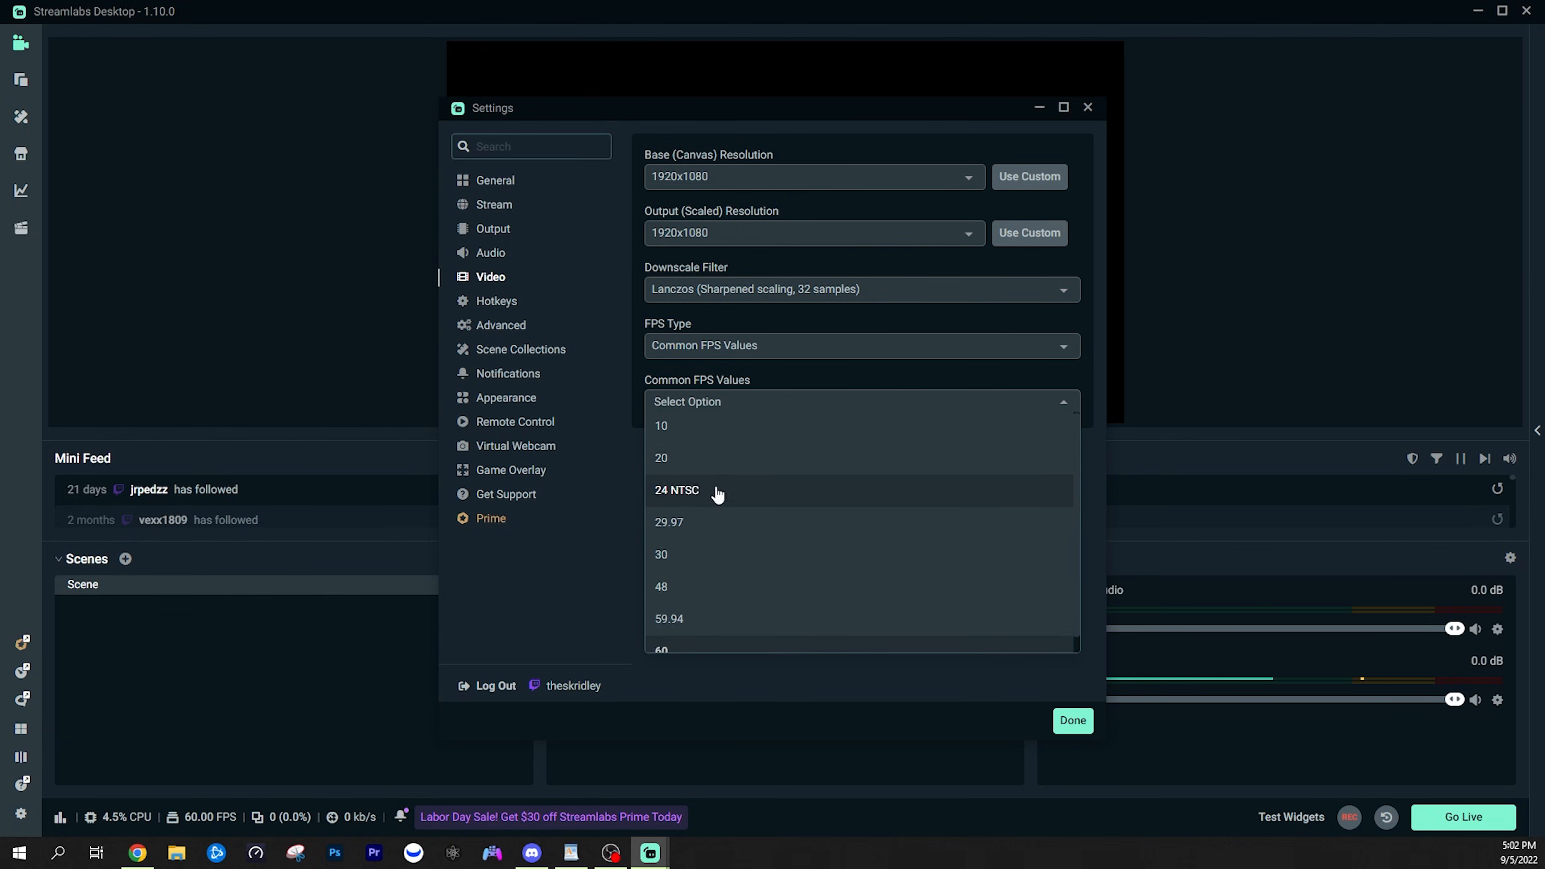
pyautogui.click(660, 649)
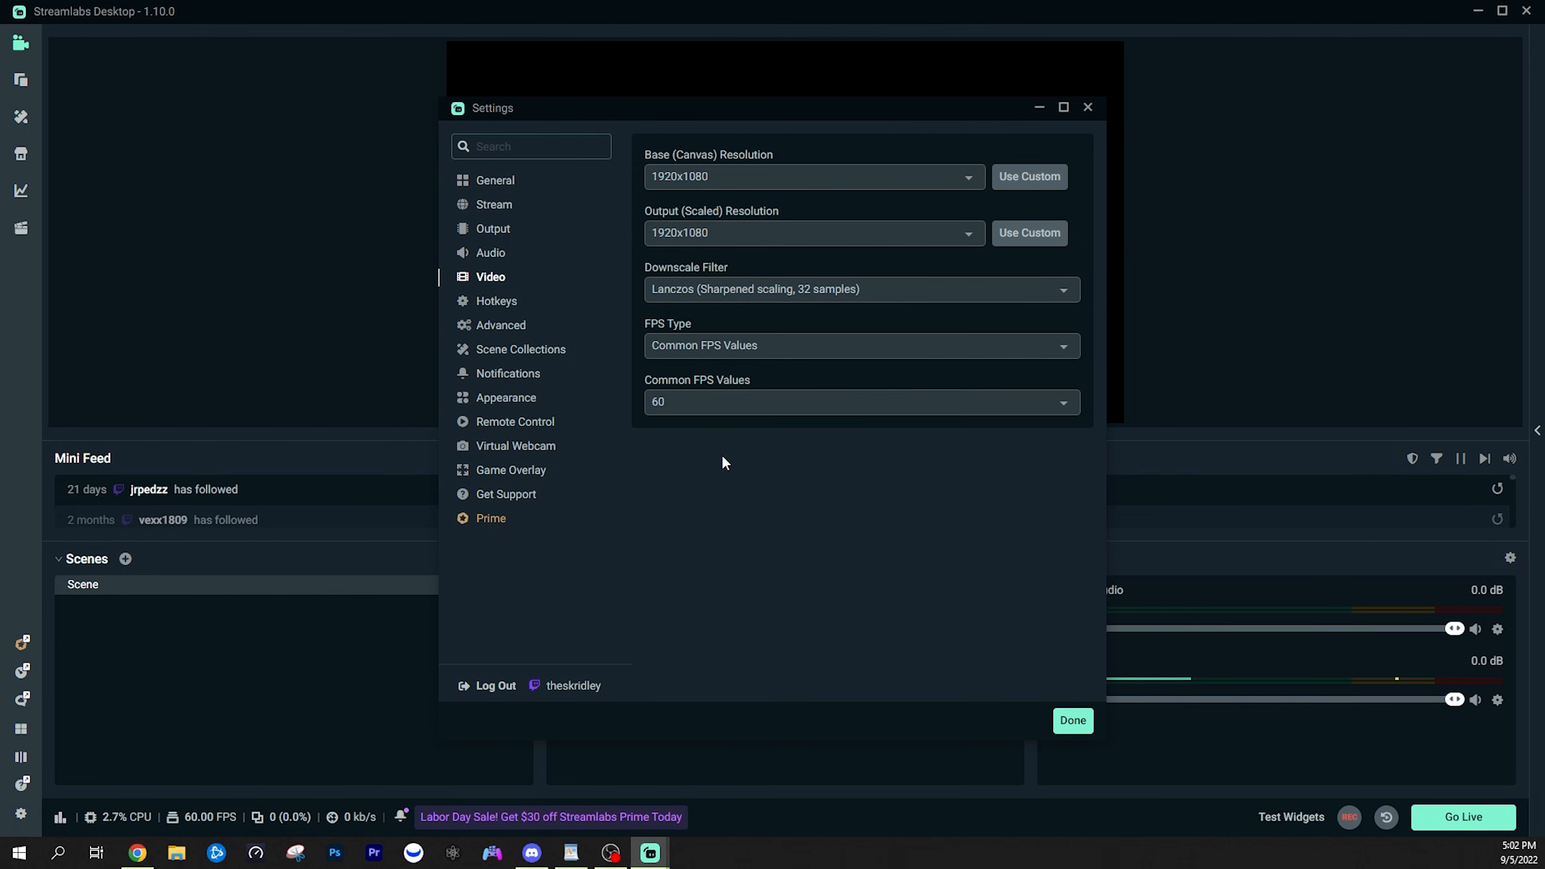
pyautogui.moveTo(689, 422)
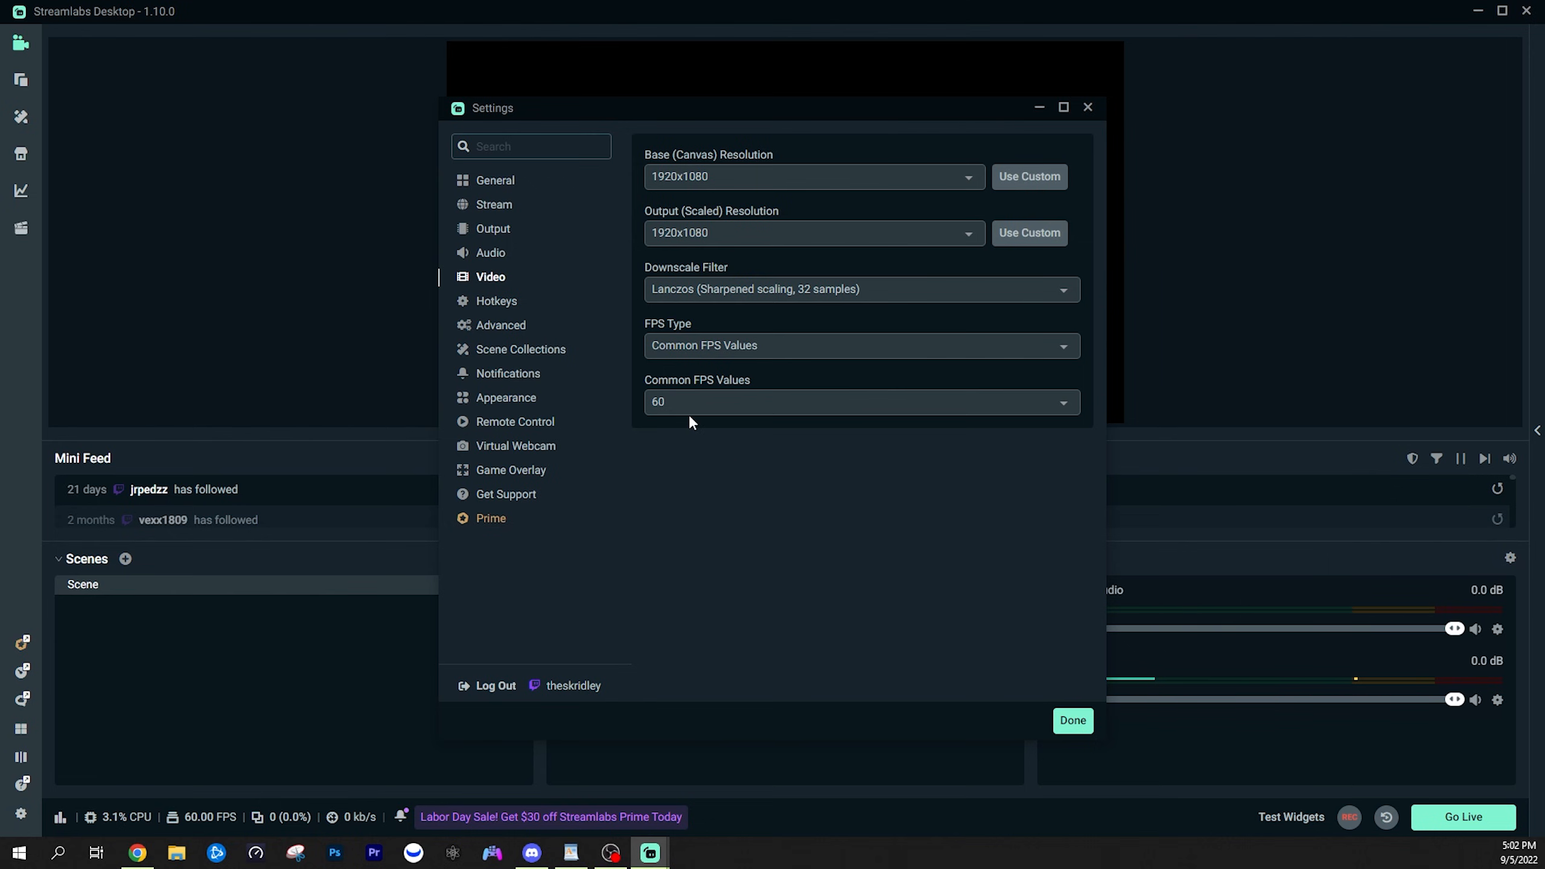
pyautogui.click(860, 401)
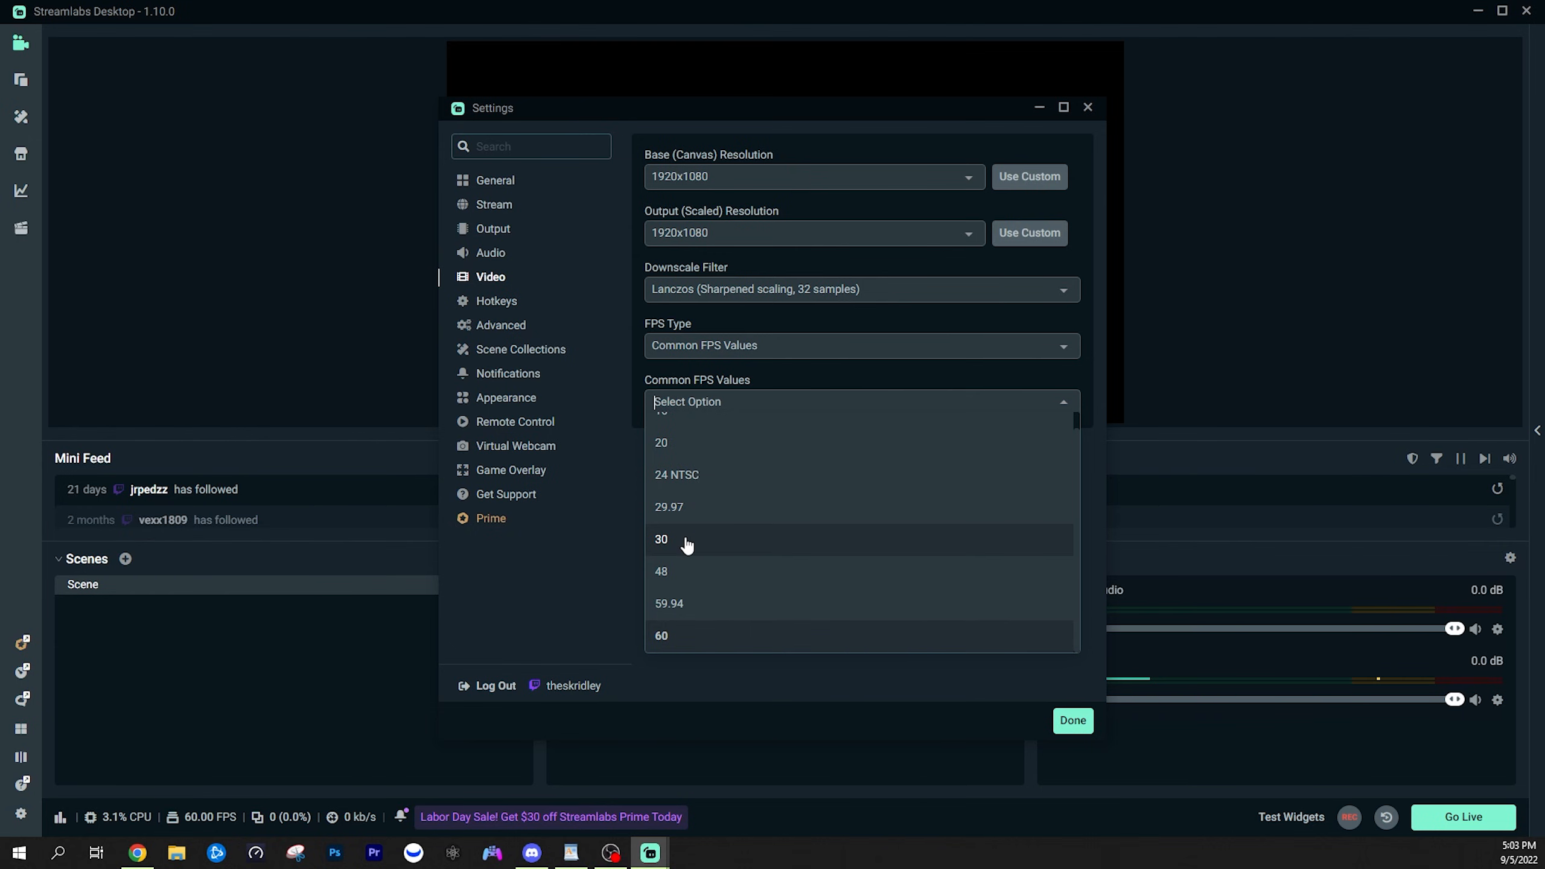
pyautogui.moveTo(696, 642)
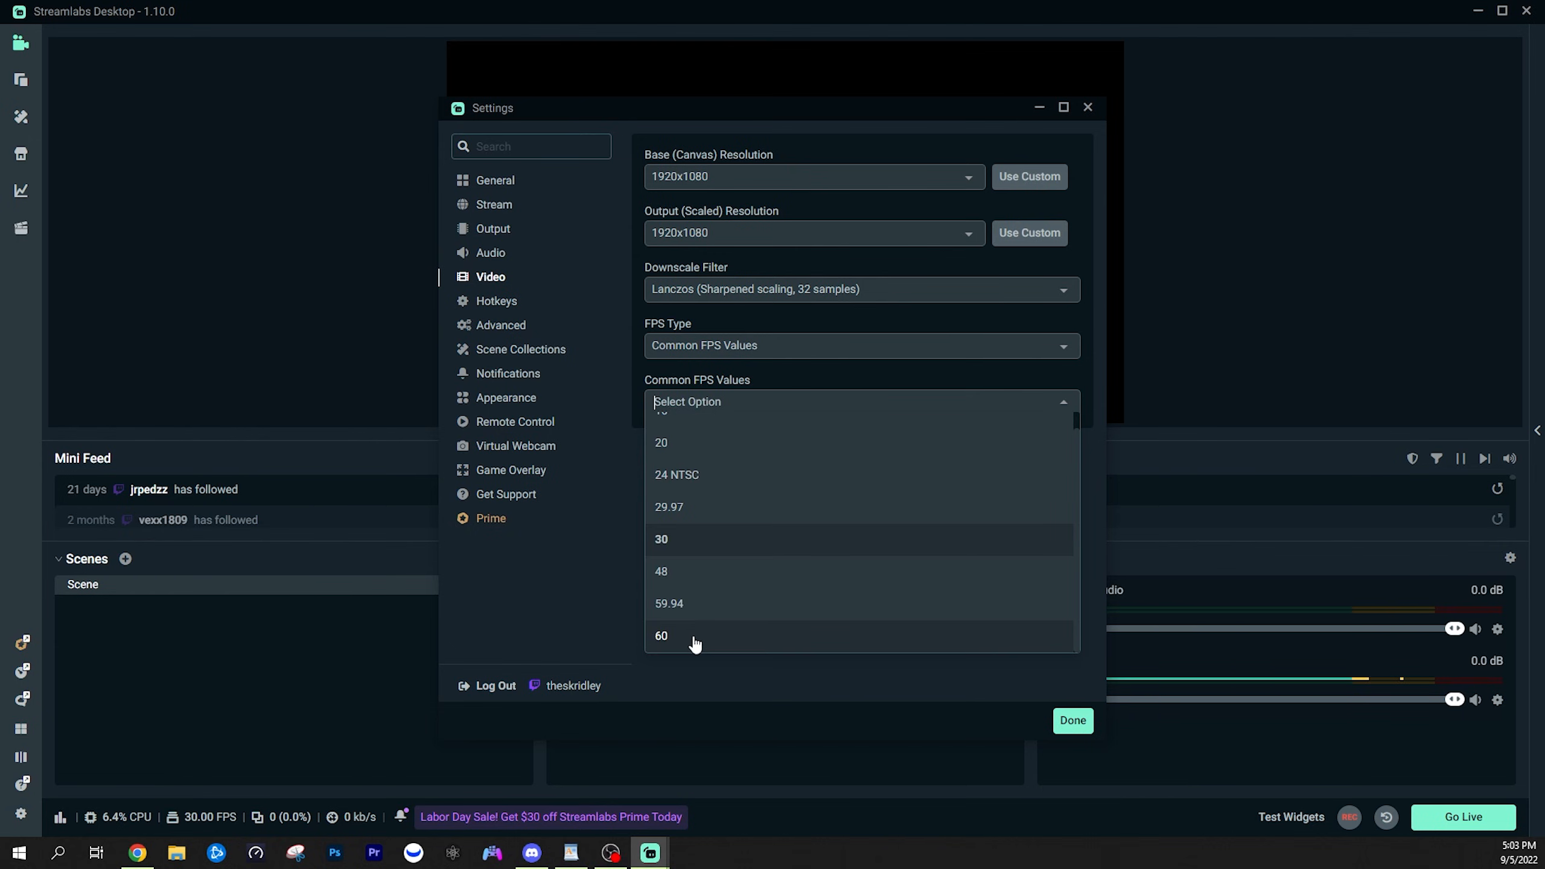
pyautogui.click(661, 636)
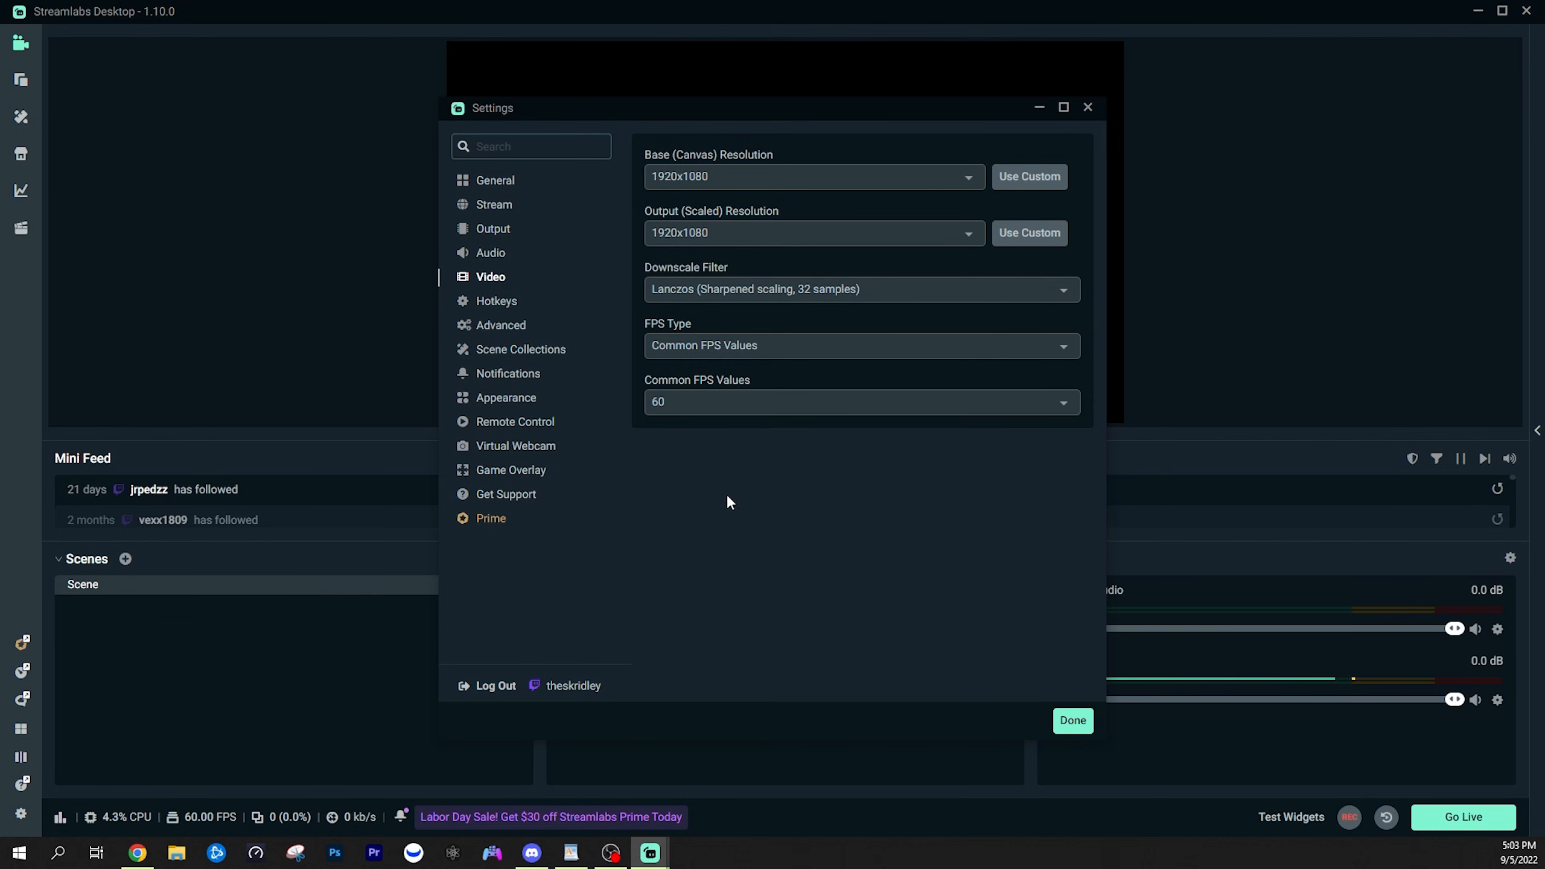
pyautogui.moveTo(589, 346)
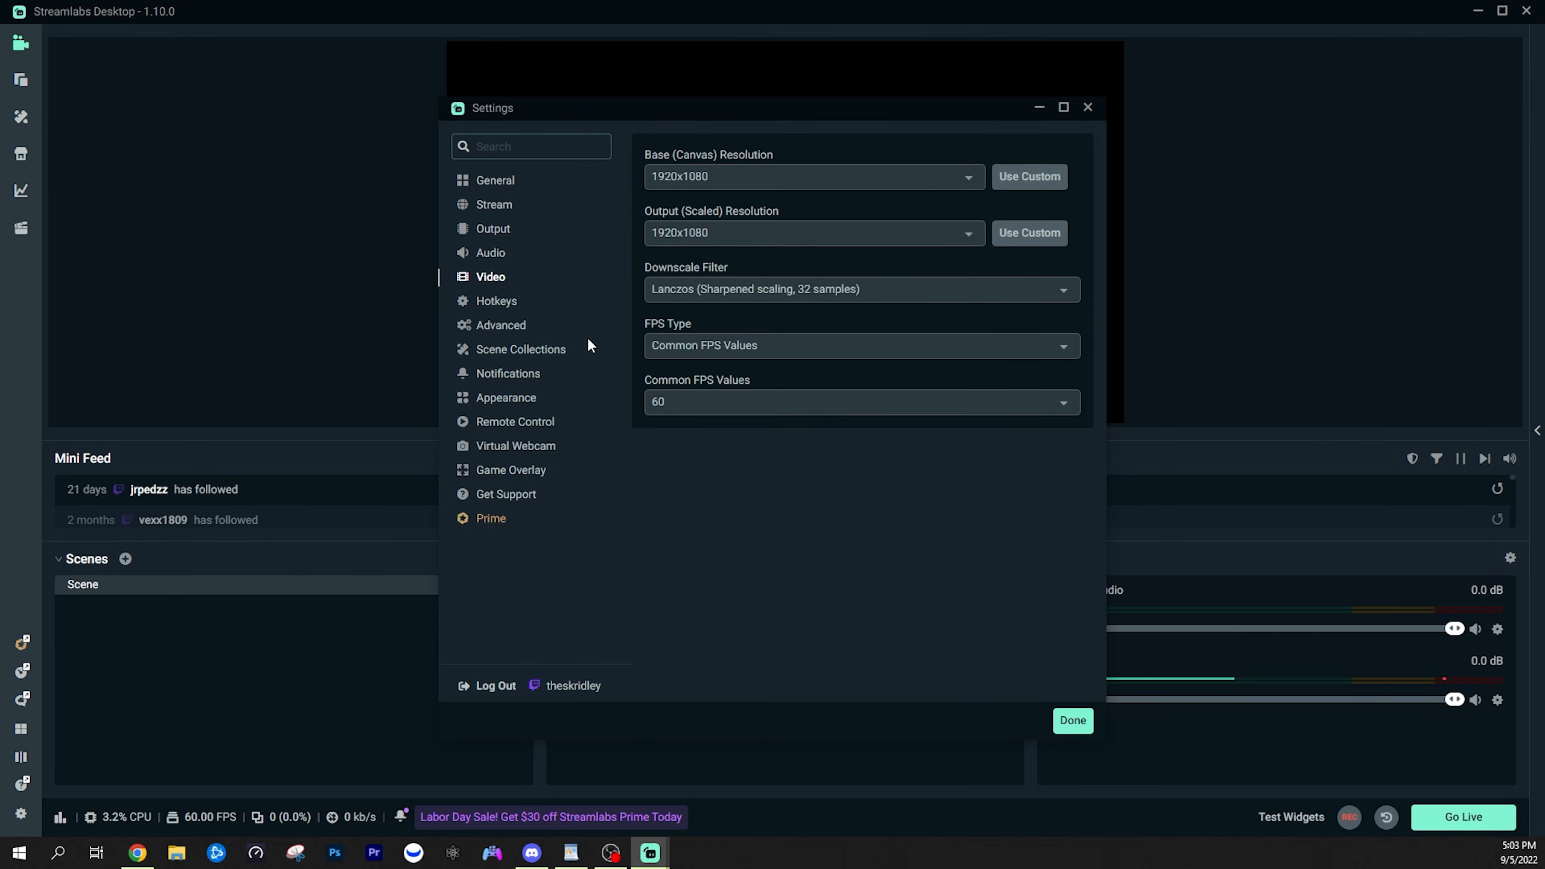
# - Keep Advanced output mode and set the streaming encoder to Hardware (NVENC) (new)
pyautogui.click(493, 228)
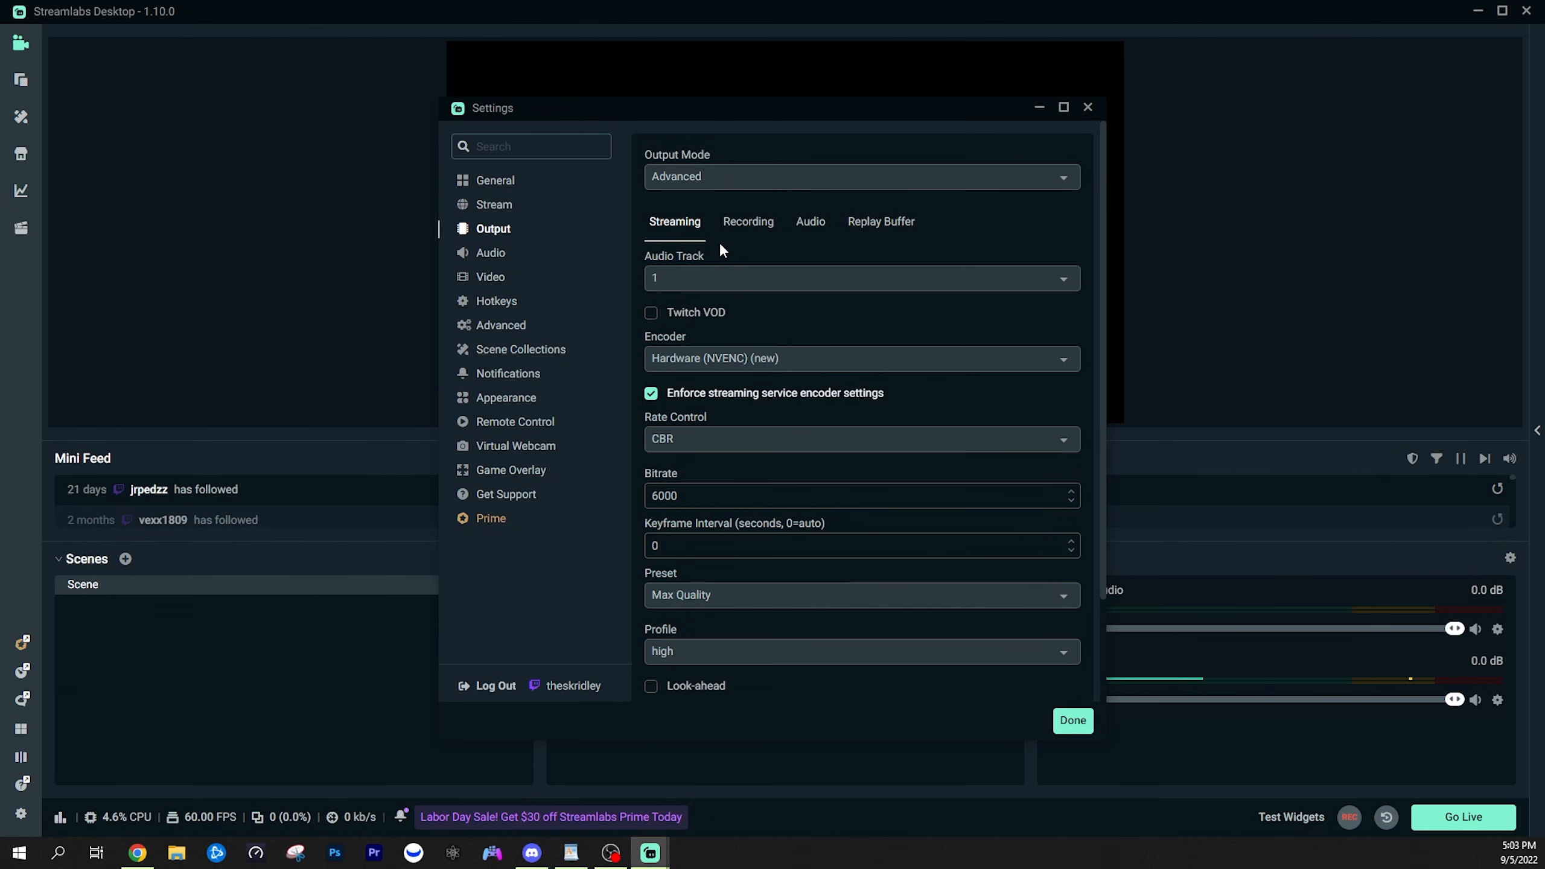
pyautogui.click(859, 176)
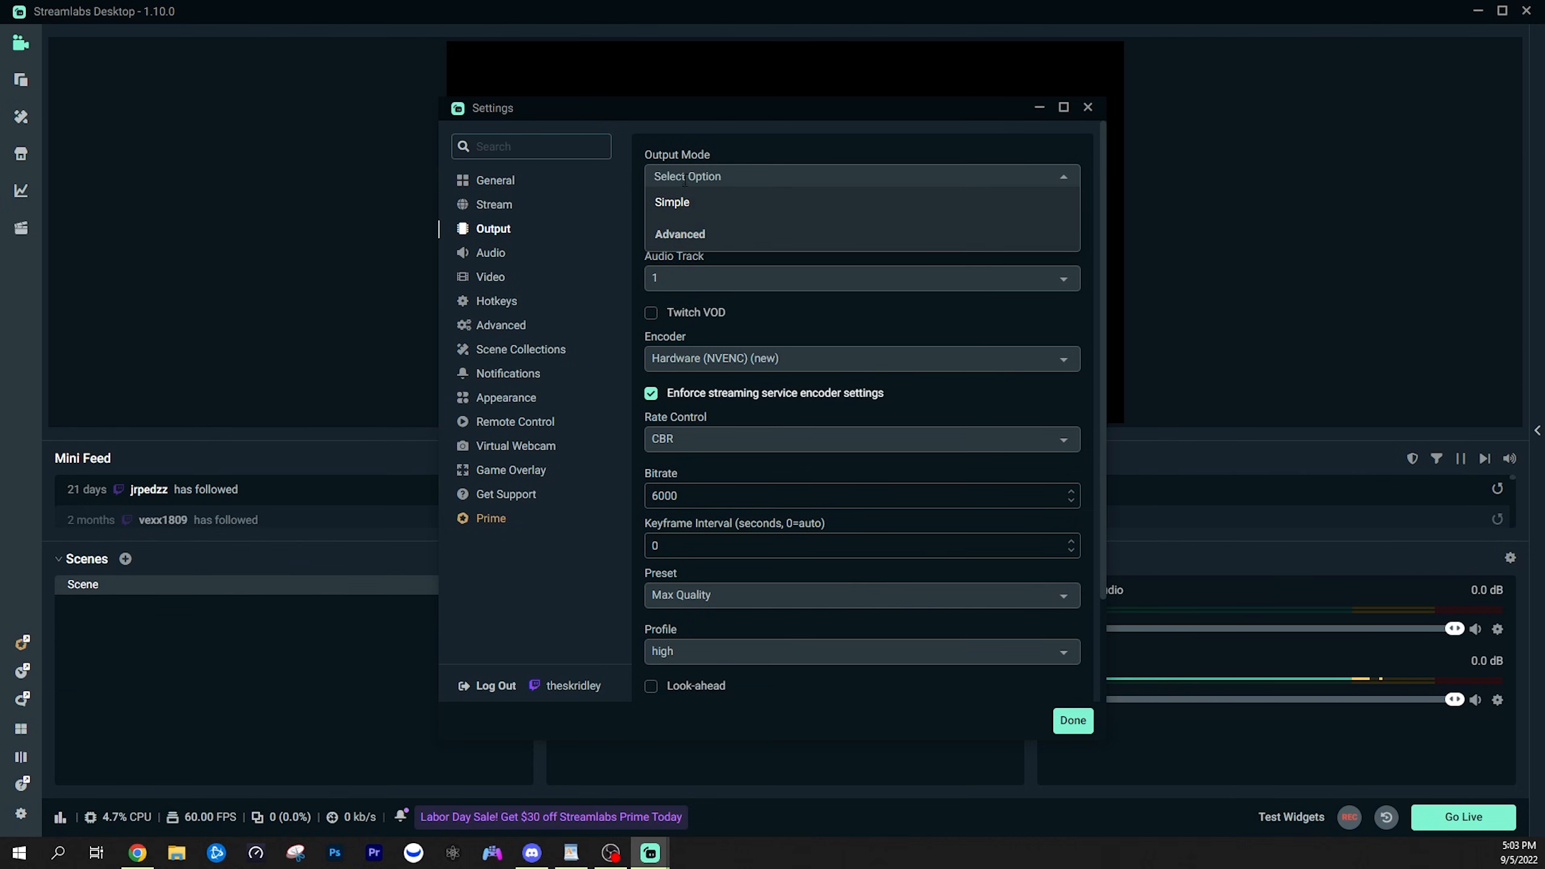
pyautogui.click(680, 233)
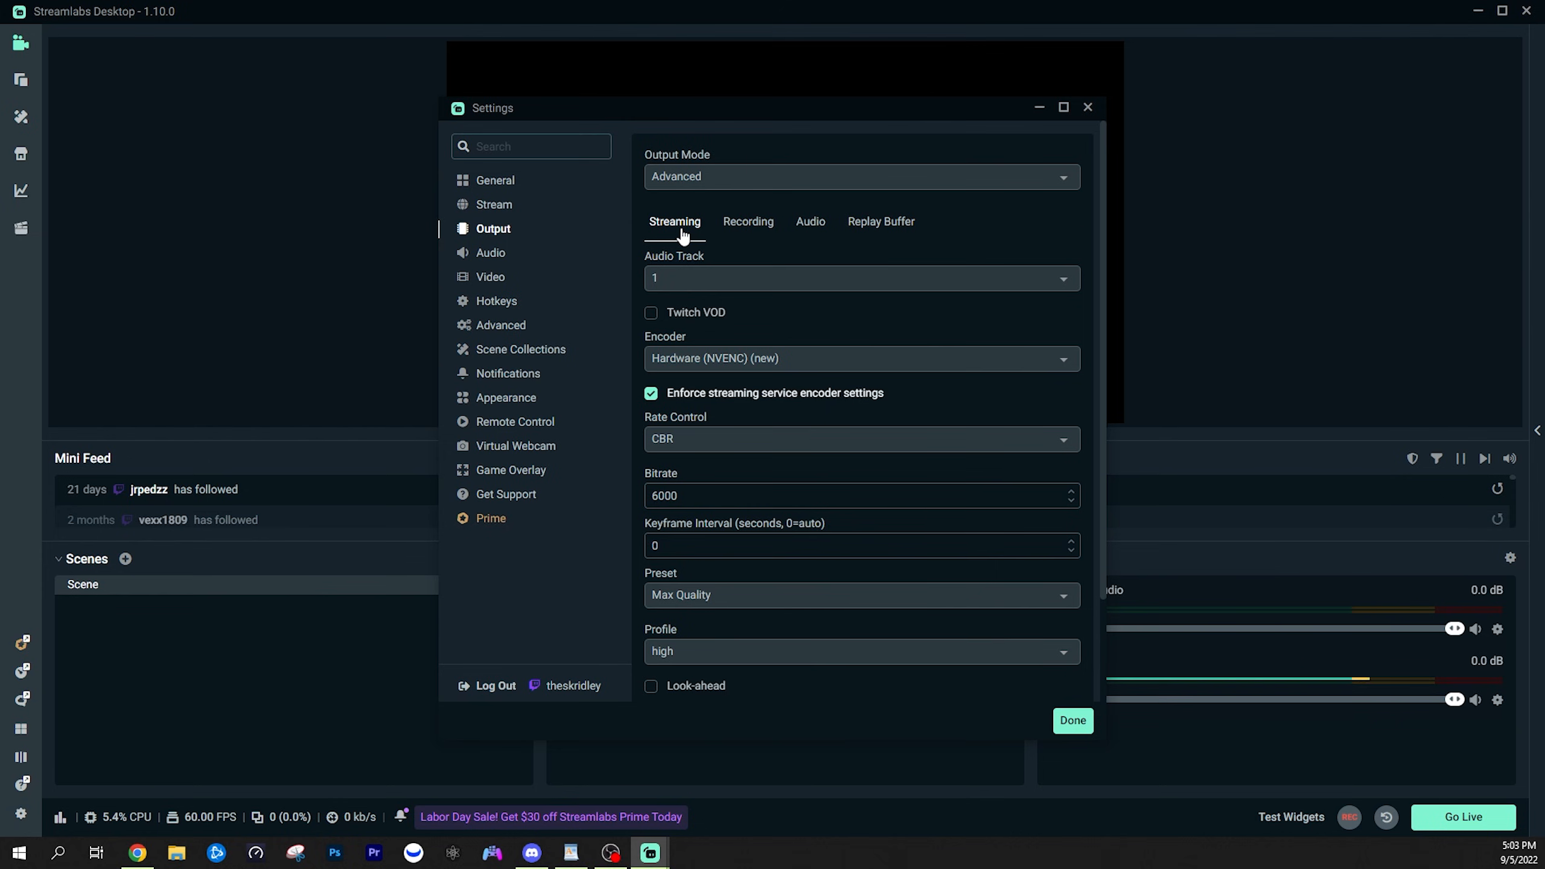
pyautogui.click(858, 357)
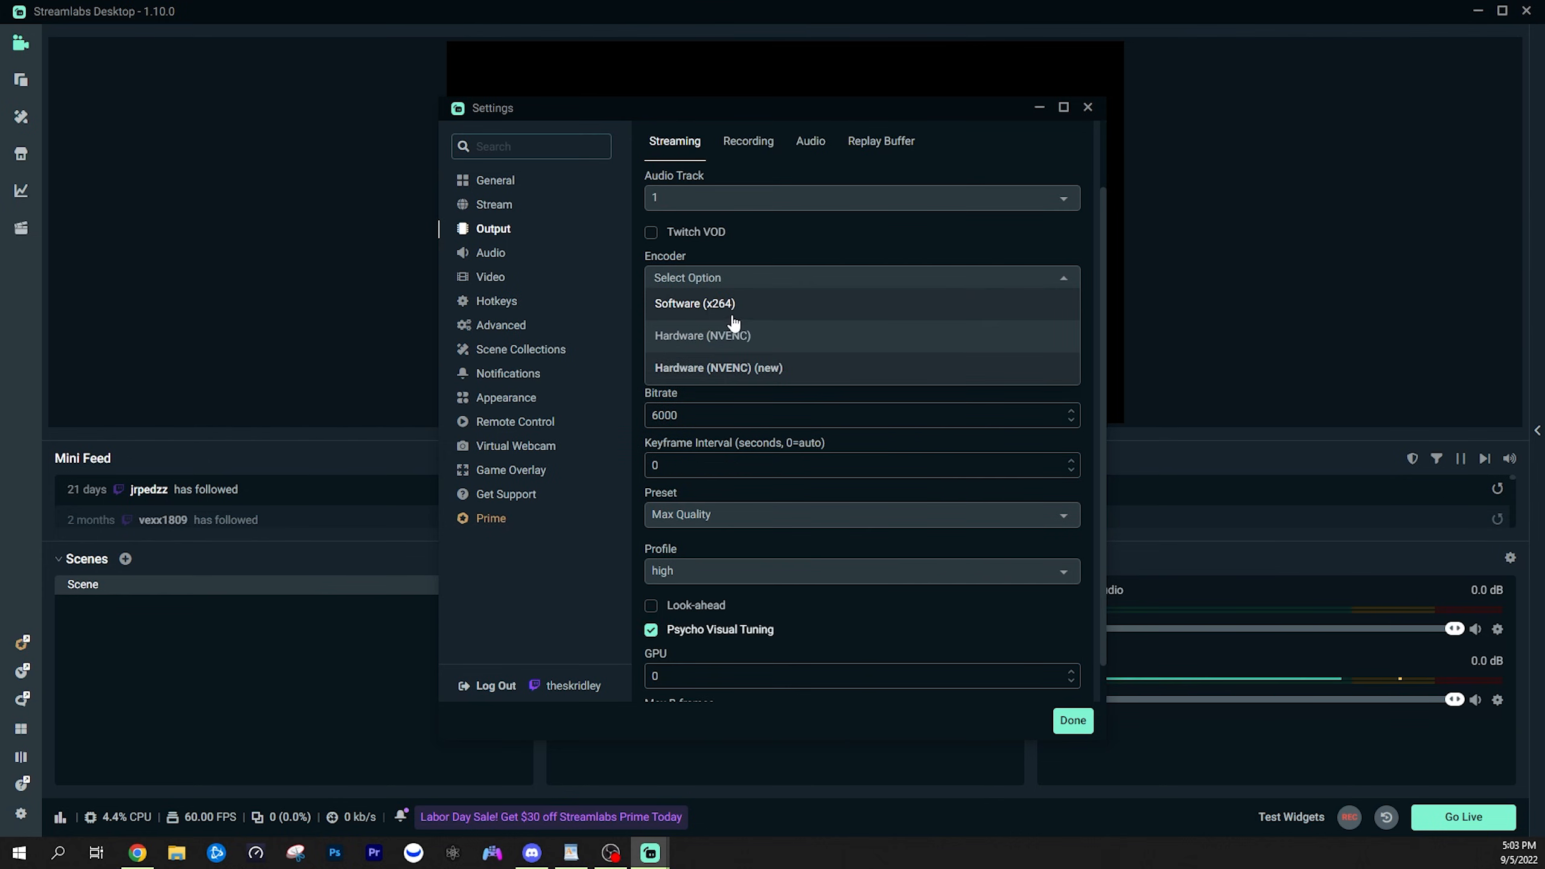
pyautogui.moveTo(737, 374)
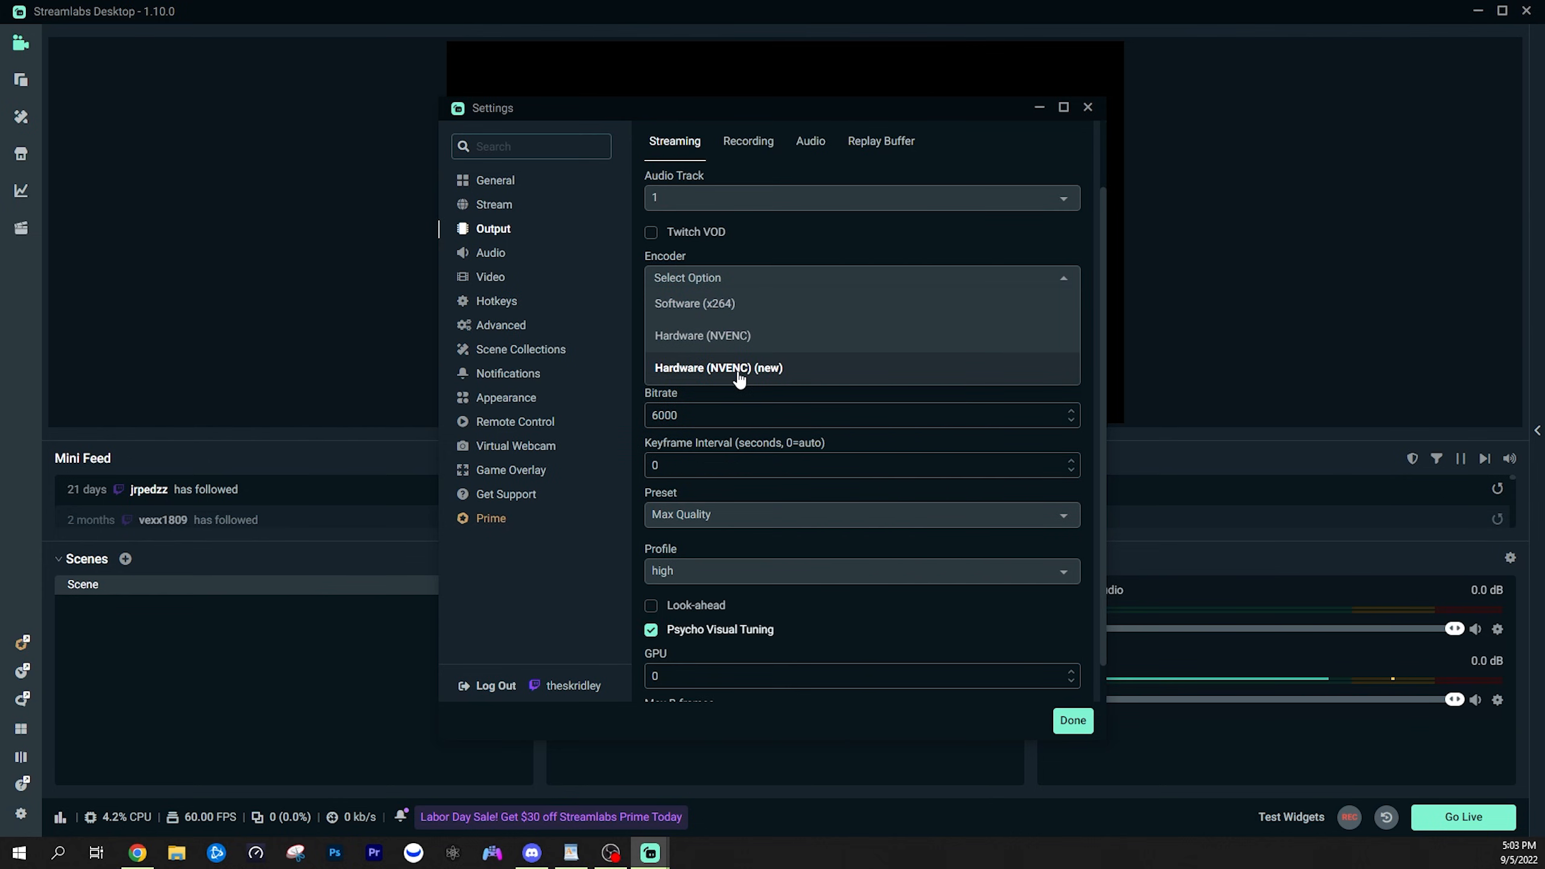
pyautogui.moveTo(733, 302)
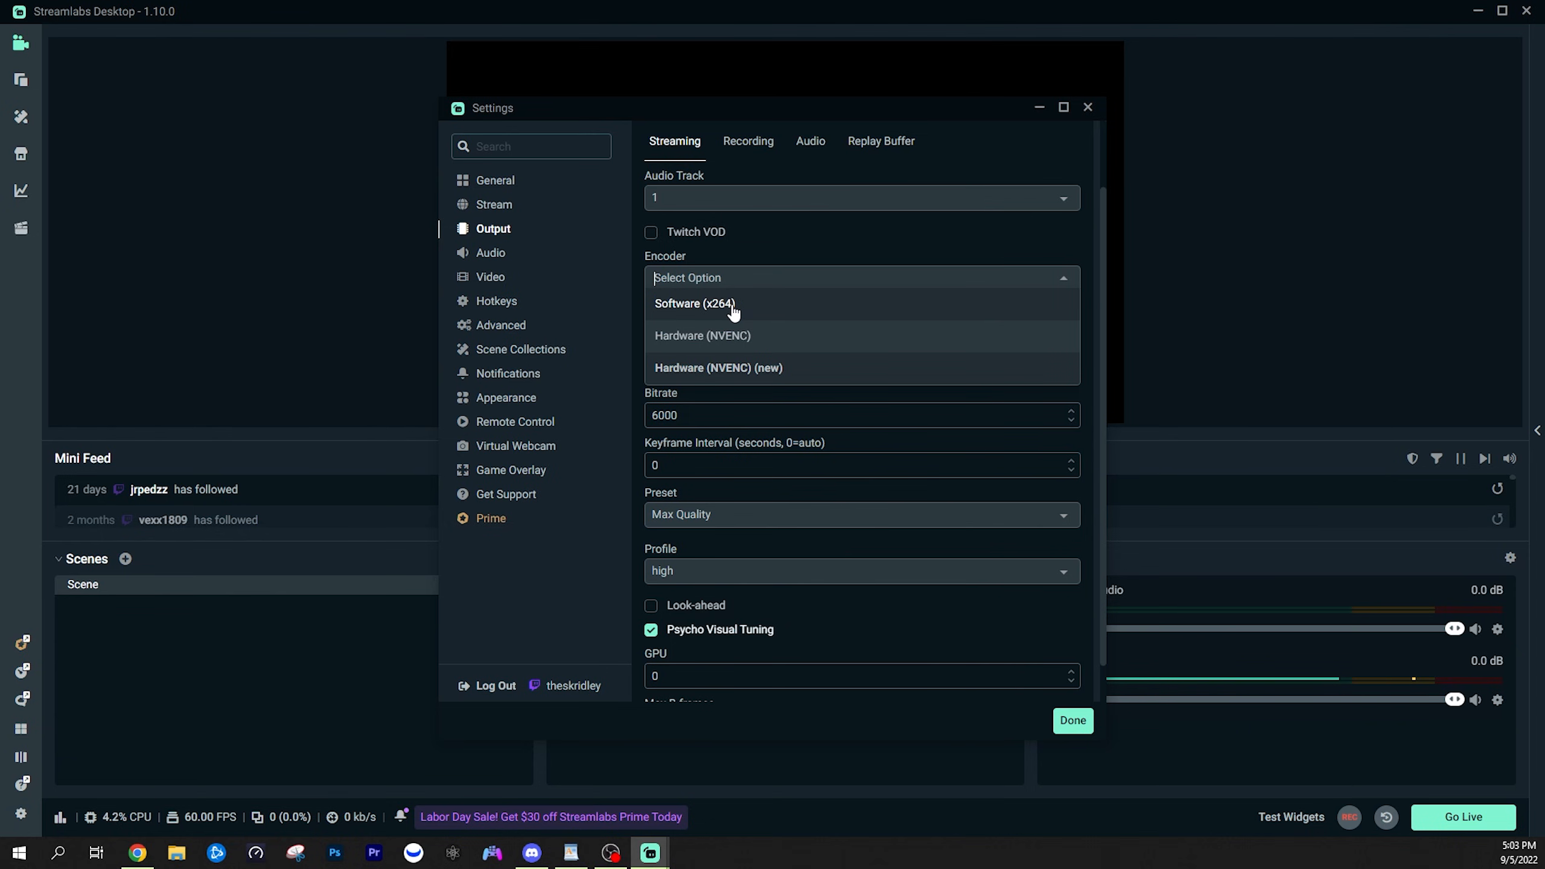
pyautogui.moveTo(743, 379)
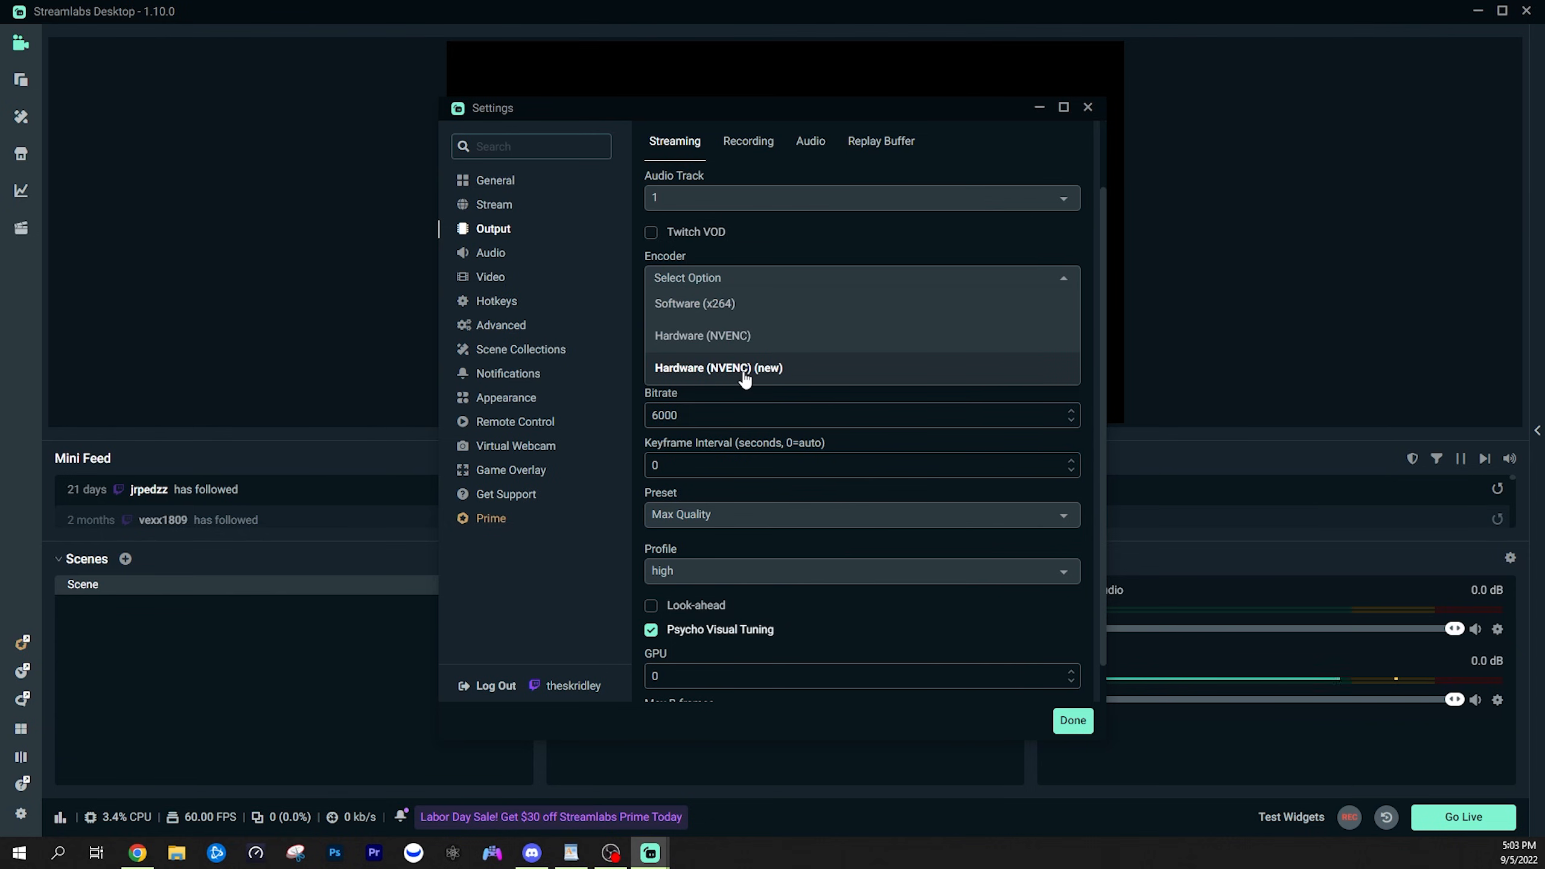
pyautogui.moveTo(701, 374)
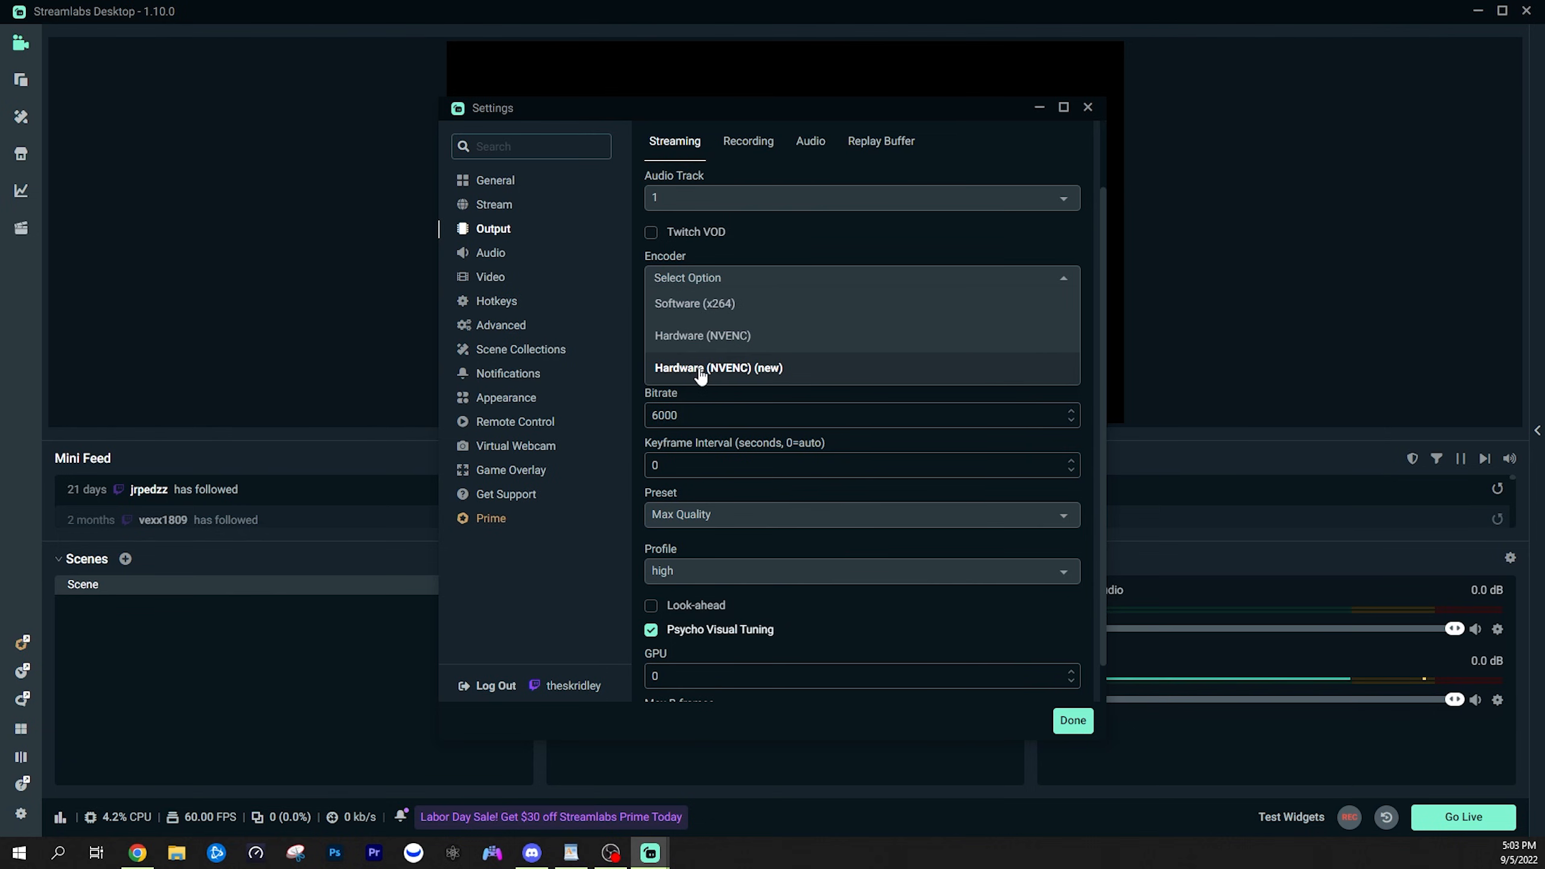
pyautogui.moveTo(743, 373)
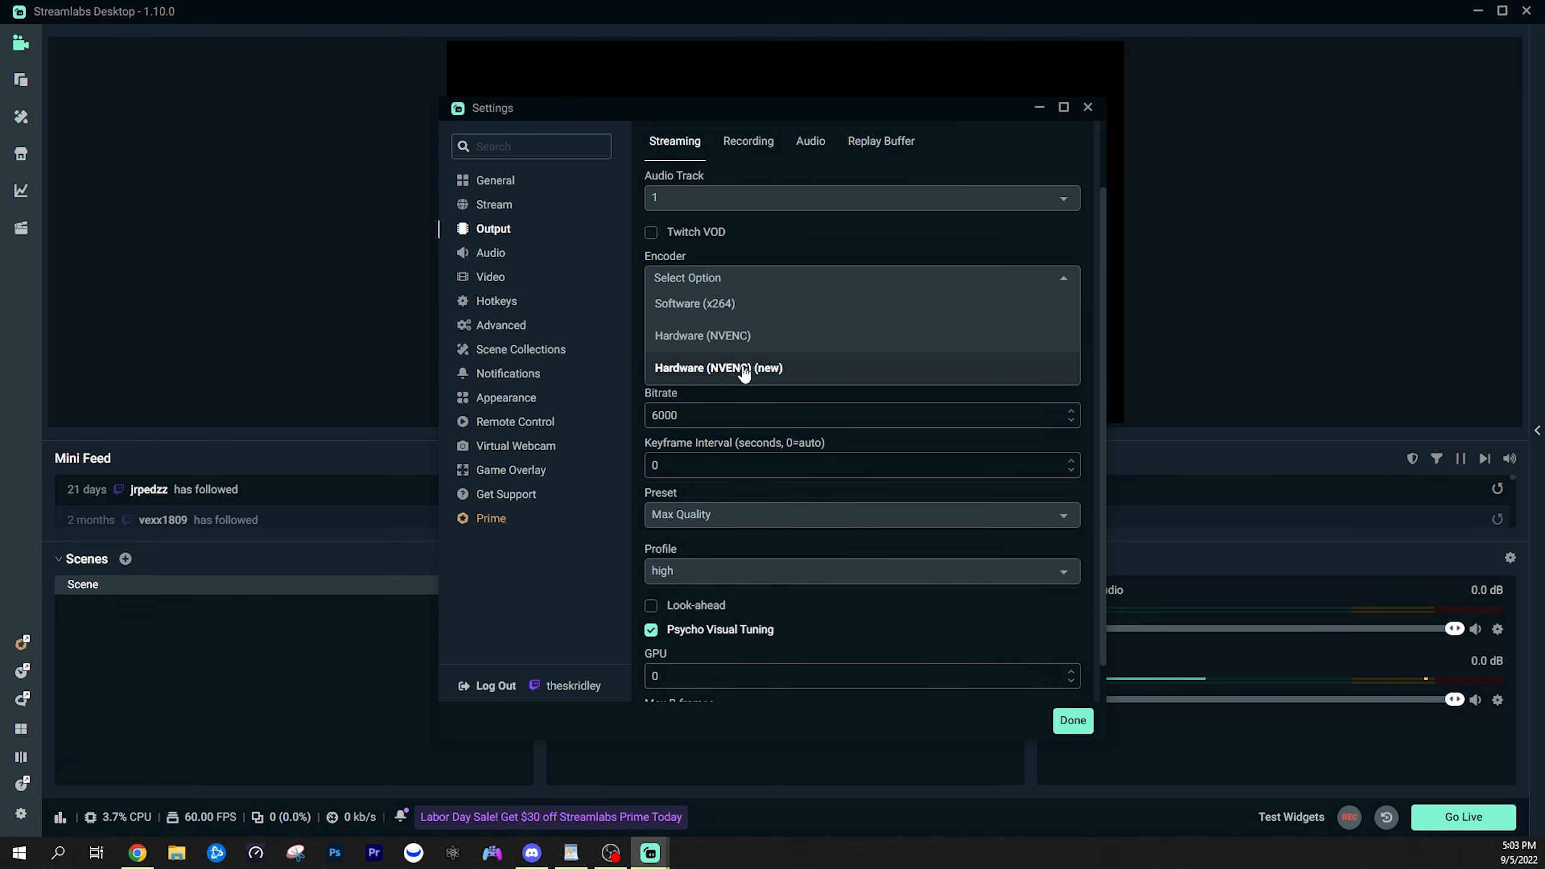
pyautogui.moveTo(734, 309)
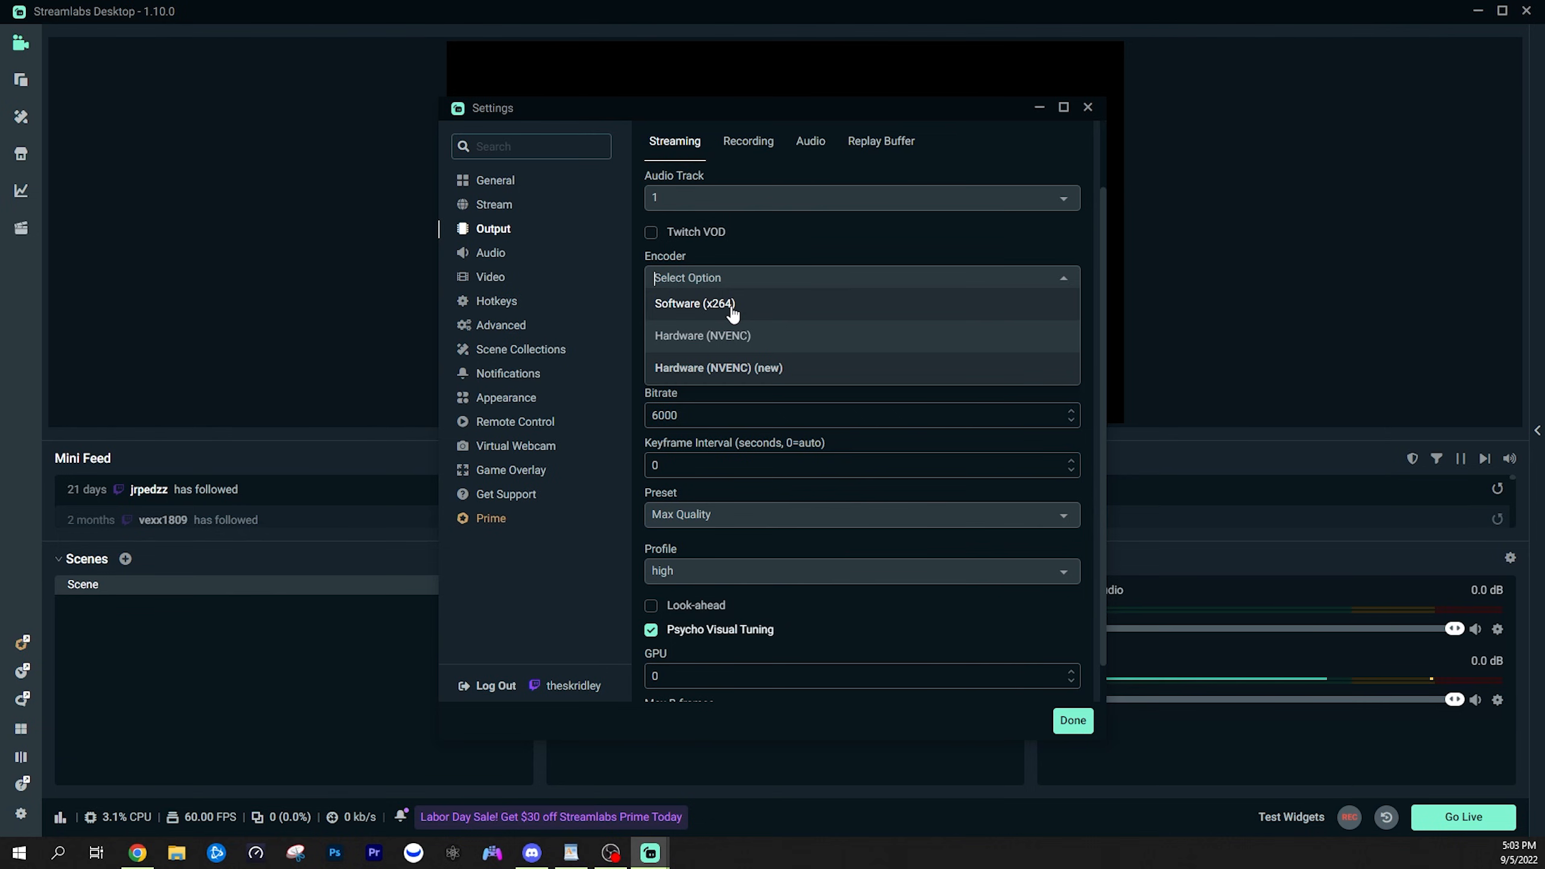
pyautogui.moveTo(734, 373)
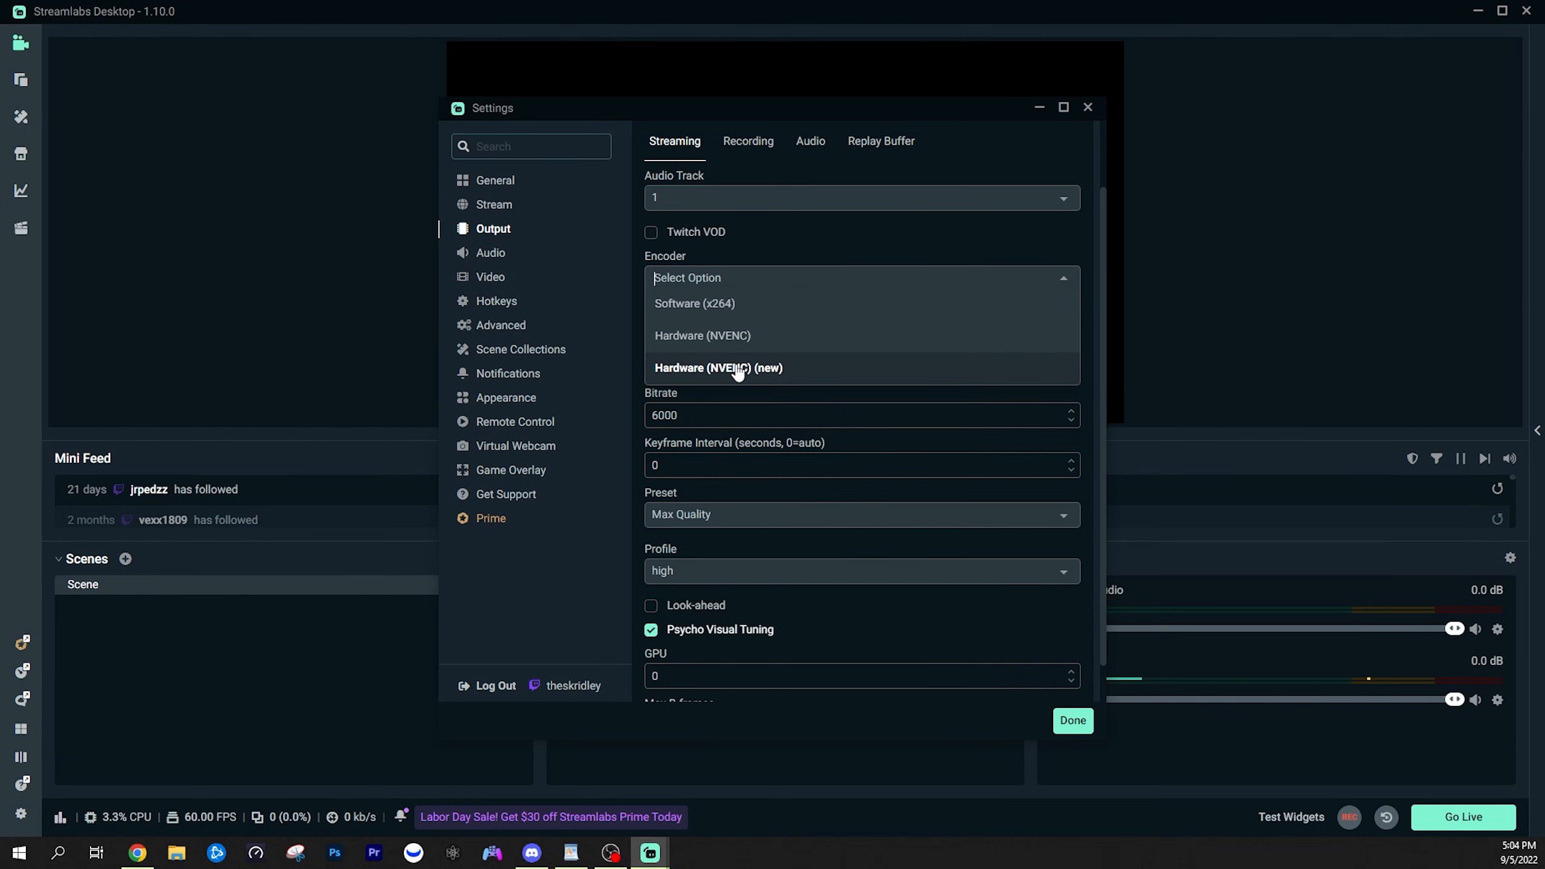
pyautogui.moveTo(738, 369)
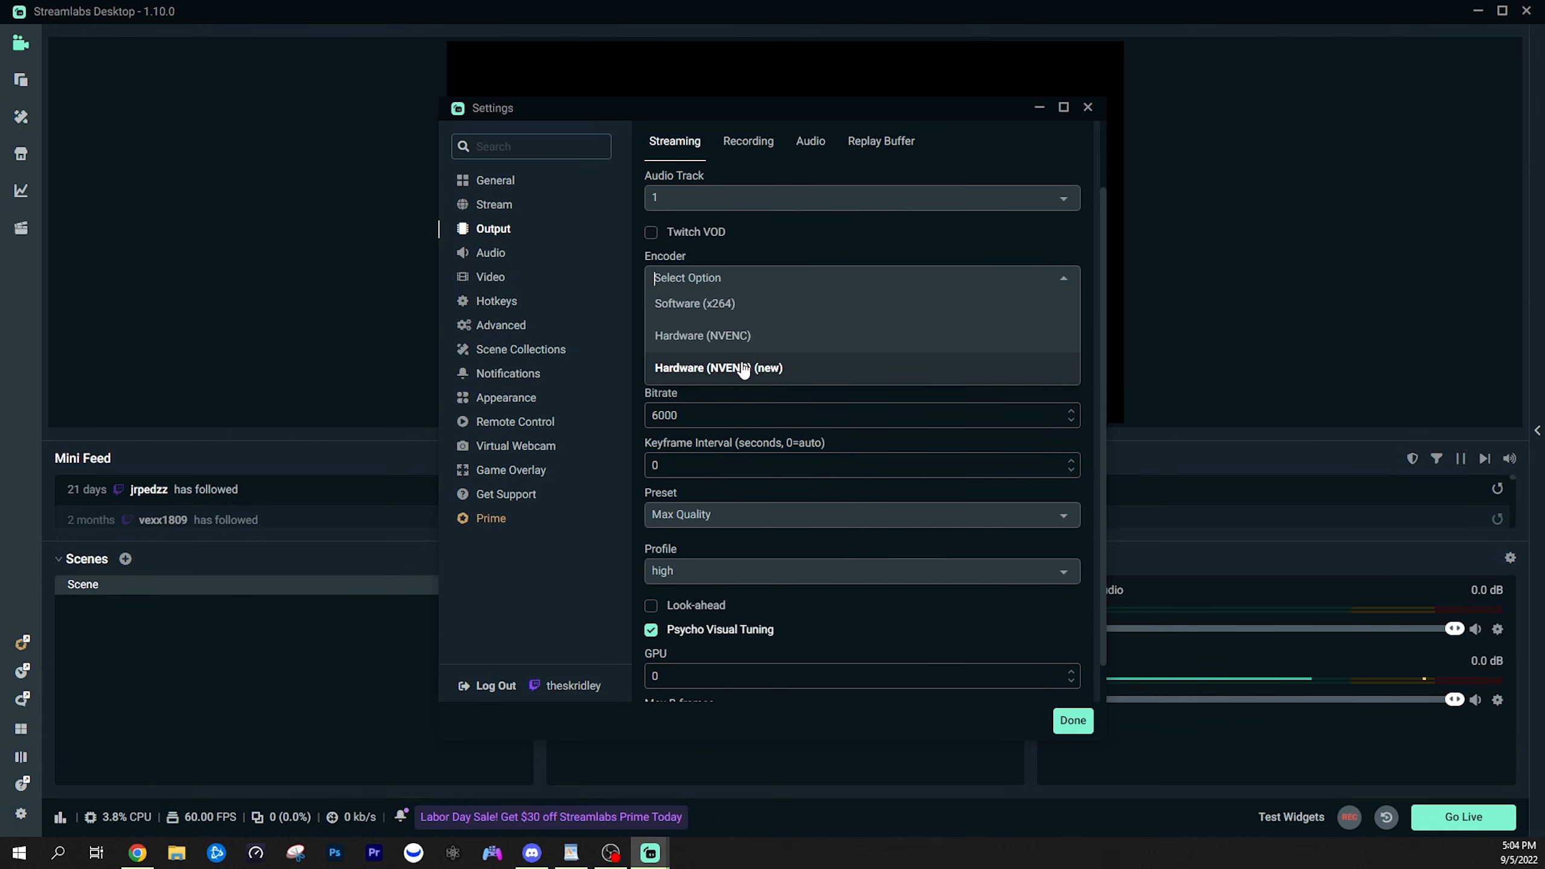
pyautogui.moveTo(753, 372)
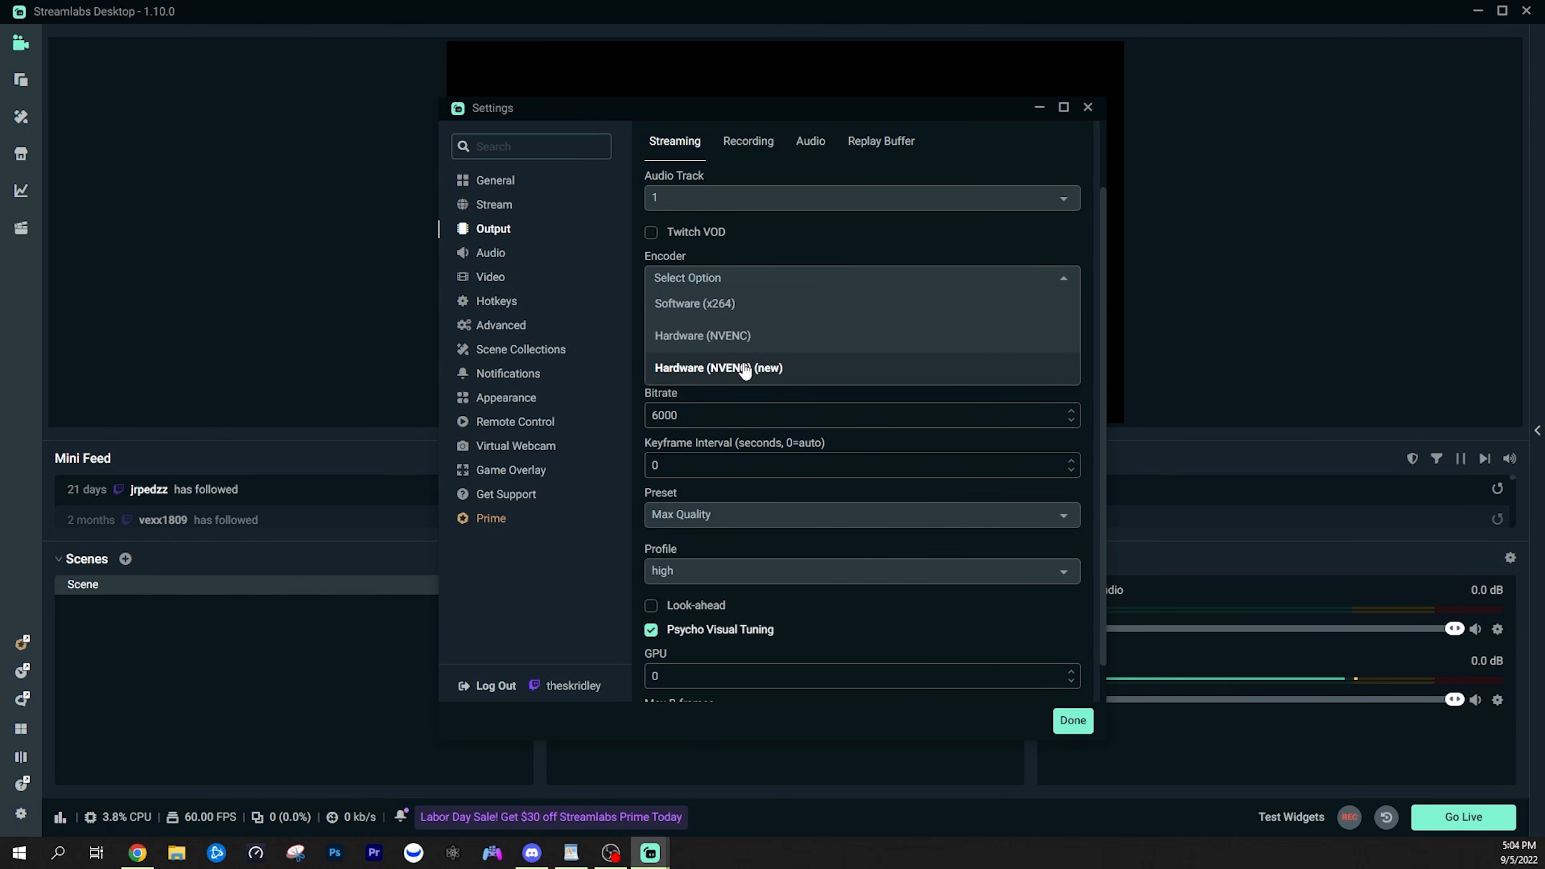
pyautogui.moveTo(695, 379)
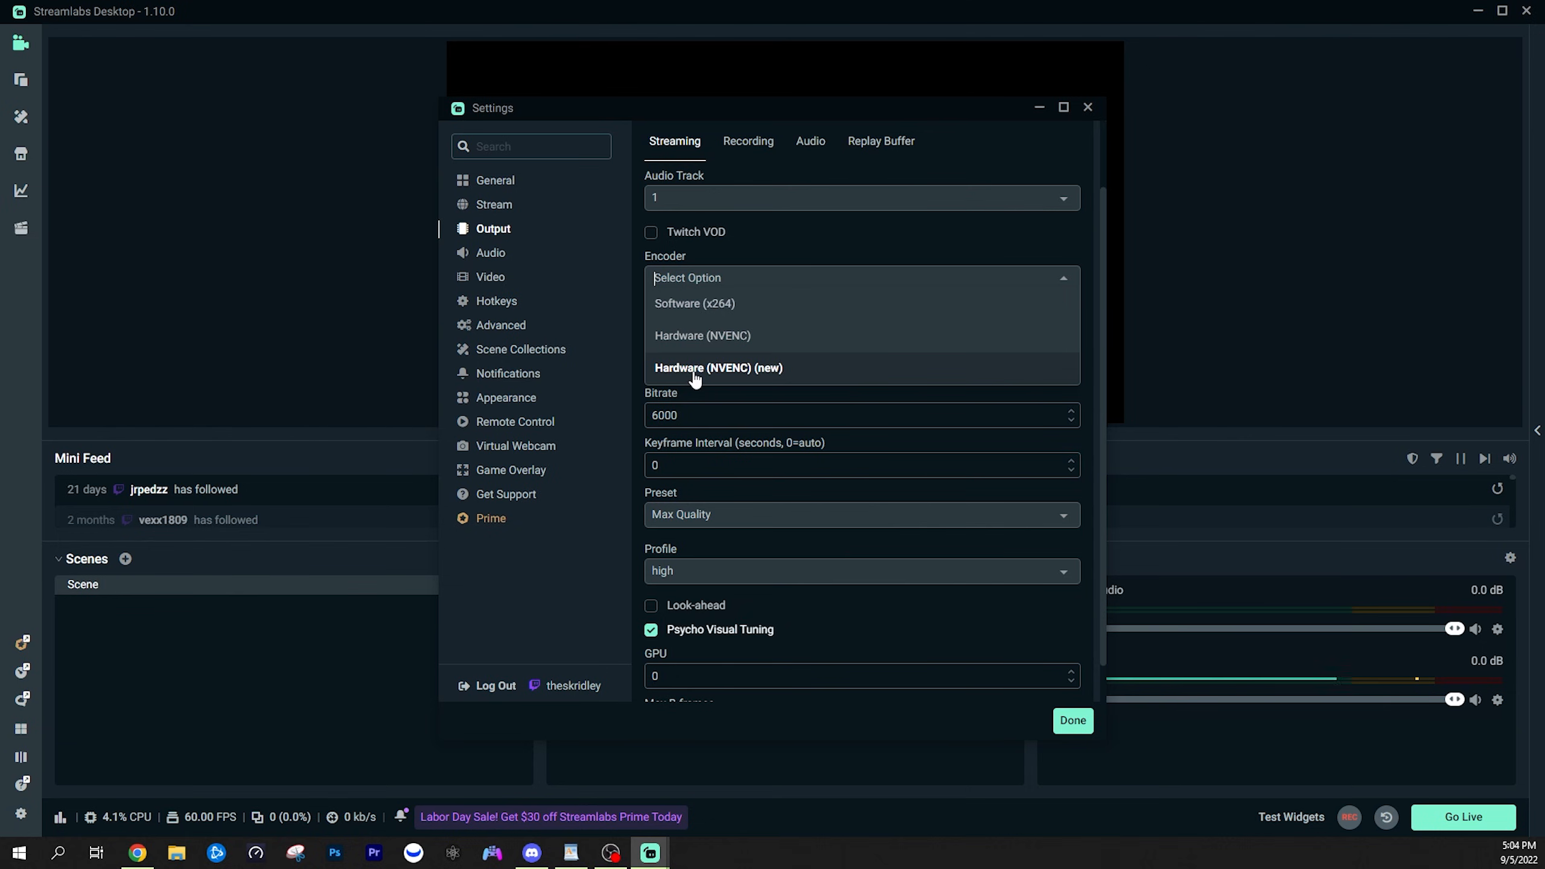
pyautogui.click(717, 367)
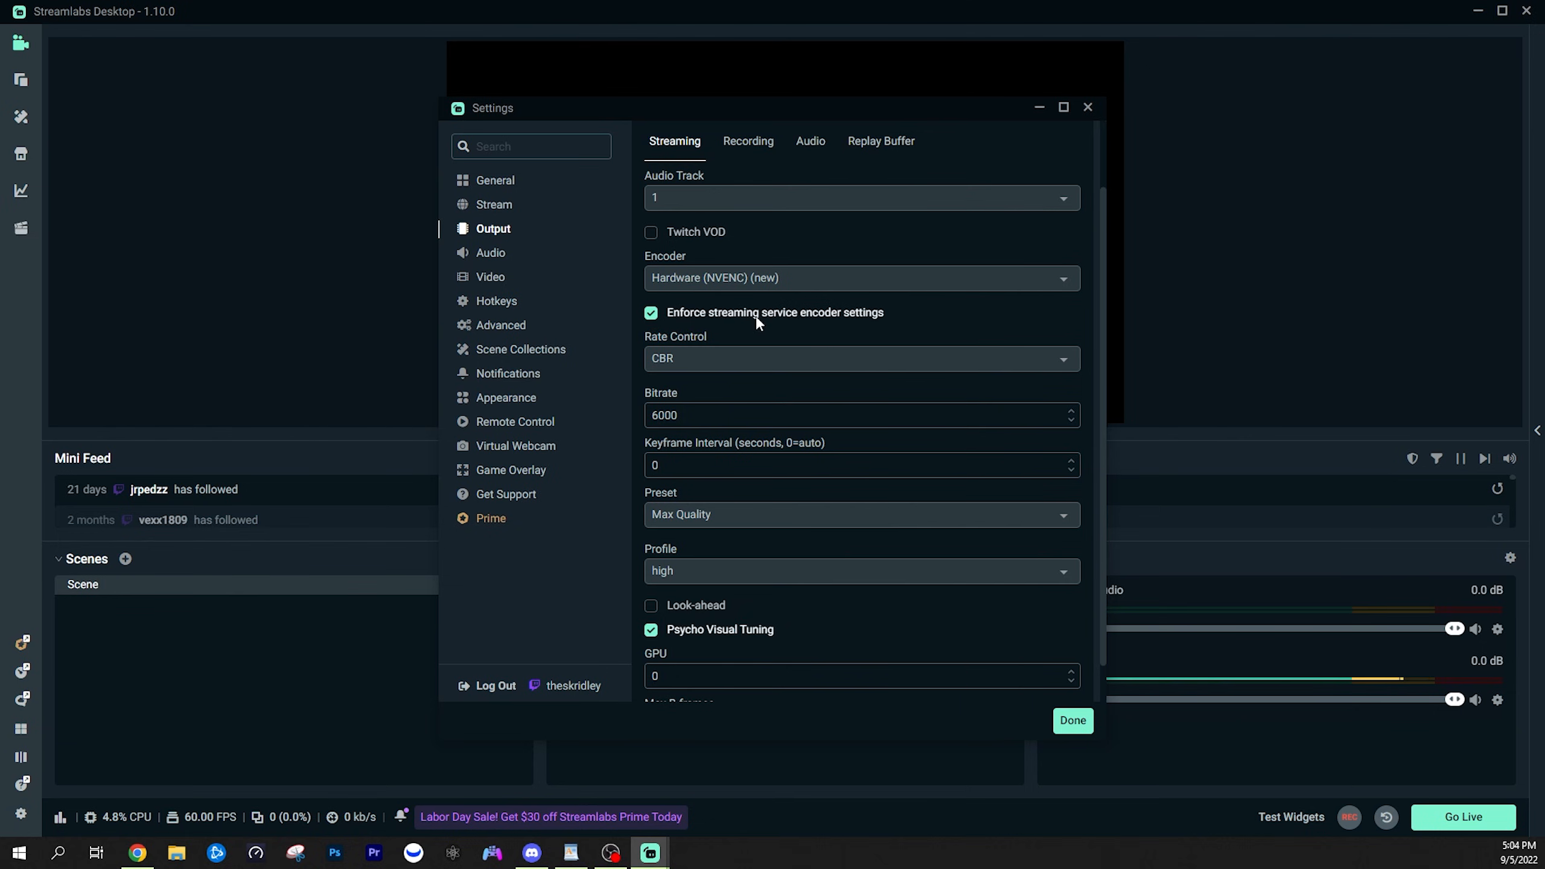
pyautogui.moveTo(740, 338)
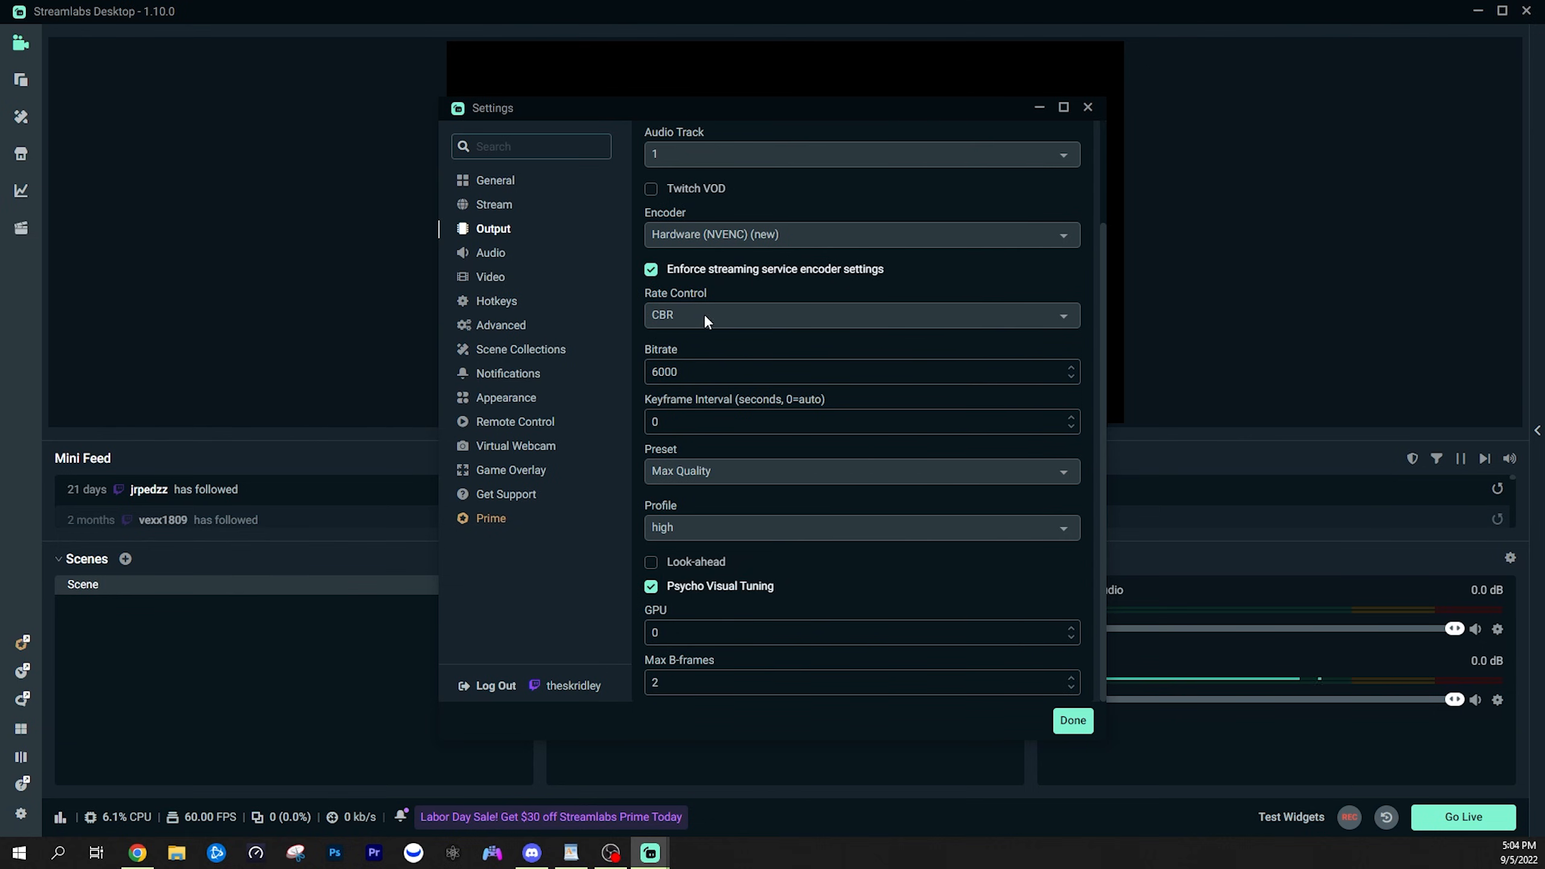
pyautogui.click(859, 313)
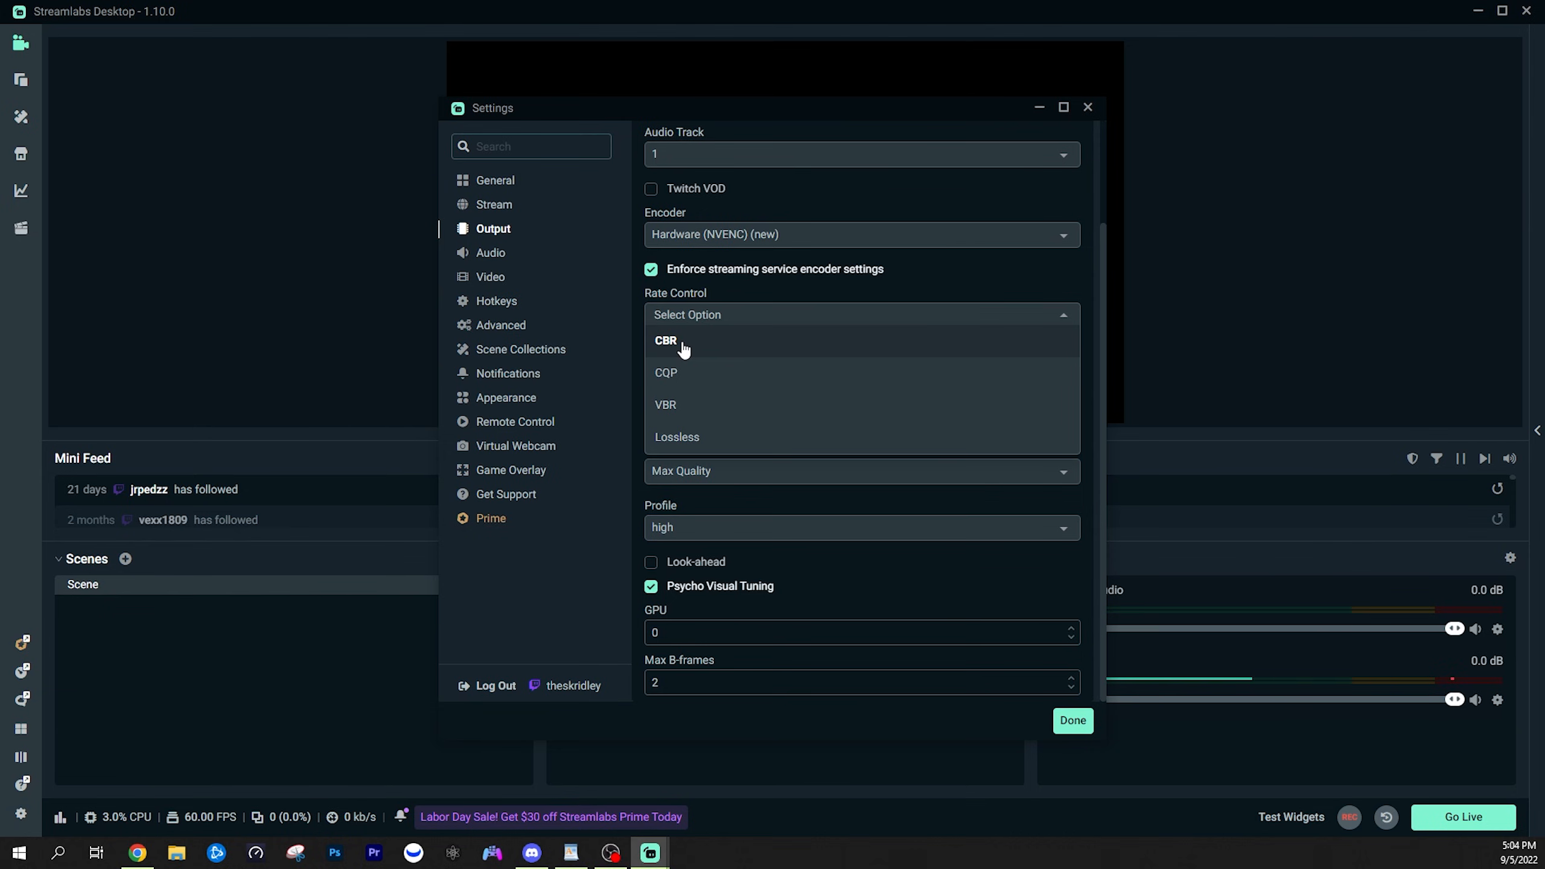
pyautogui.click(665, 340)
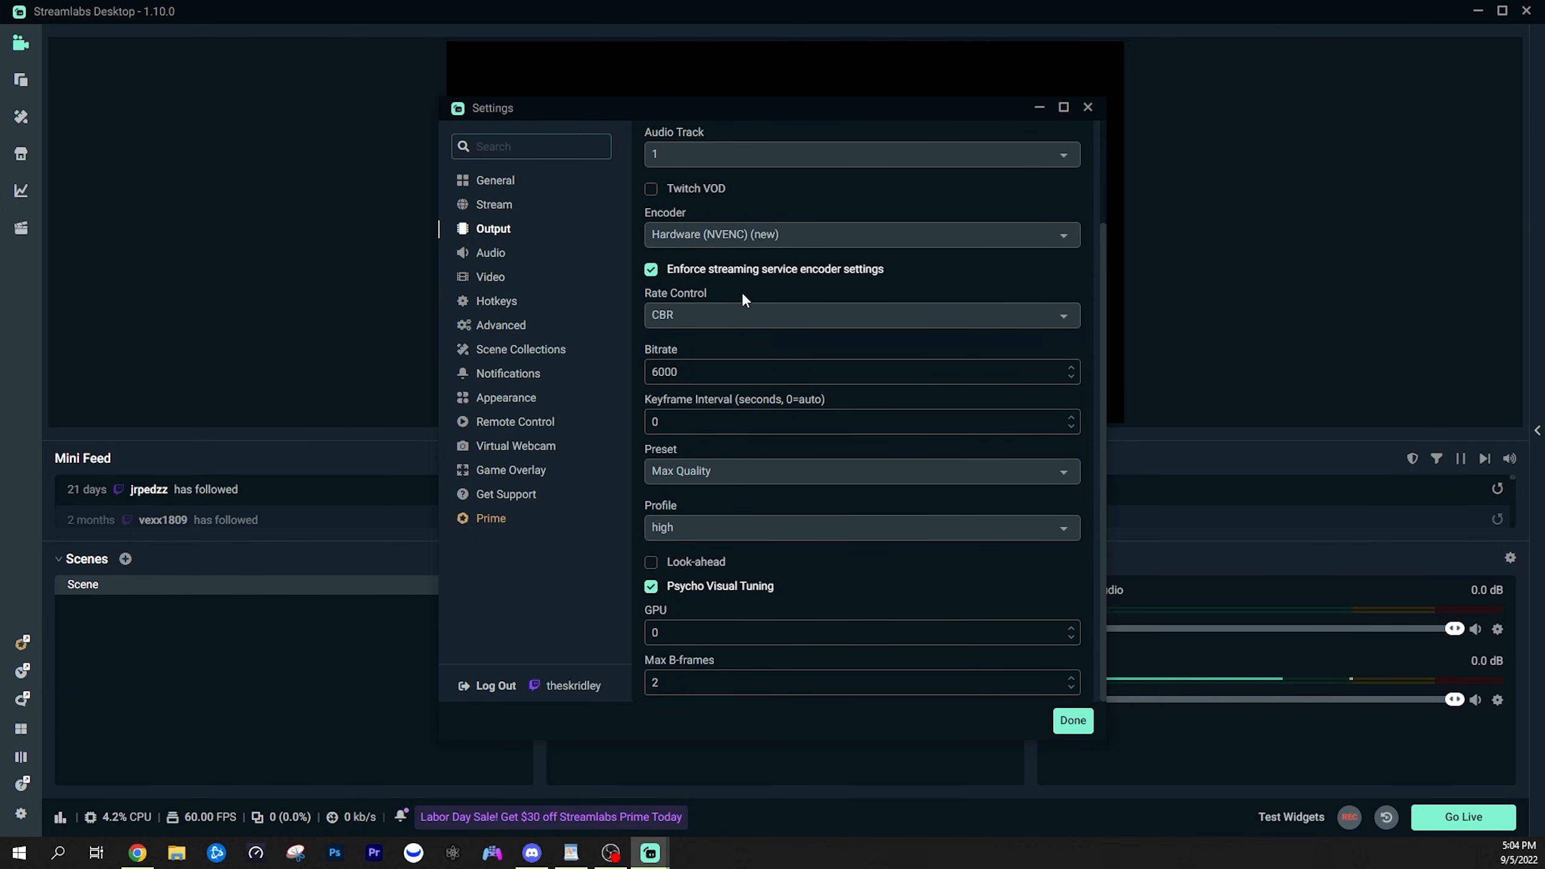
pyautogui.moveTo(761, 303)
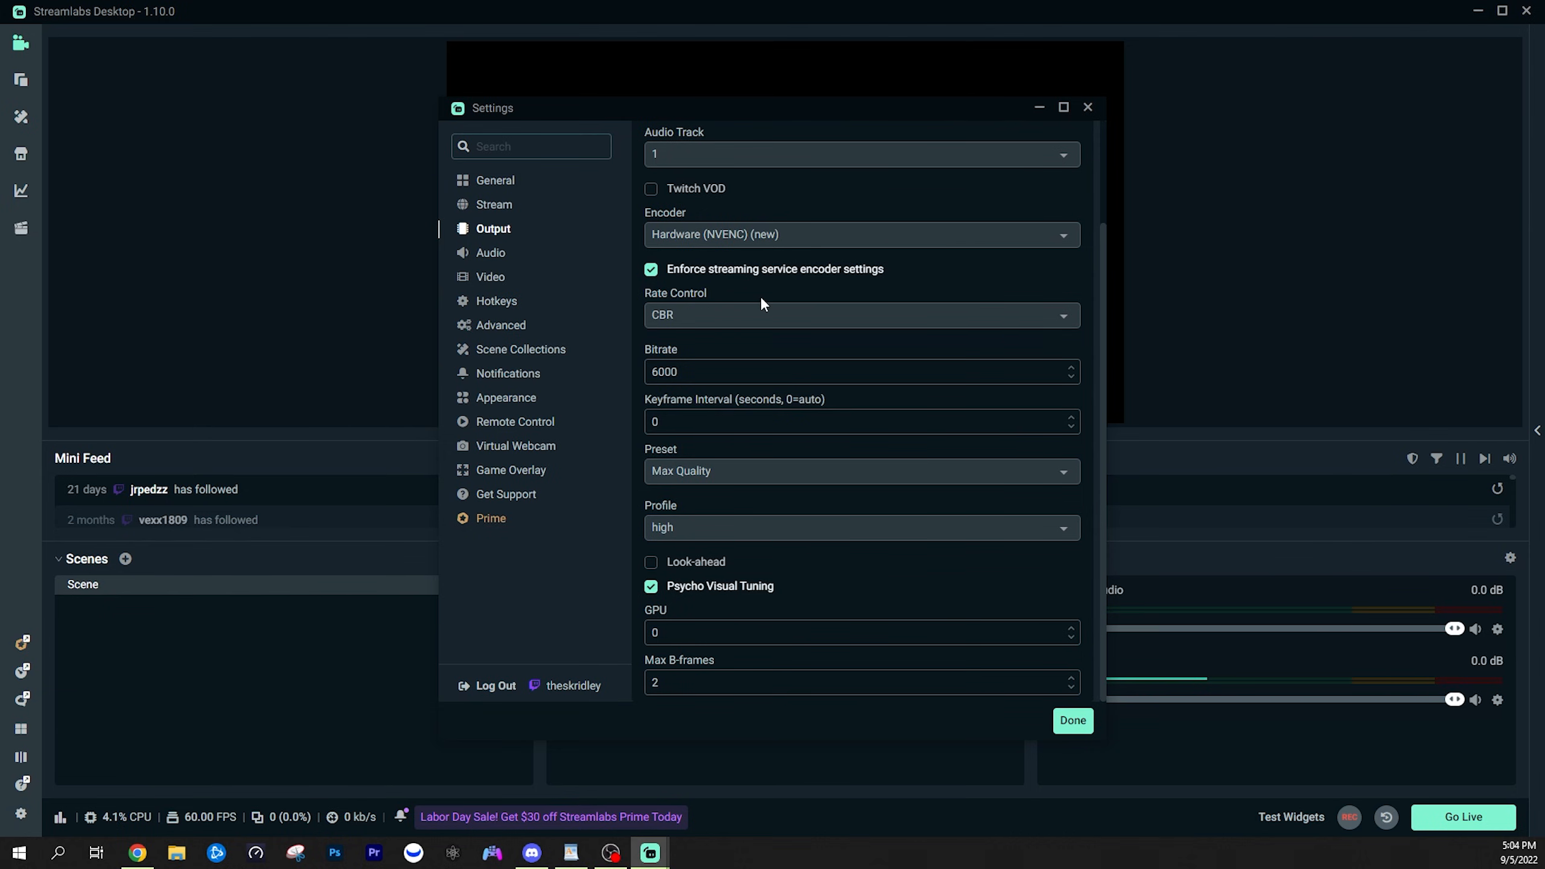
pyautogui.moveTo(704, 341)
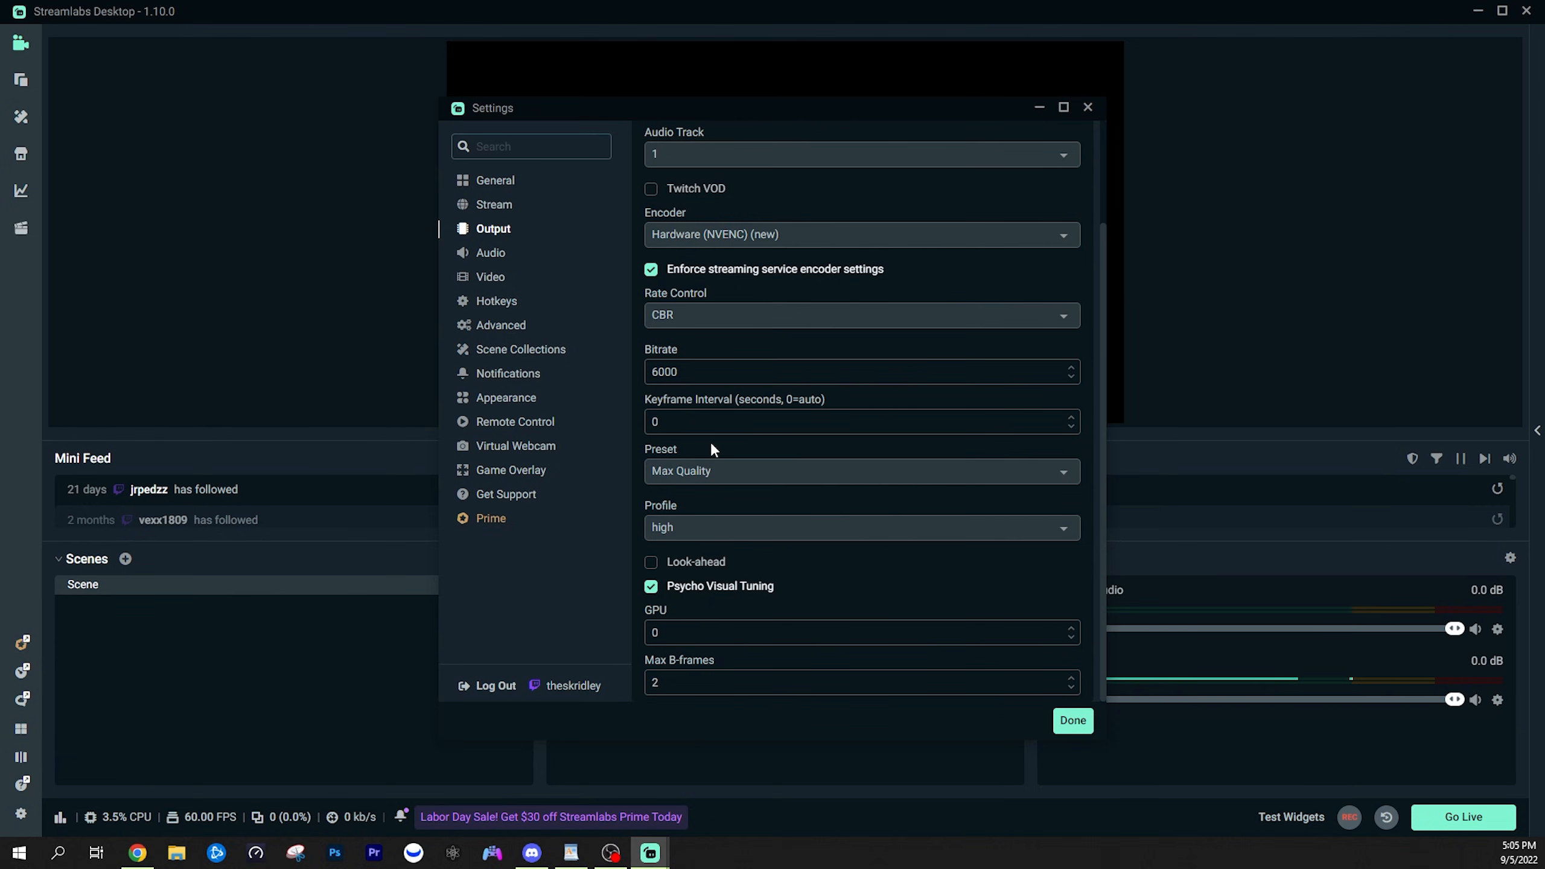
pyautogui.click(860, 470)
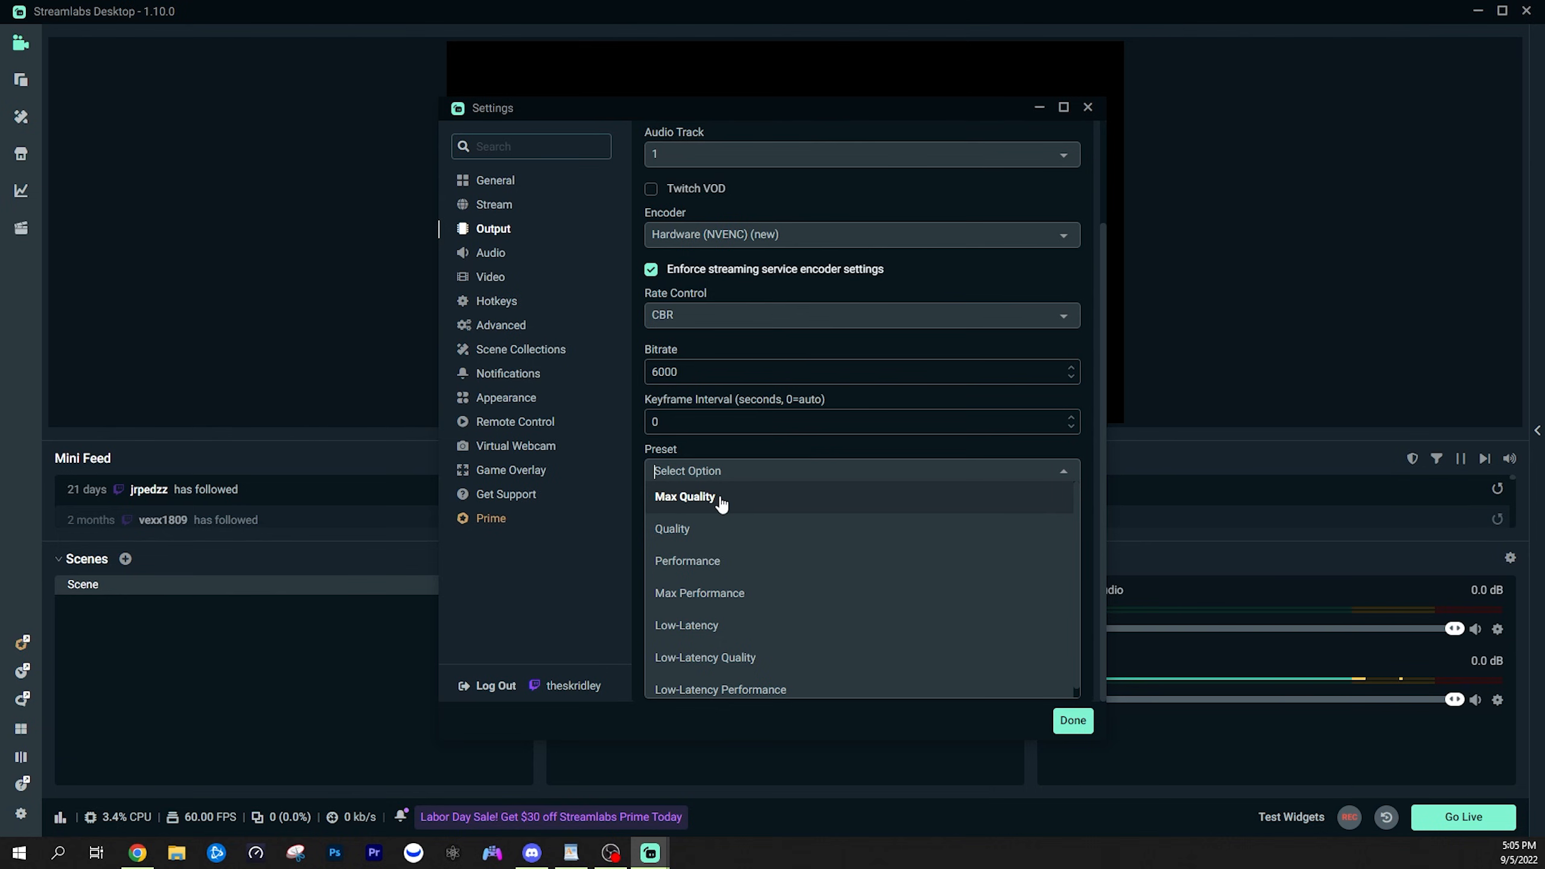
pyautogui.moveTo(719, 504)
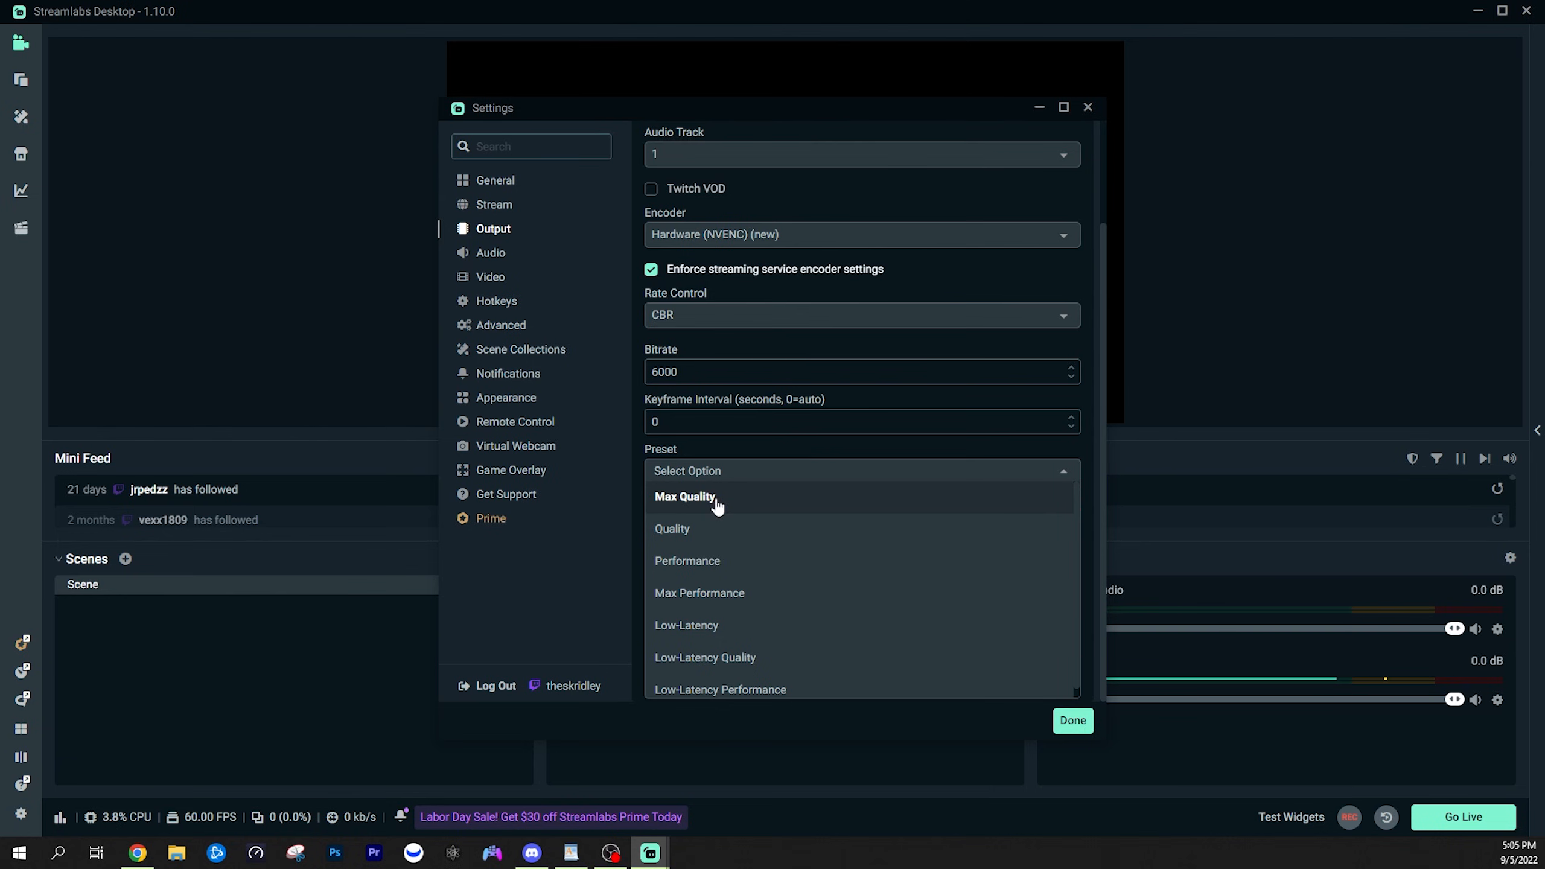
pyautogui.moveTo(687, 560)
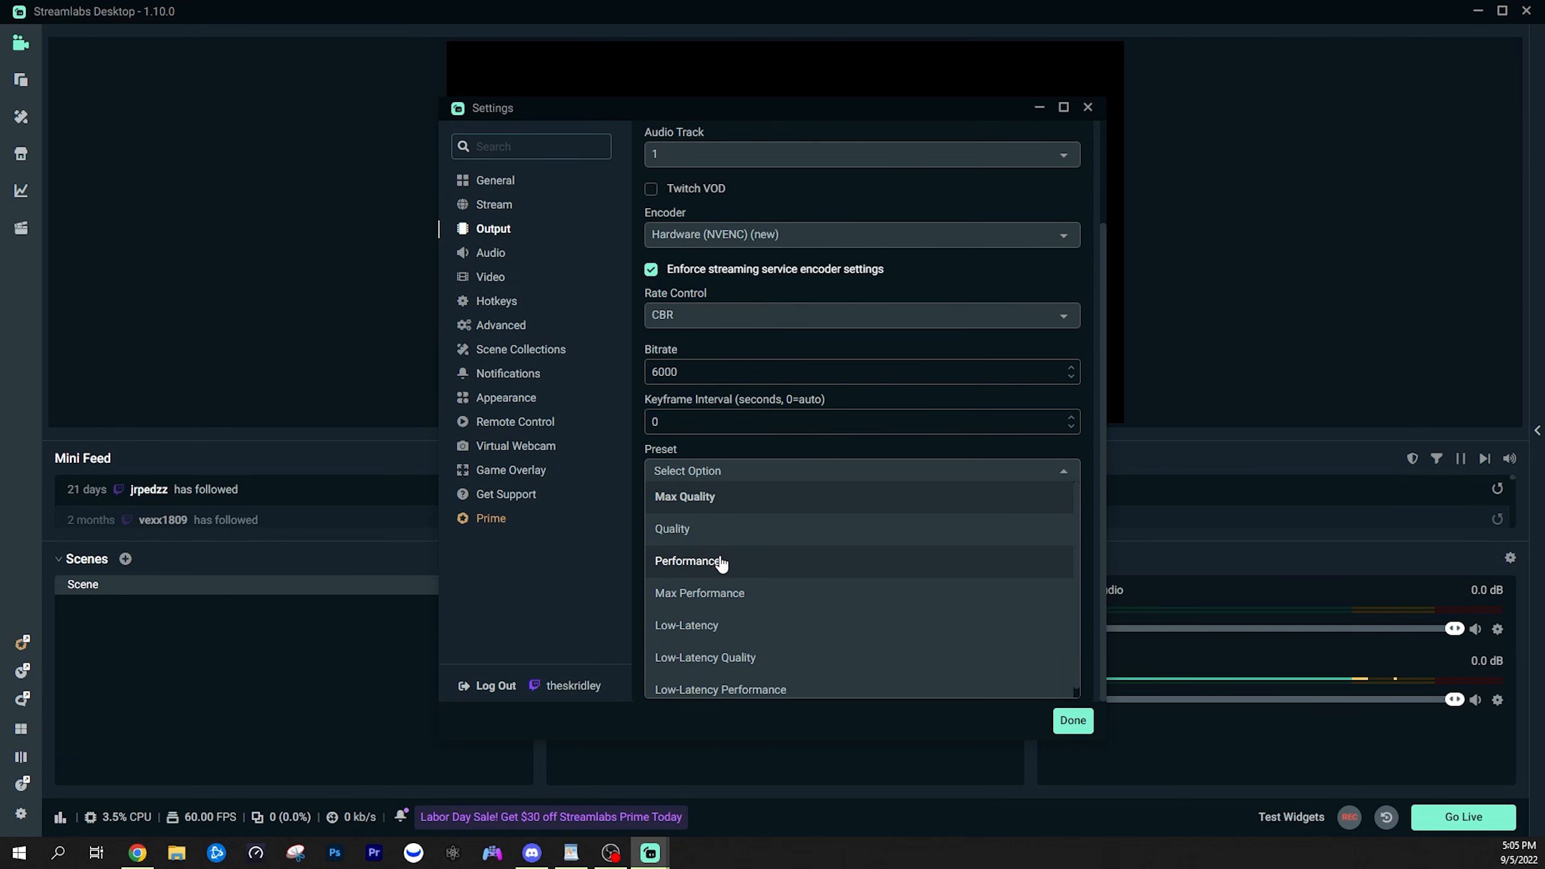
pyautogui.moveTo(674, 528)
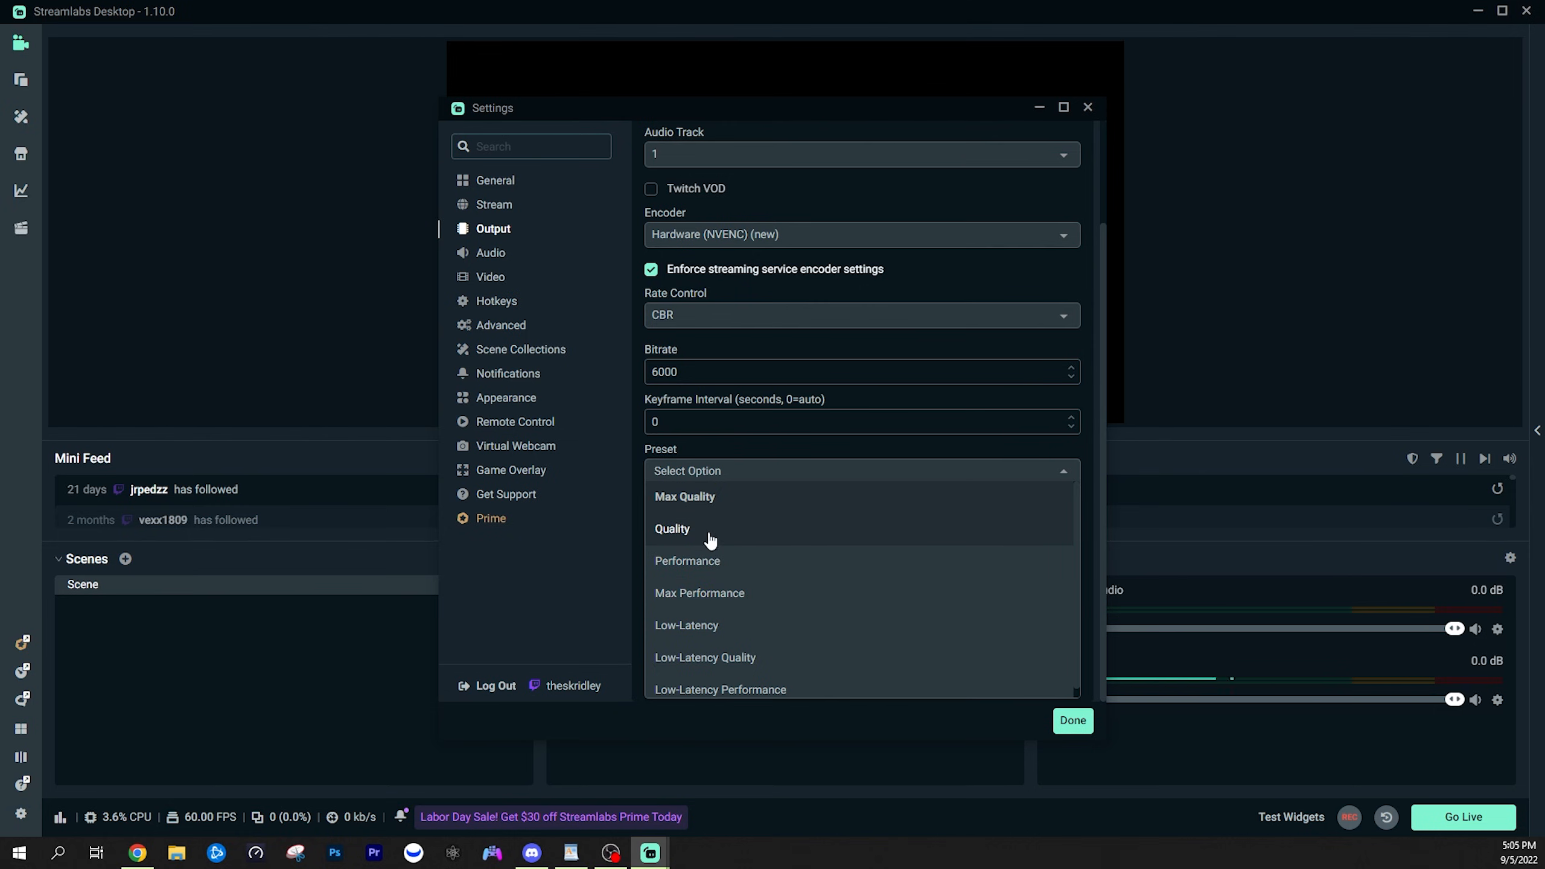
pyautogui.moveTo(716, 543)
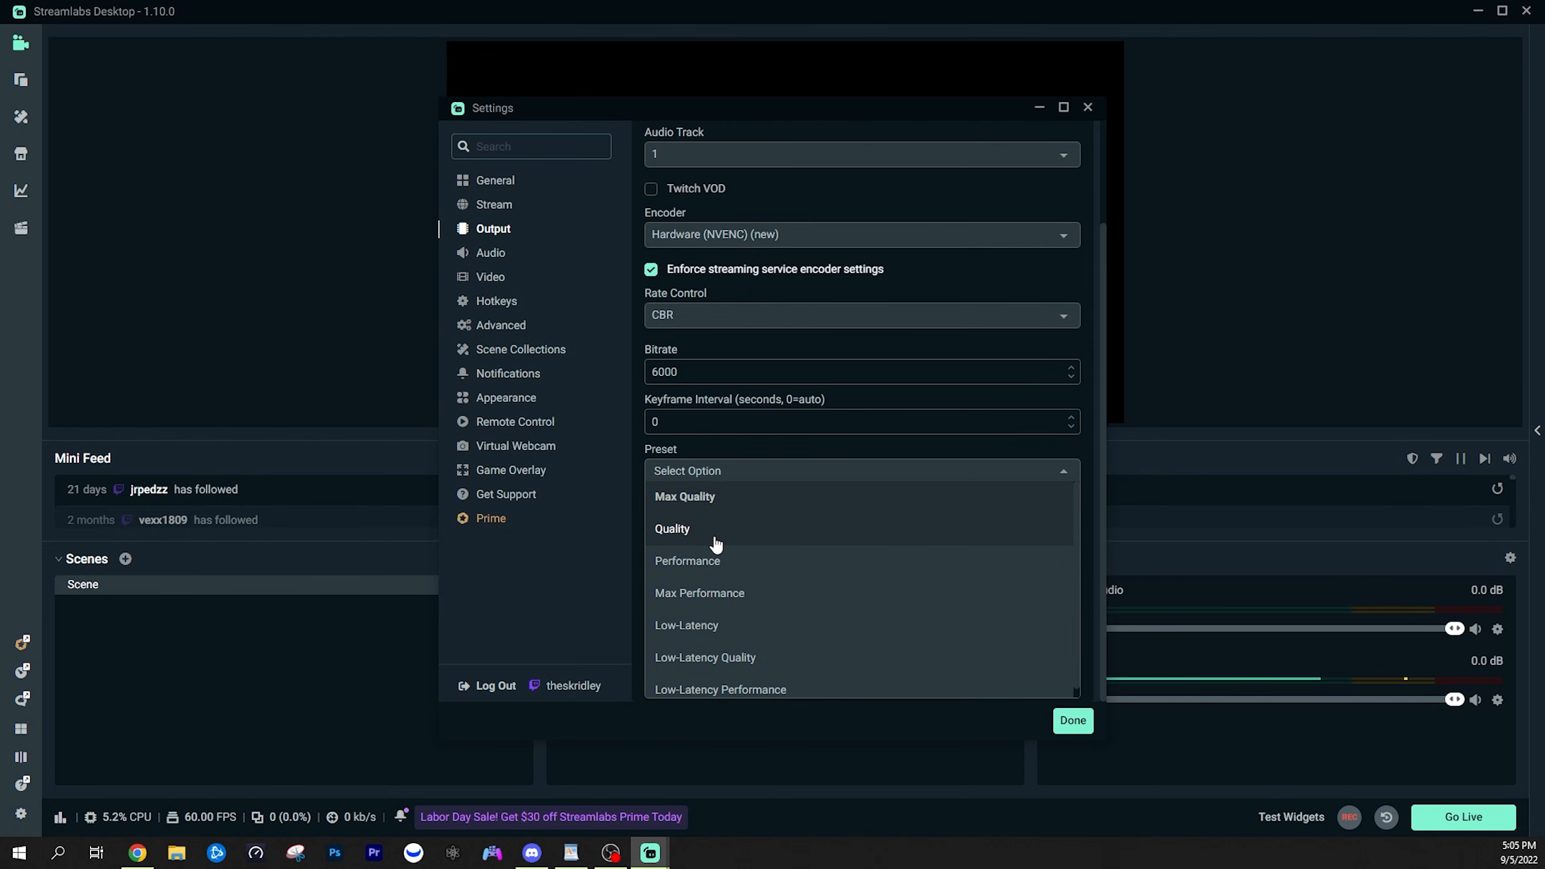
pyautogui.click(684, 496)
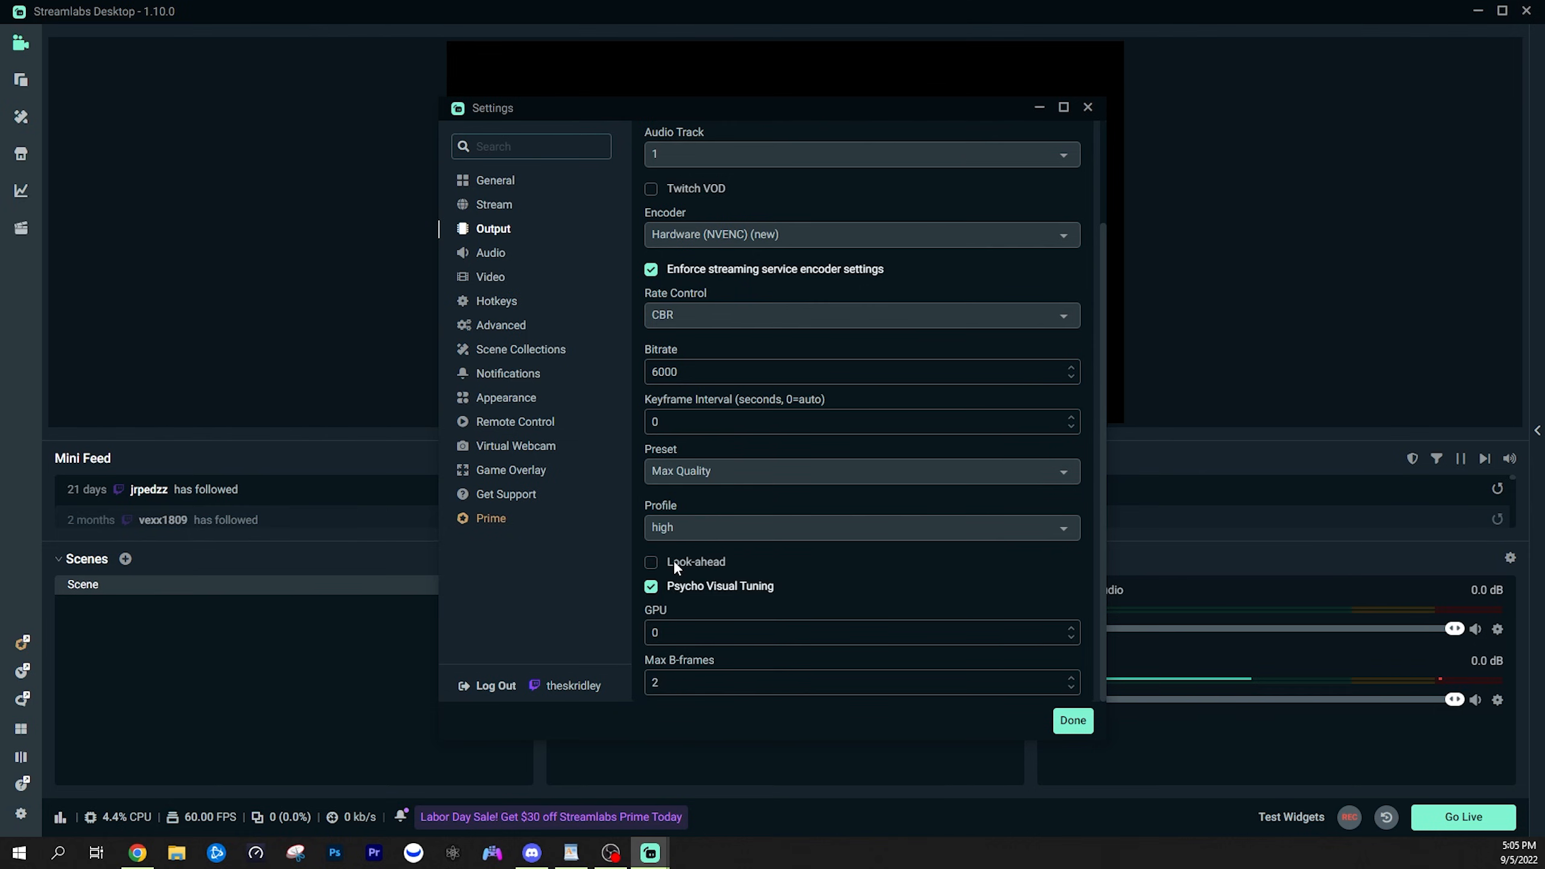
pyautogui.moveTo(694, 592)
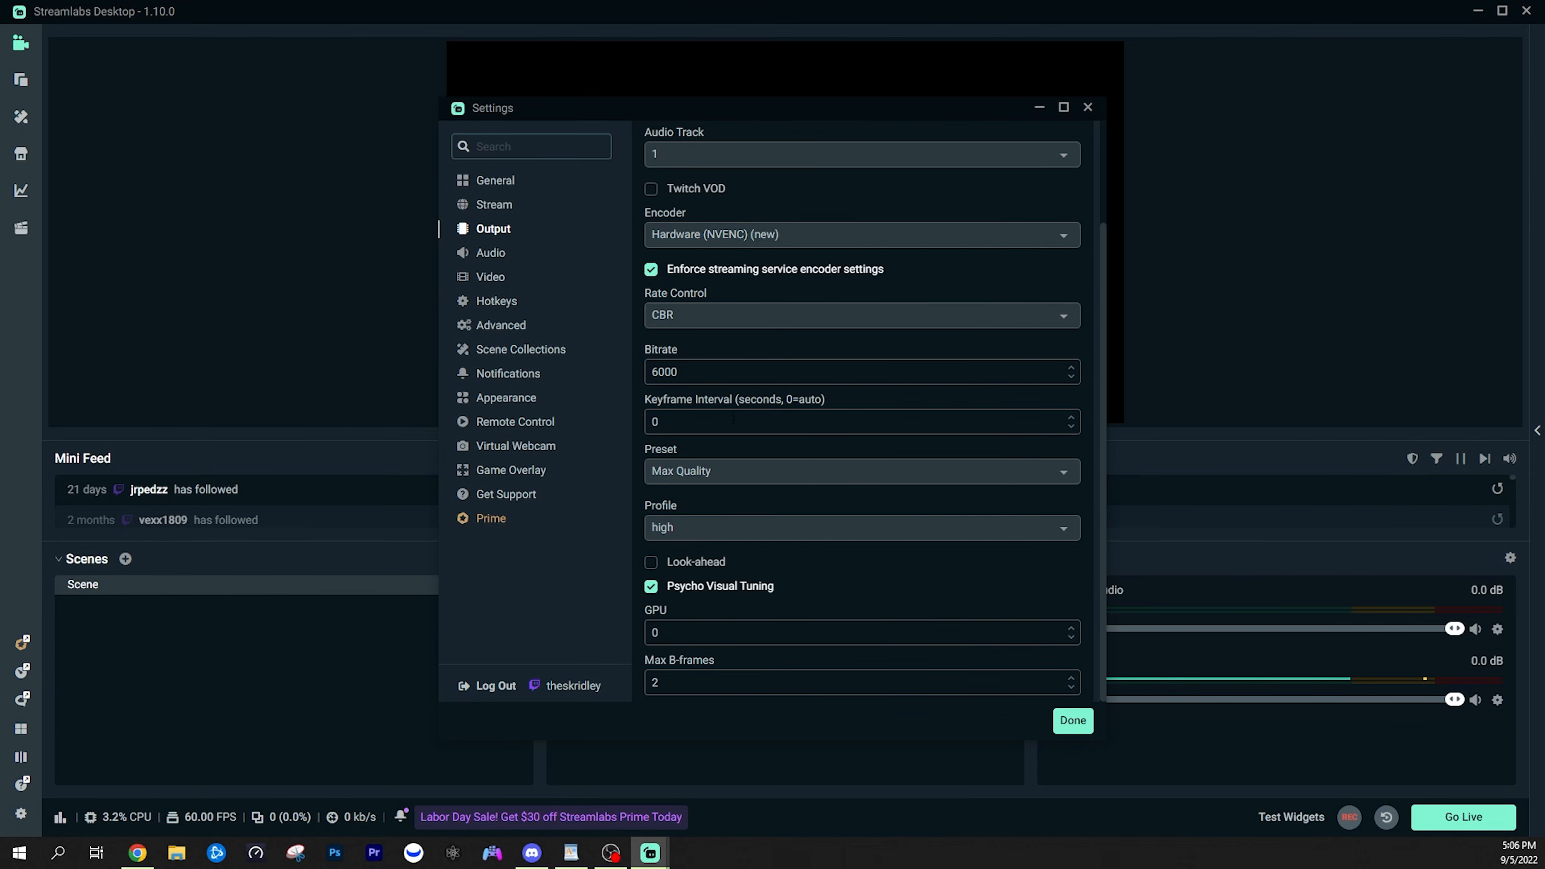
pyautogui.scroll(3)
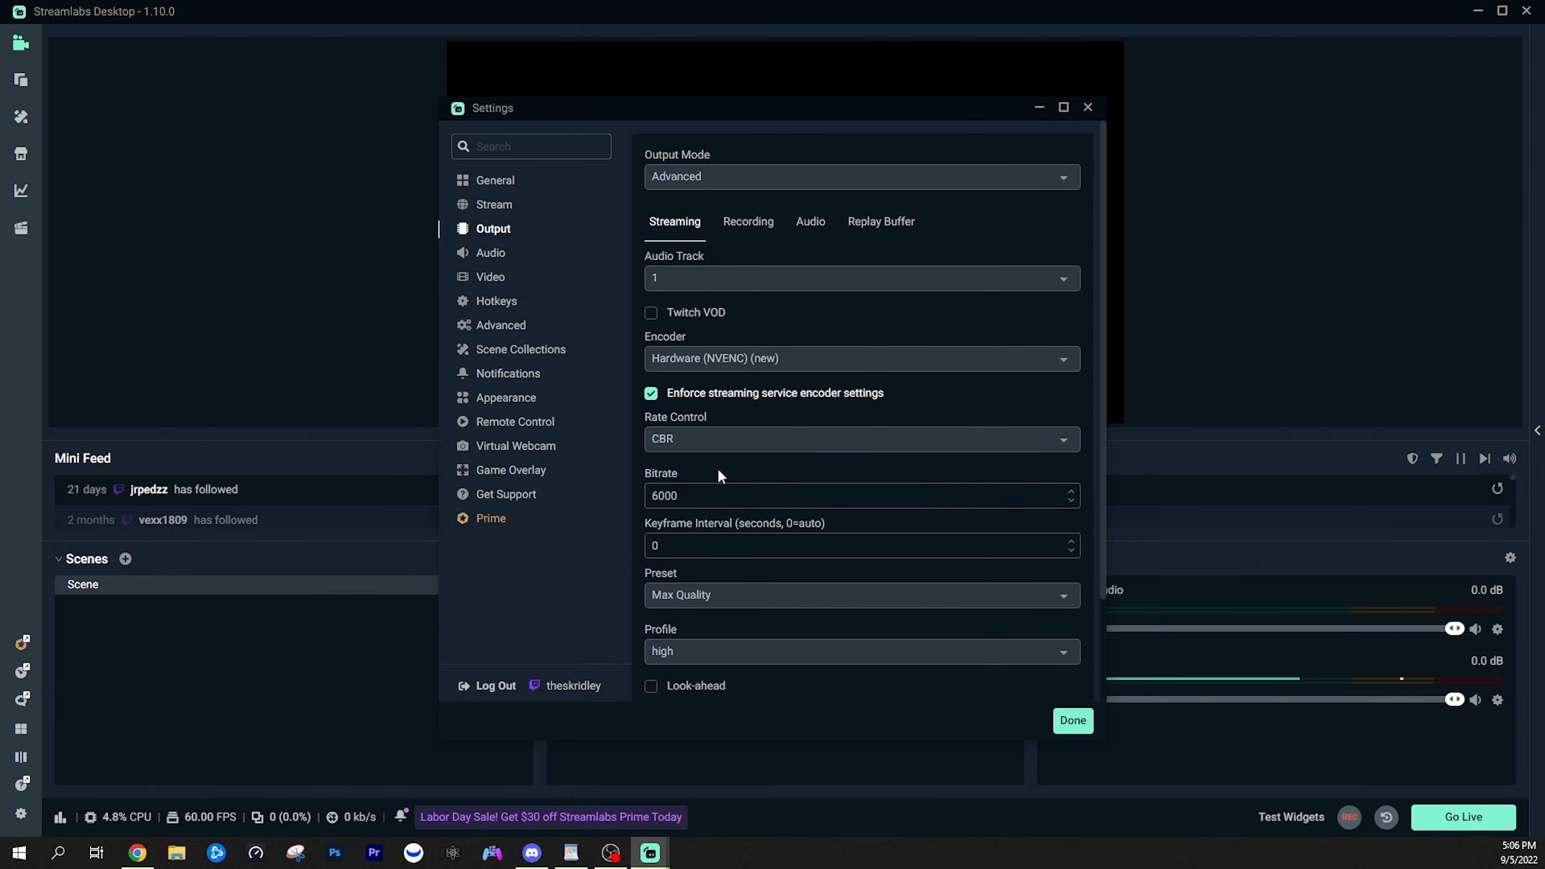
pyautogui.moveTo(719, 476)
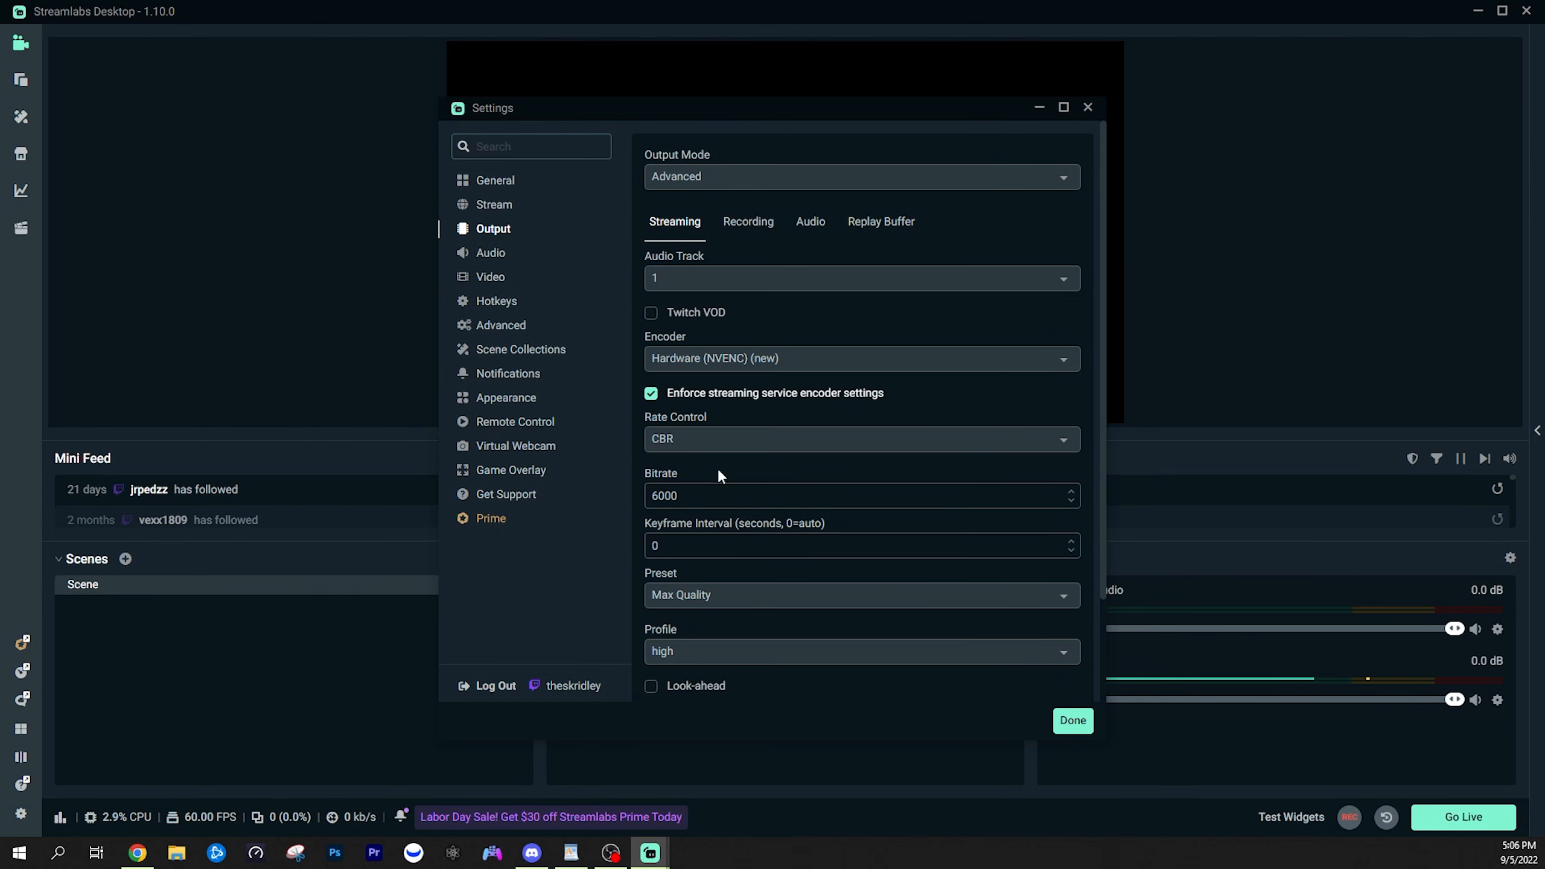
# - Check the Advanced Network options with Bind to IP on Default, then finish with Done
pyautogui.click(501, 325)
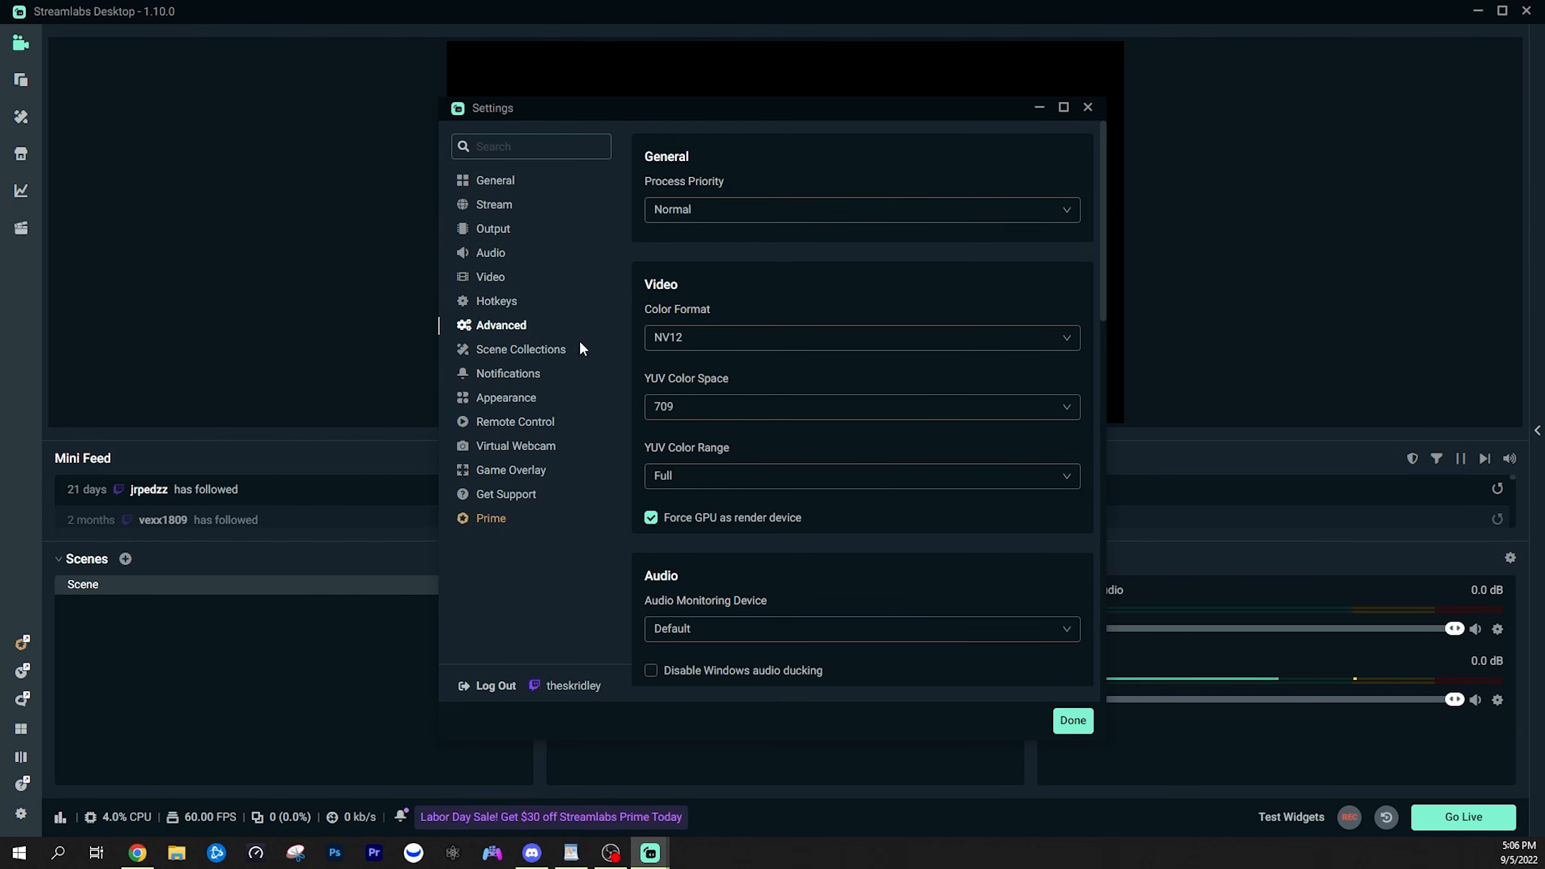
pyautogui.moveTo(1079, 392)
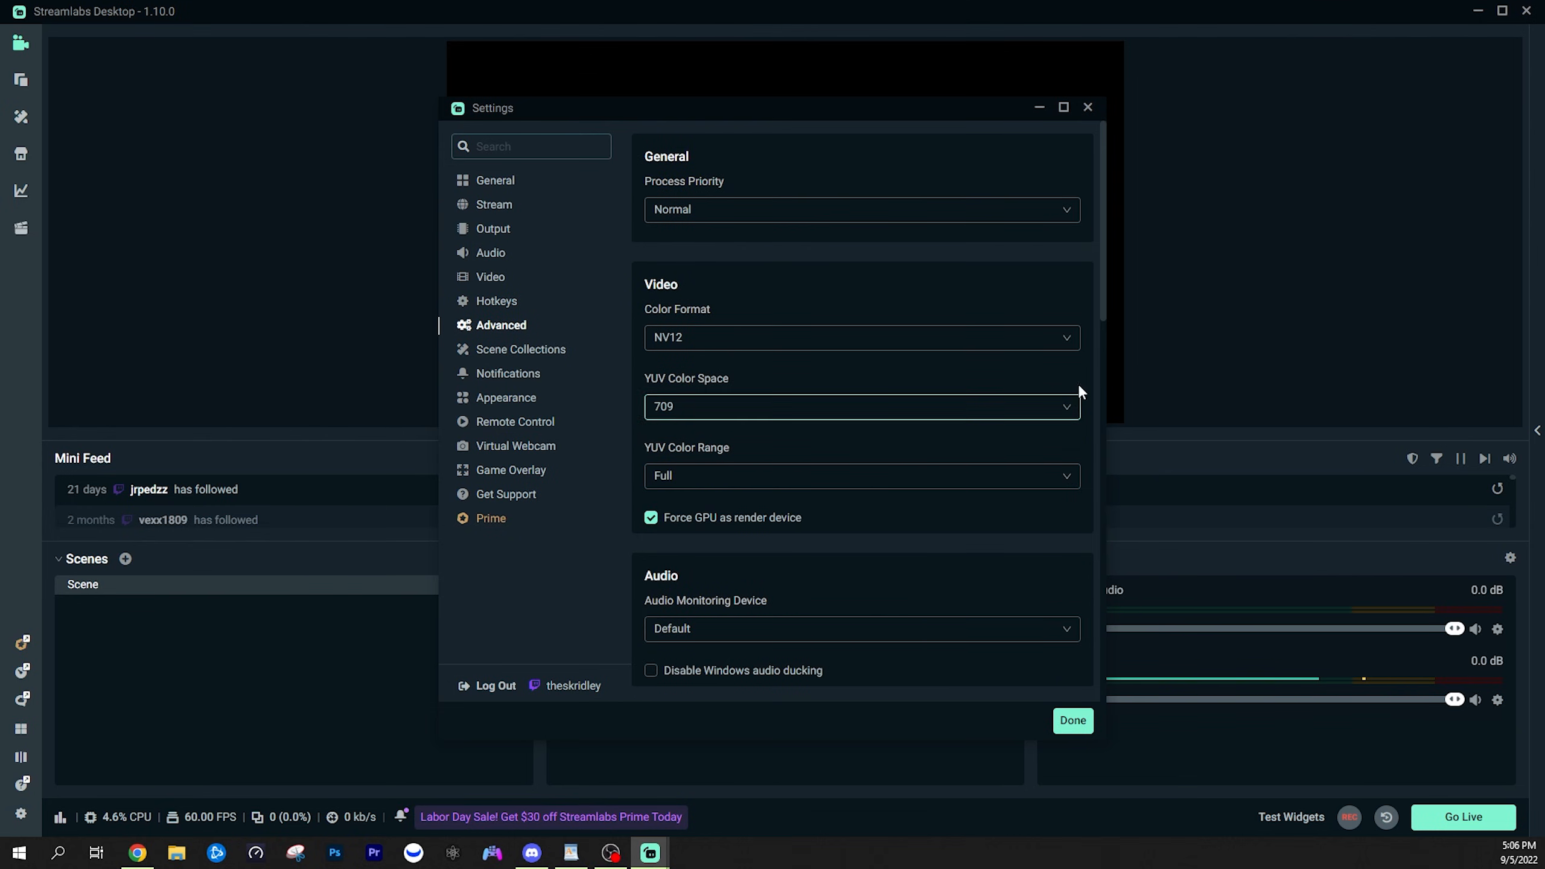
pyautogui.scroll(-3)
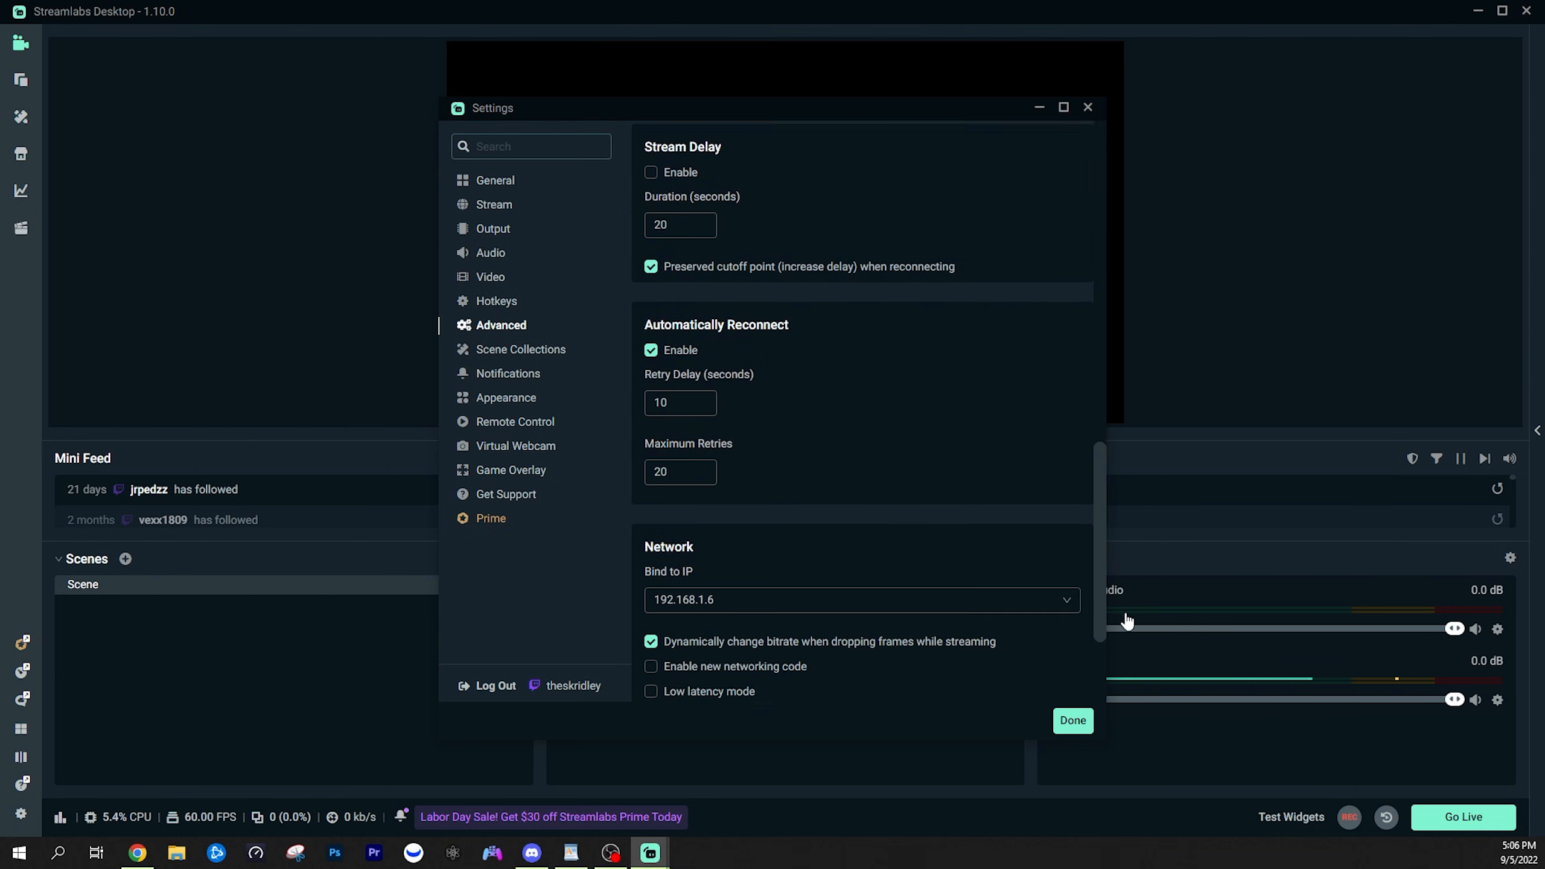
pyautogui.scroll(-3)
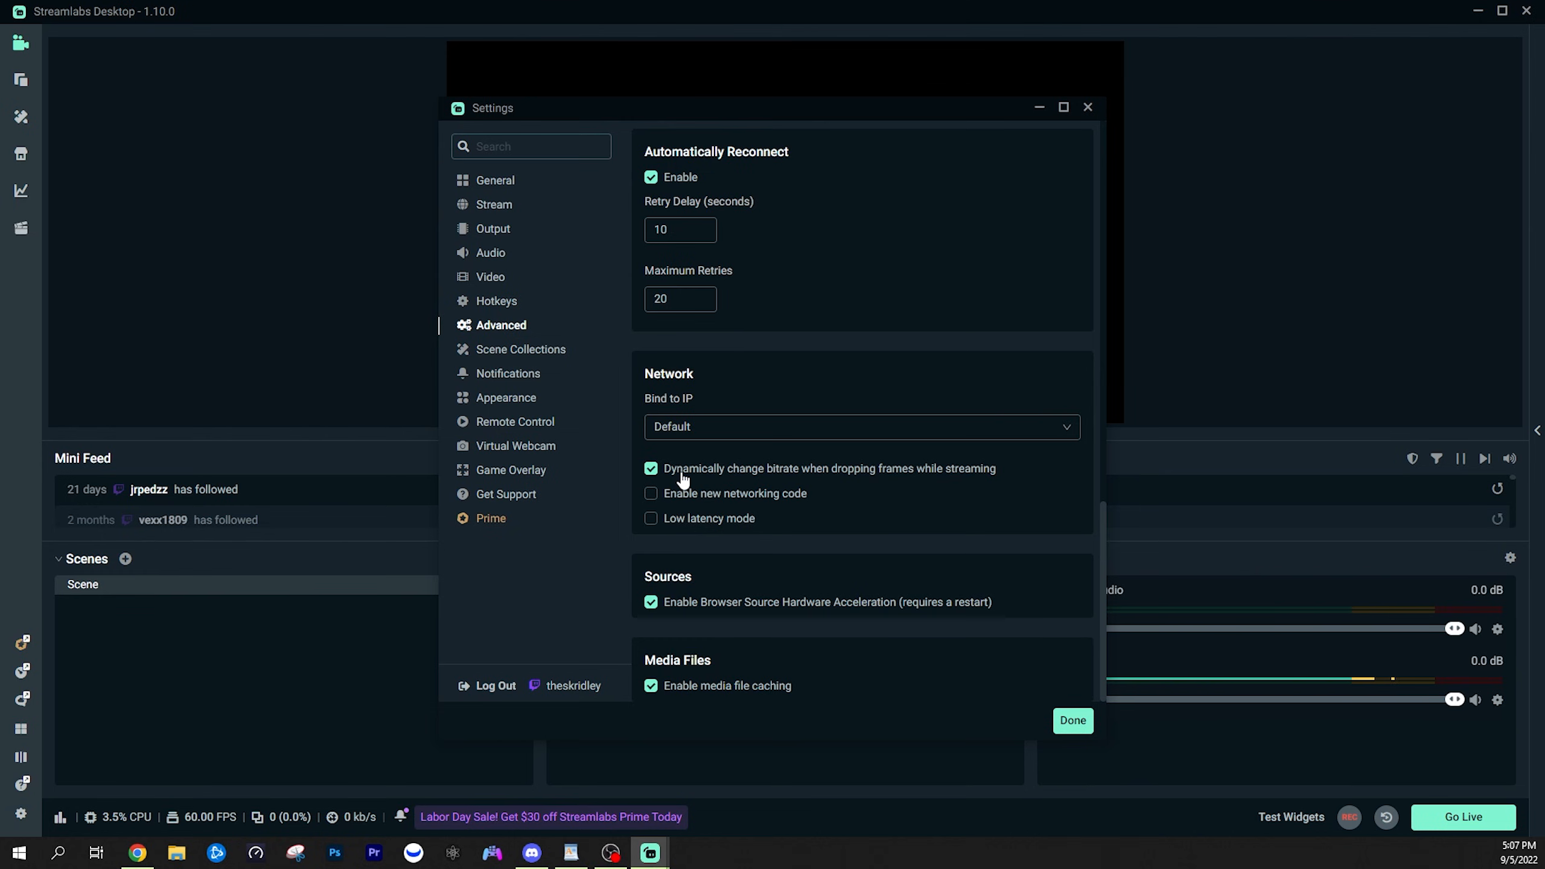
pyautogui.moveTo(691, 480)
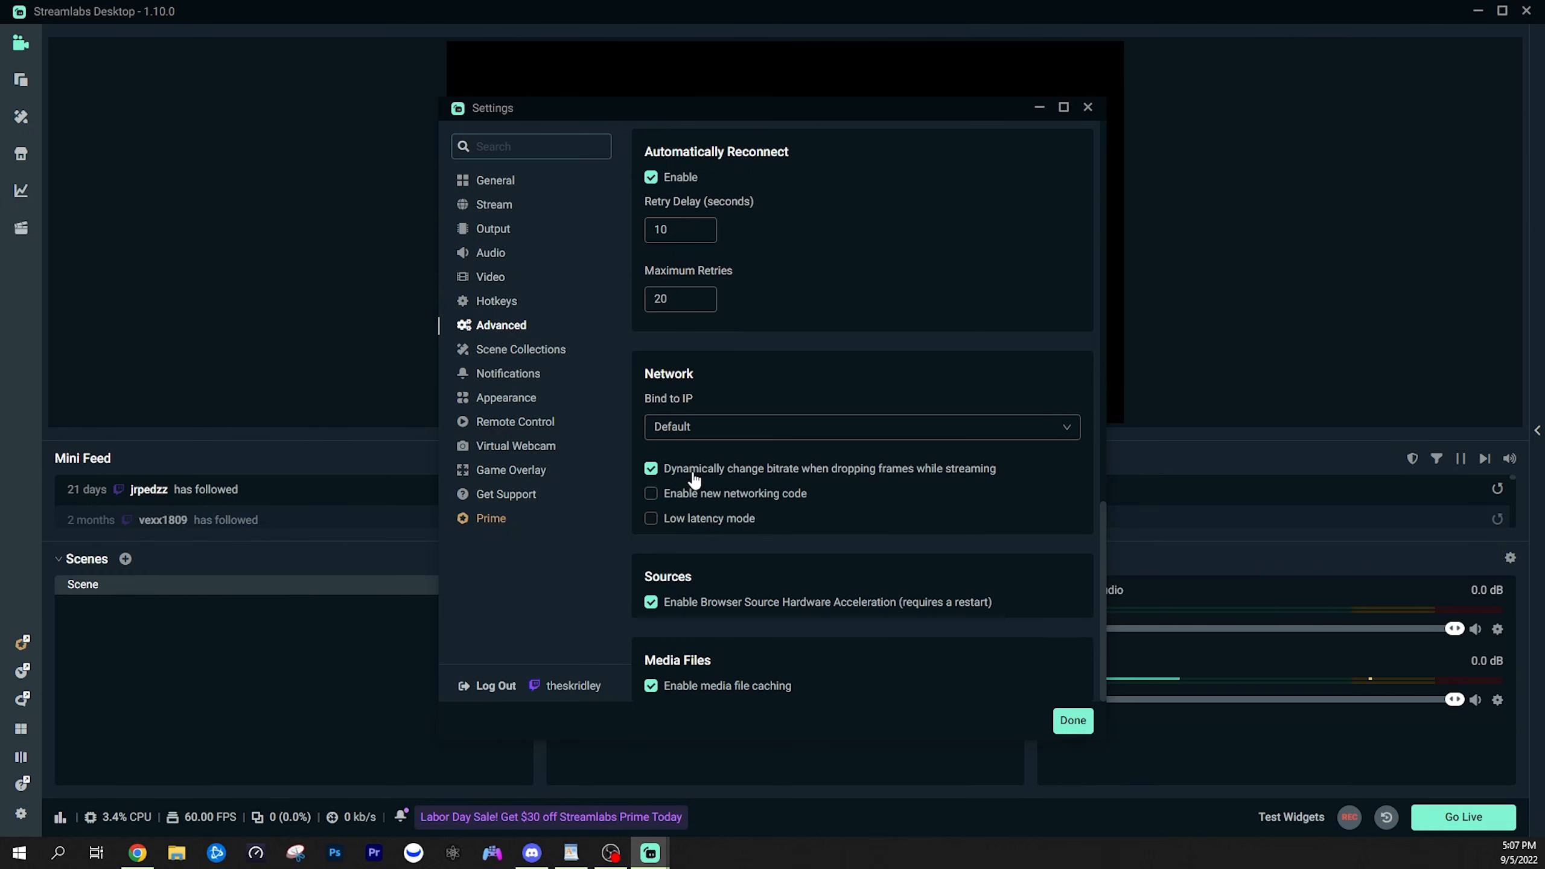
pyautogui.moveTo(792, 488)
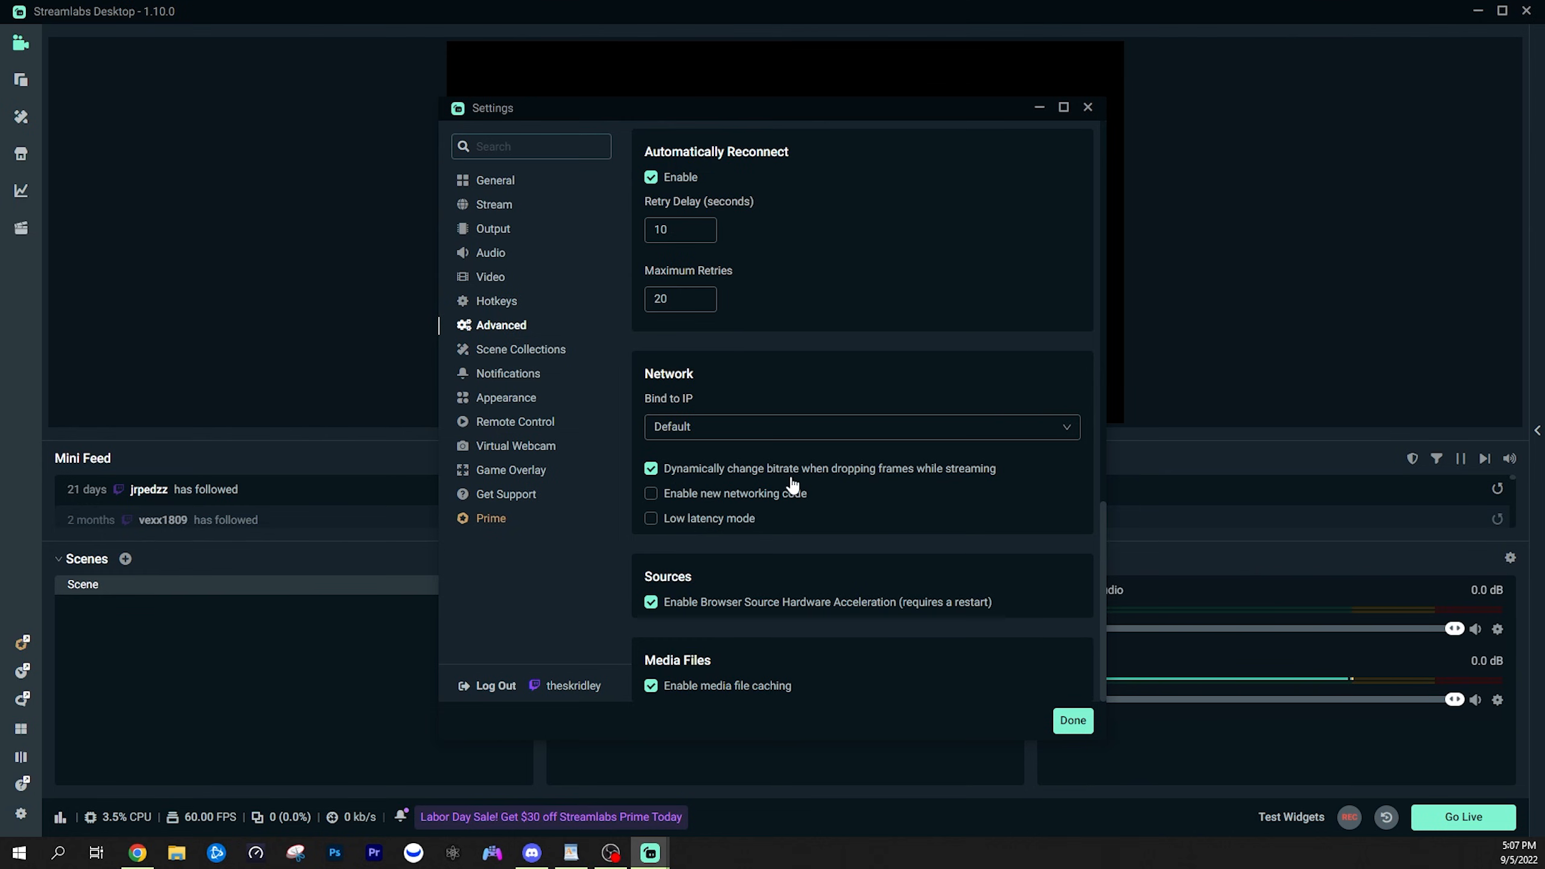
pyautogui.moveTo(861, 480)
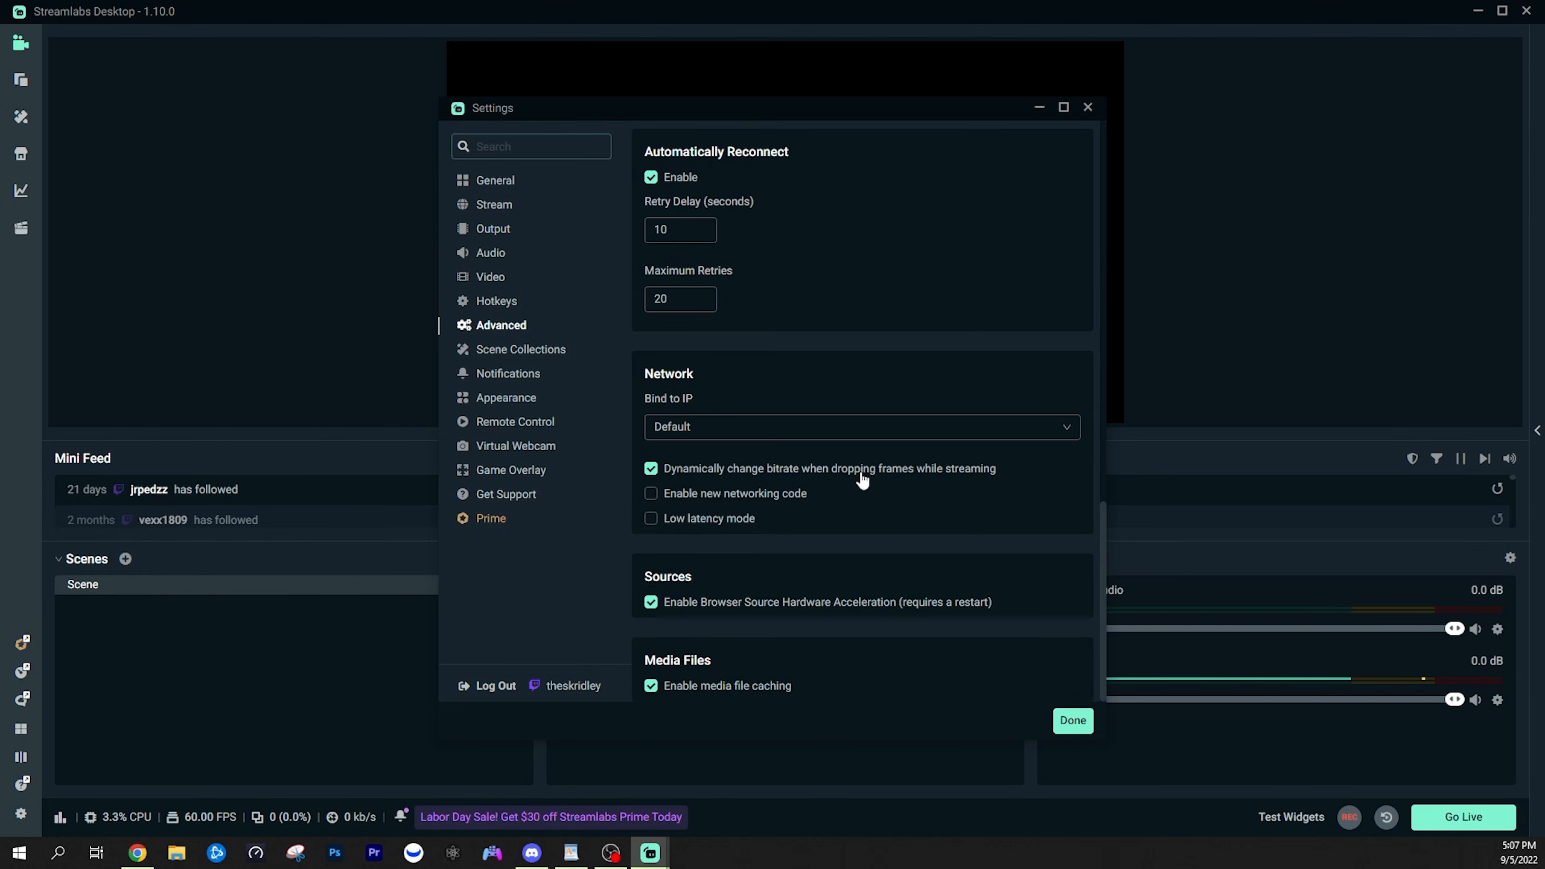
pyautogui.moveTo(700, 474)
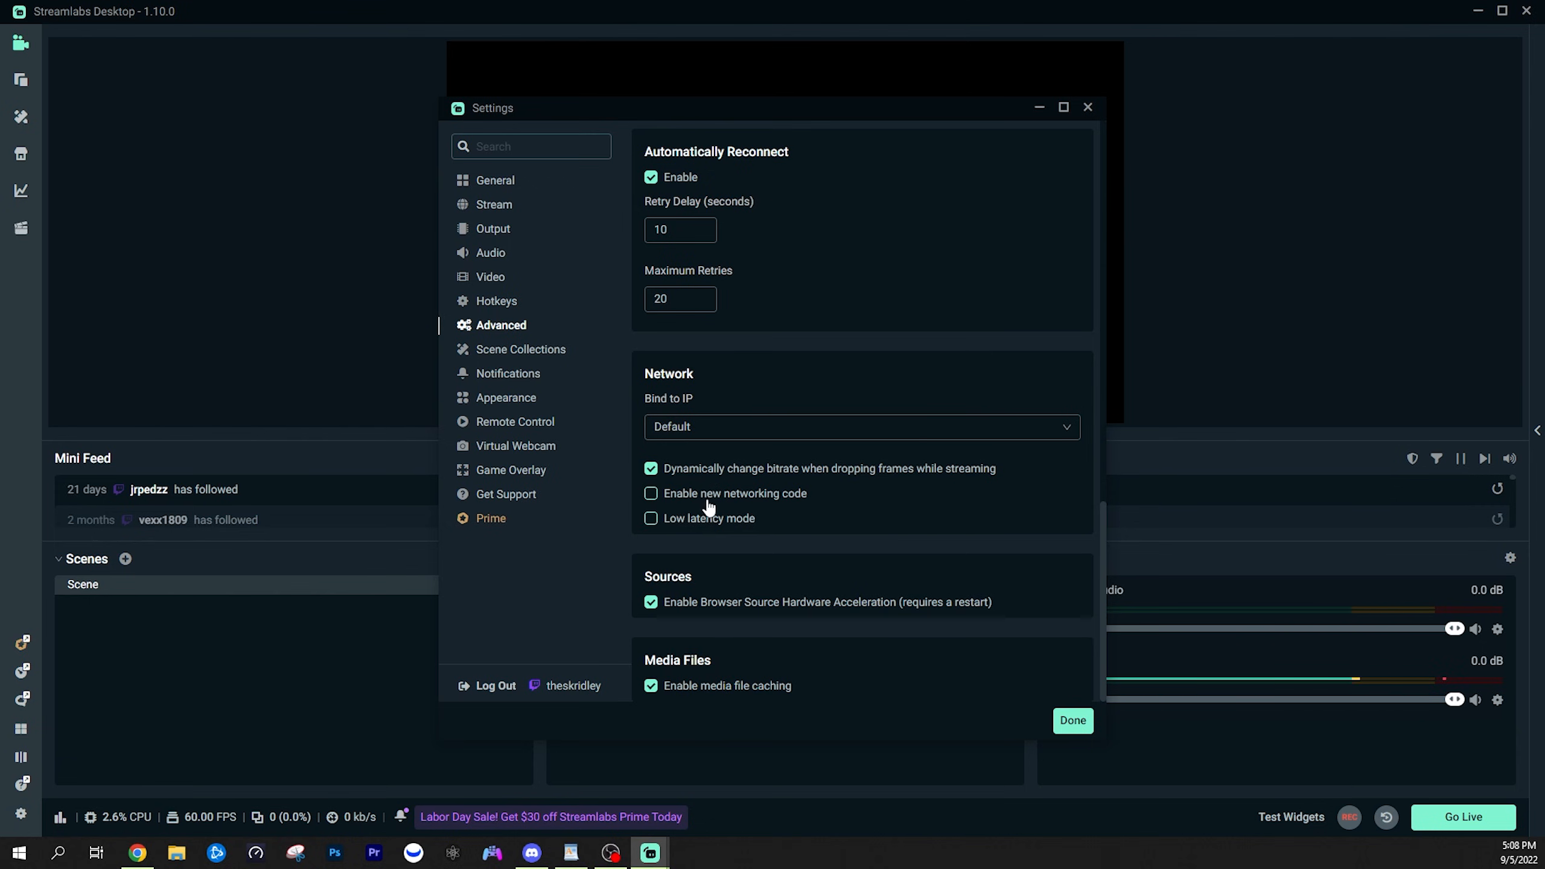
pyautogui.moveTo(716, 524)
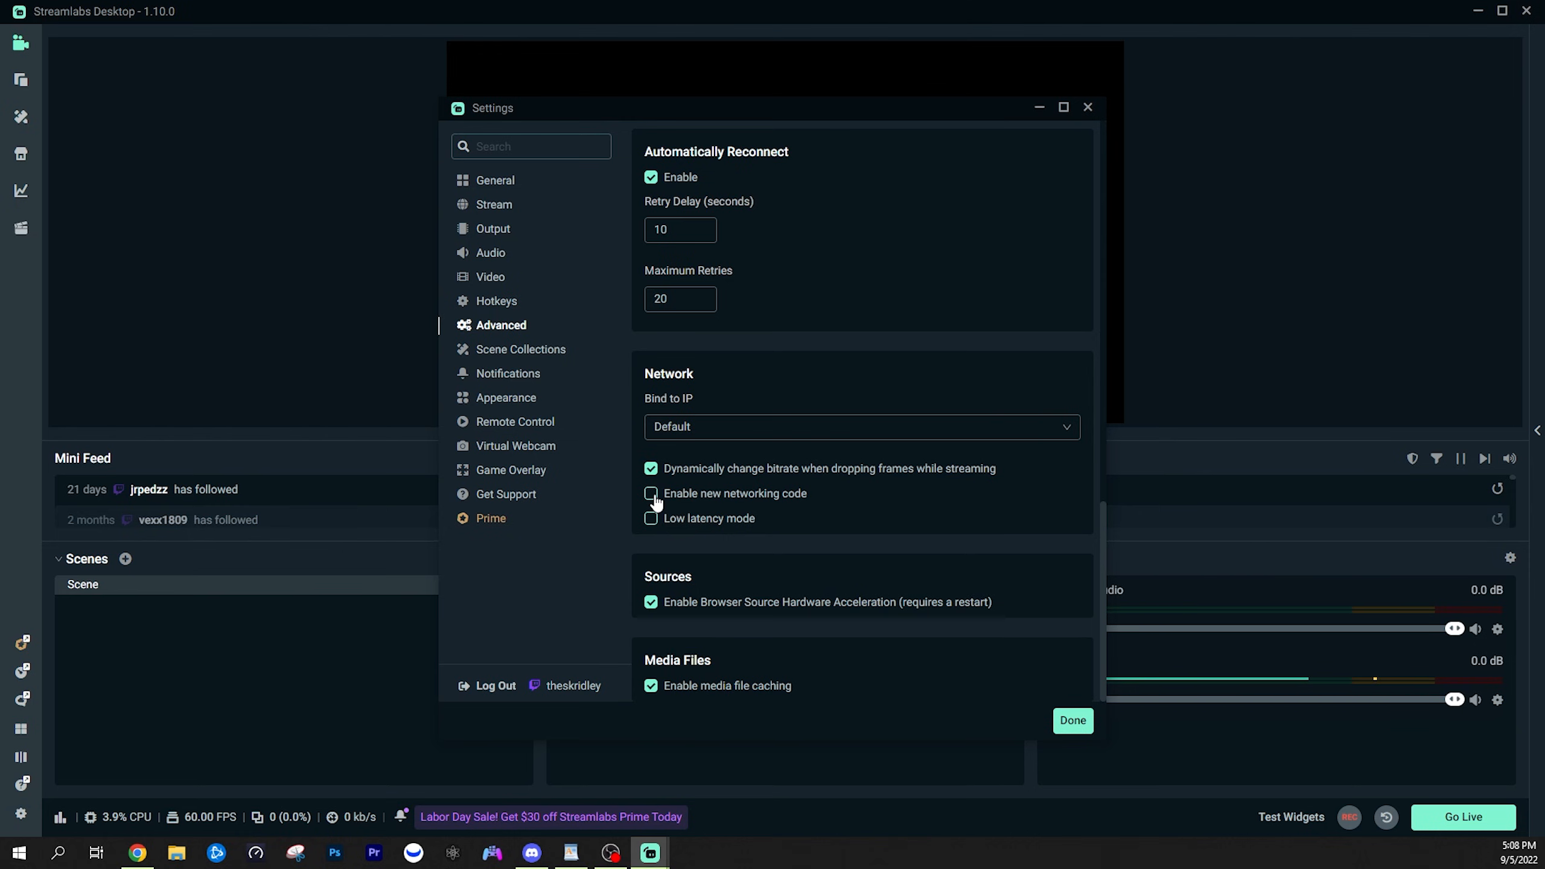
pyautogui.click(1070, 720)
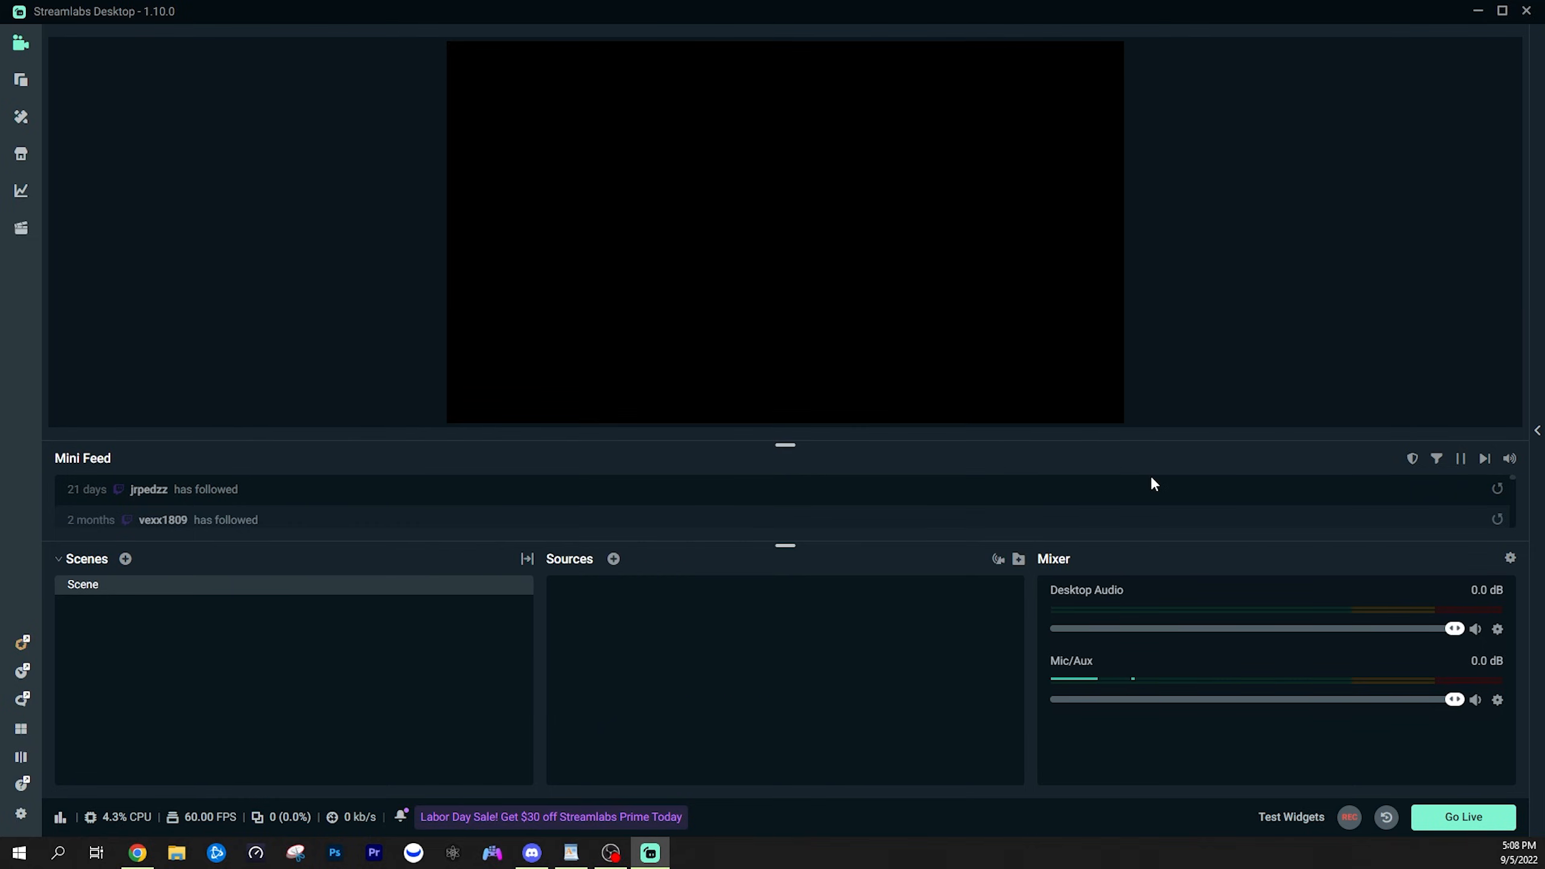